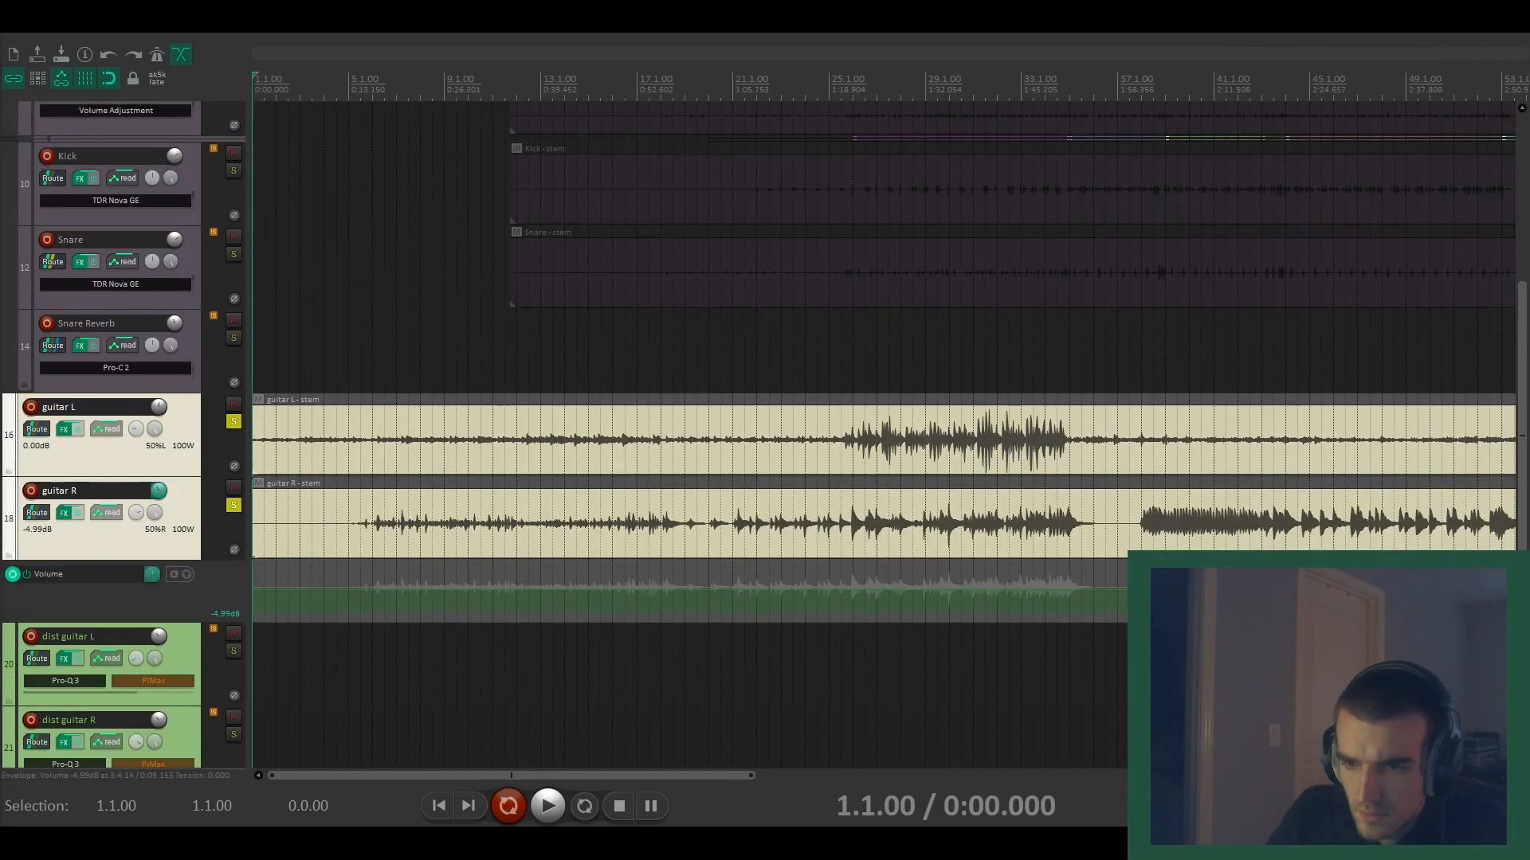
Step: Bring up the LALA effect on guitar L, then its PiMax plugin window
left_click(546, 807)
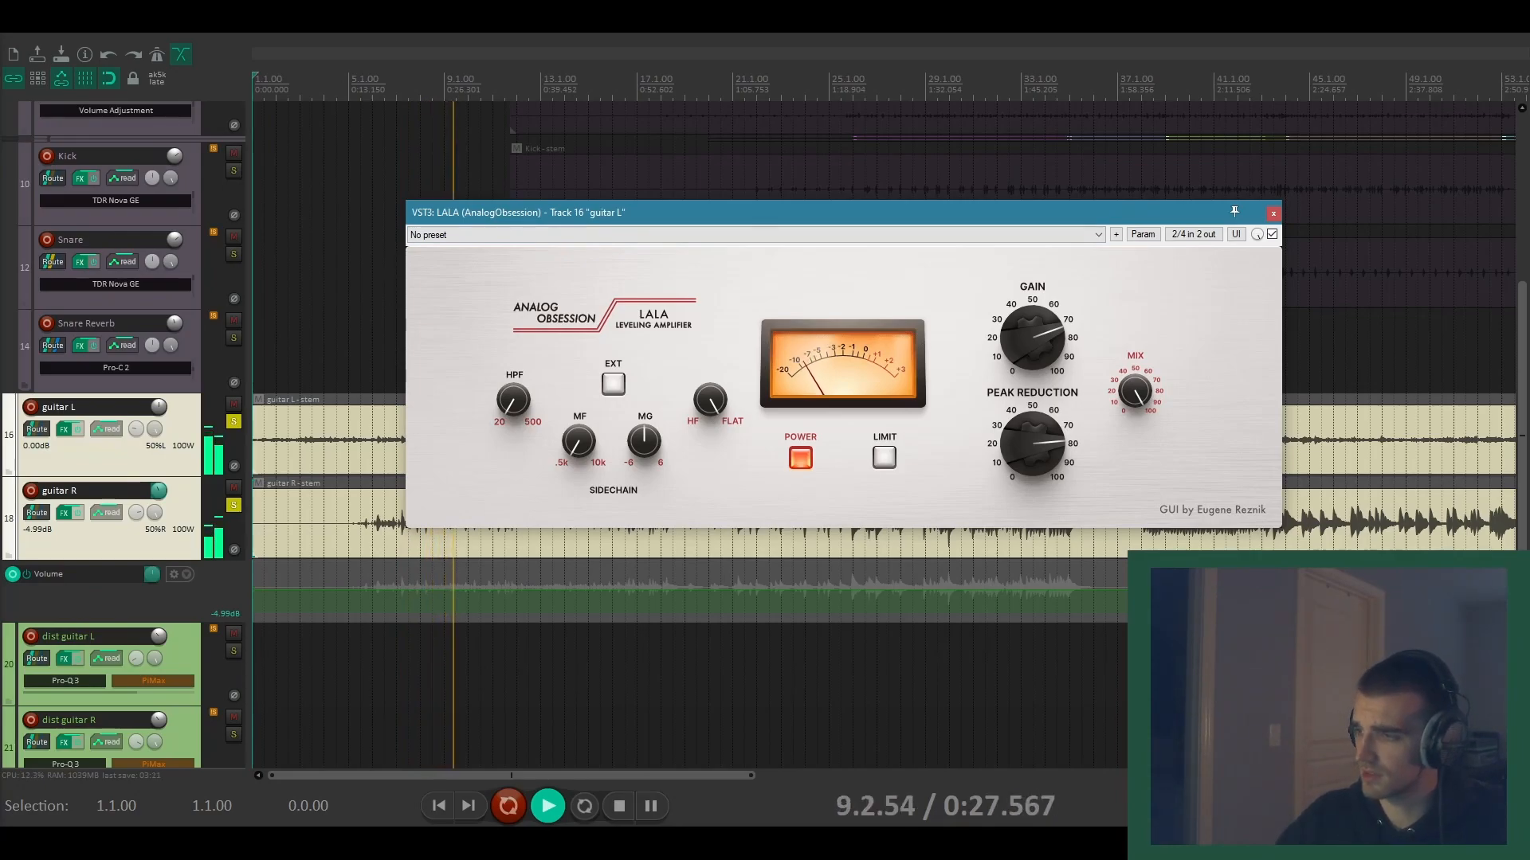
left_click(1271, 214)
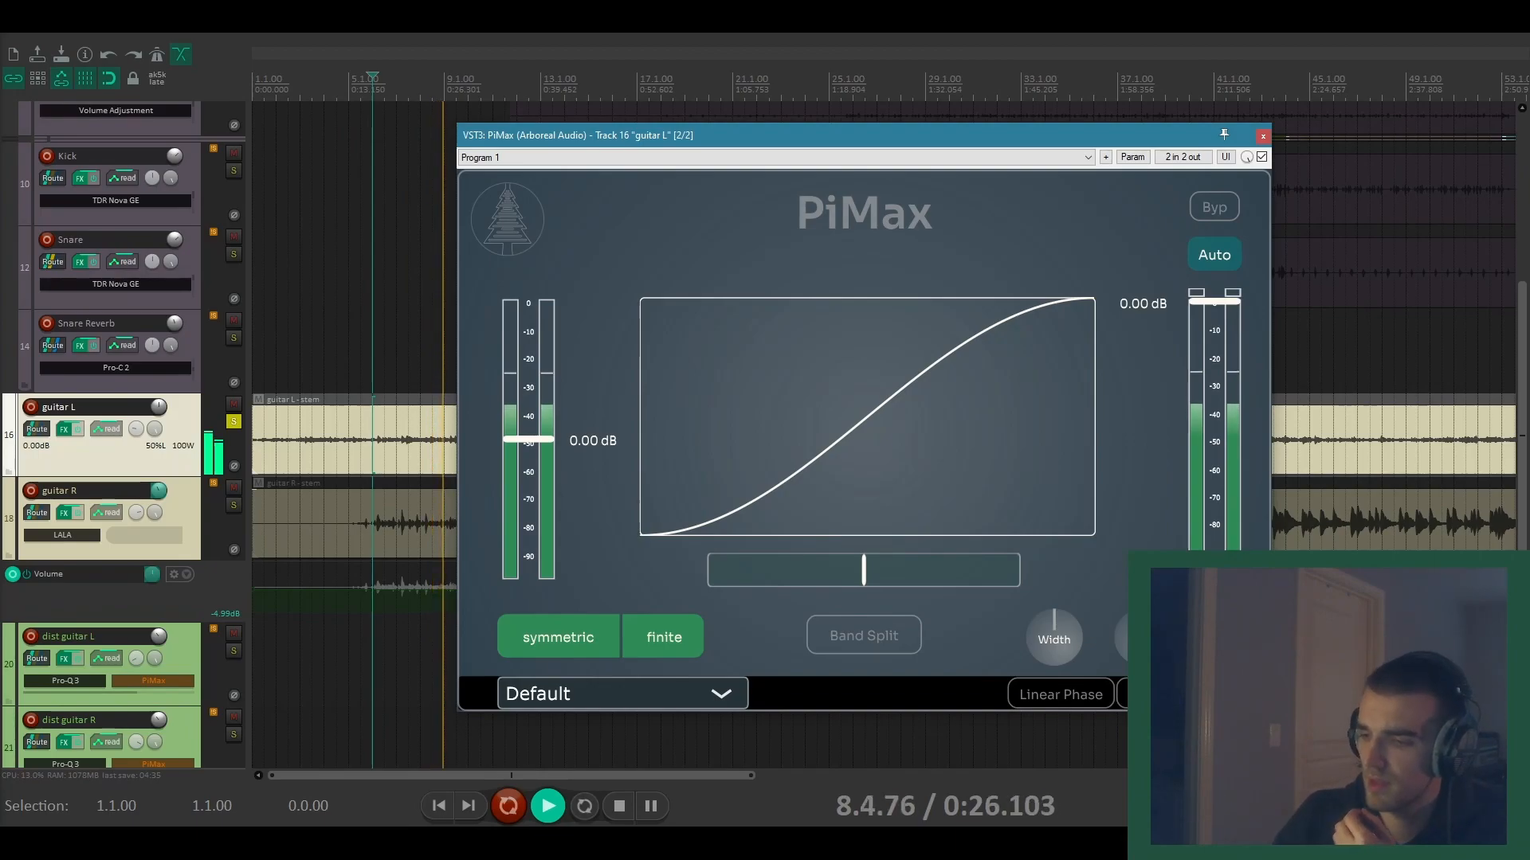
Step: Switch PiMax clipping to asymmetric and push the curve amount to its maximum
left_click(557, 638)
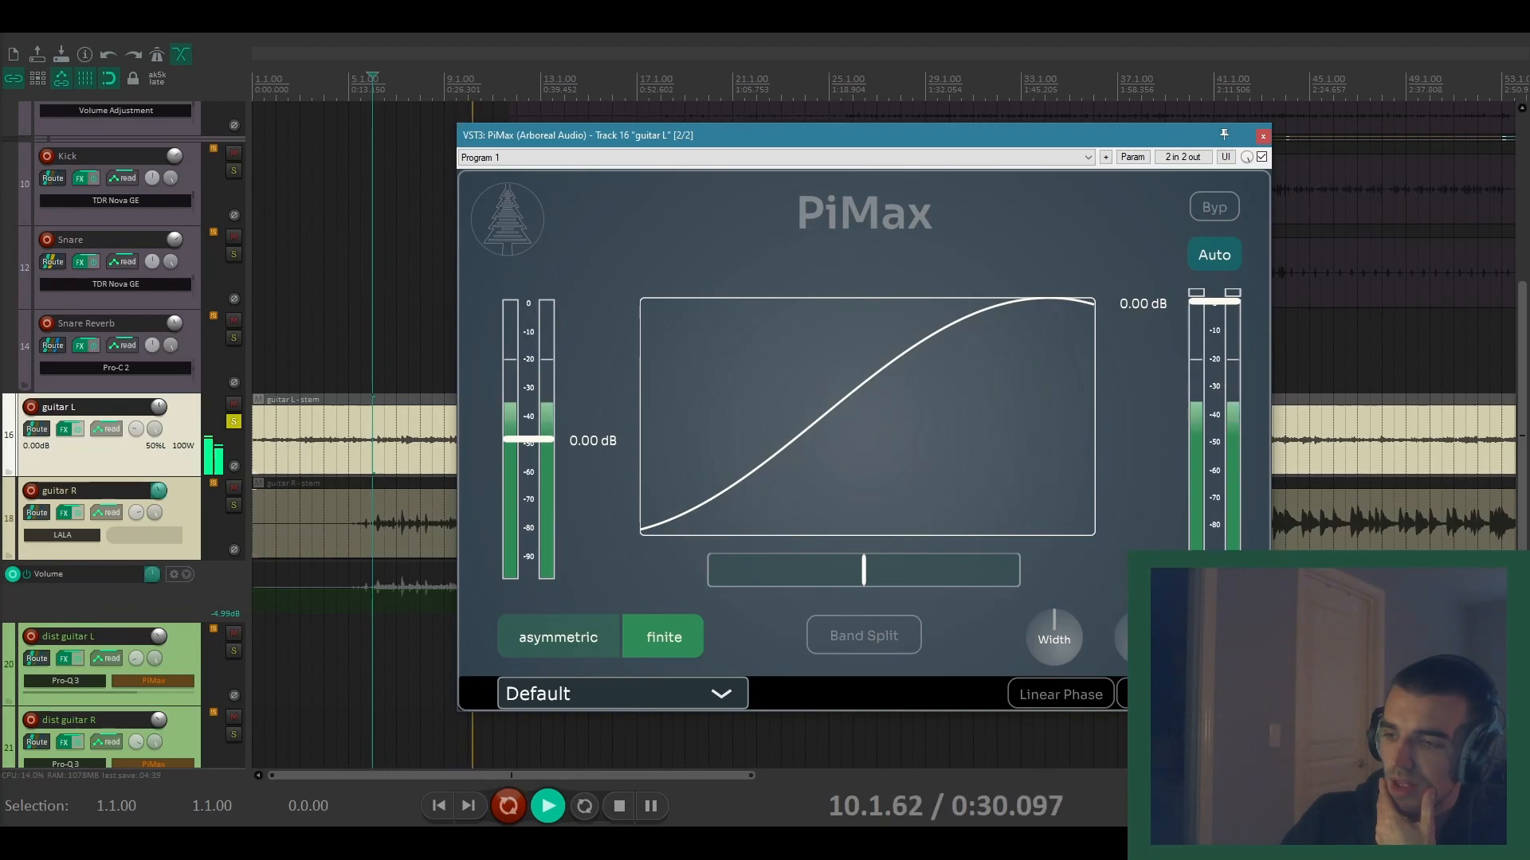
left_click_drag(862, 571, 881, 570)
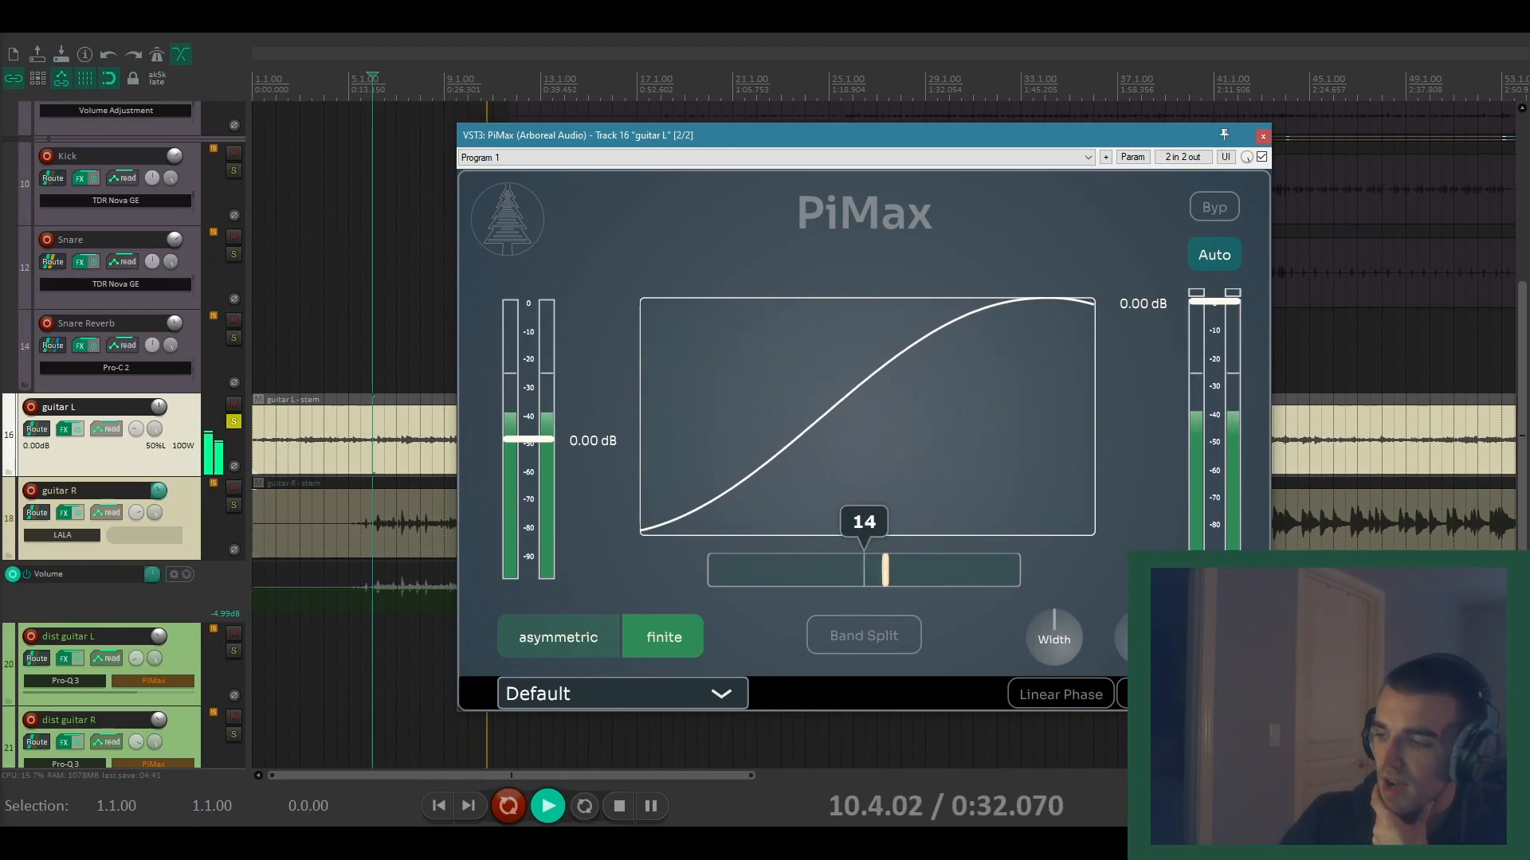
left_click_drag(881, 571, 972, 571)
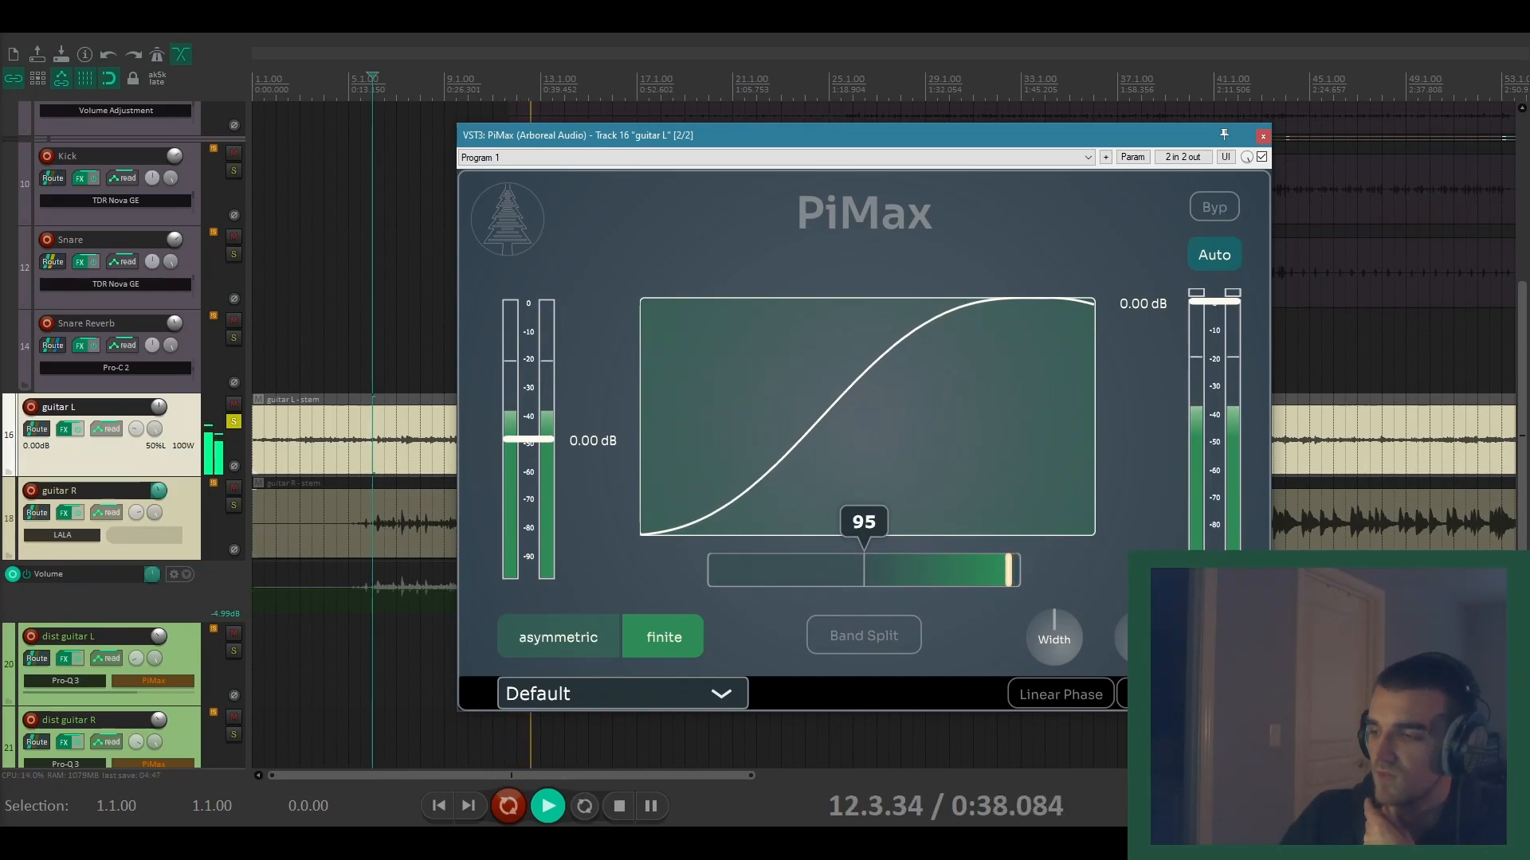
left_click_drag(864, 570, 1015, 571)
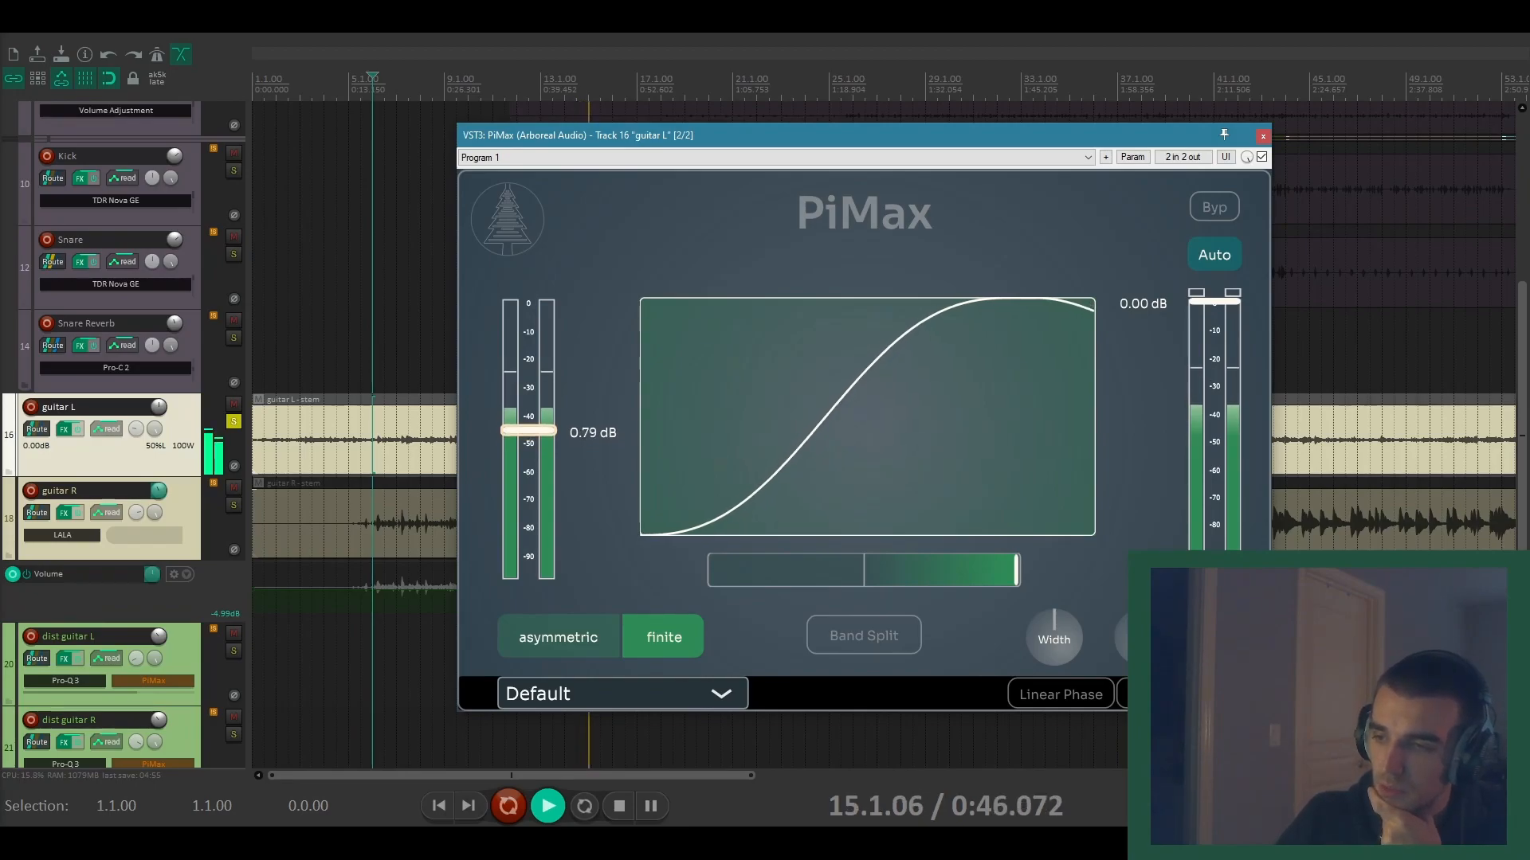
Step: Drive the PiMax input gain to about 9.3 dB after trying 10.7 and 7.4 dB
left_click_drag(529, 430, 529, 378)
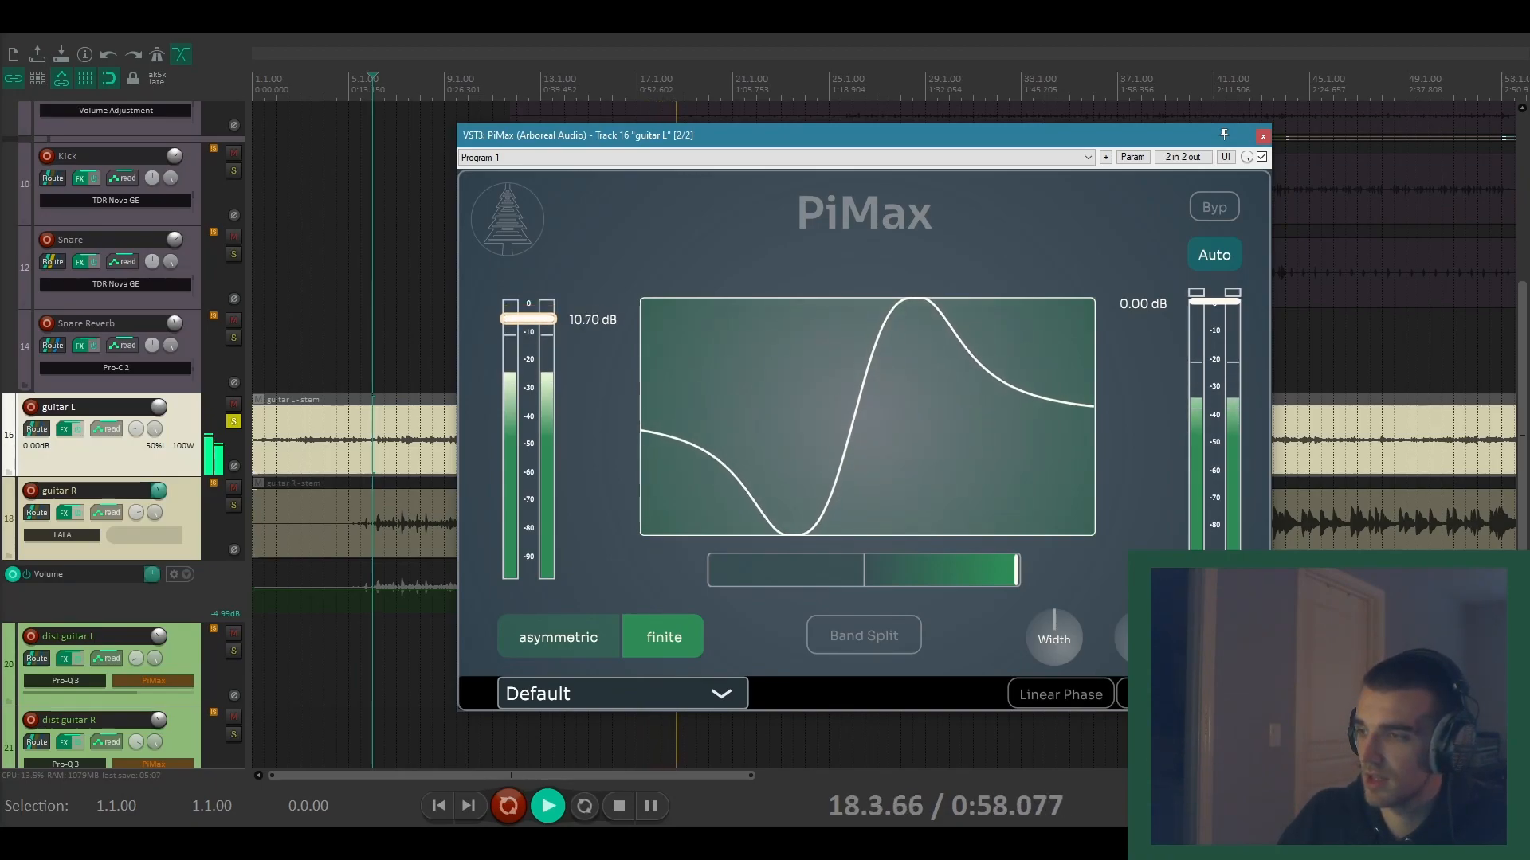
left_click_drag(527, 319, 527, 368)
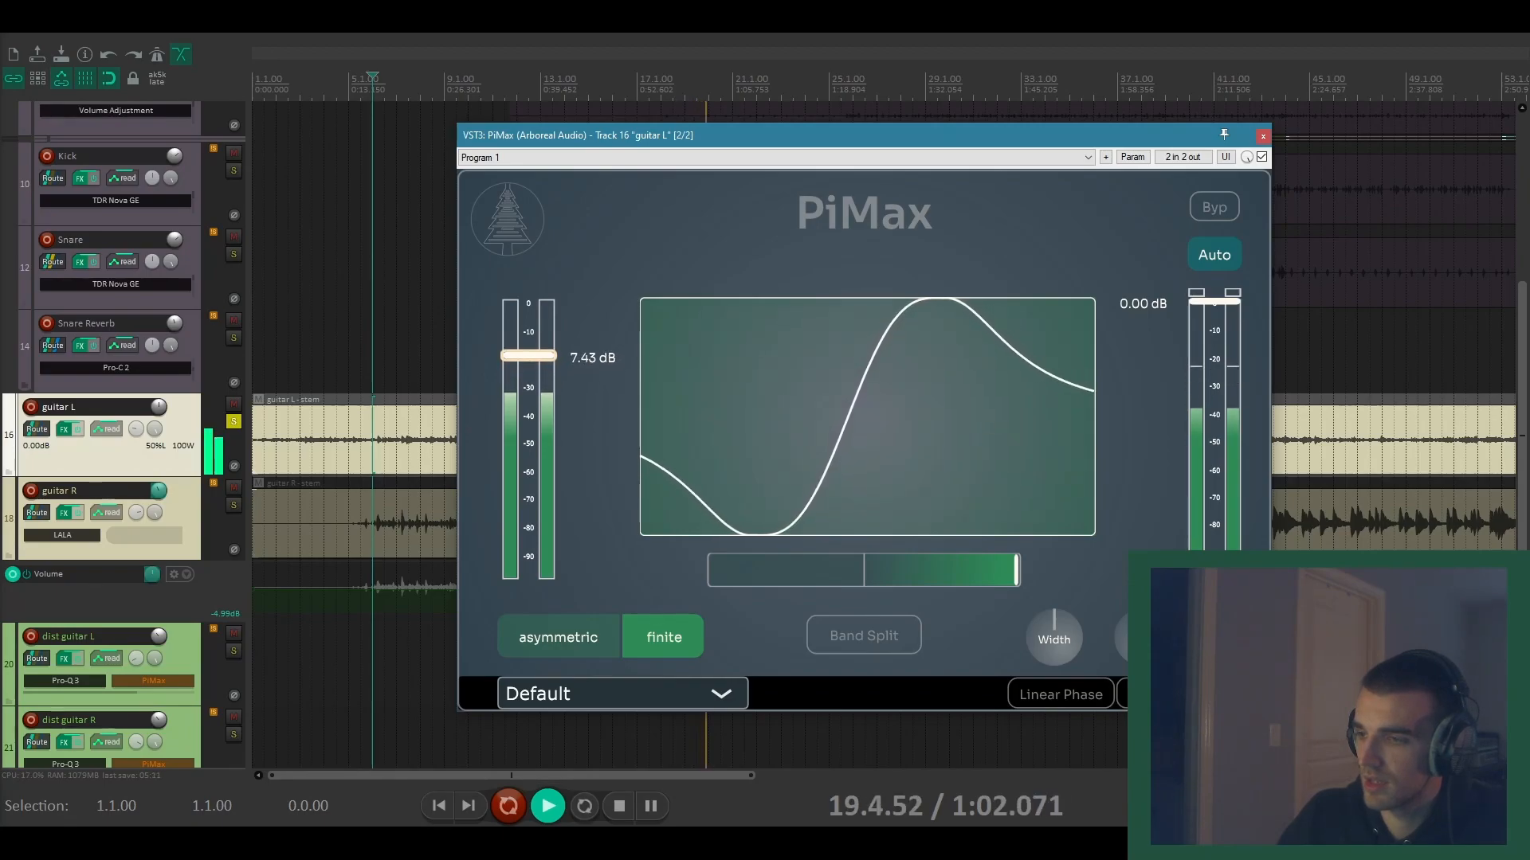
left_click_drag(527, 357, 527, 336)
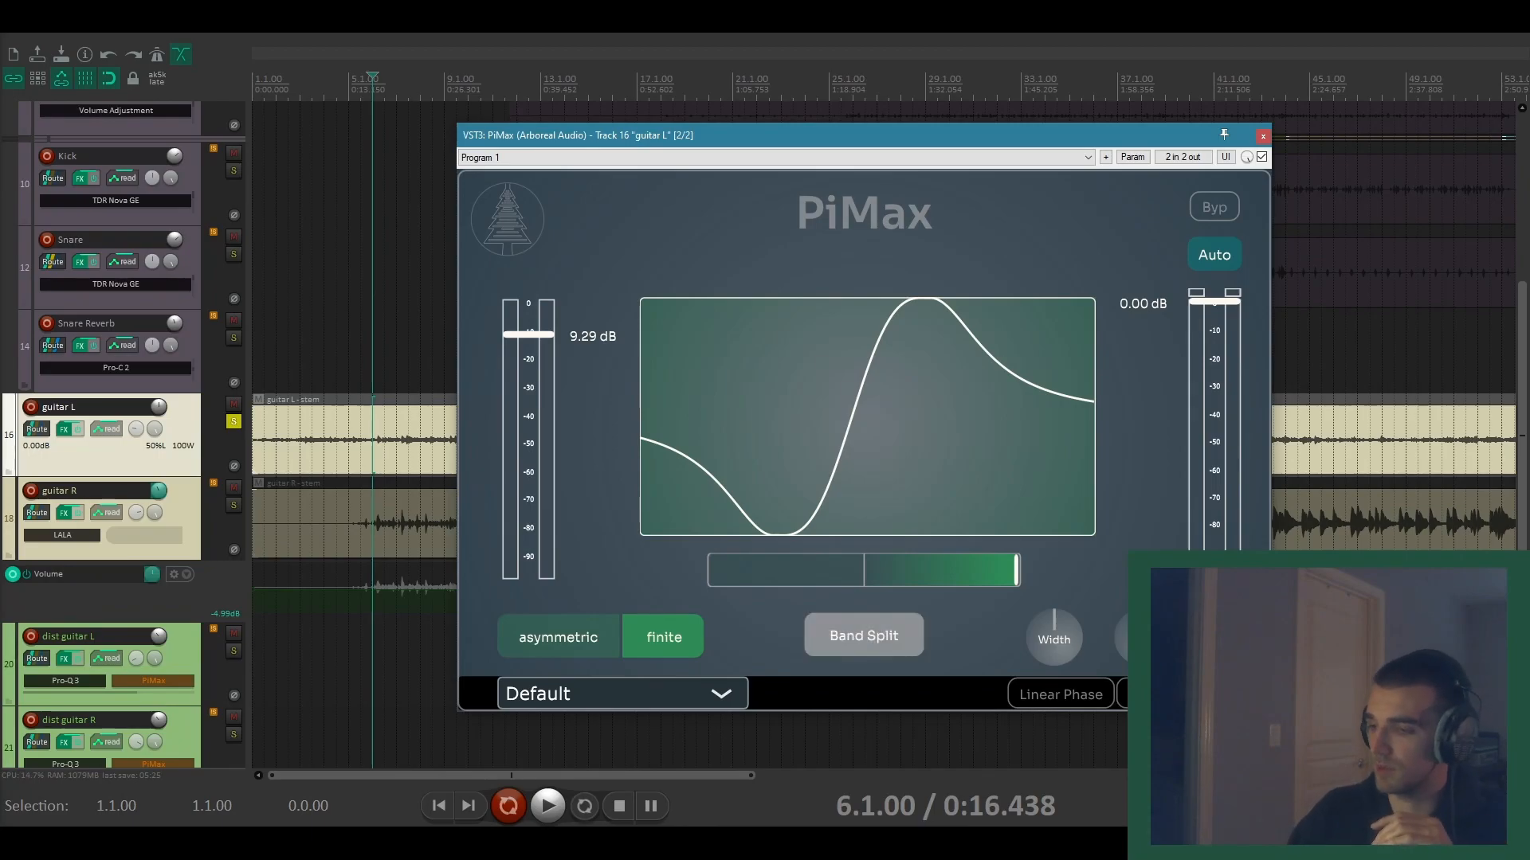
Step: Enable Band Split and move the crossover from 150 Hz up to 712 Hz
left_click(863, 634)
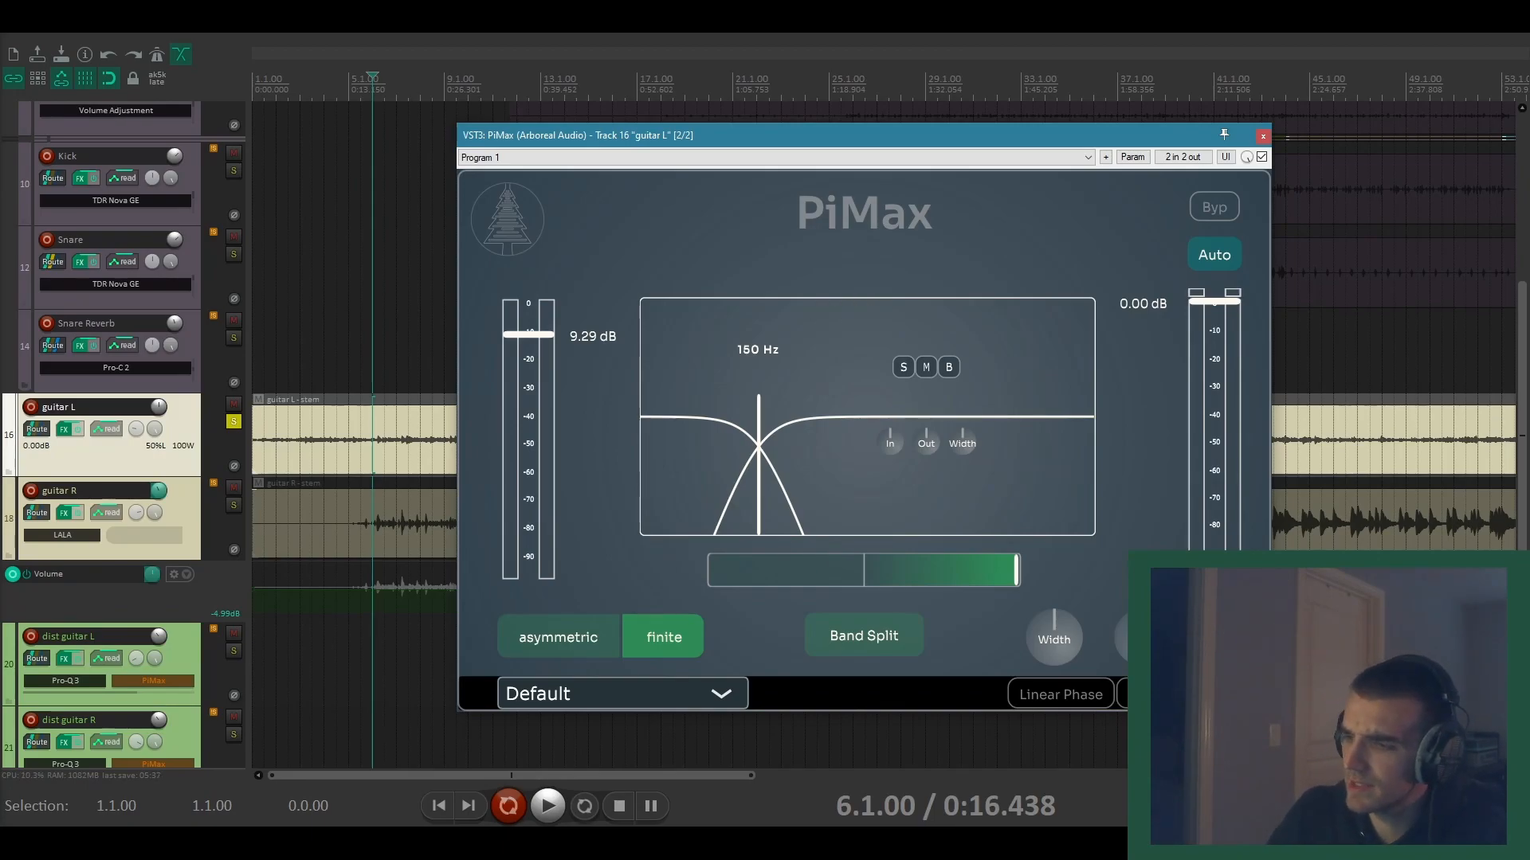
left_click_drag(759, 439, 862, 439)
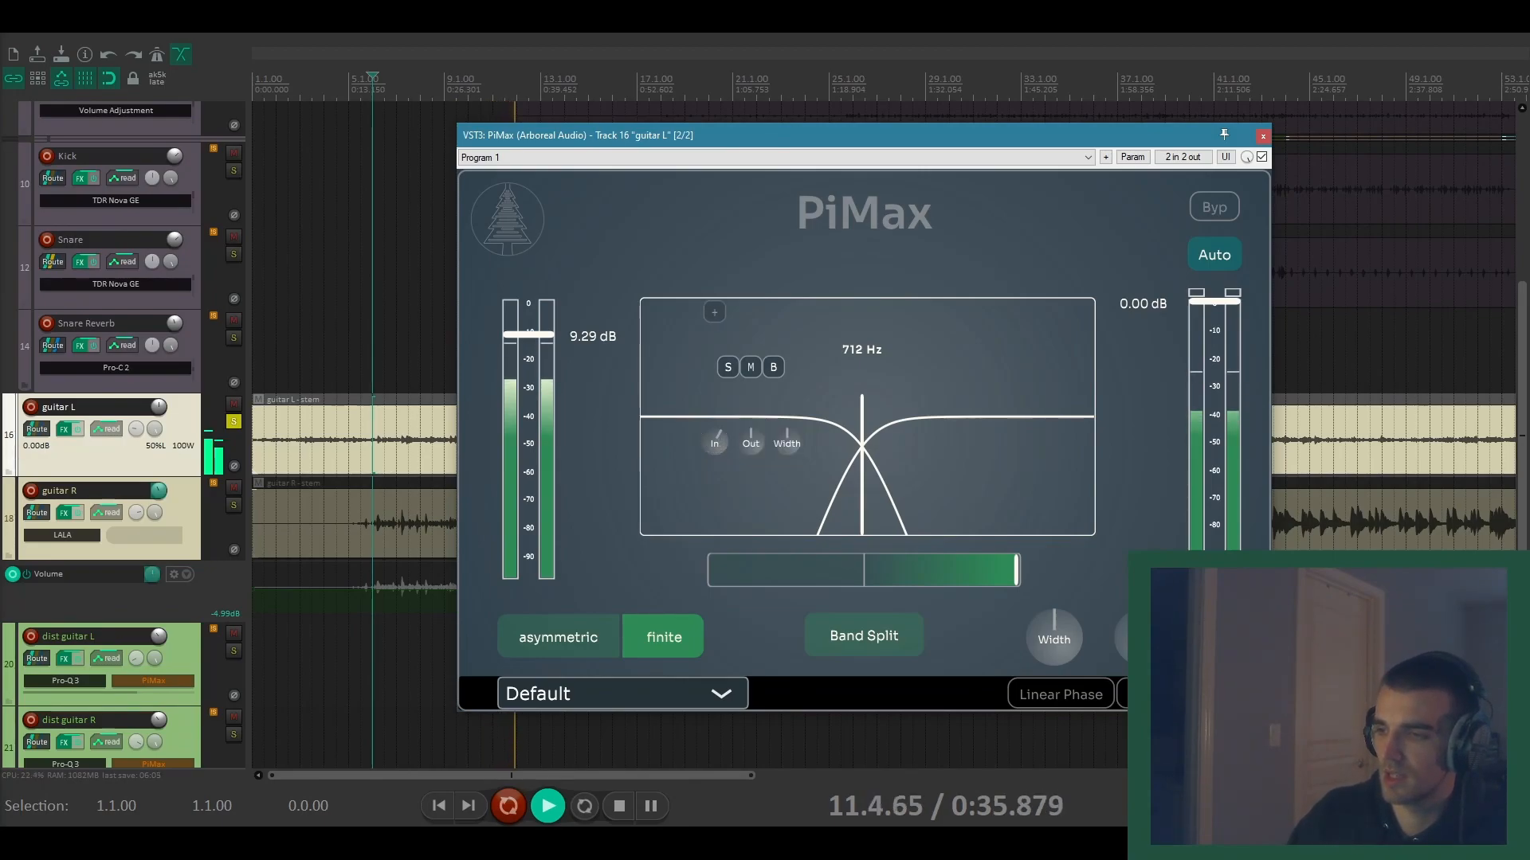
Step: Select the upper band and raise its input drive to about 2.36
left_click(726, 366)
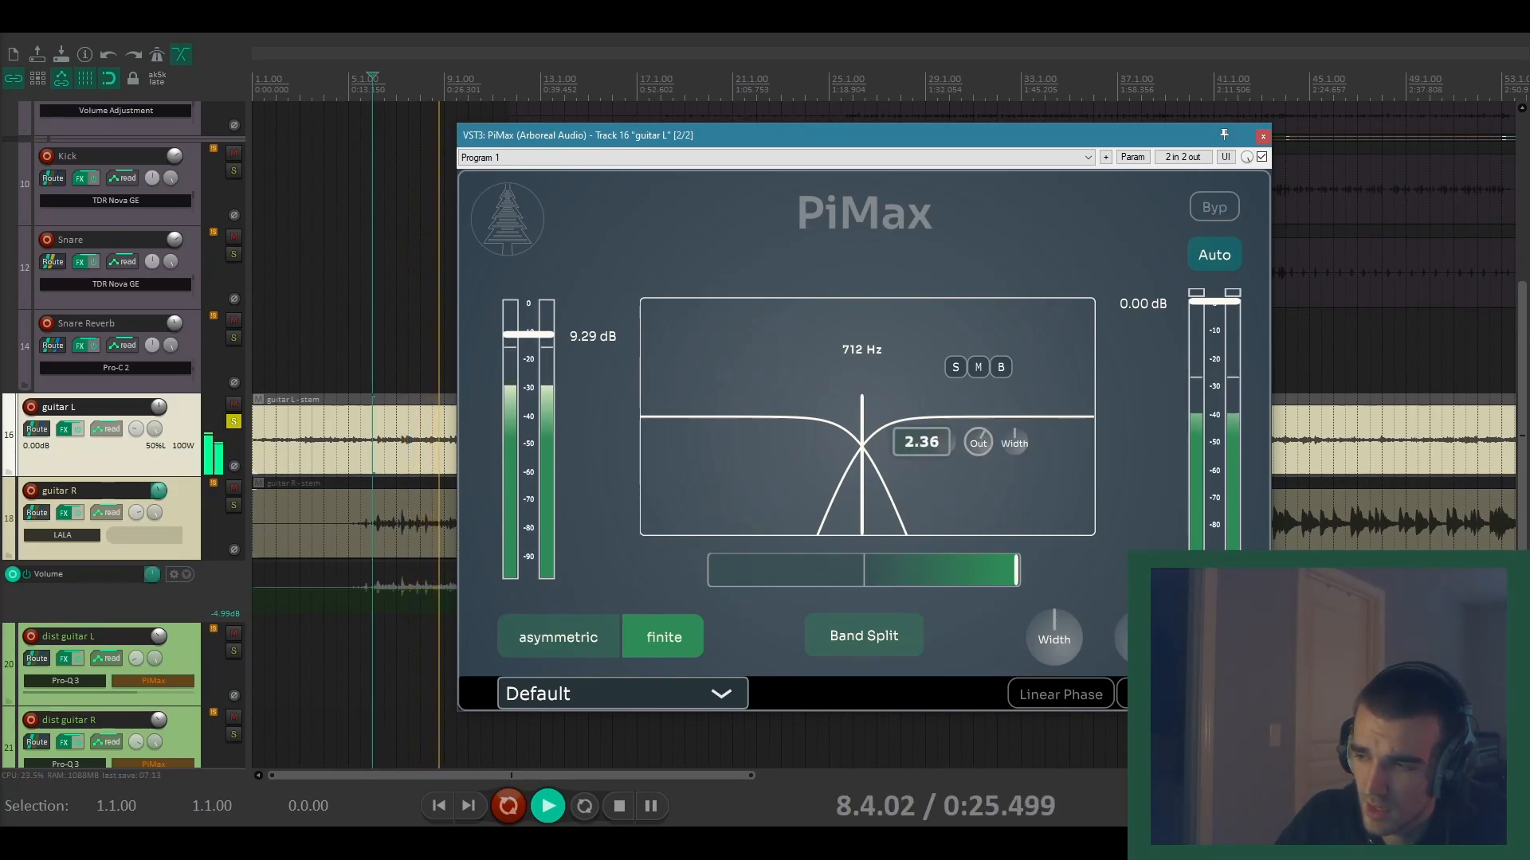
left_click_drag(919, 442, 919, 488)
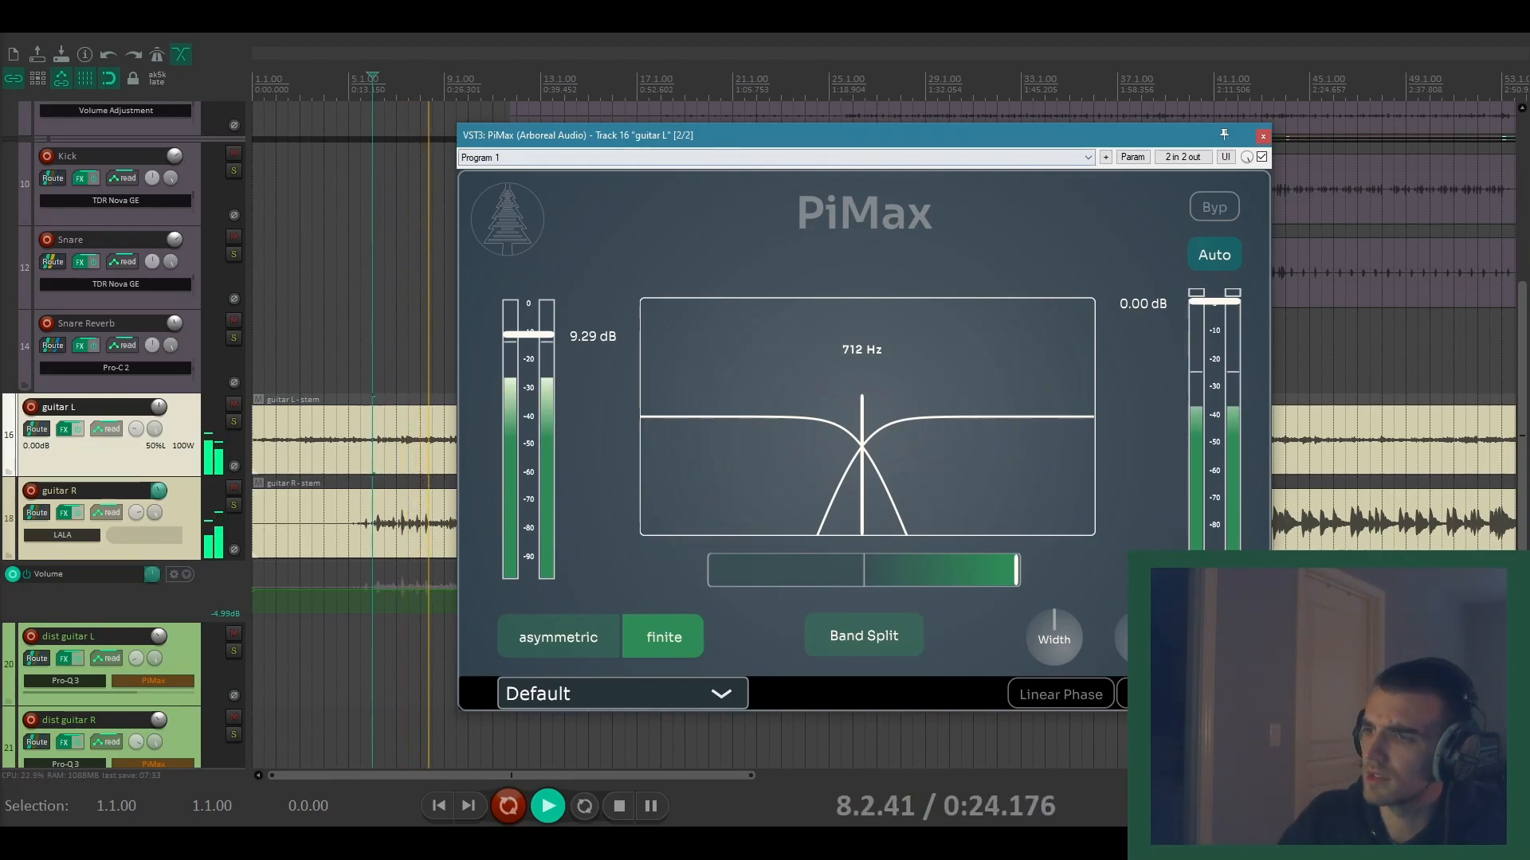
Step: Audition the upper band's input at 0.47 and 1.08, settling around 2.50
left_click_drag(1222, 134, 1312, 351)
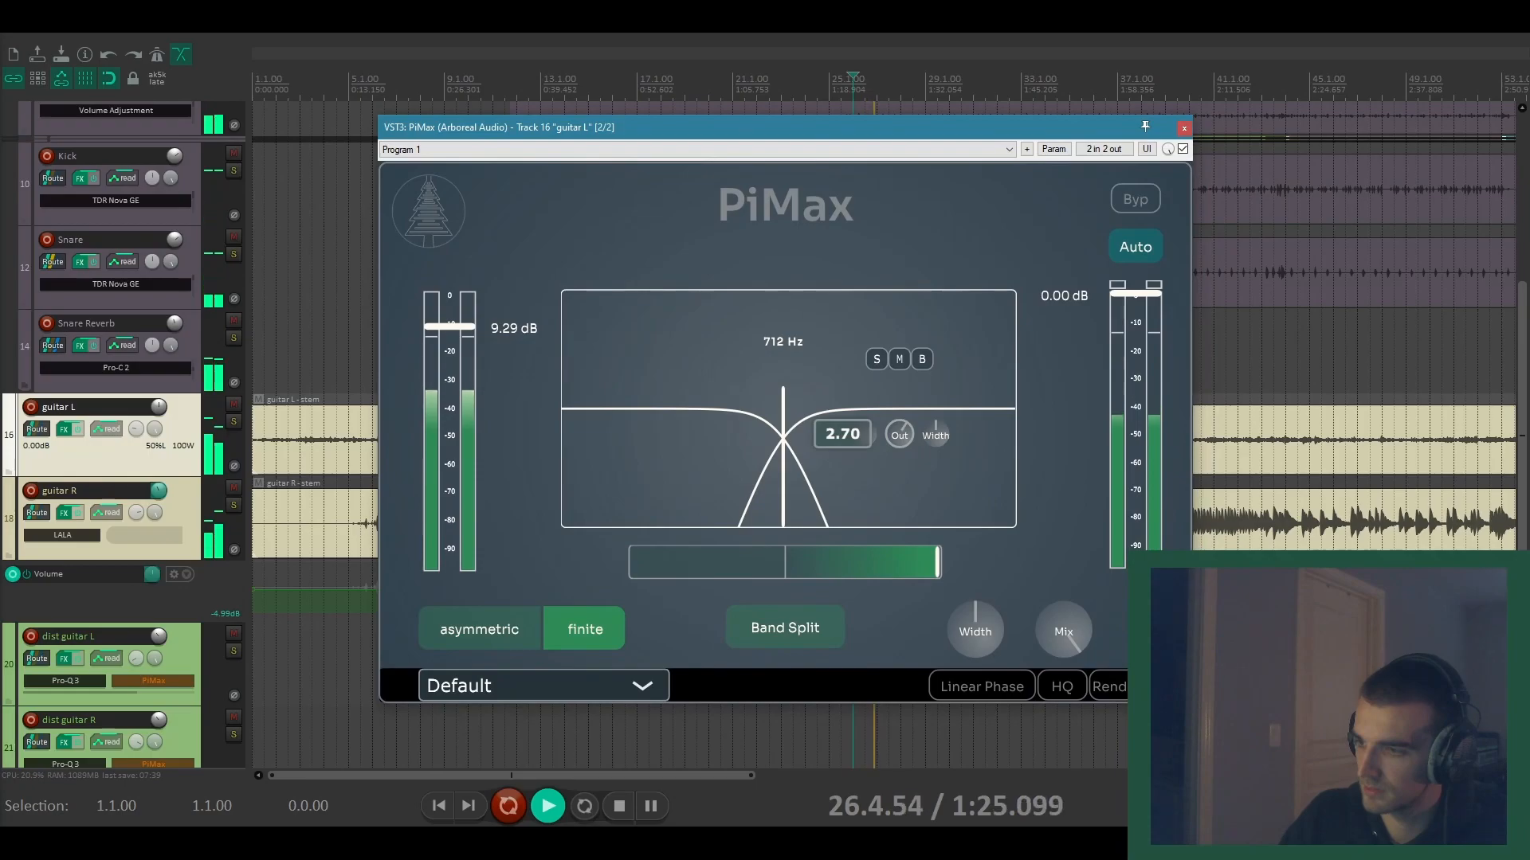
left_click_drag(841, 433, 841, 478)
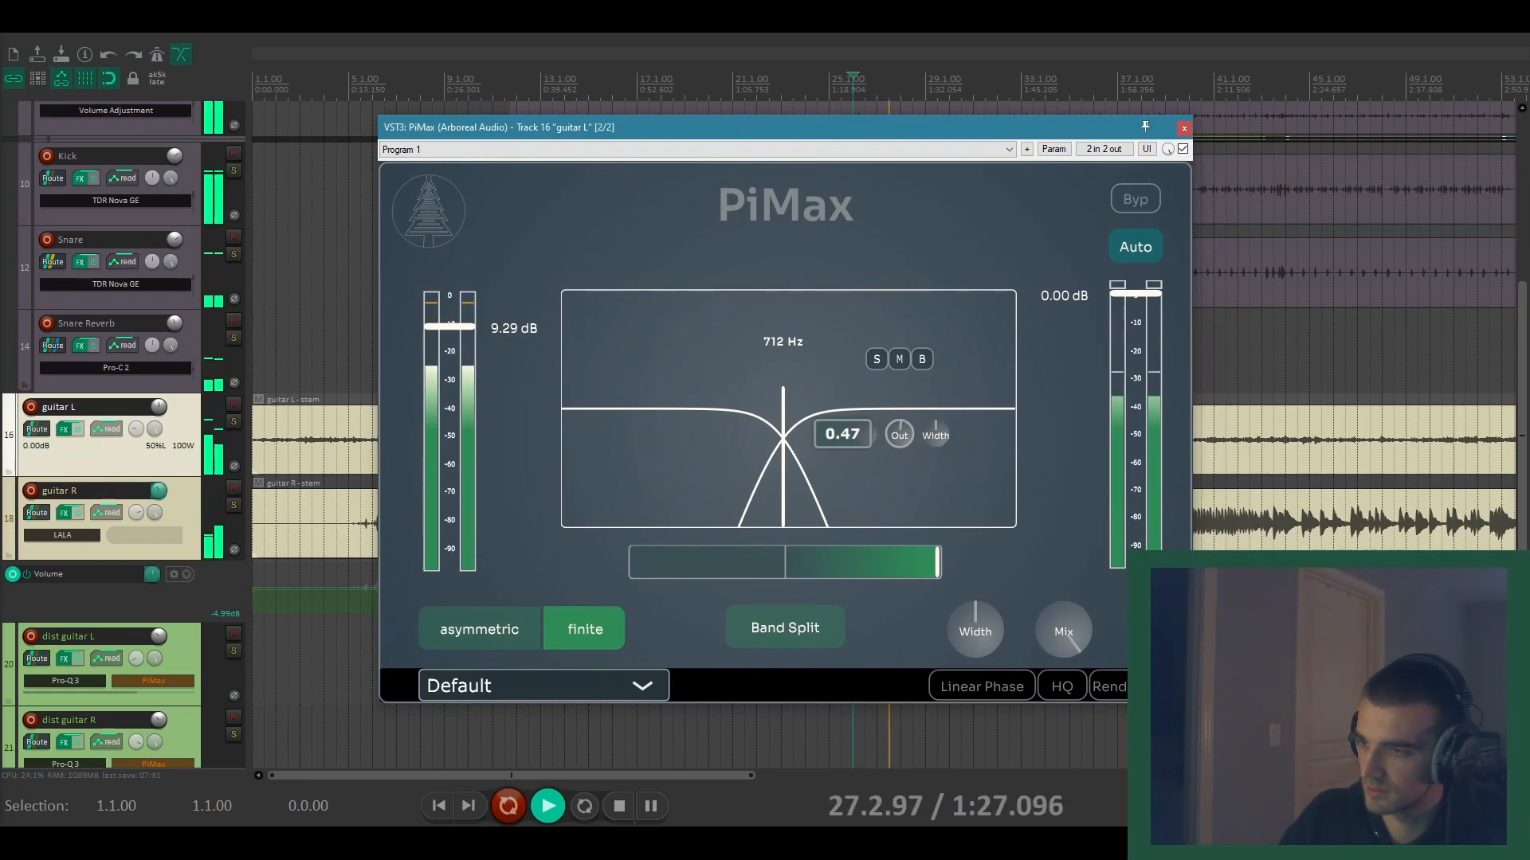
left_click_drag(841, 433, 841, 391)
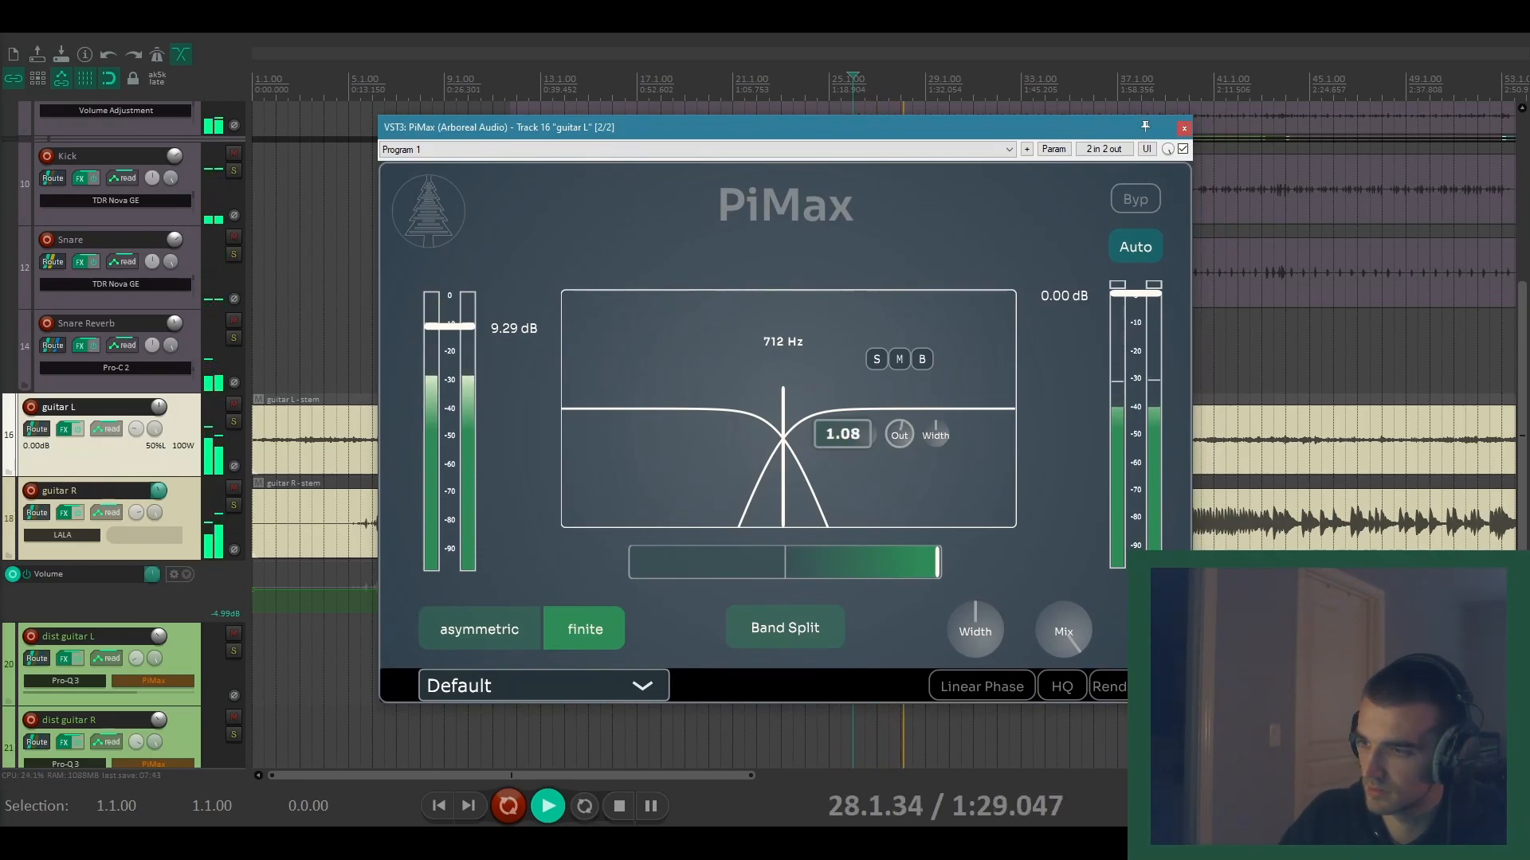
left_click_drag(841, 433, 842, 390)
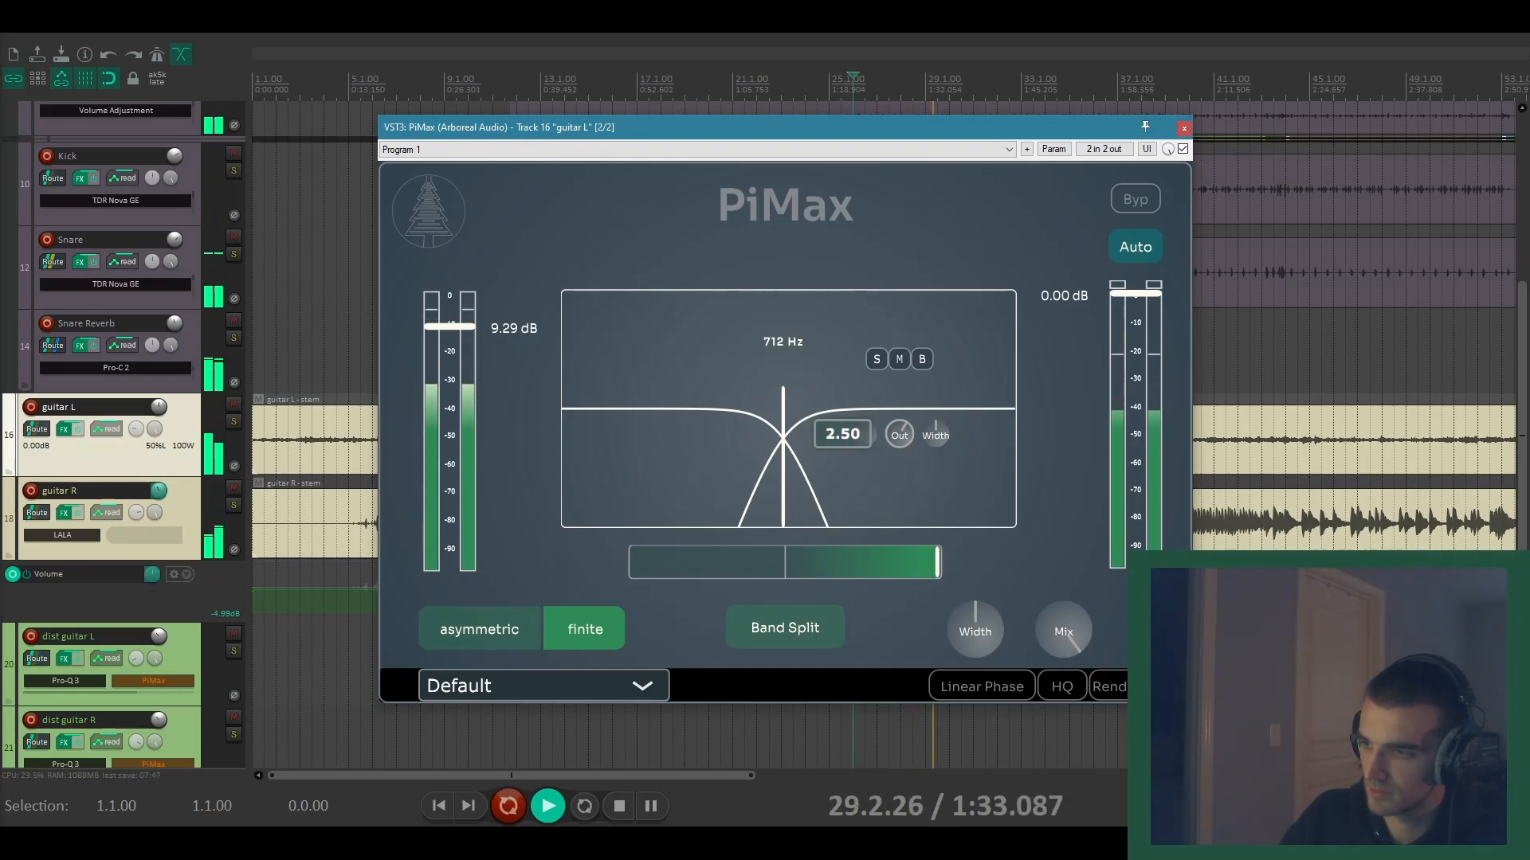
left_click_drag(841, 434, 841, 478)
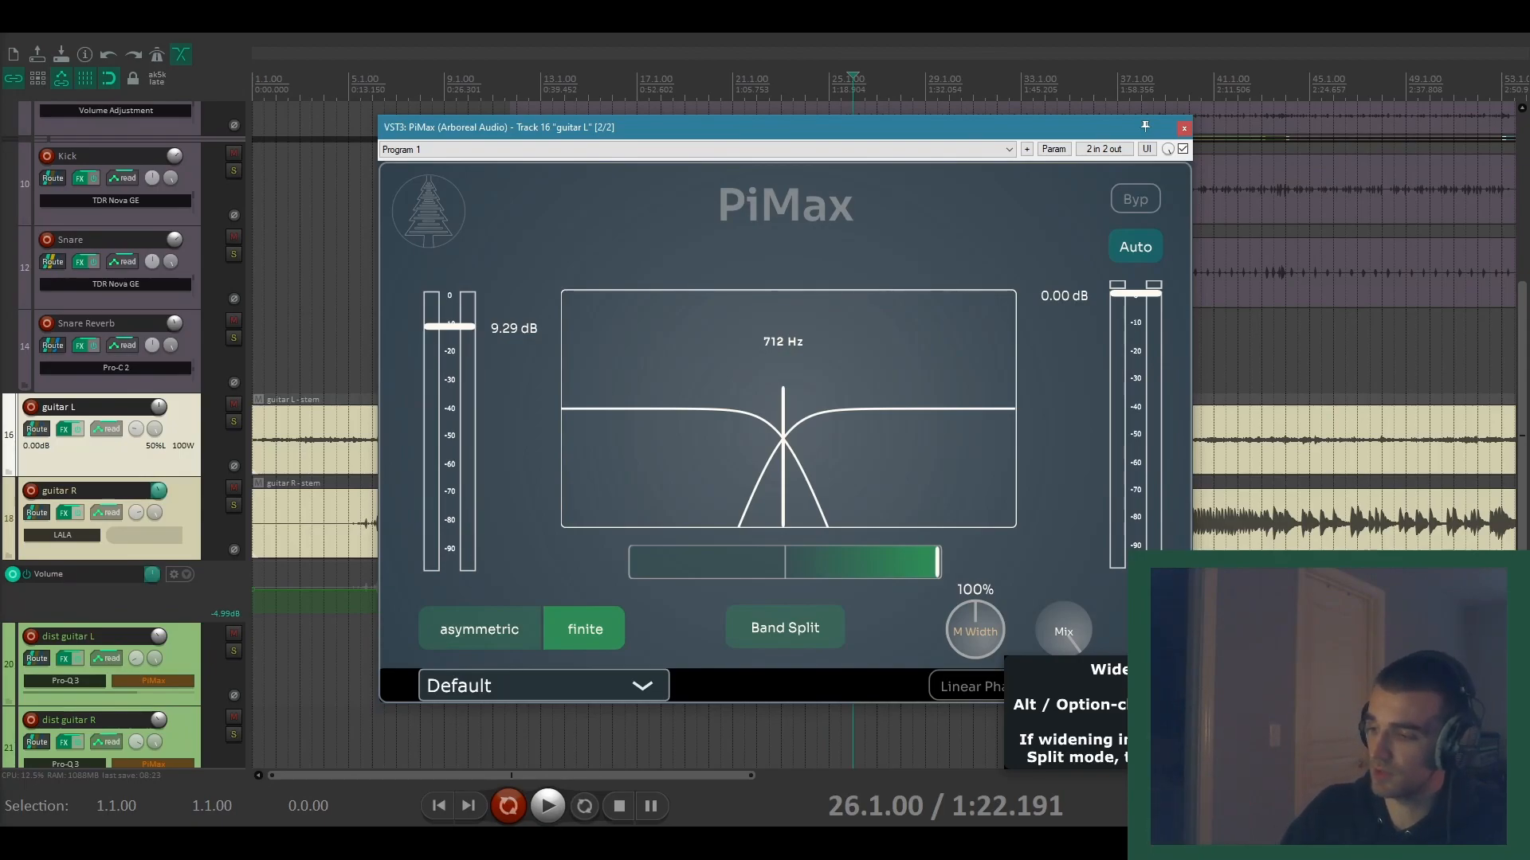
Step: Audition M Width between 100% and 200% during playback, leaving it around 175%
left_click(547, 806)
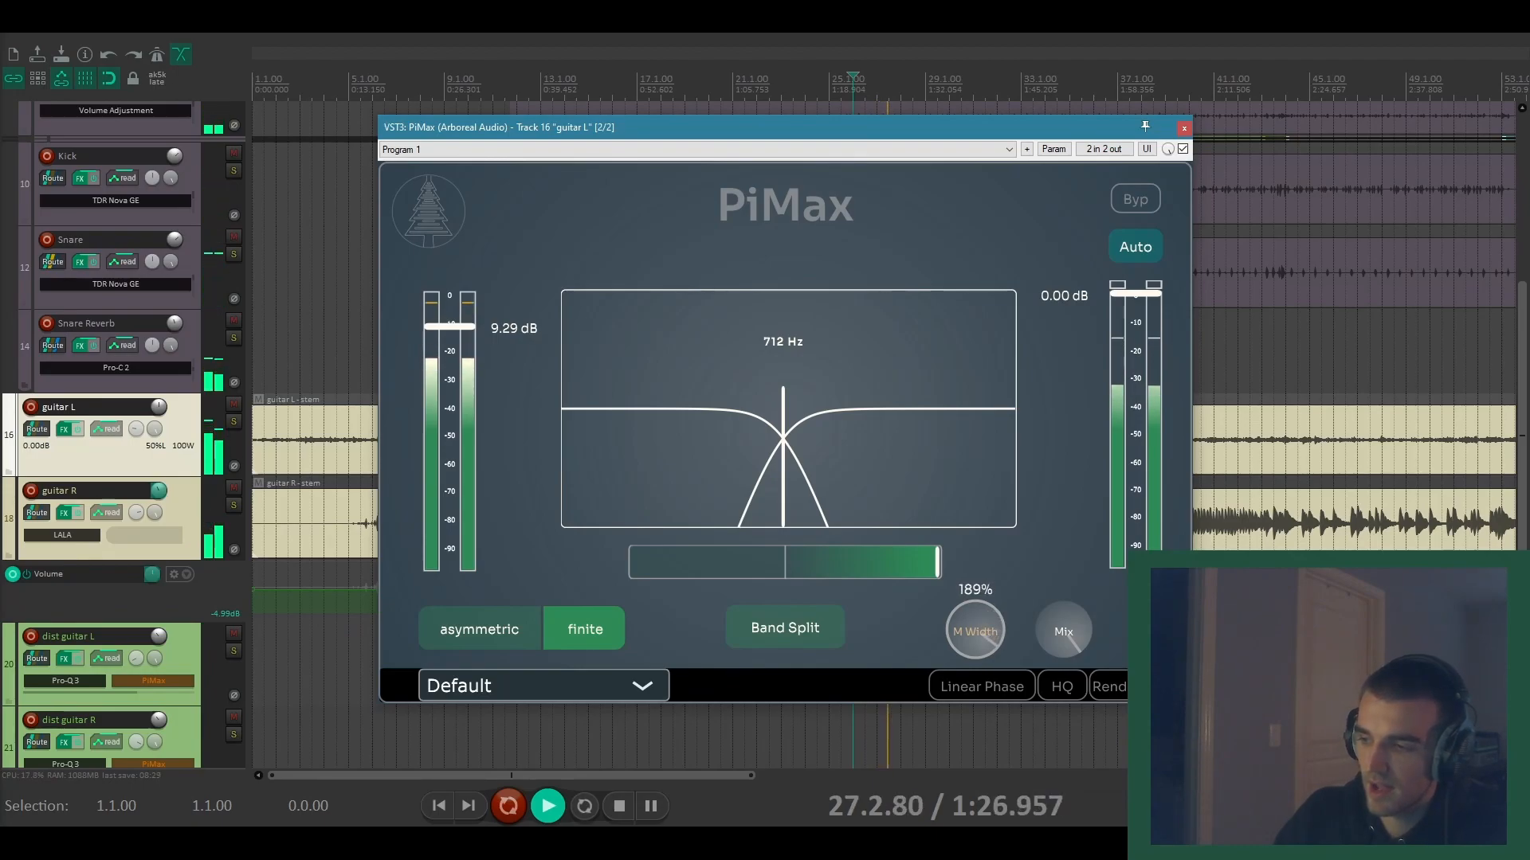
left_click_drag(974, 631, 973, 653)
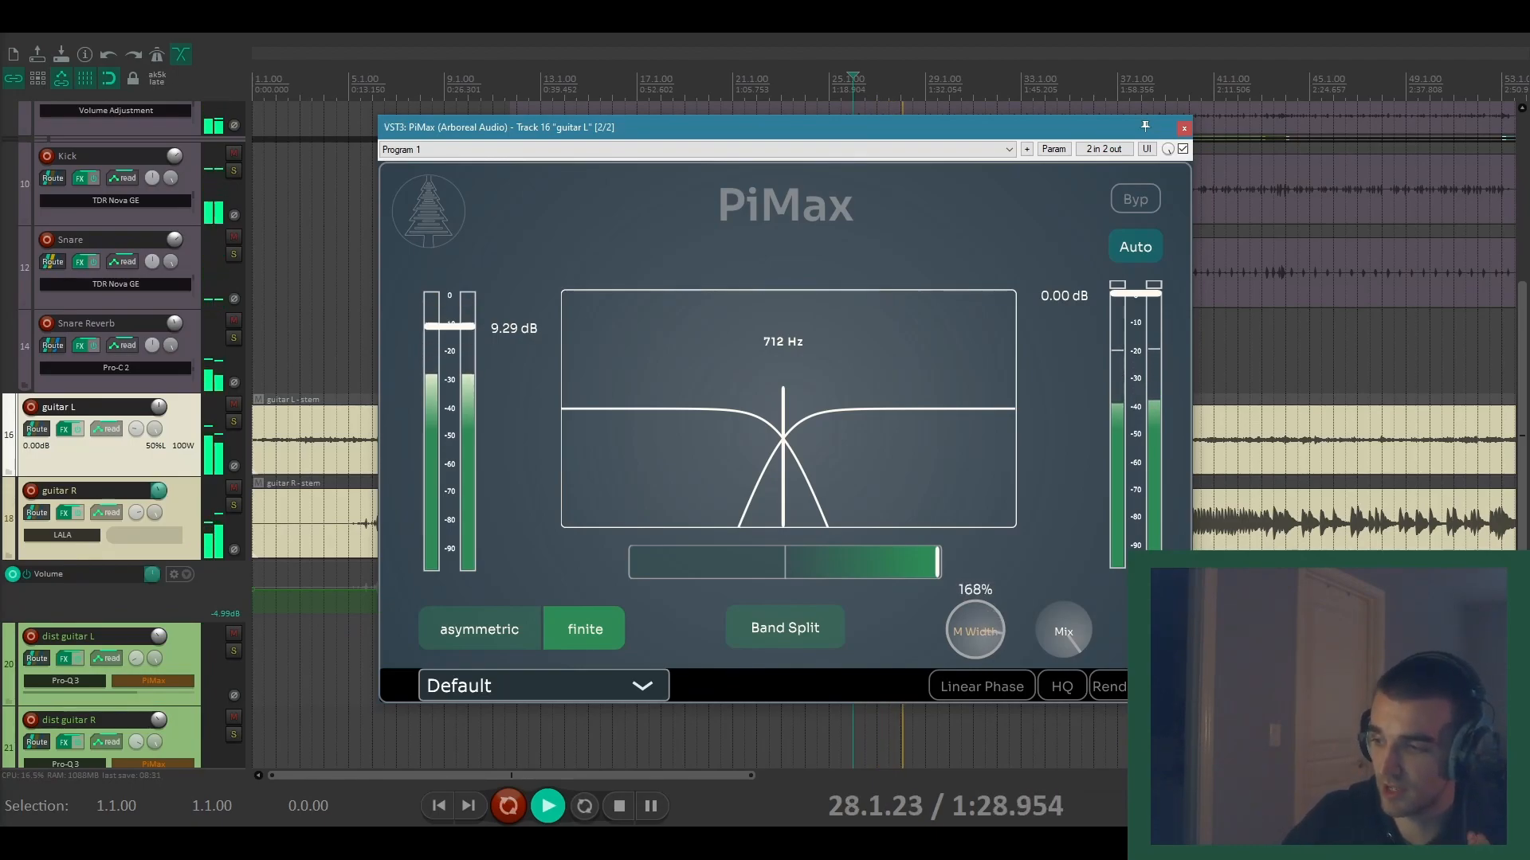
left_click_drag(974, 631, 973, 585)
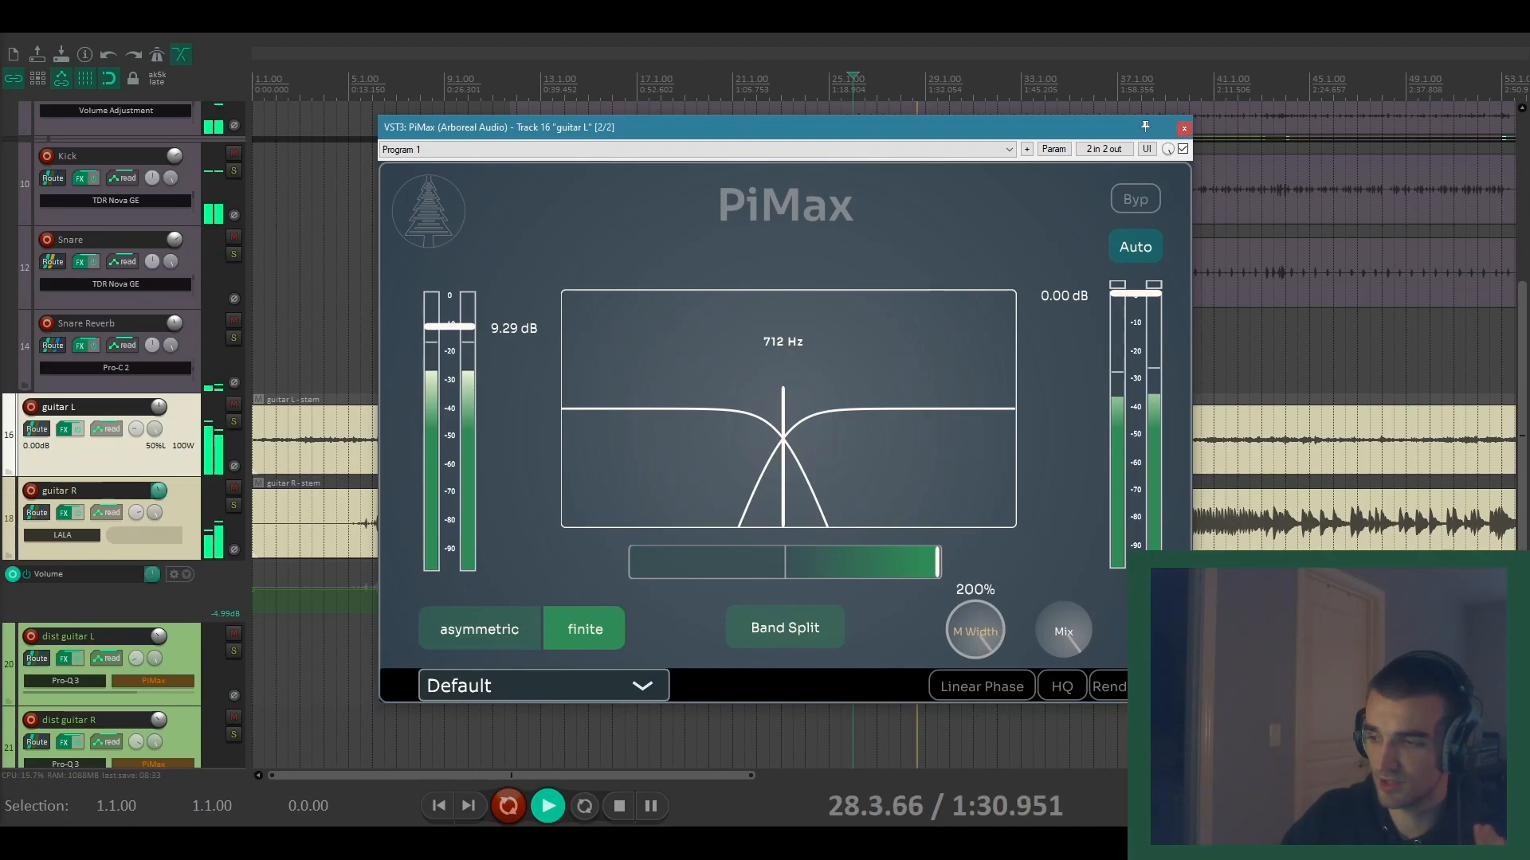
left_click_drag(973, 630, 974, 667)
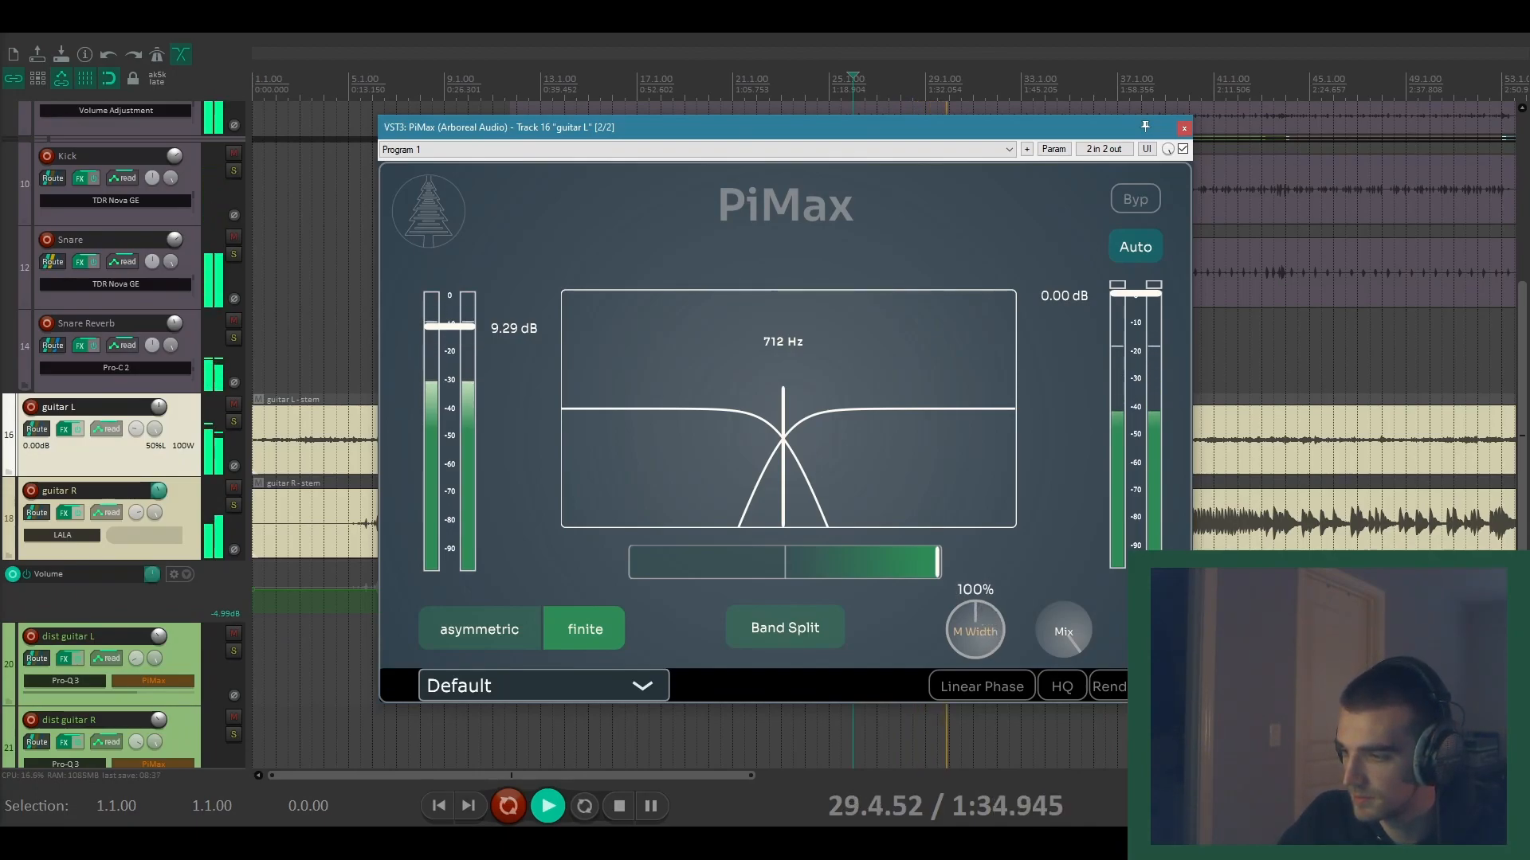
left_click_drag(973, 629, 973, 594)
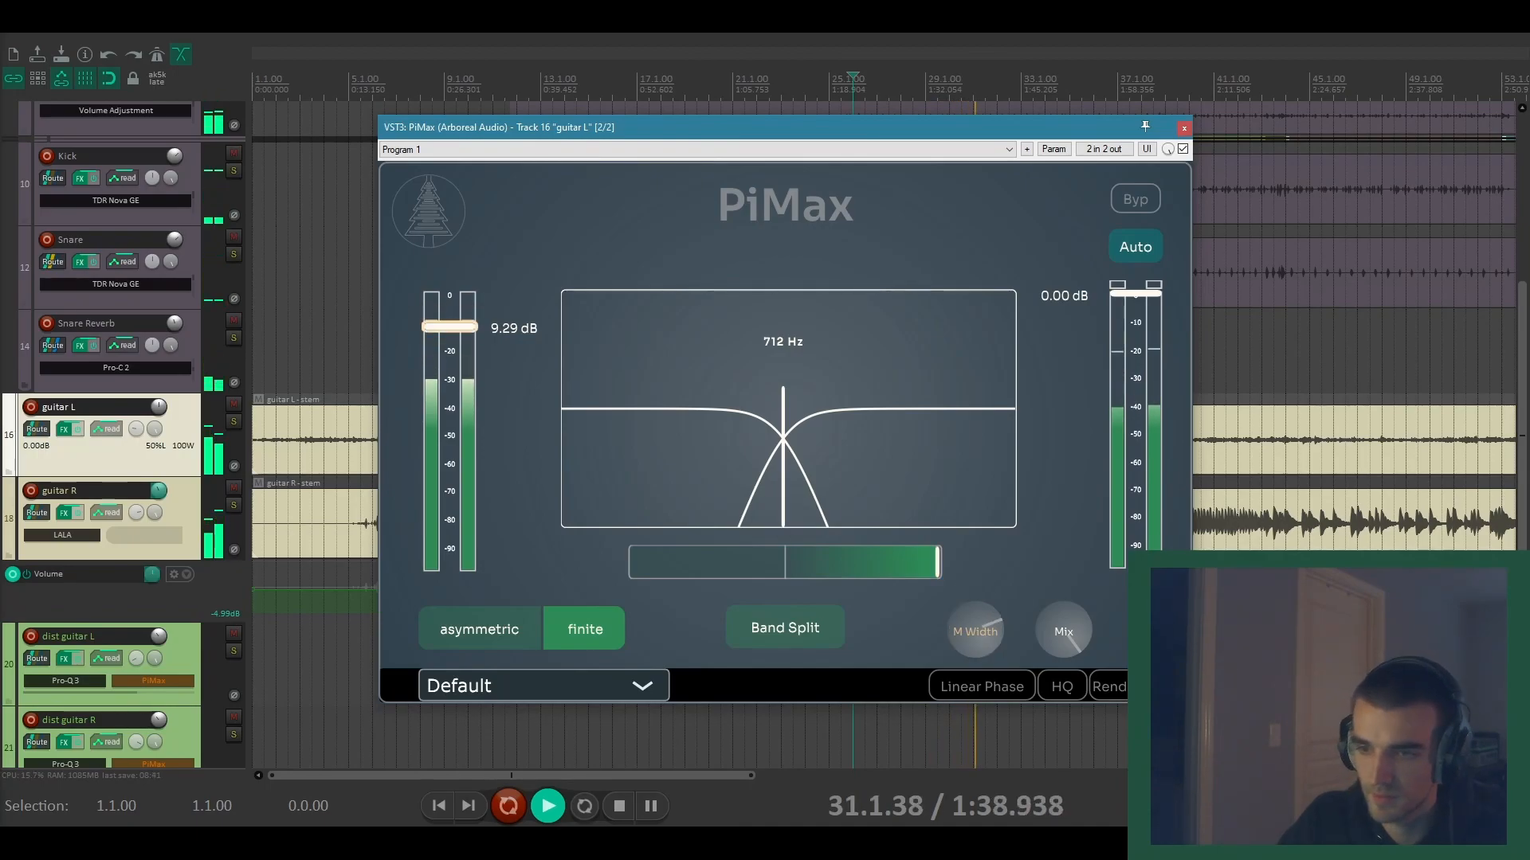
left_click_drag(972, 630, 972, 594)
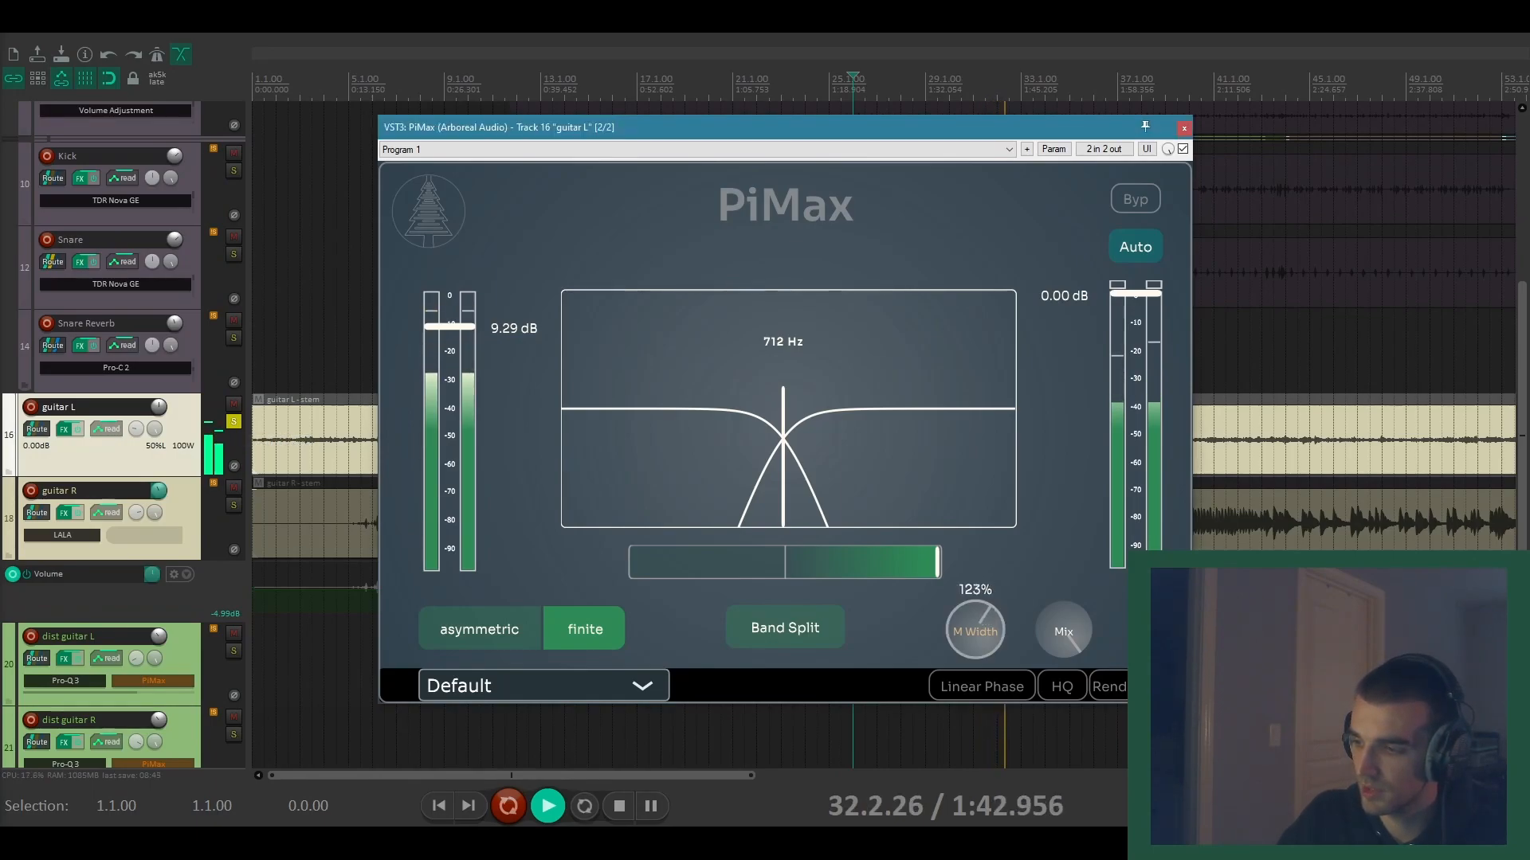
left_click_drag(974, 629, 973, 585)
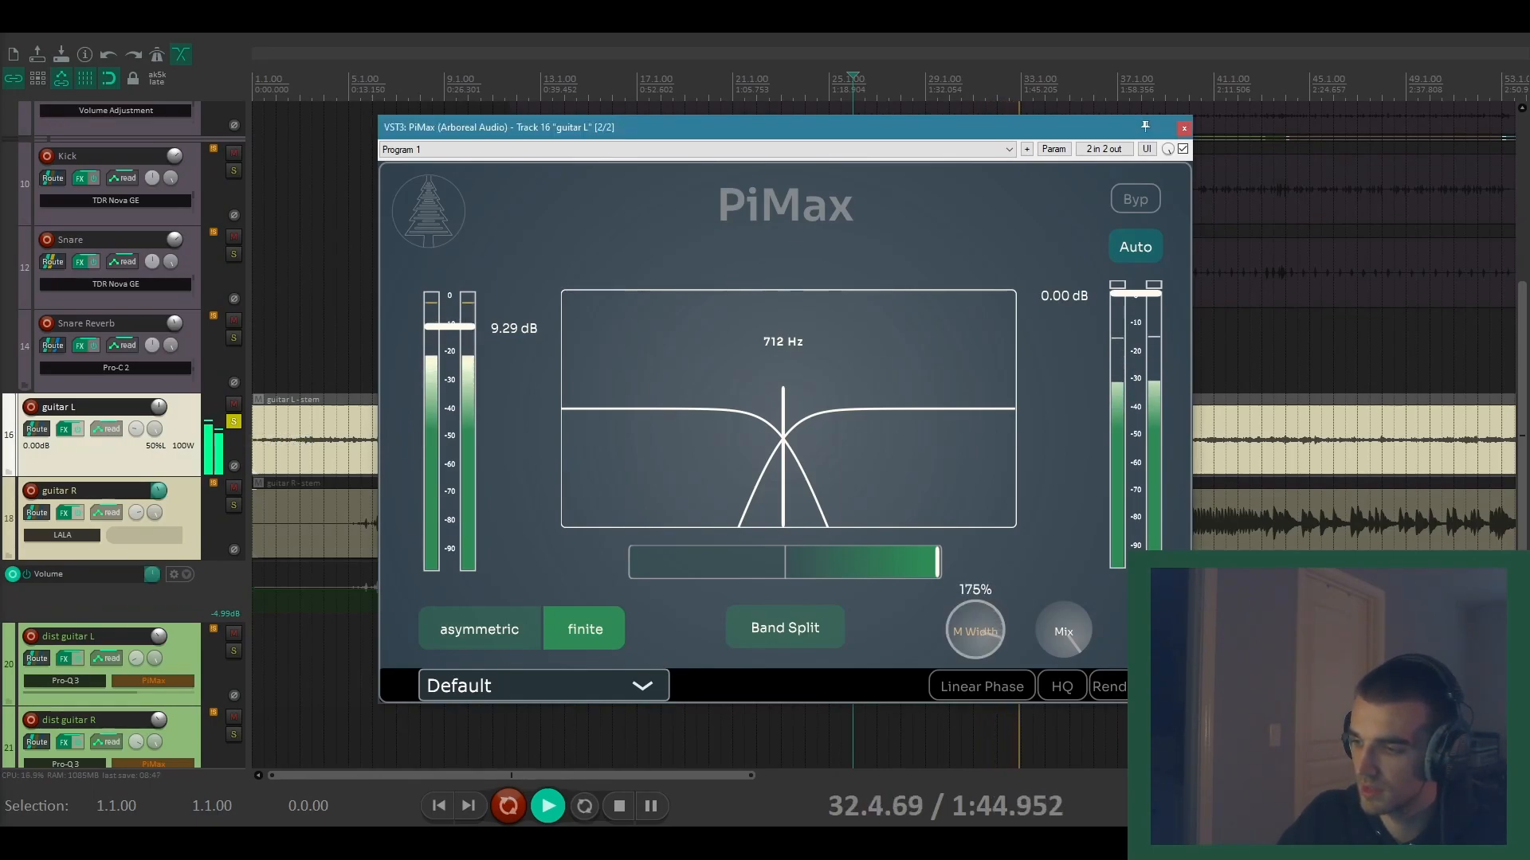
left_click_drag(973, 631, 973, 653)
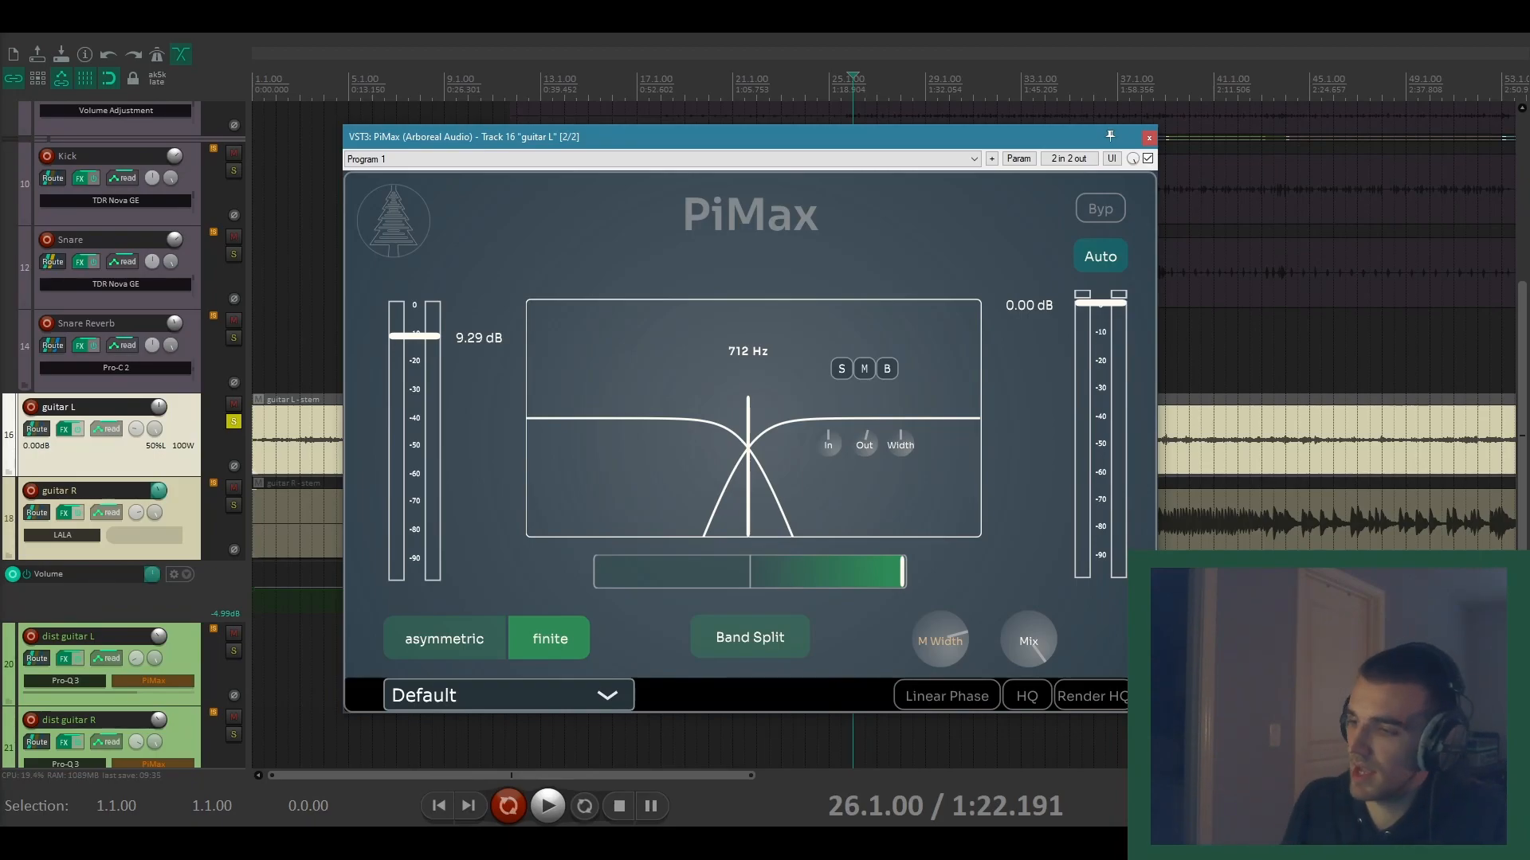
Step: Bring up PiMax on guitar R and set its curve amount to 100
left_click(1148, 138)
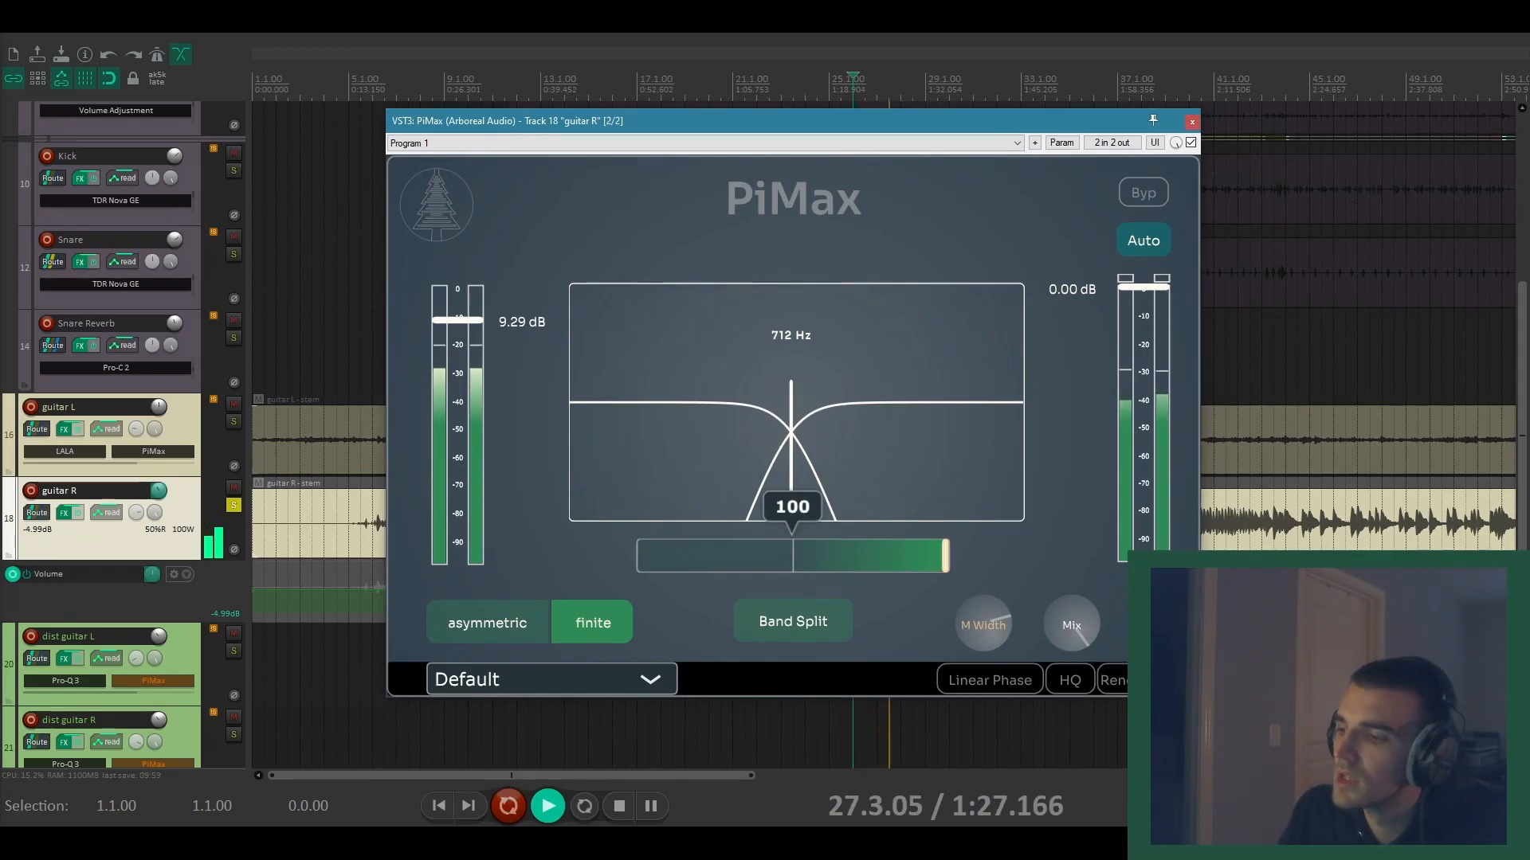
left_click_drag(937, 554, 792, 554)
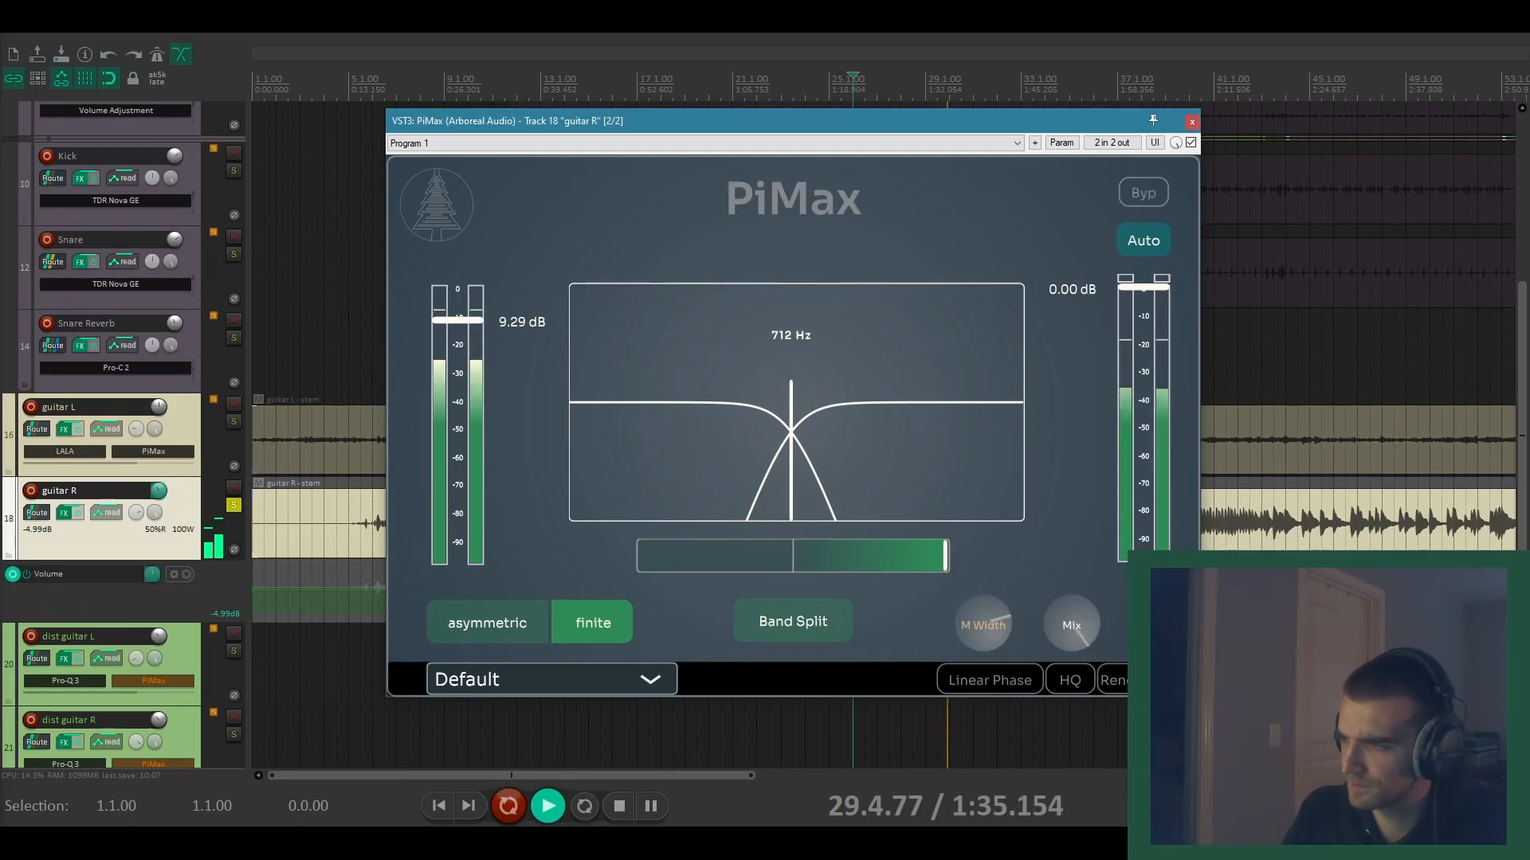
Step: Select the upper band on guitar R and push its amount up to around 10
left_click(1143, 191)
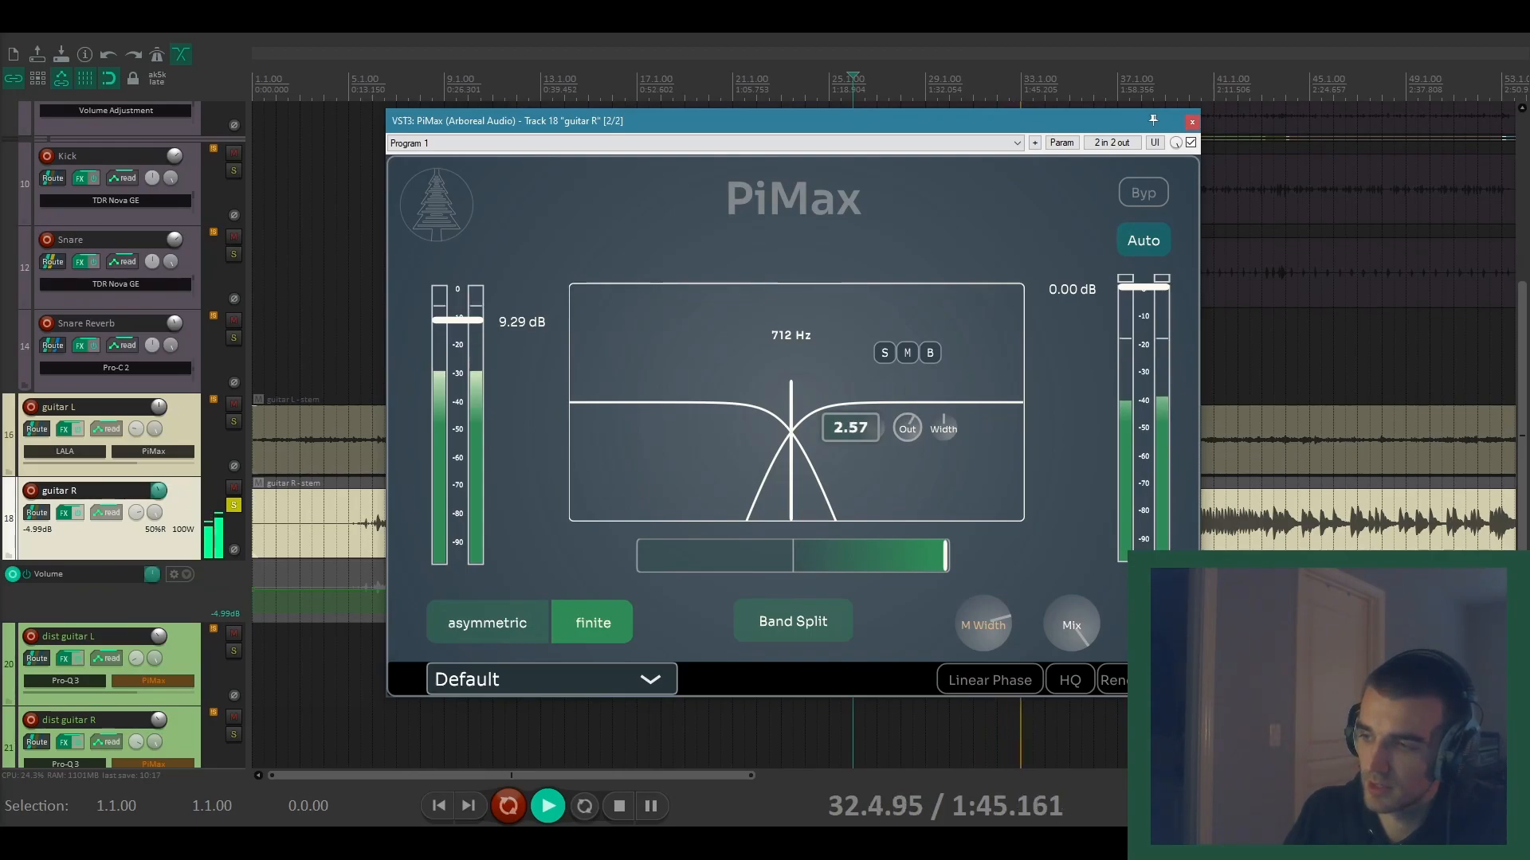
left_click_drag(849, 427, 849, 391)
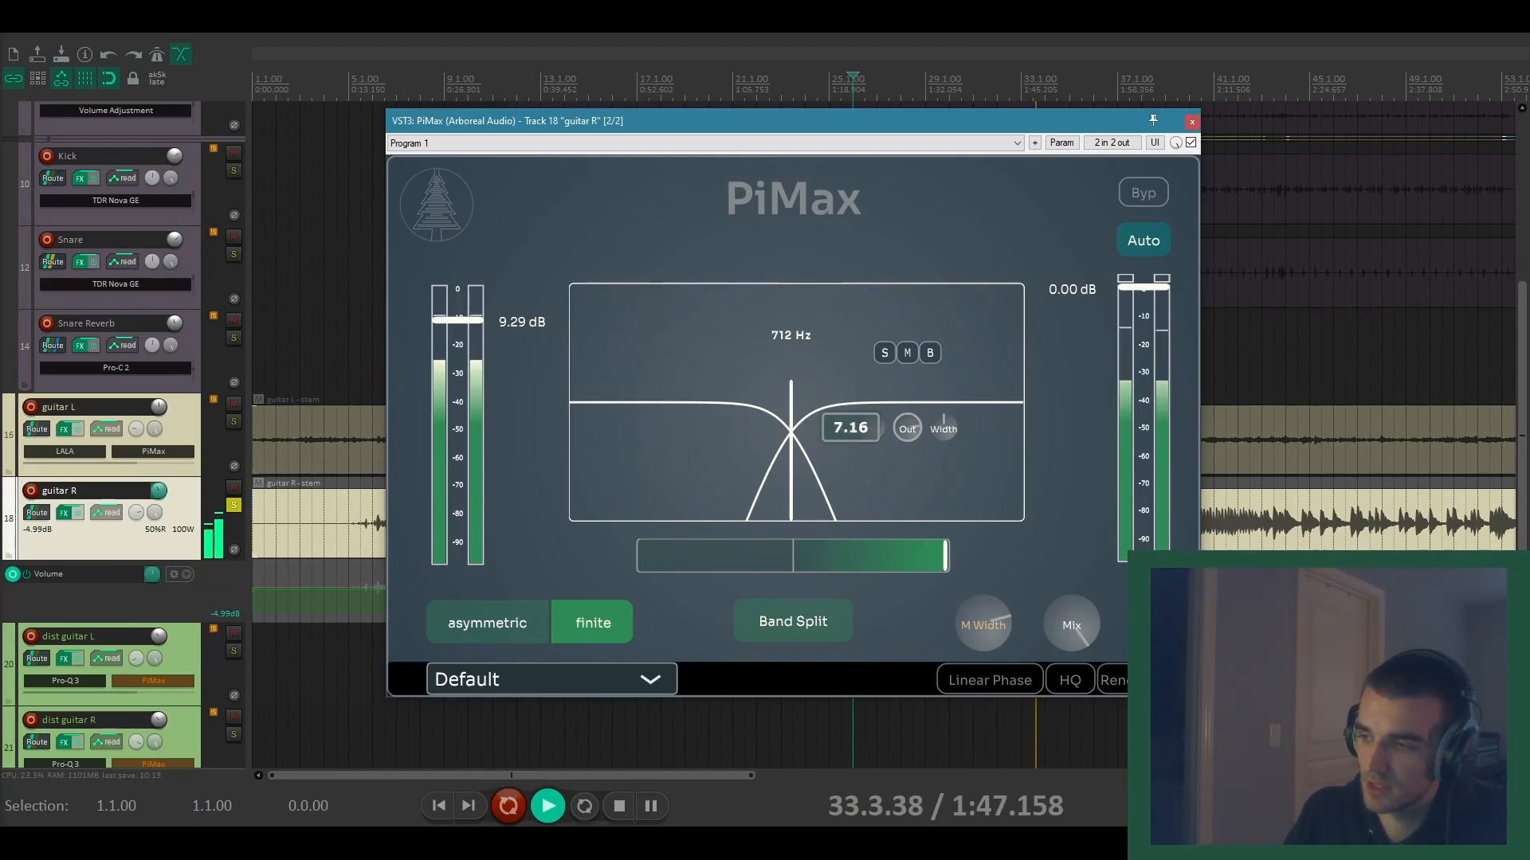
left_click_drag(850, 427, 849, 468)
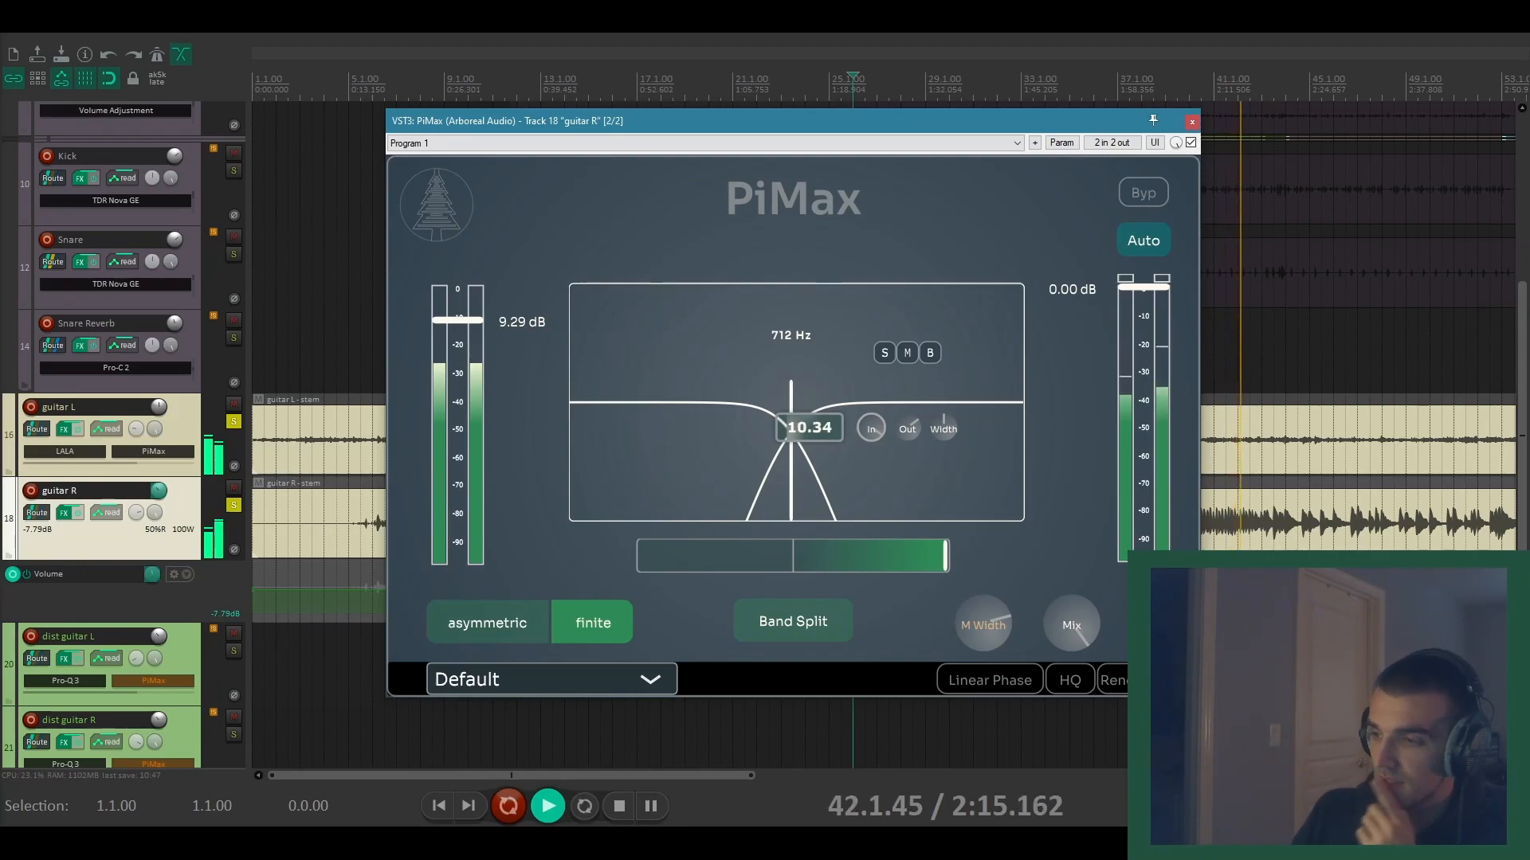
left_click_drag(809, 427, 810, 445)
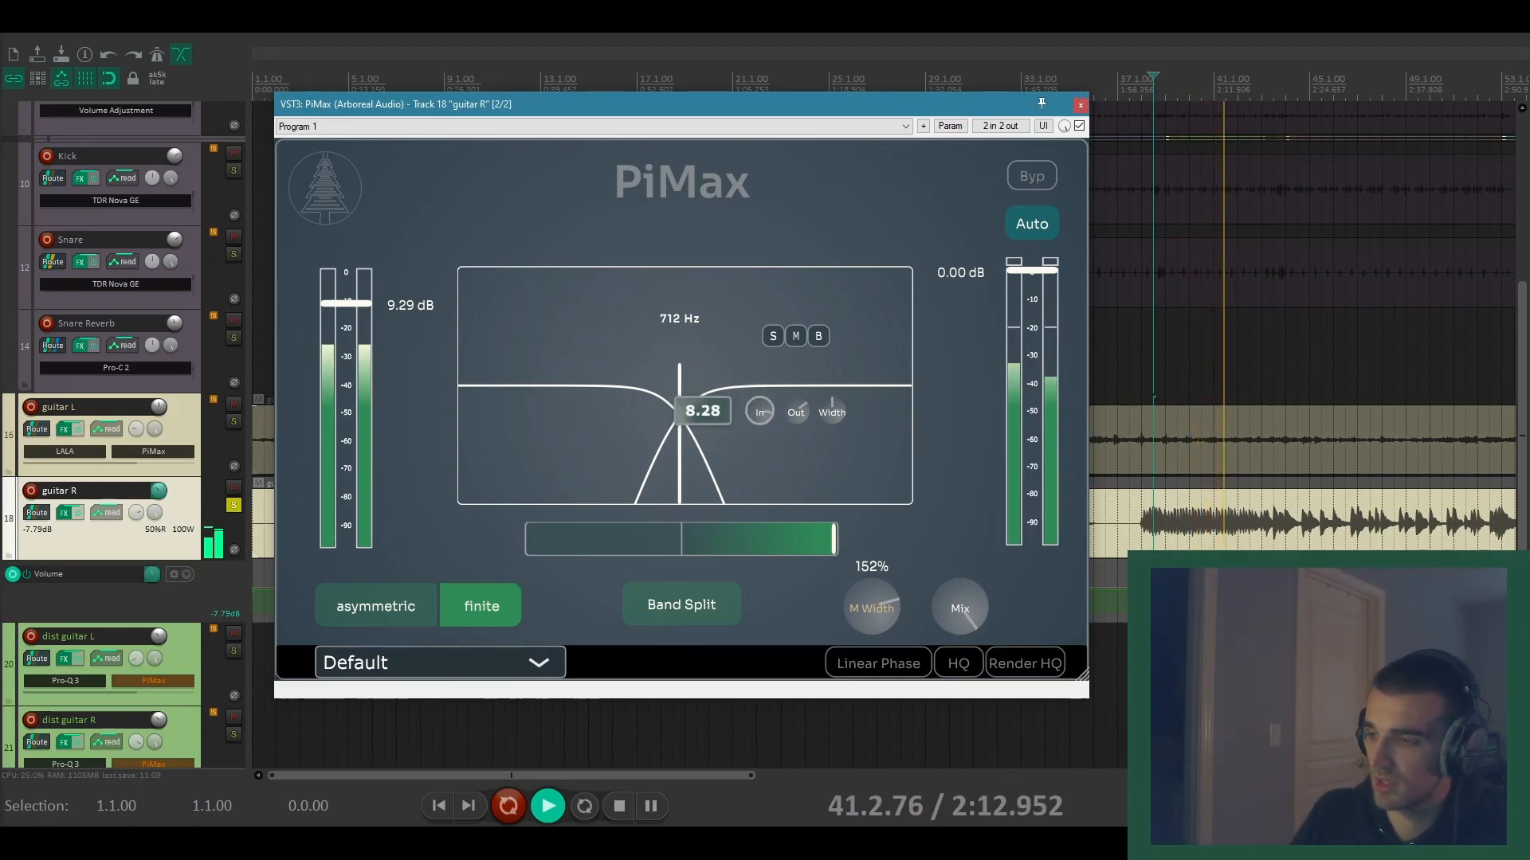
Step: Fine-tune the upper band's amount, then hide the per-band controls
left_click_drag(701, 409, 701, 429)
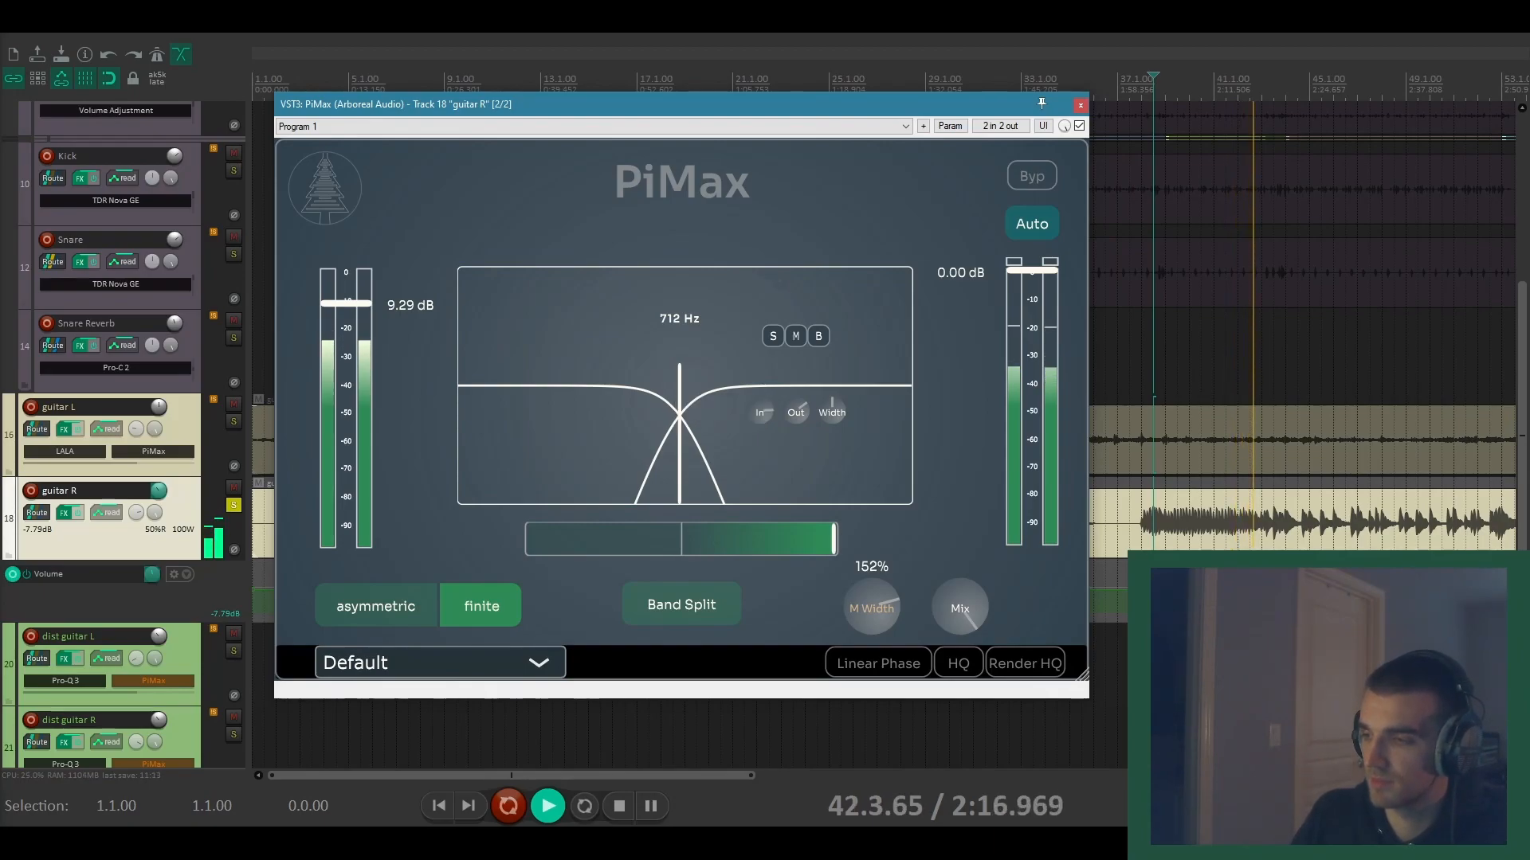
left_click(817, 335)
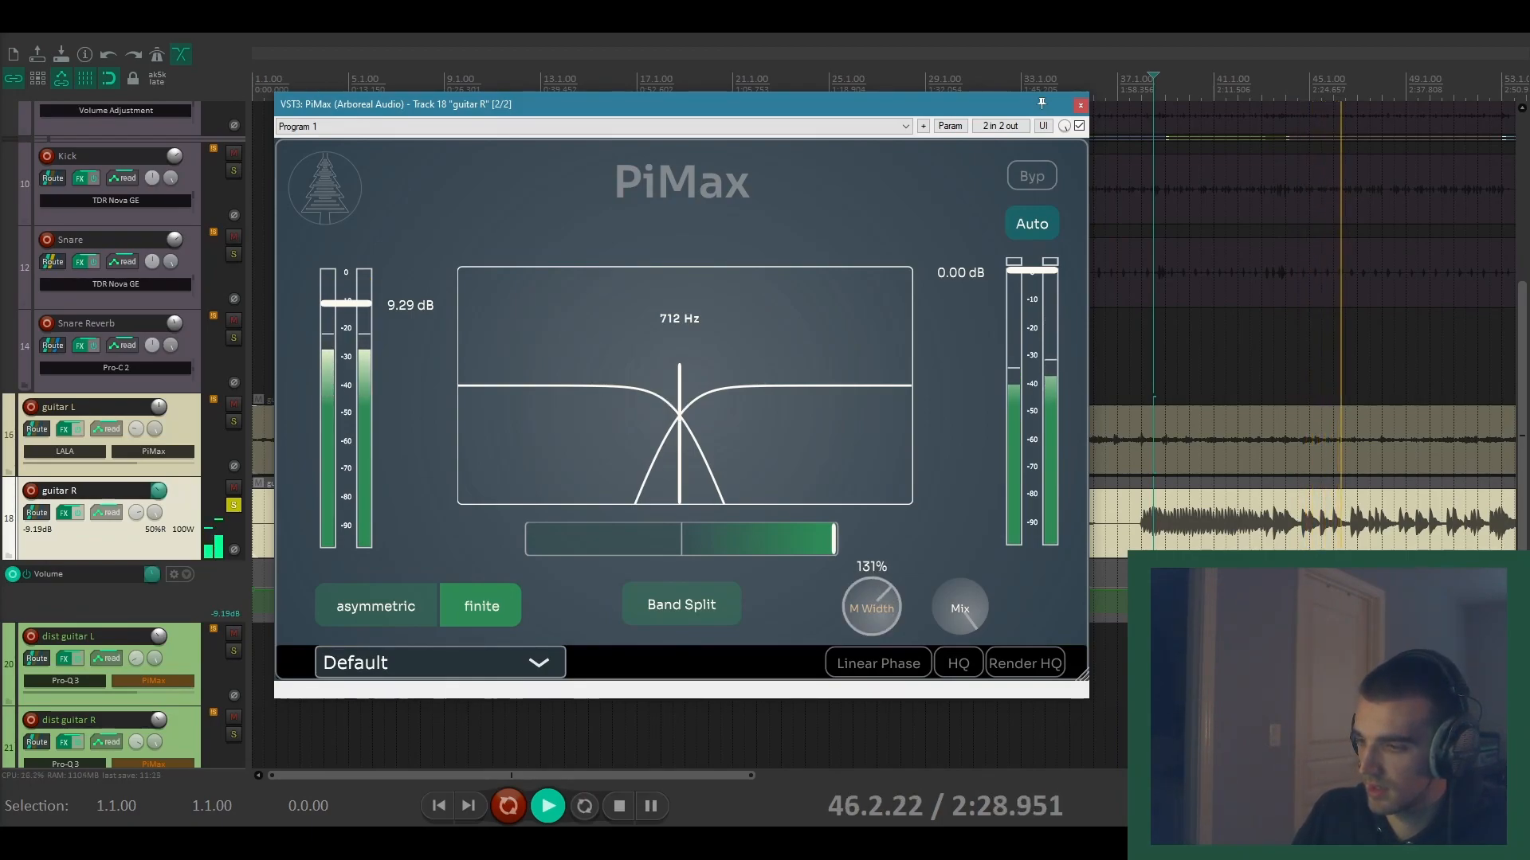
Step: Audition M Width around 143% and settle it near 103% on guitar R
left_click_drag(870, 607, 870, 585)
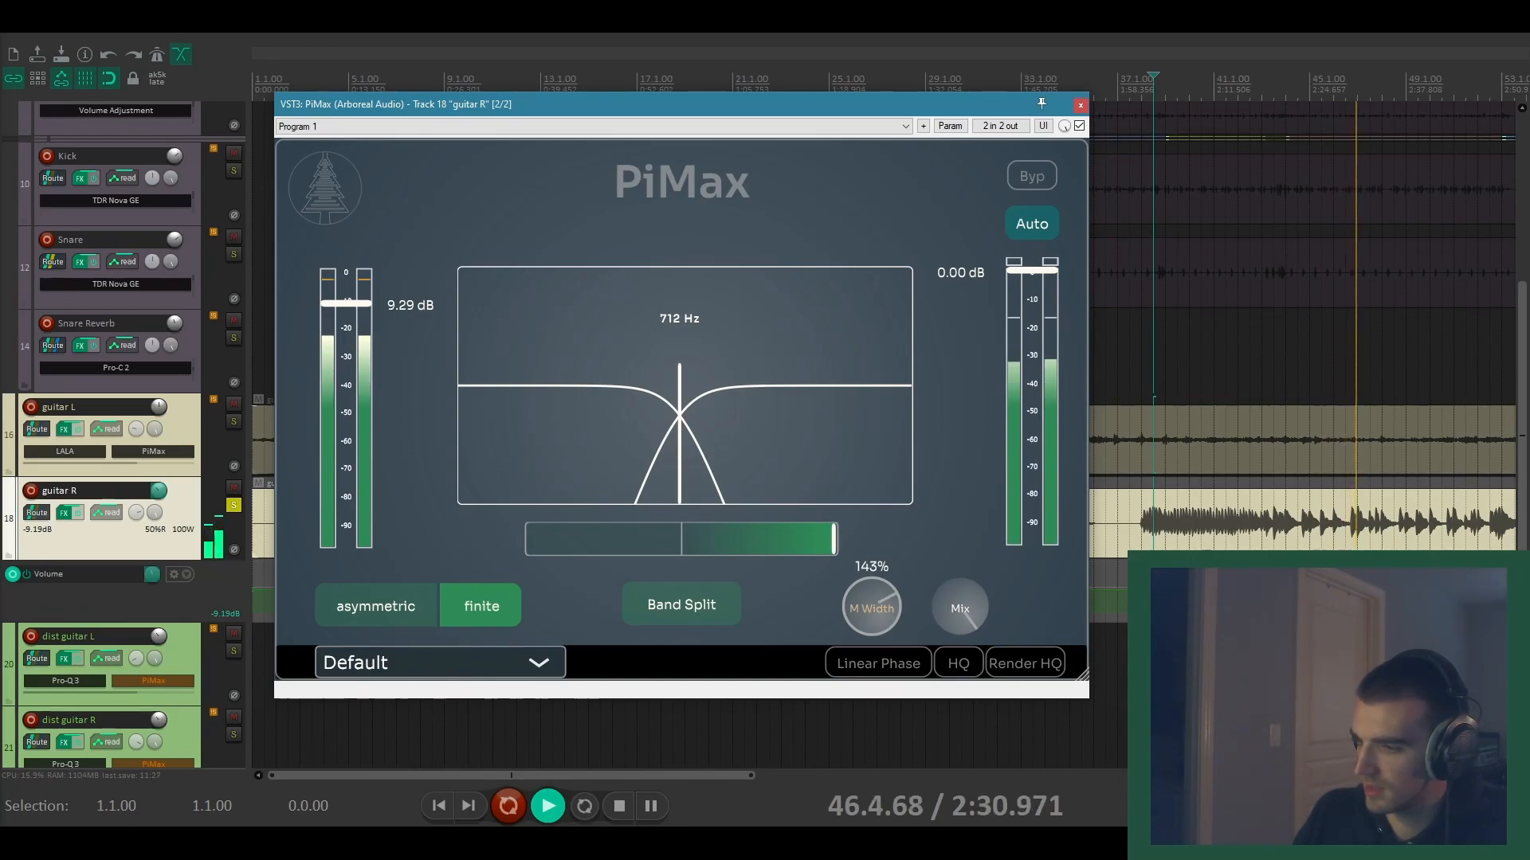
left_click_drag(870, 605, 870, 634)
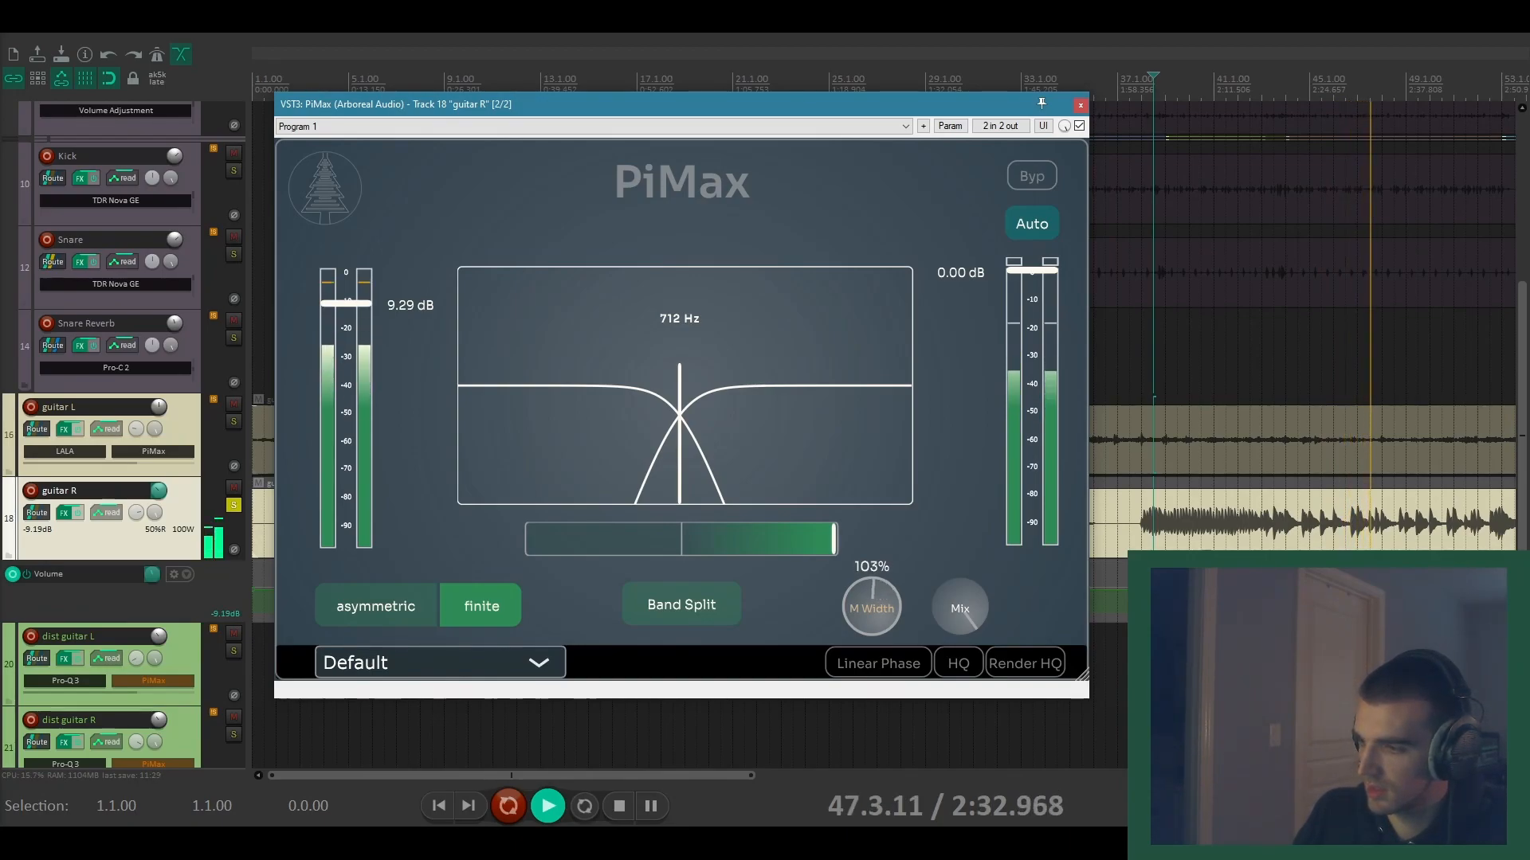
left_click_drag(870, 594, 870, 546)
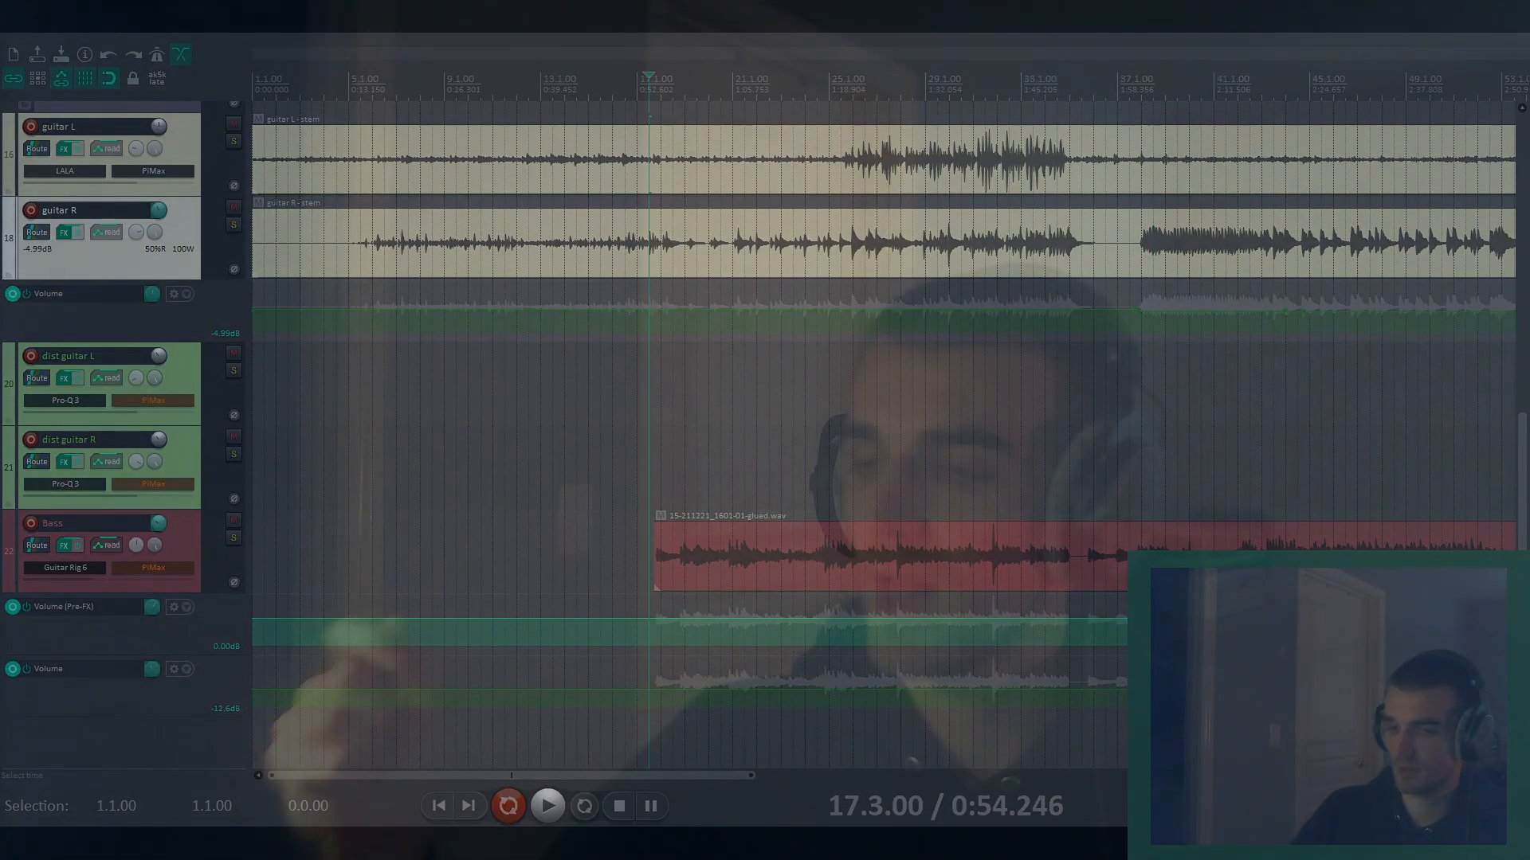
Step: Bring up the PiMax instance inserted on the Bass track
left_click(63, 567)
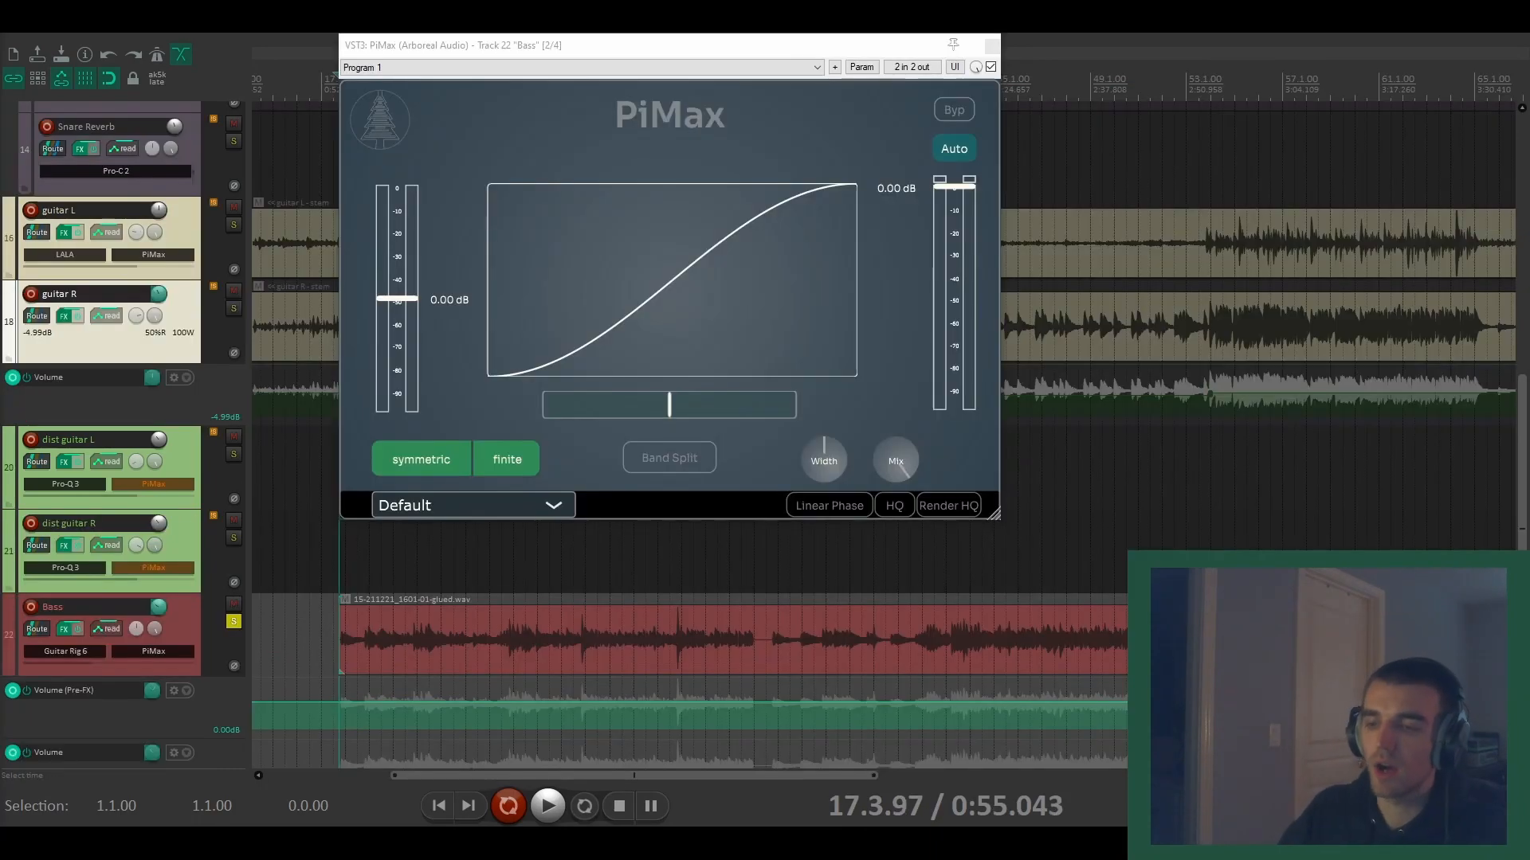
Step: With playback running, set bass PiMax to asymmetric with the infinite curve type, then browse factory presets
left_click(548, 806)
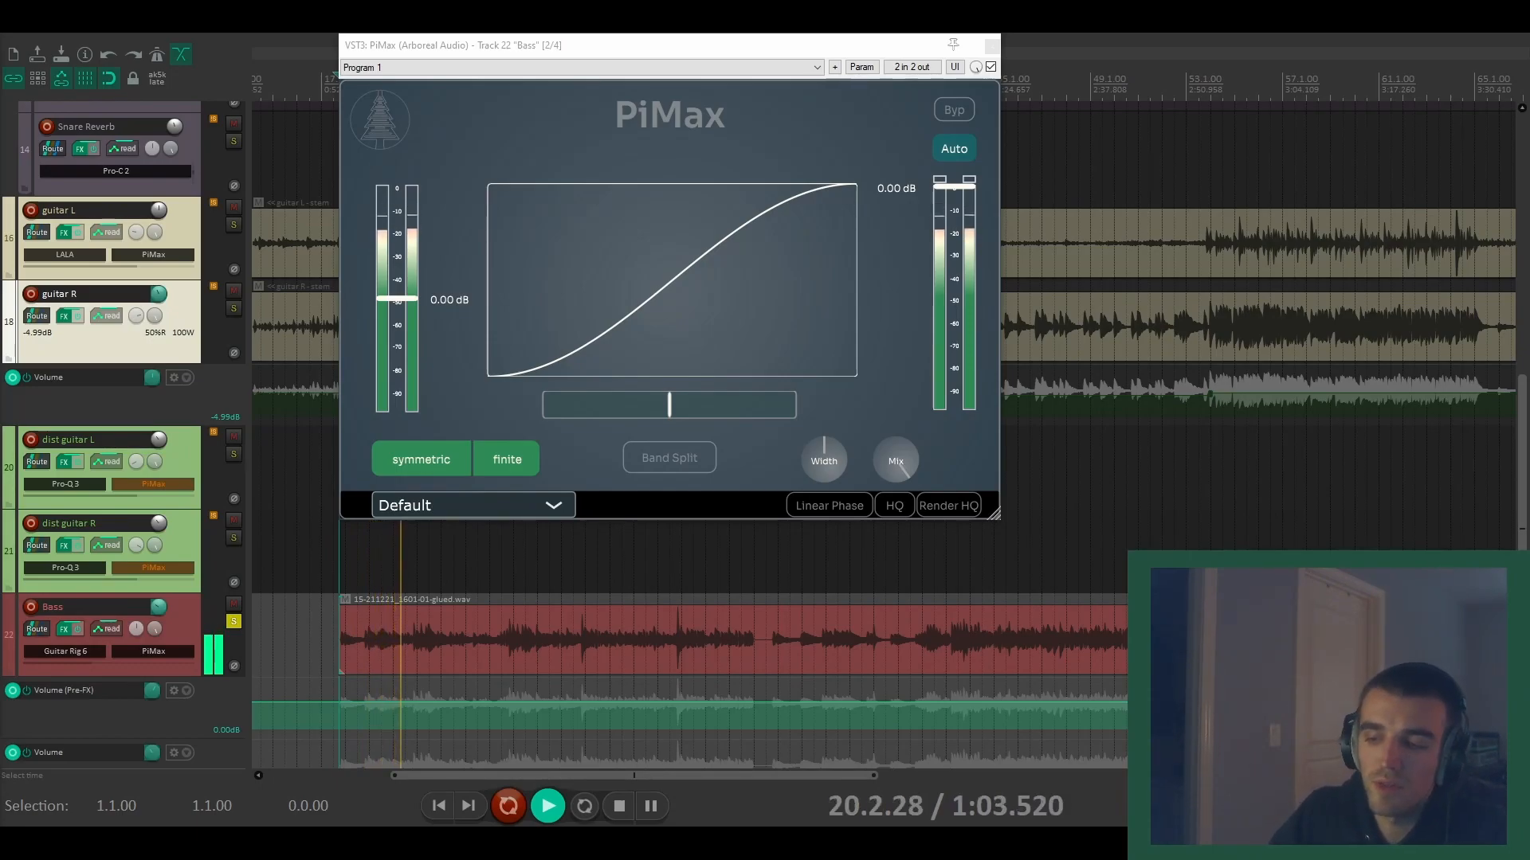
left_click(421, 459)
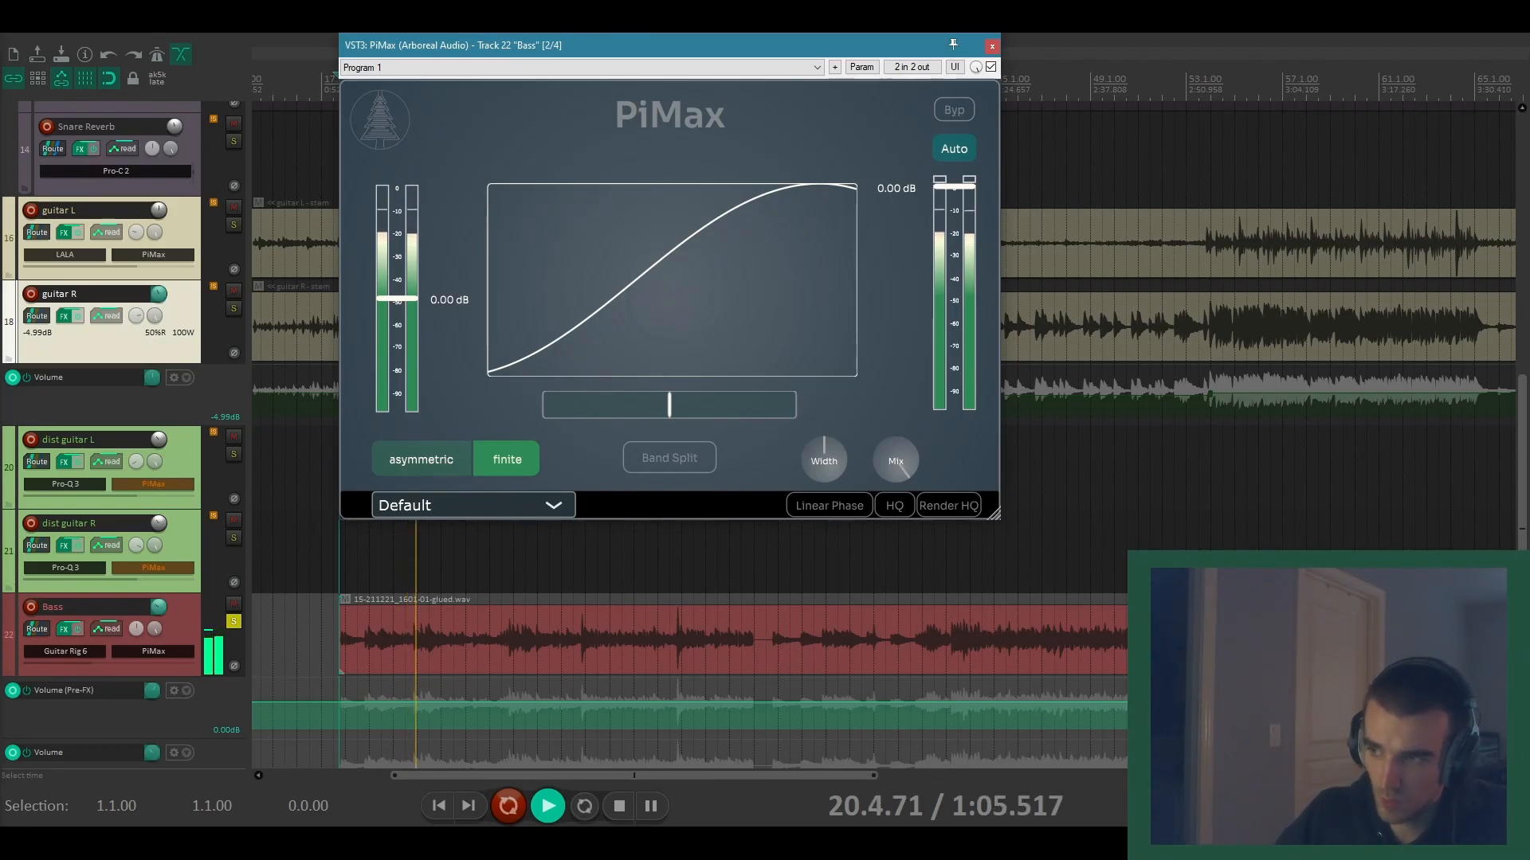
left_click(506, 459)
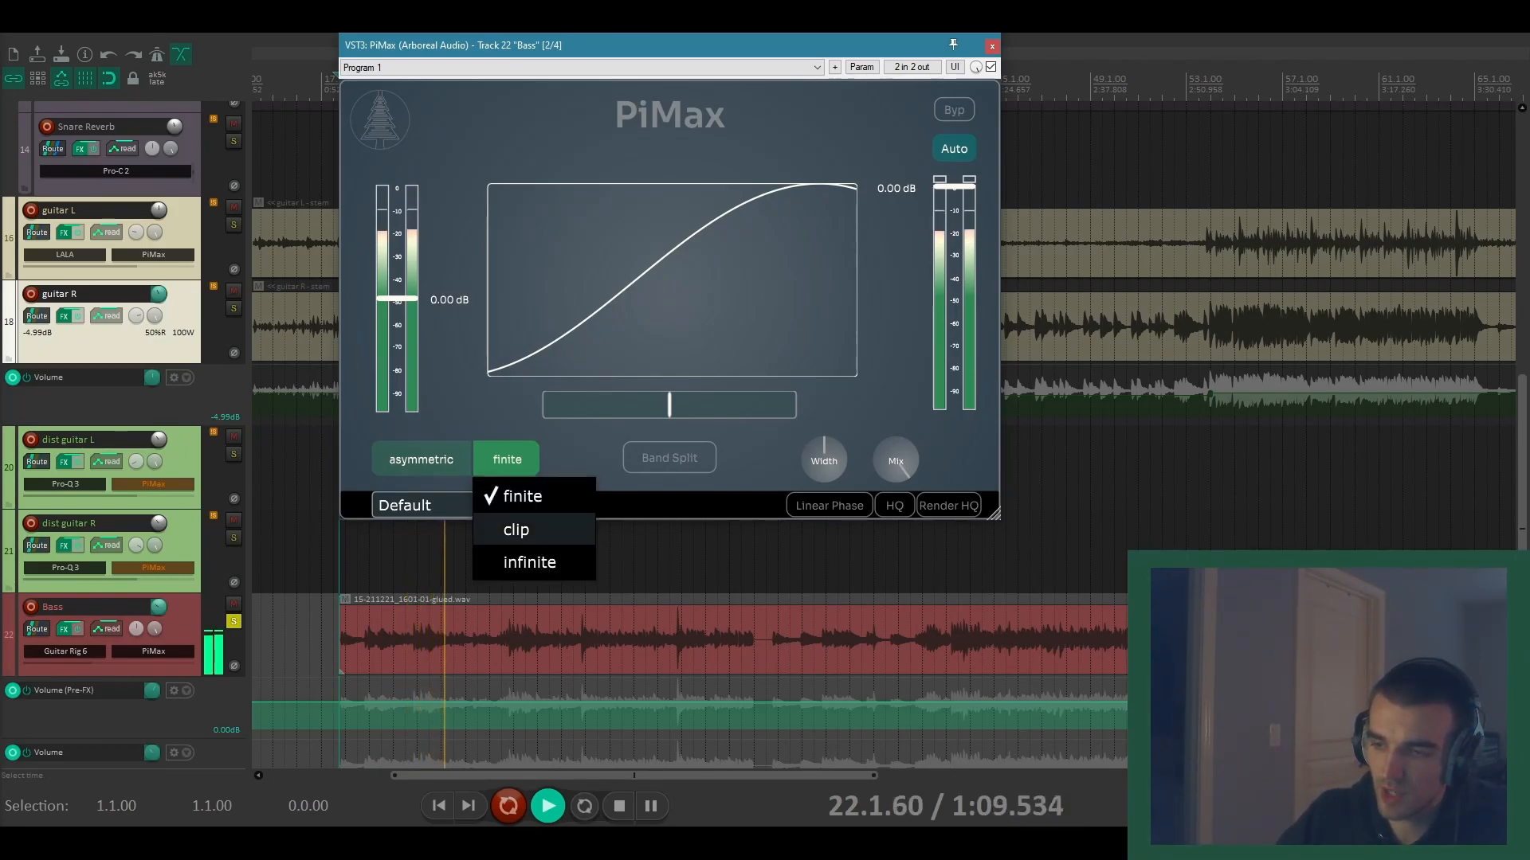
left_click(529, 563)
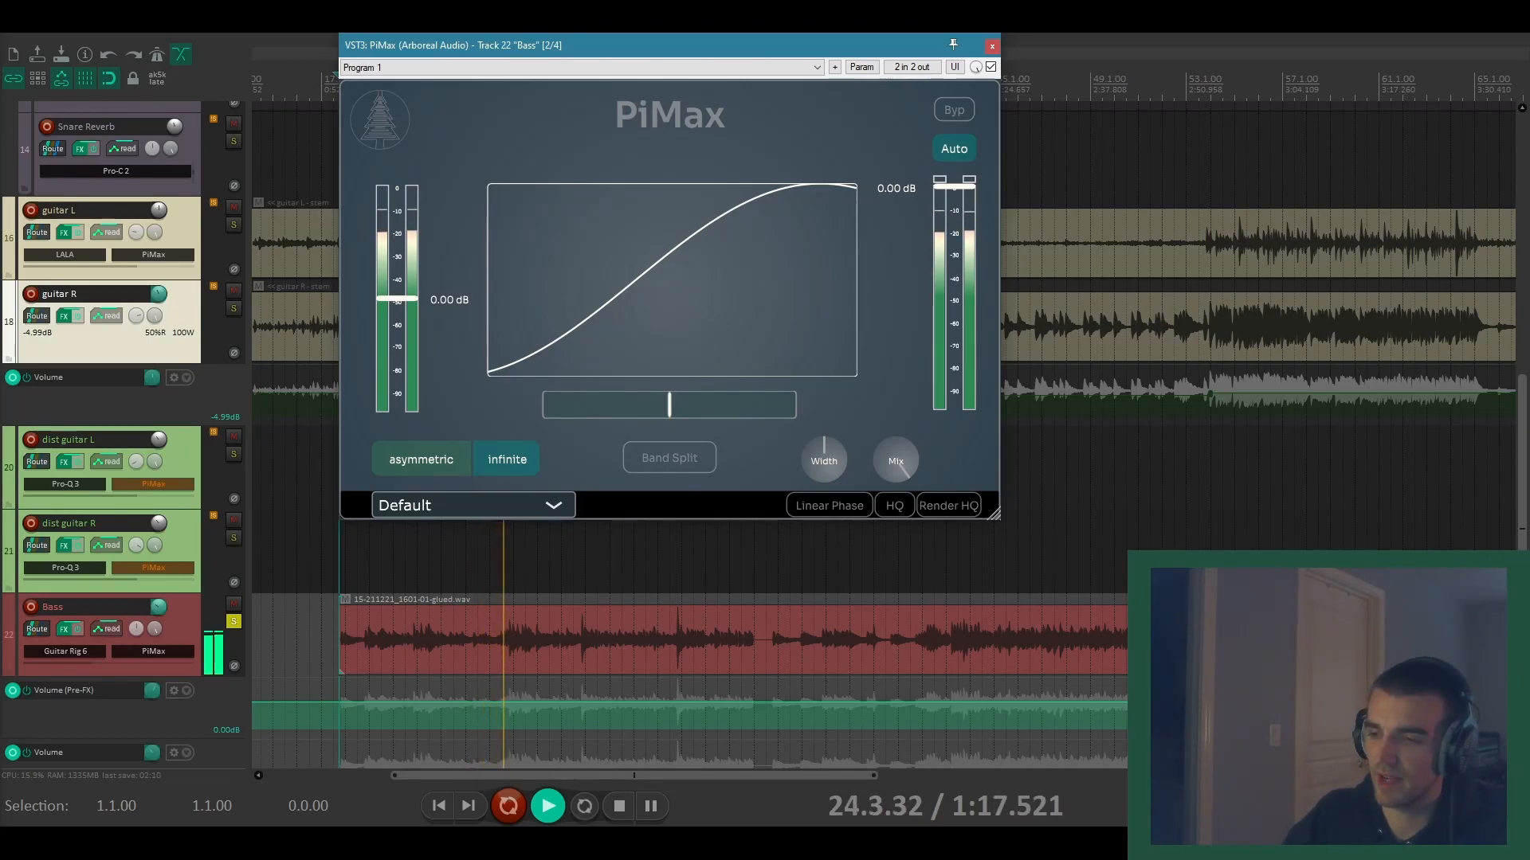
left_click(471, 505)
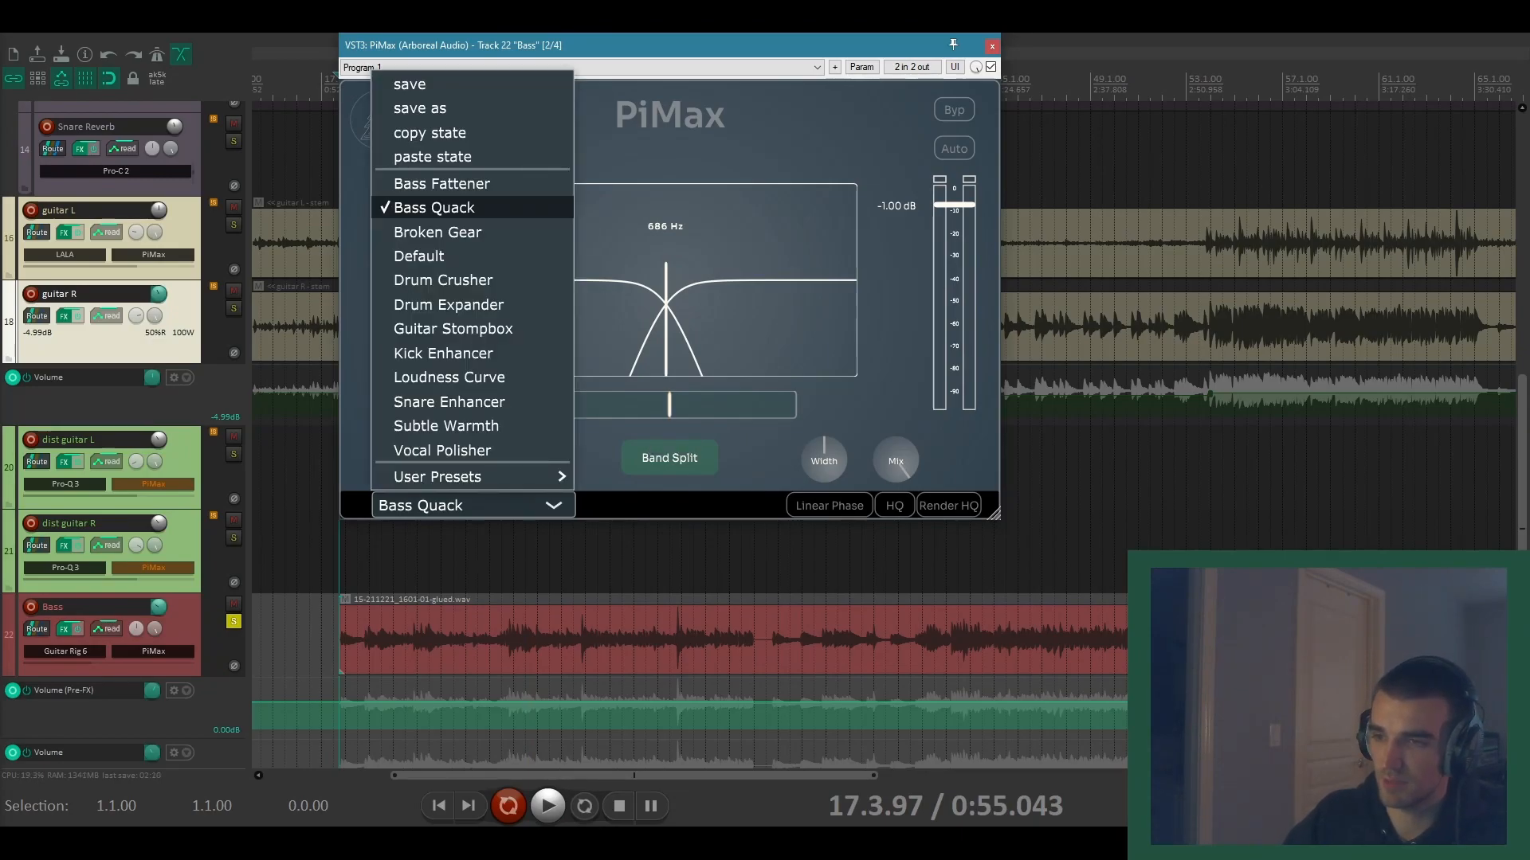
Step: Load the Bass Fattener preset with Auto gain compensation and Band Split enabled while playing
left_click(450, 183)
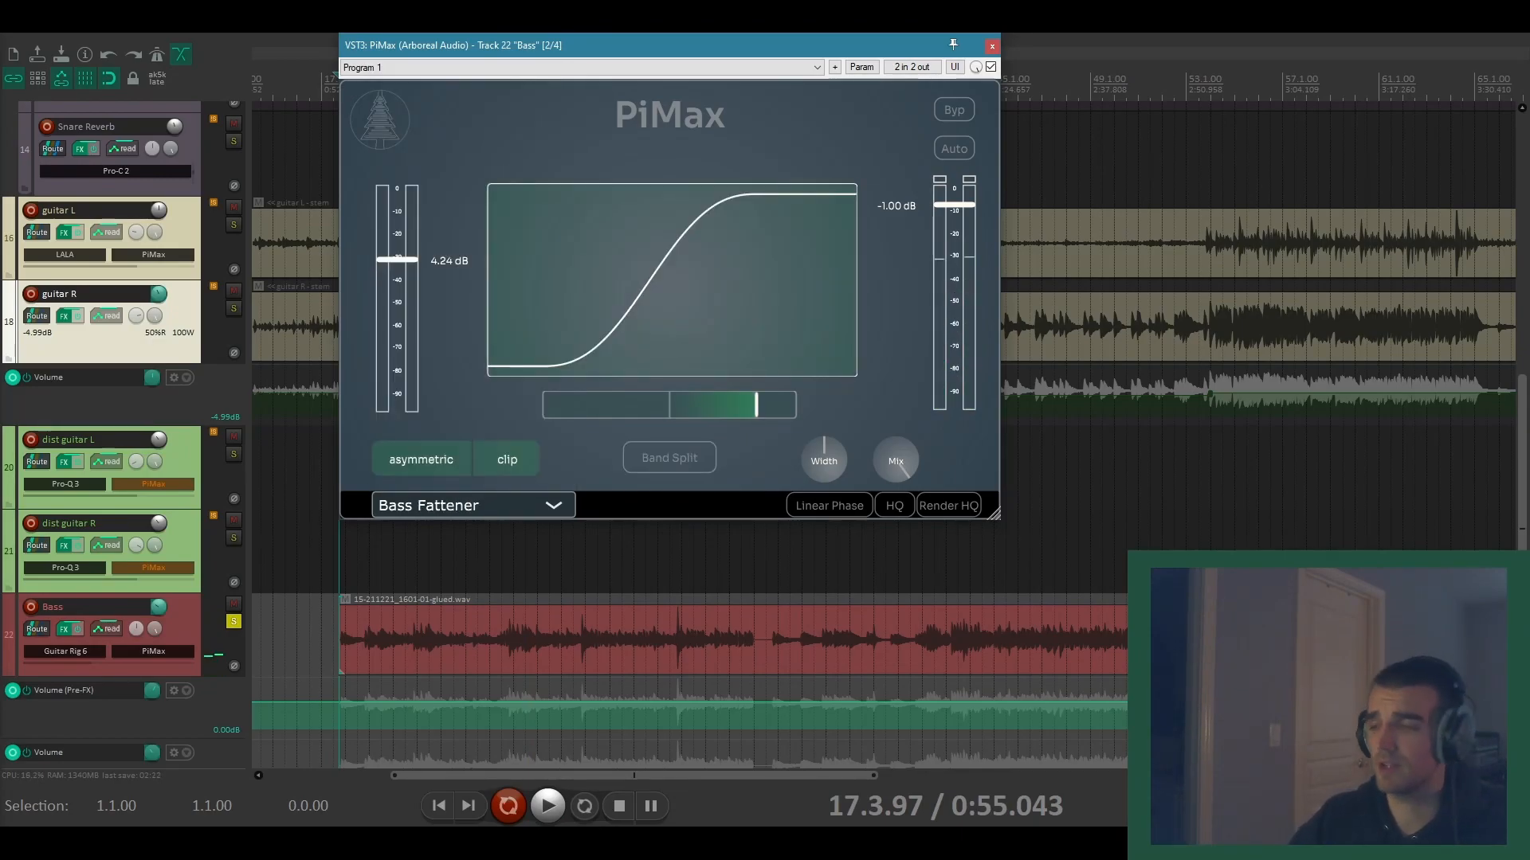
left_click(548, 806)
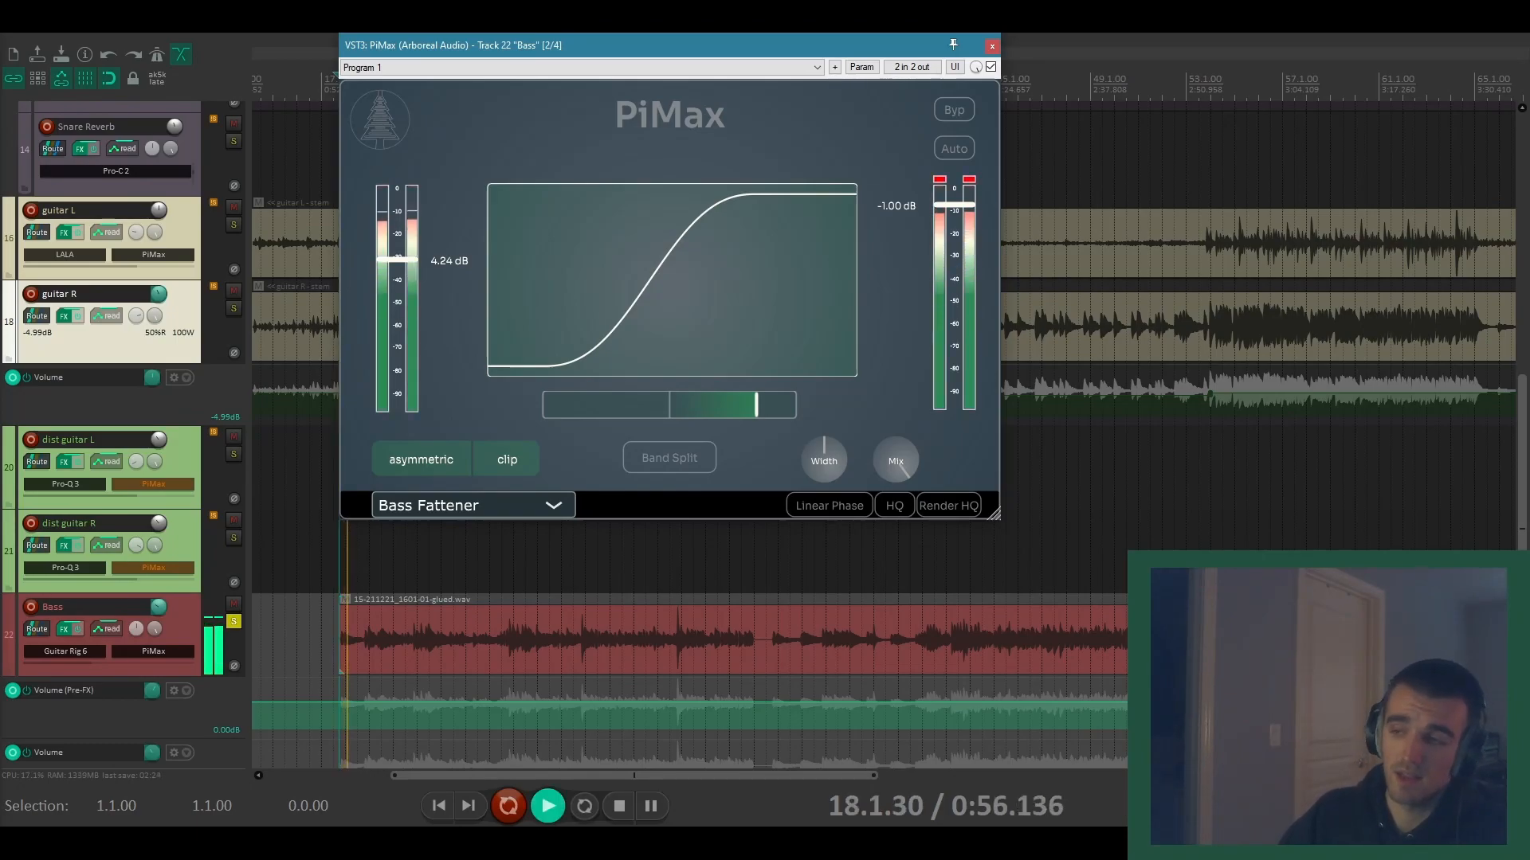
left_click(953, 148)
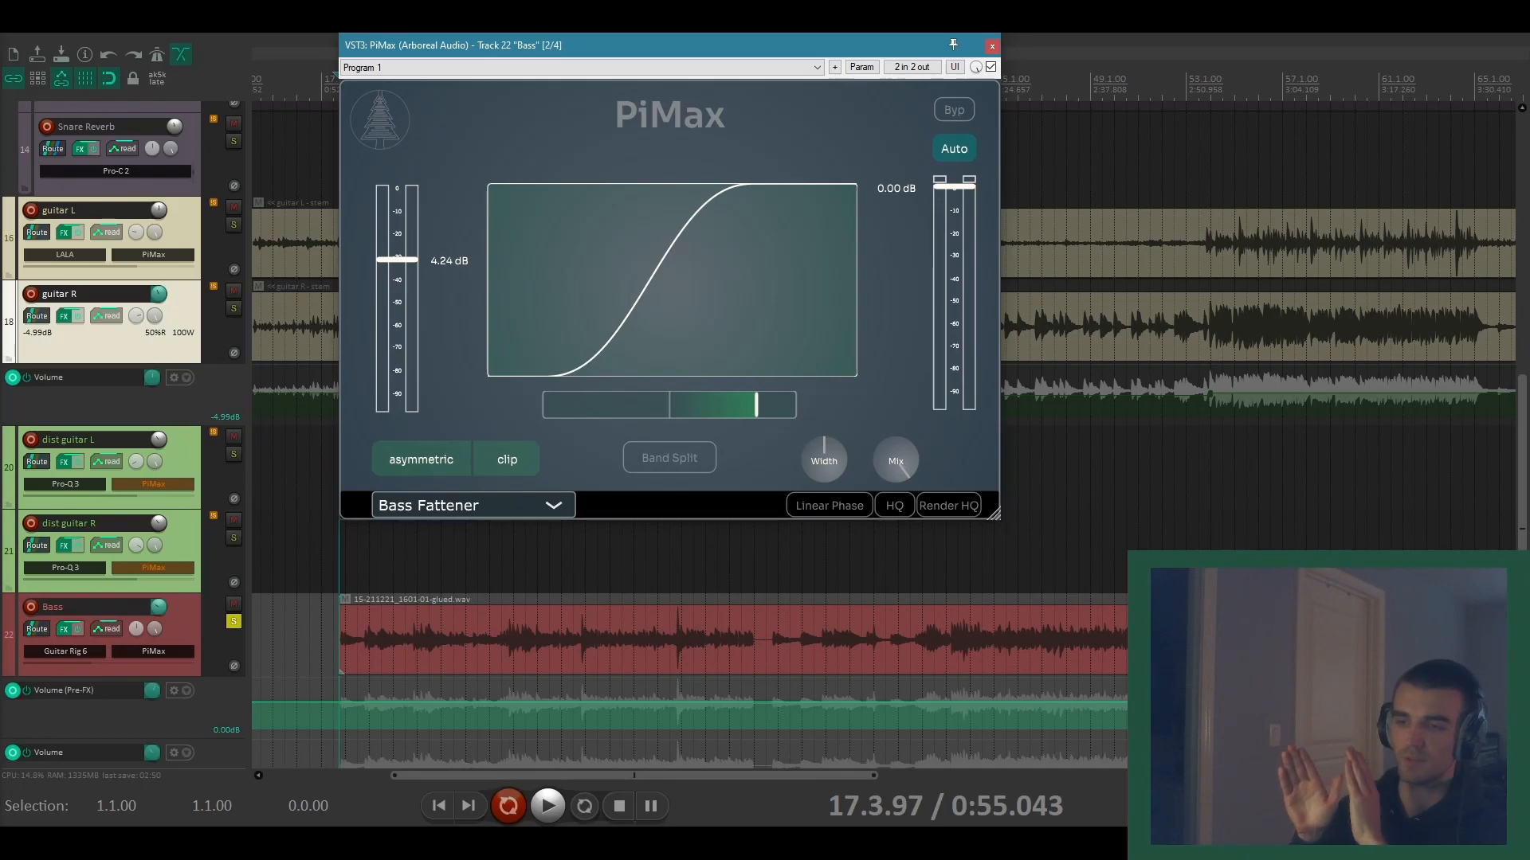
left_click(670, 458)
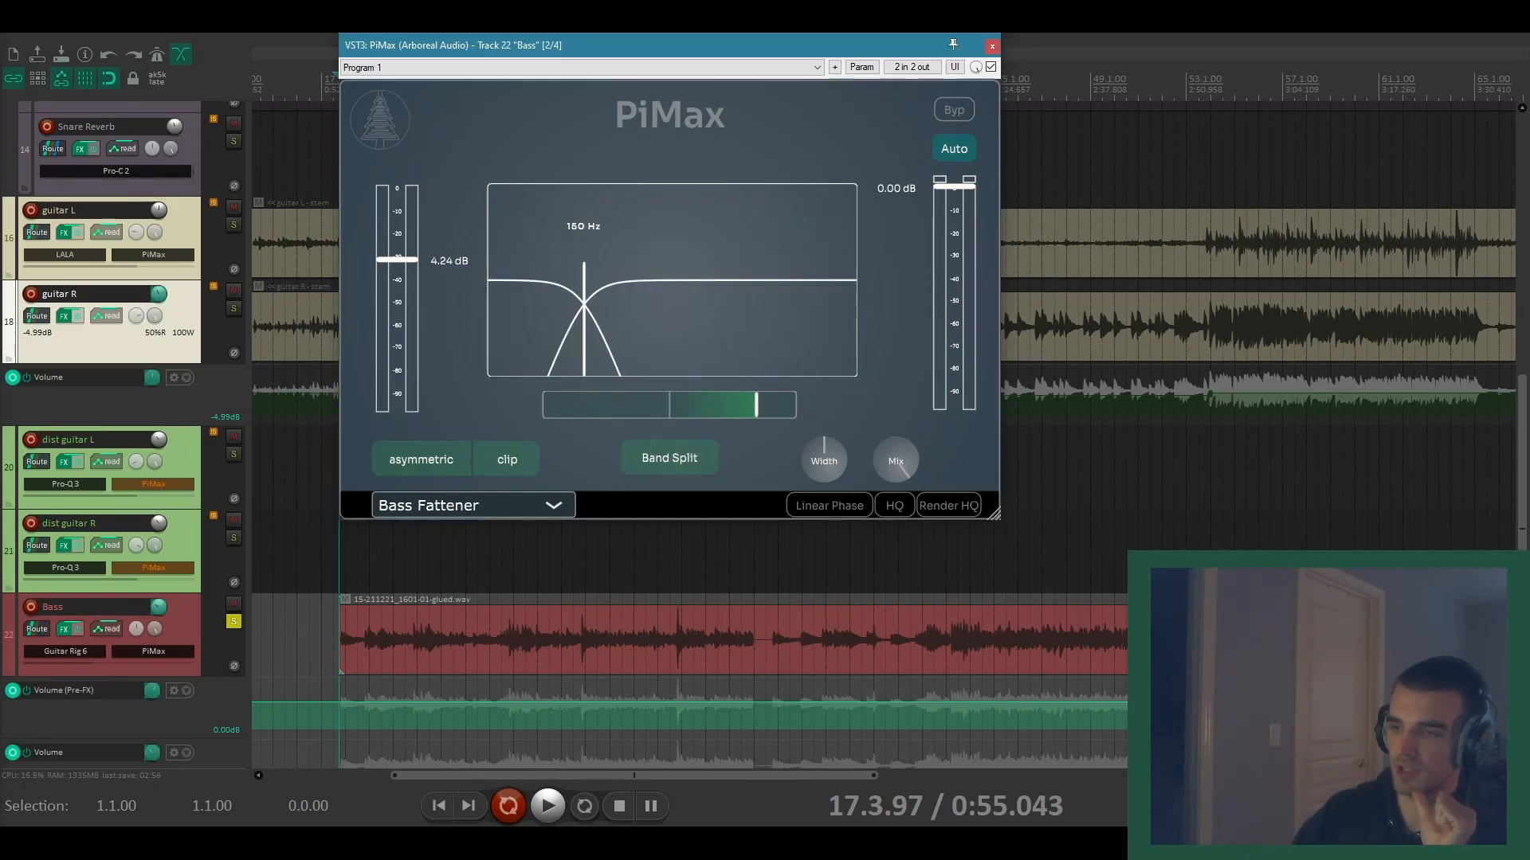
Step: Raise the crossover frequency to 220 Hz and select the low band during playback
left_click_drag(583, 283, 605, 284)
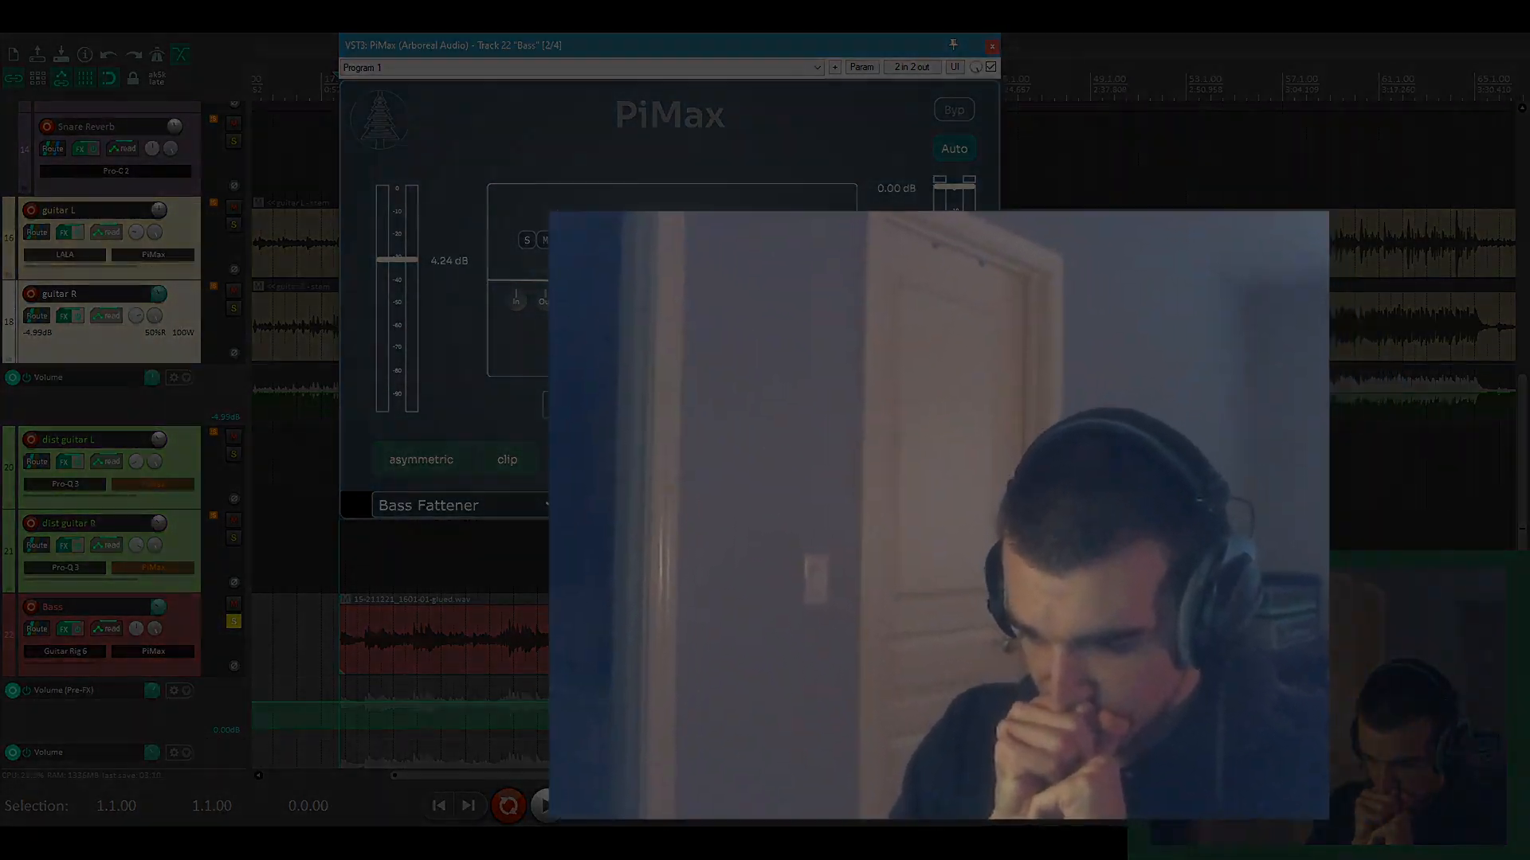
left_click(550, 806)
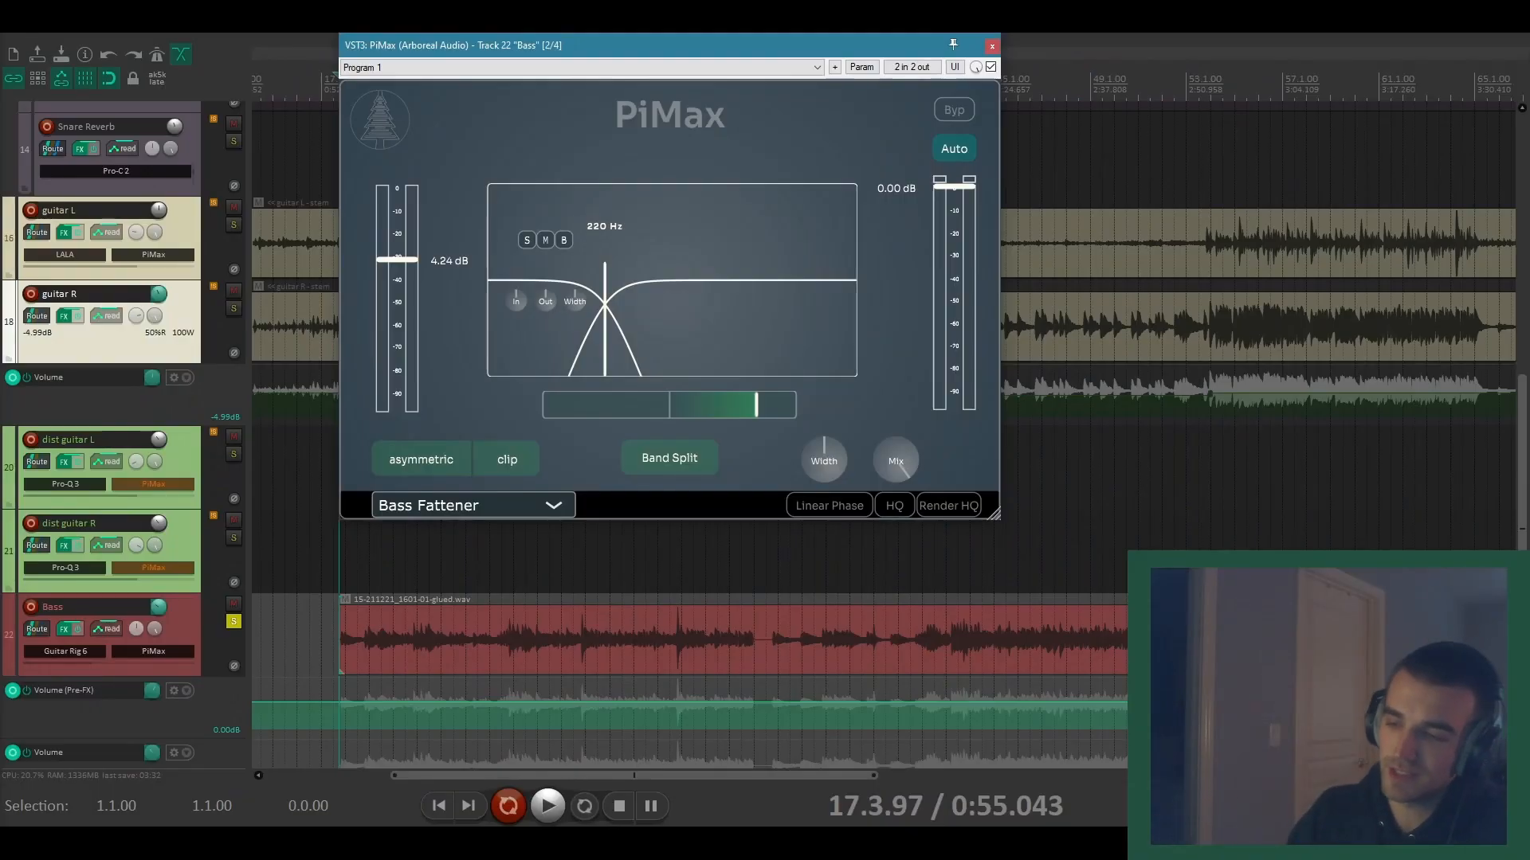
left_click(548, 806)
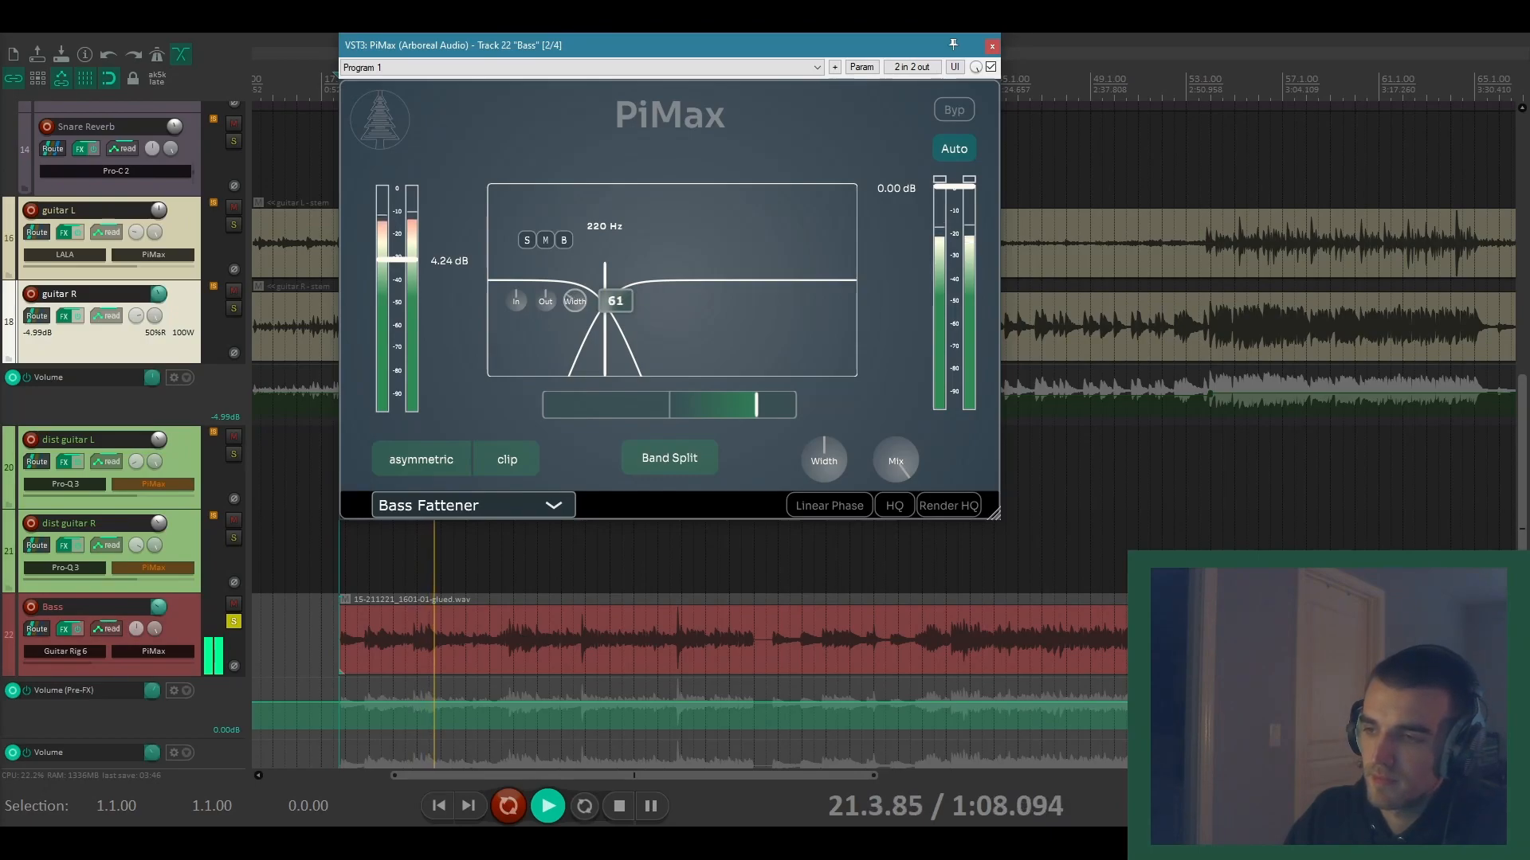
Step: Solo the low band and set its width to about 54
left_click(526, 239)
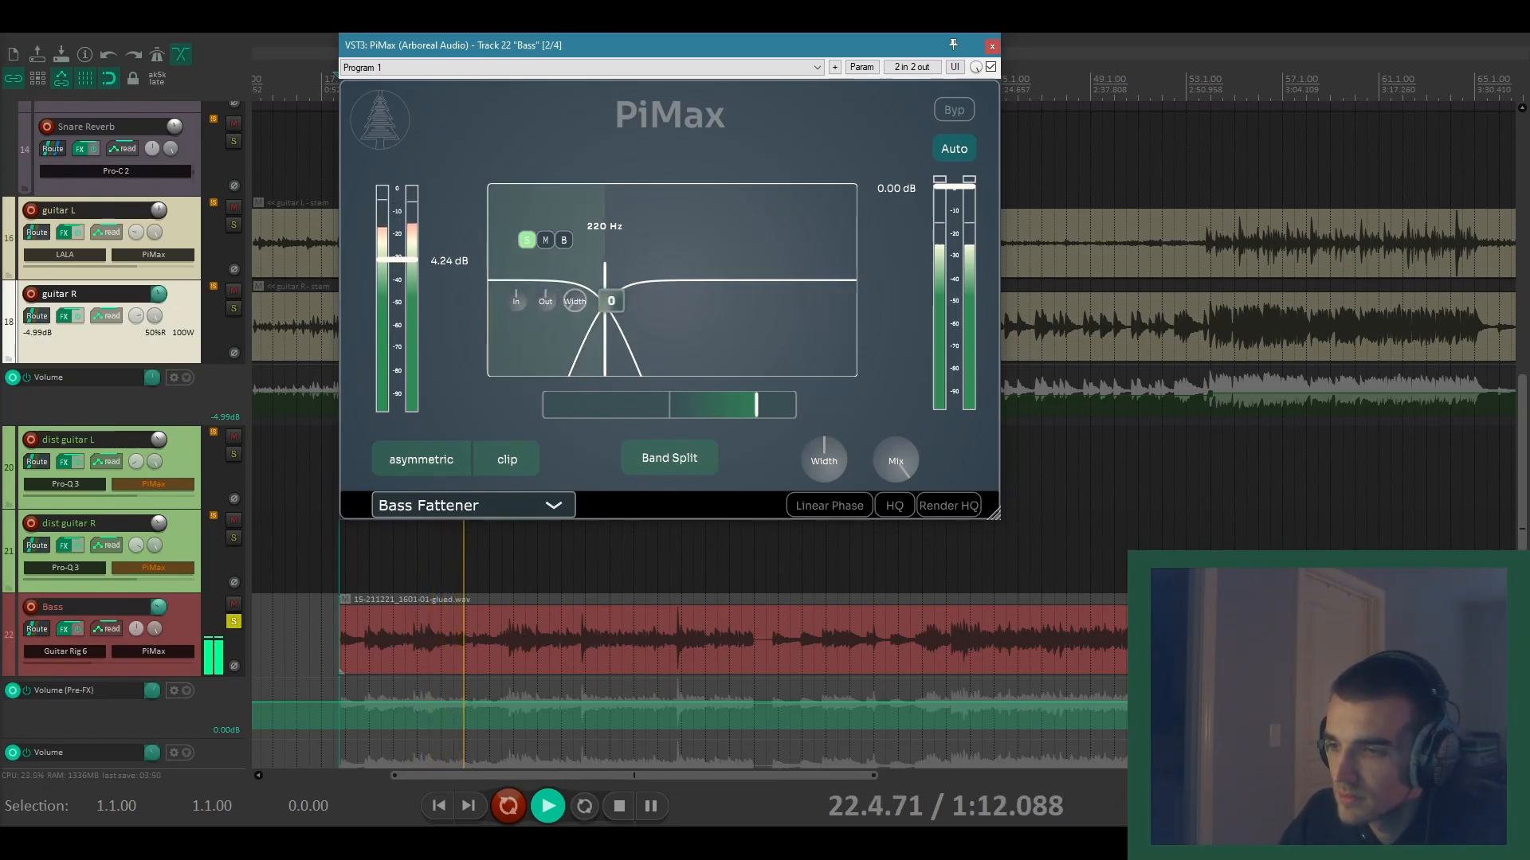
left_click_drag(610, 301, 615, 301)
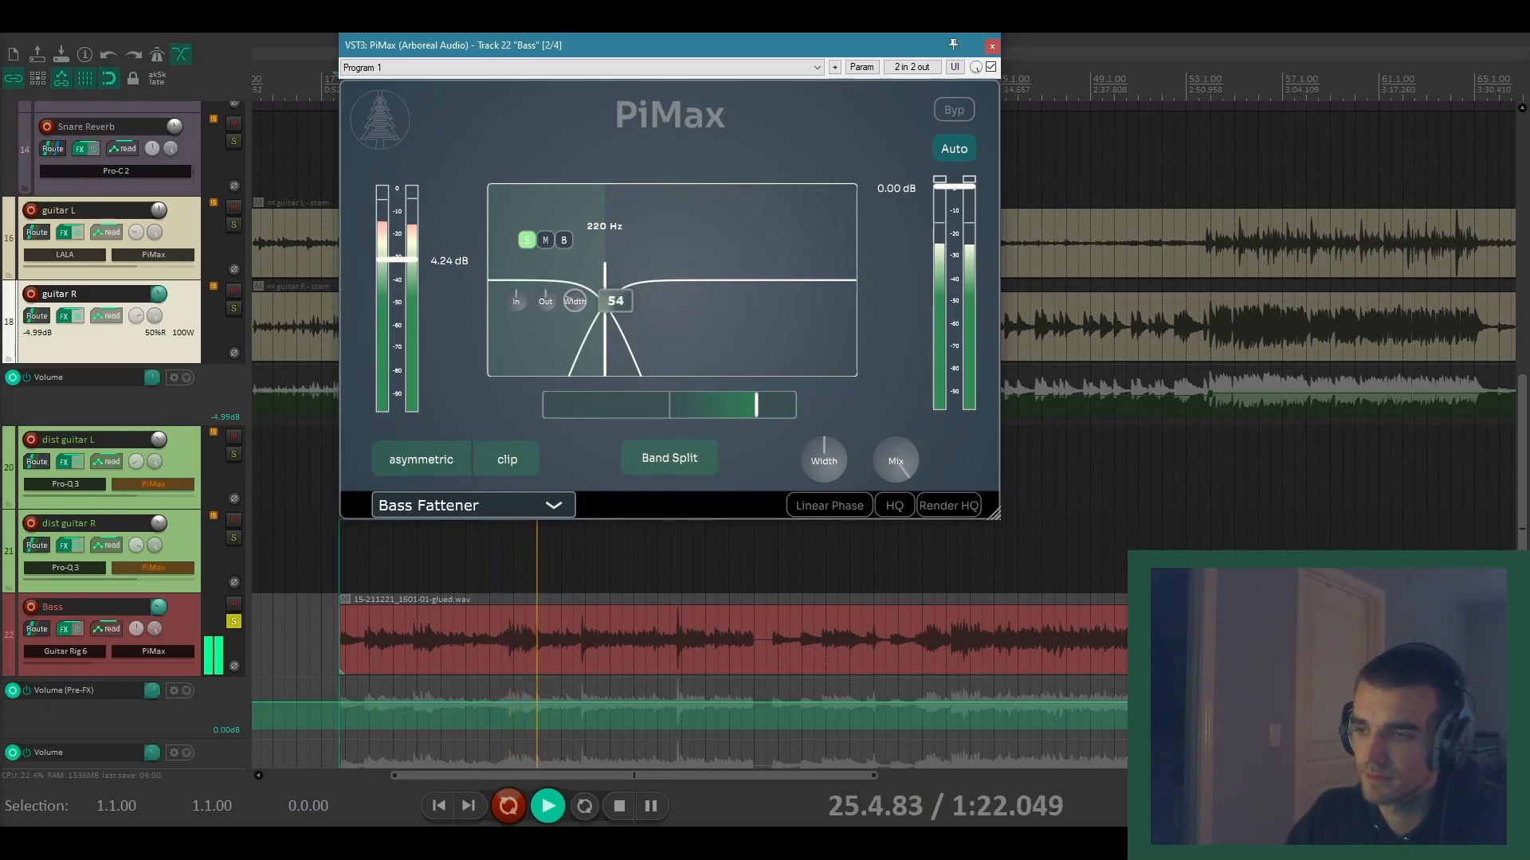
left_click_drag(615, 301, 615, 288)
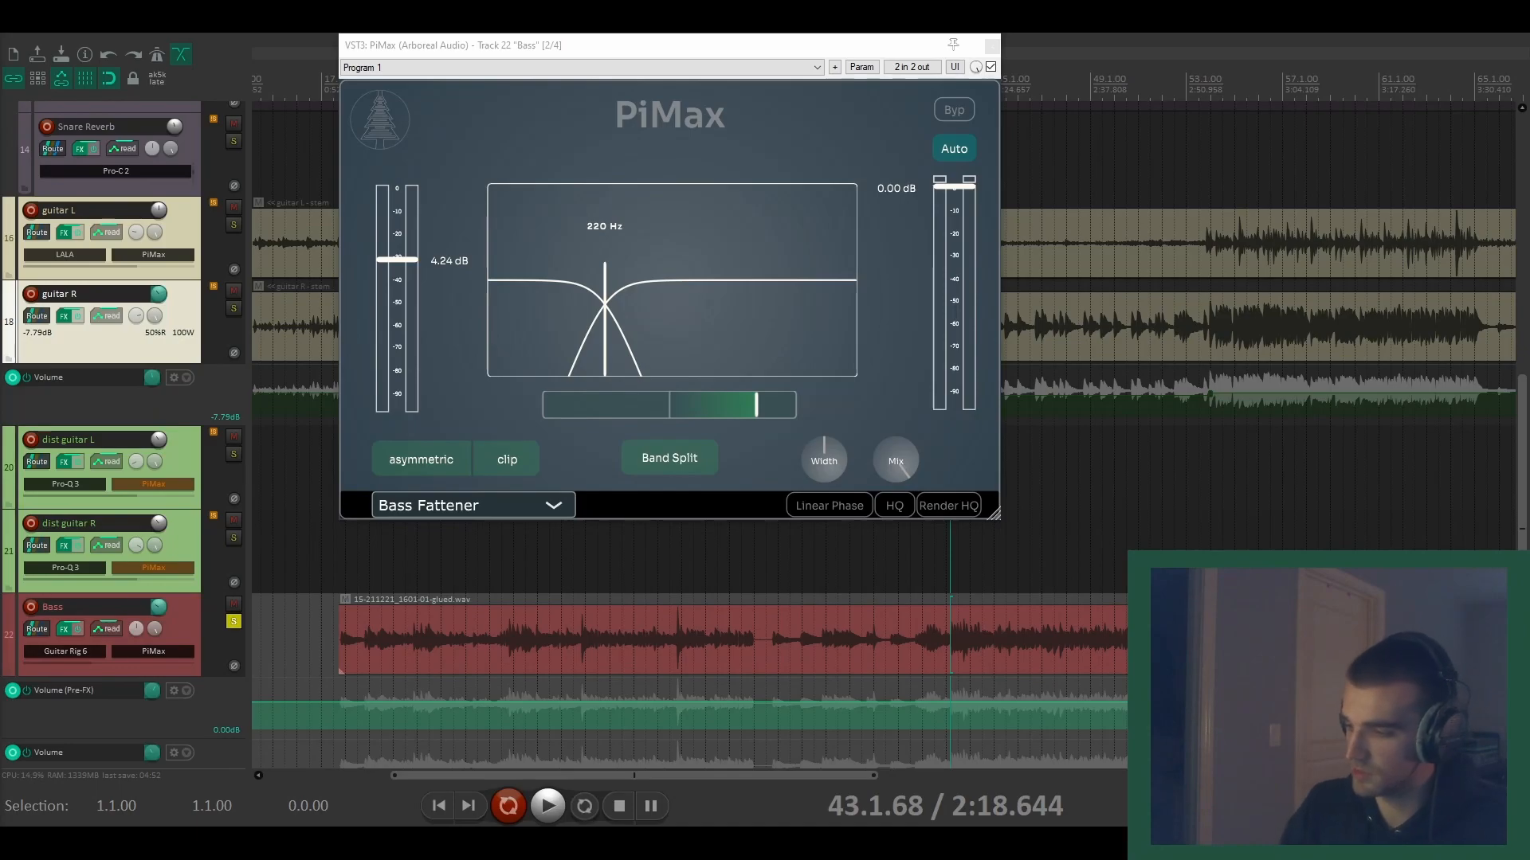
Step: Audition the split bass settings, then close the PiMax window
left_click(547, 806)
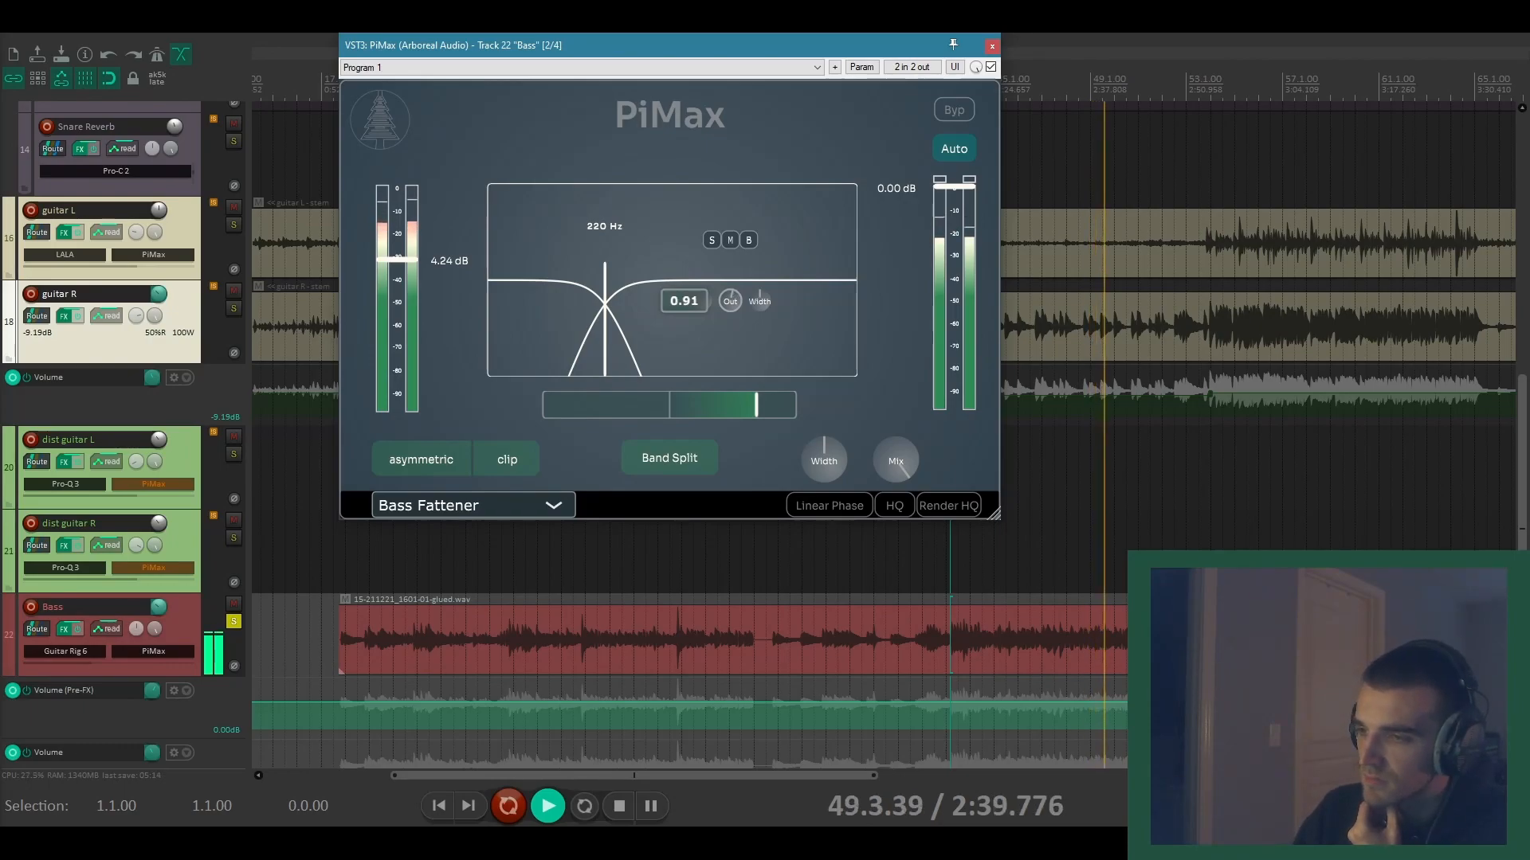
left_click(991, 45)
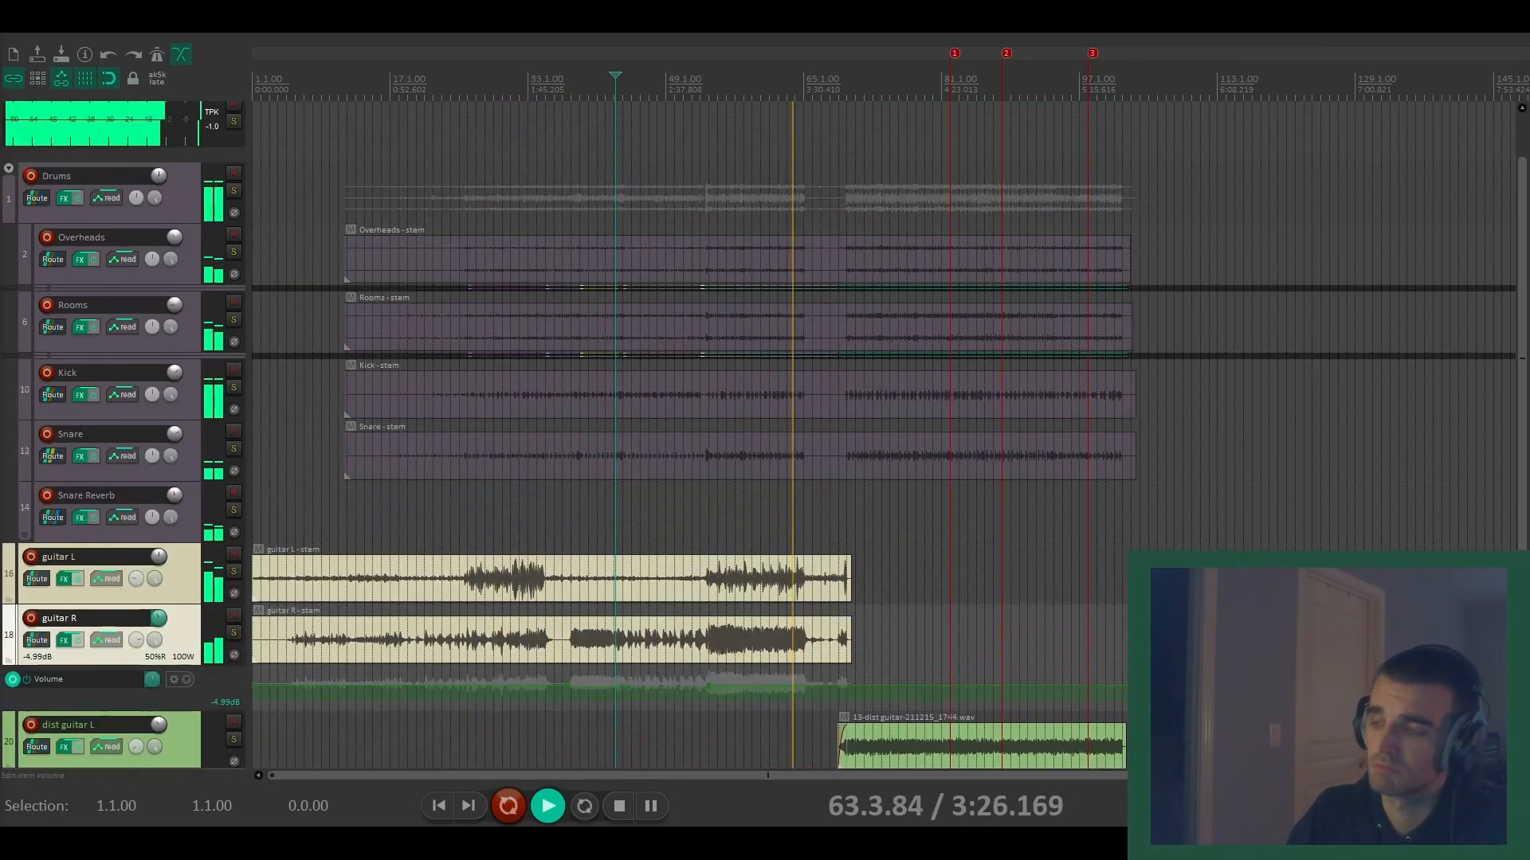
scroll("down", 3)
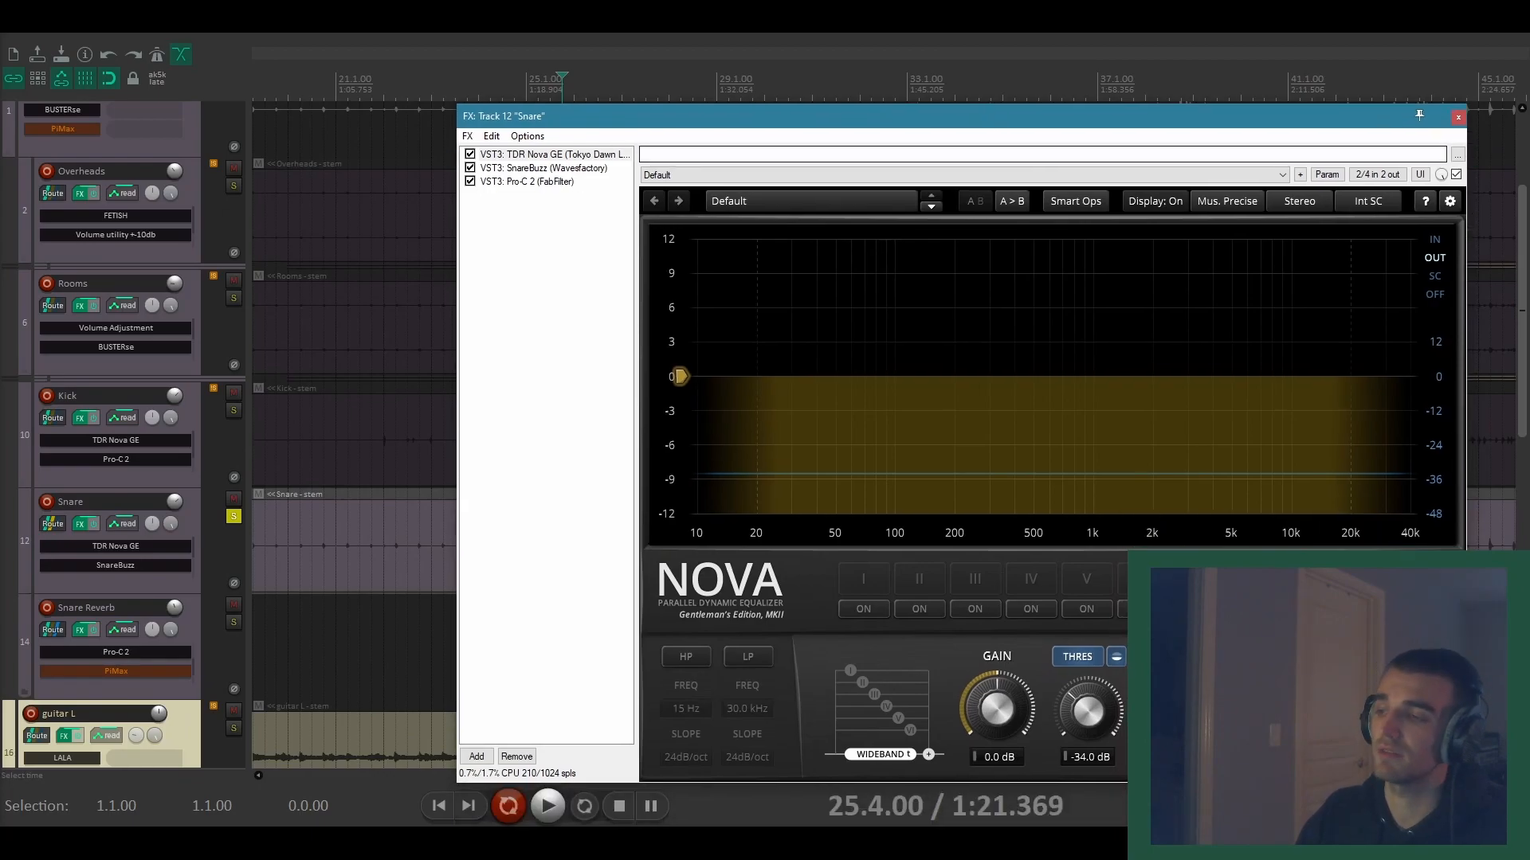
Step: View the SnareBuzz plugin's interface in the Snare track's FX chain
left_click(542, 167)
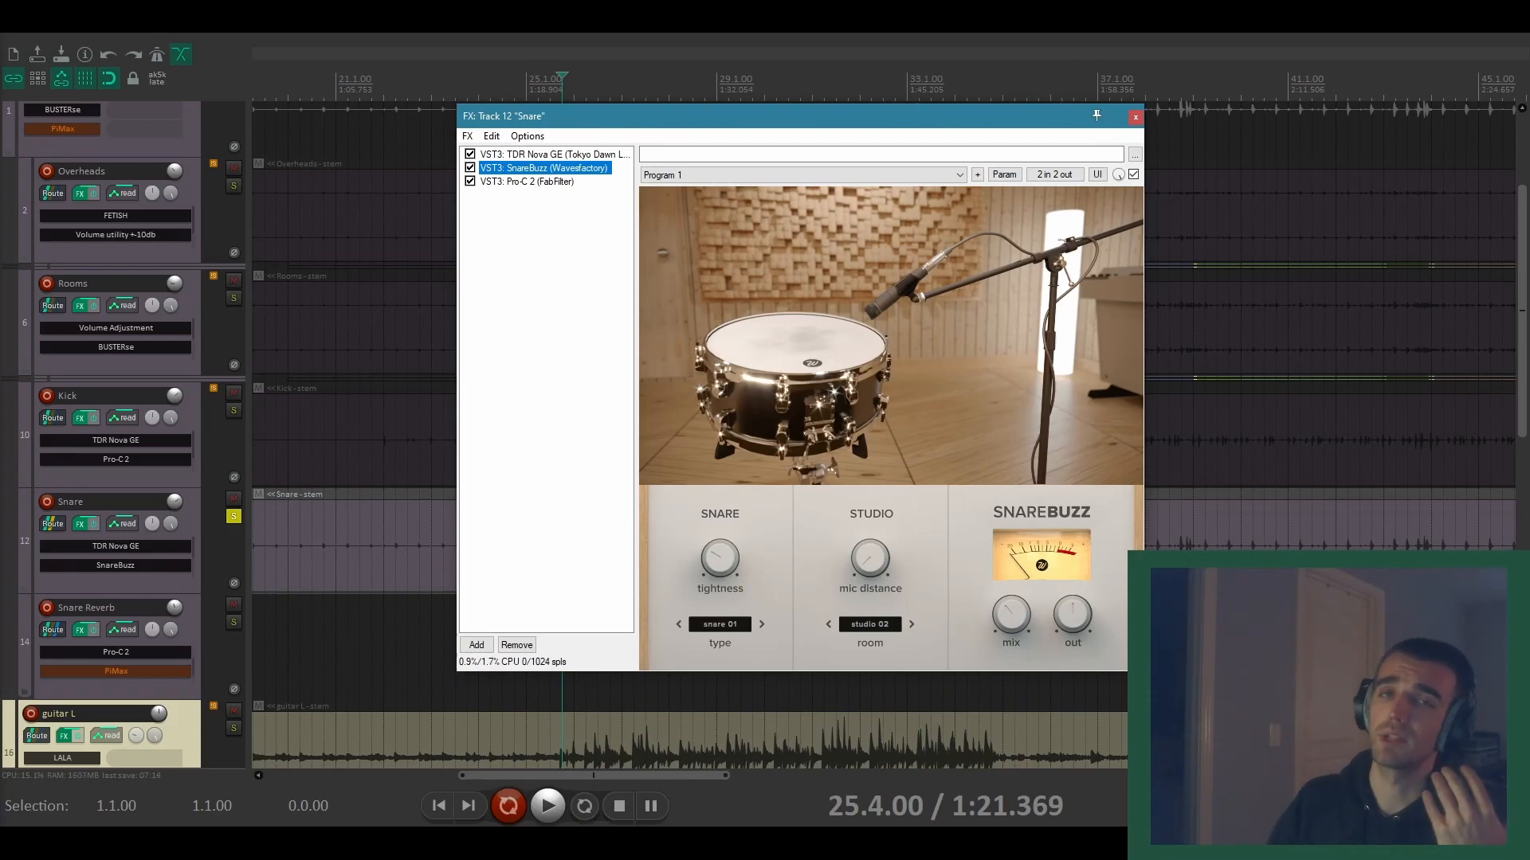
left_click(528, 180)
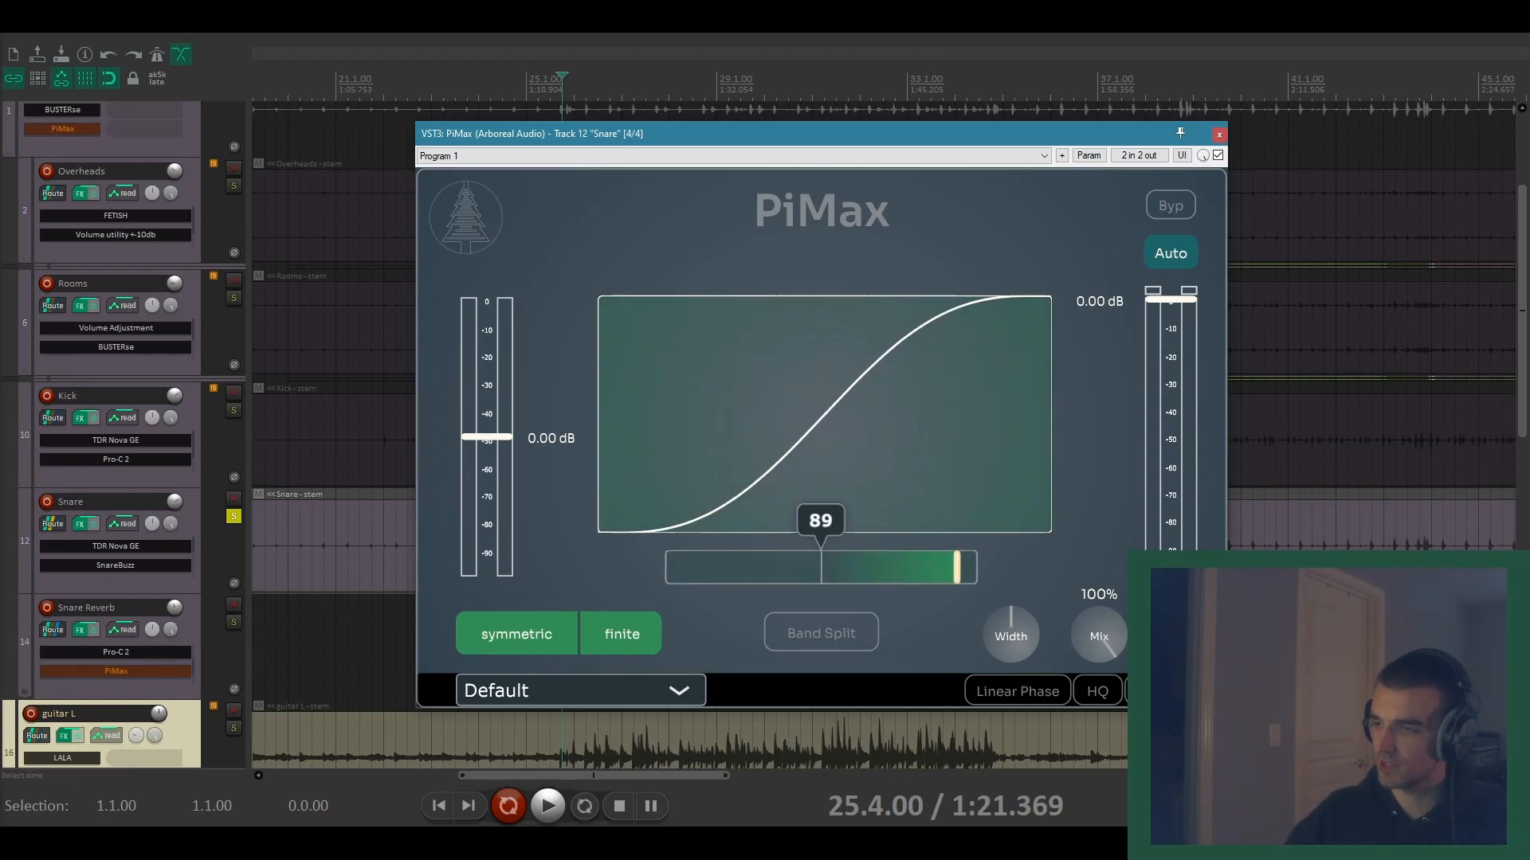
Step: Sweep the snare's curve-shape amount through 100, 59 and -98, returning it to neutral
left_click_drag(824, 567, 952, 567)
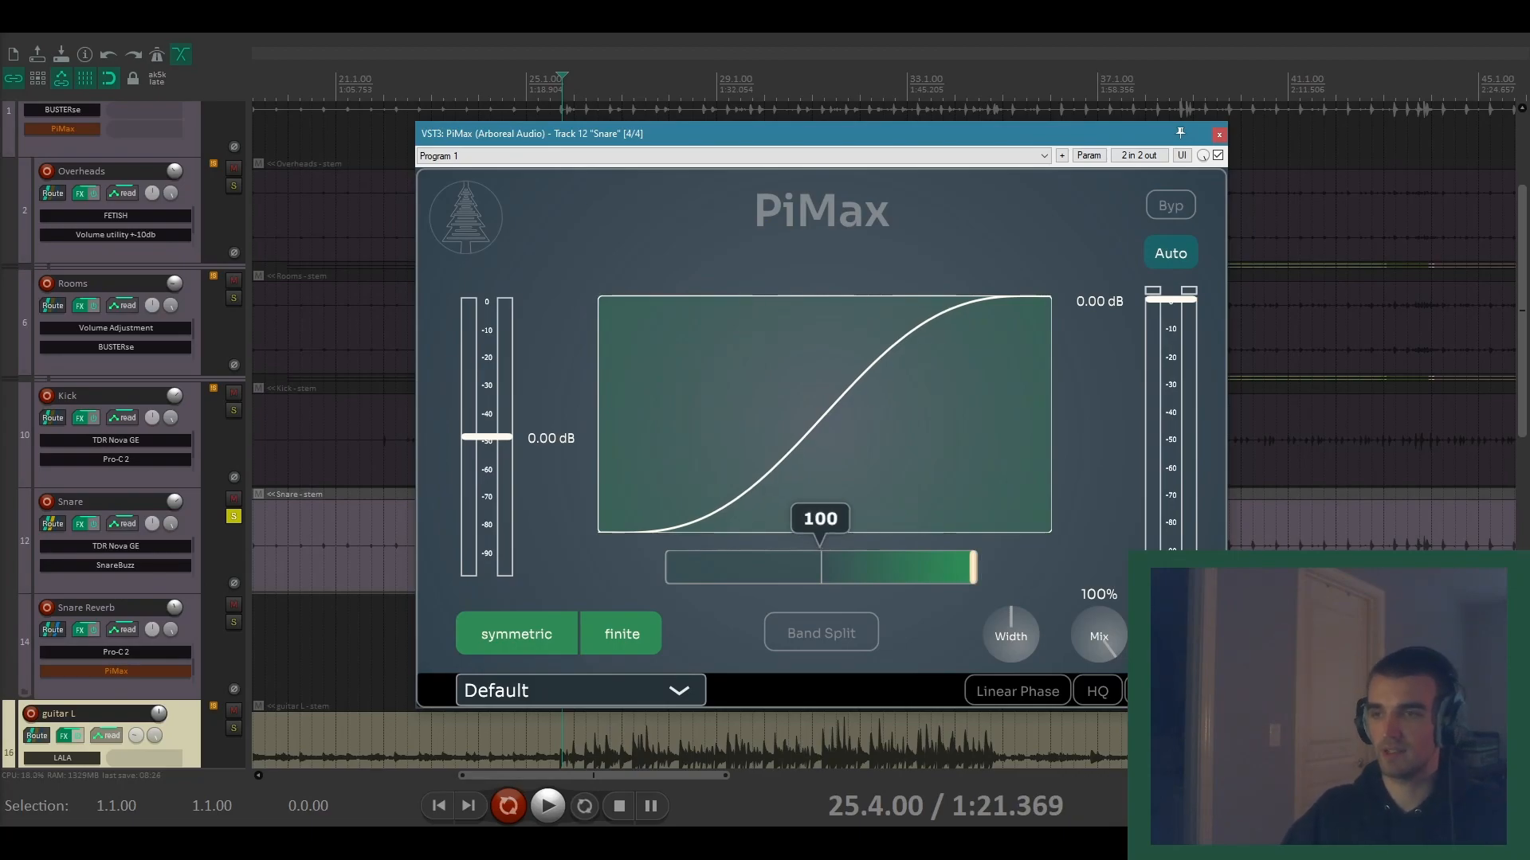
left_click_drag(965, 566, 907, 566)
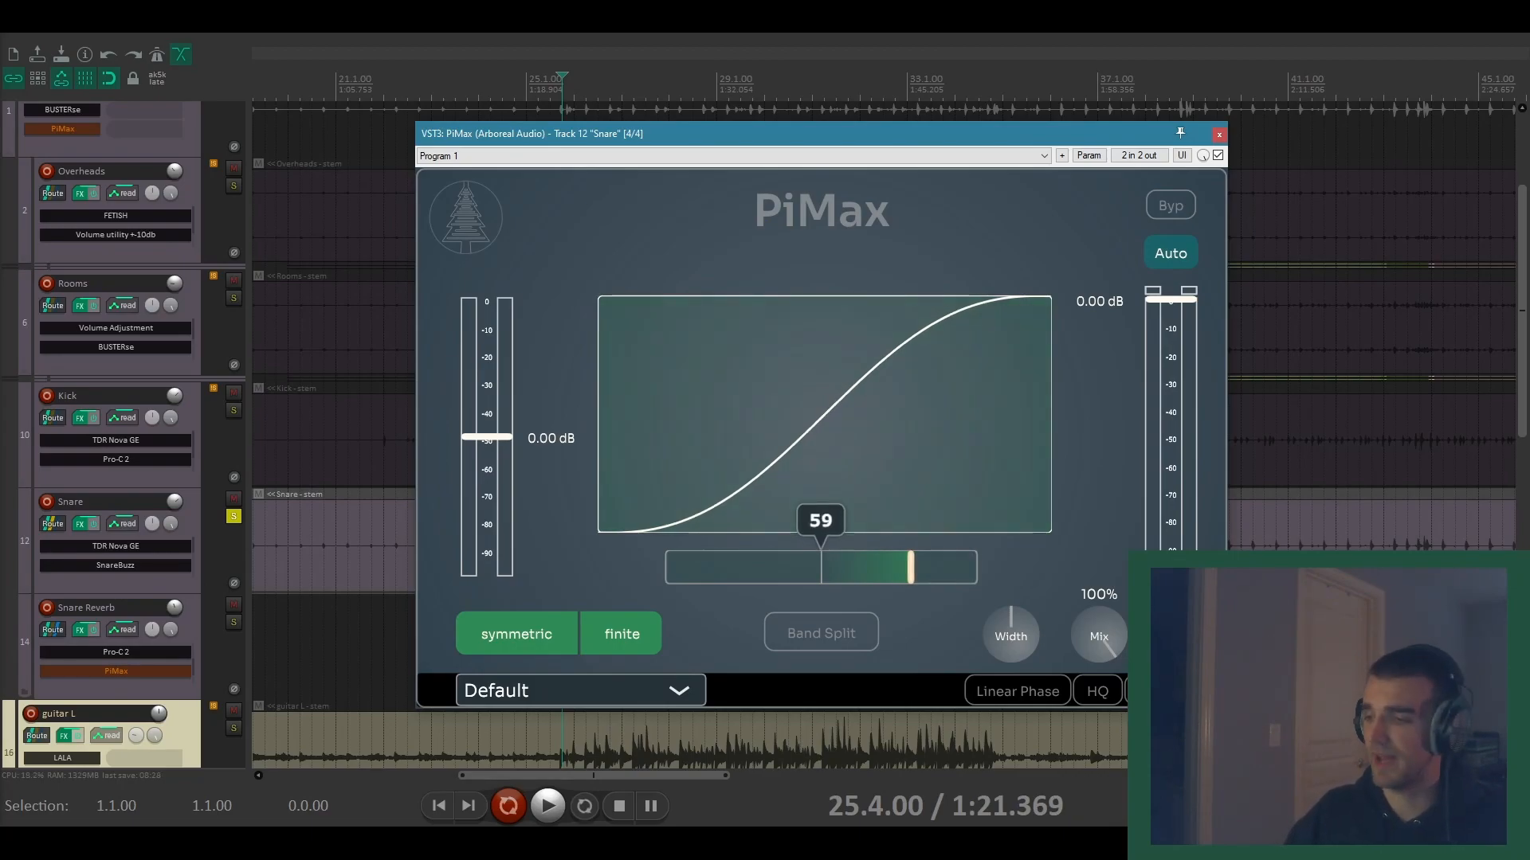
left_click_drag(902, 565, 673, 566)
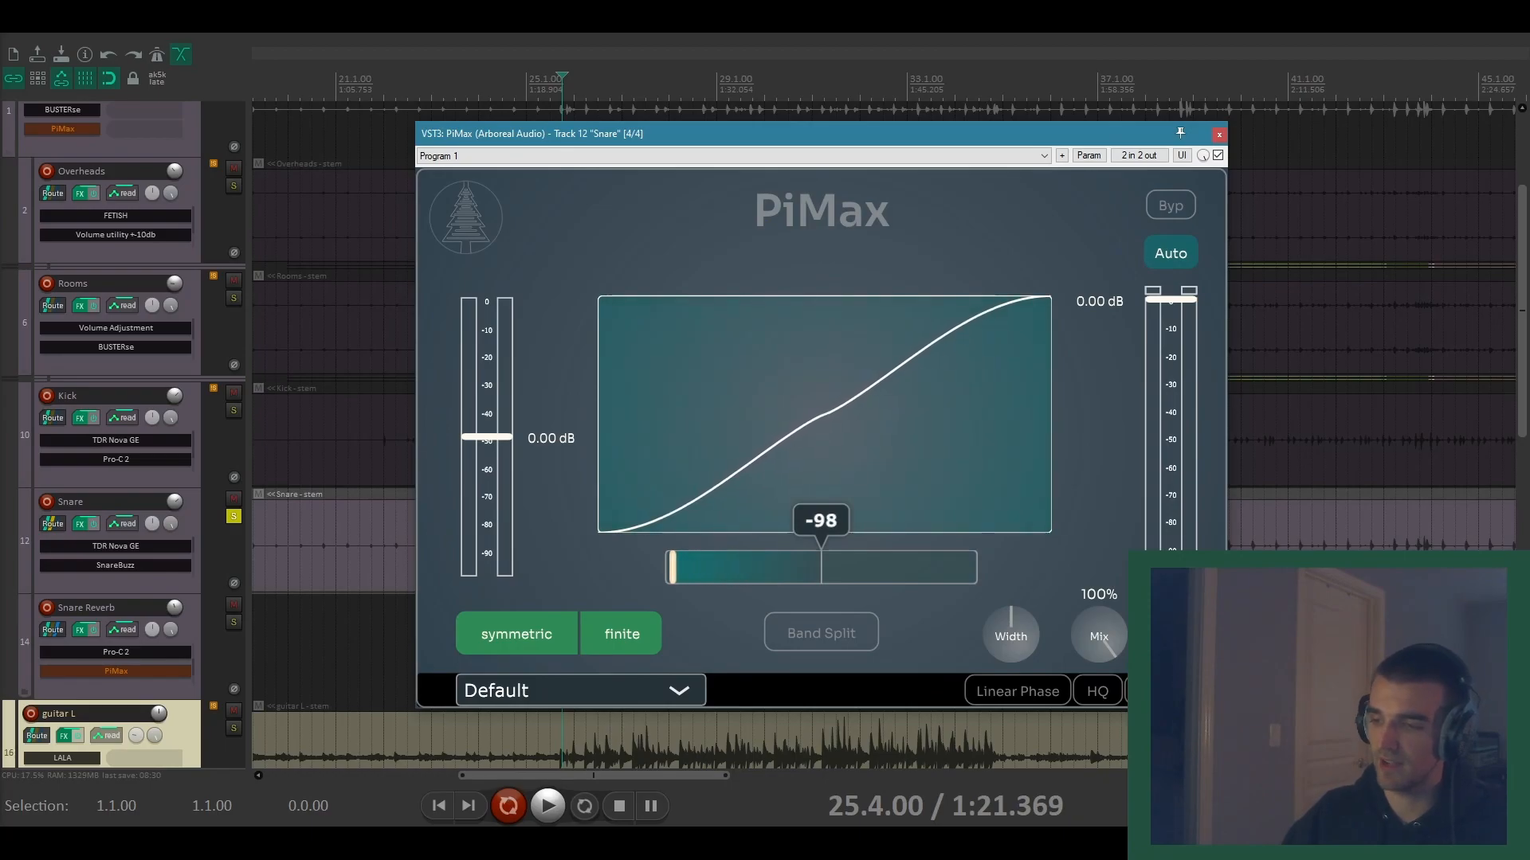
left_click_drag(671, 565, 727, 565)
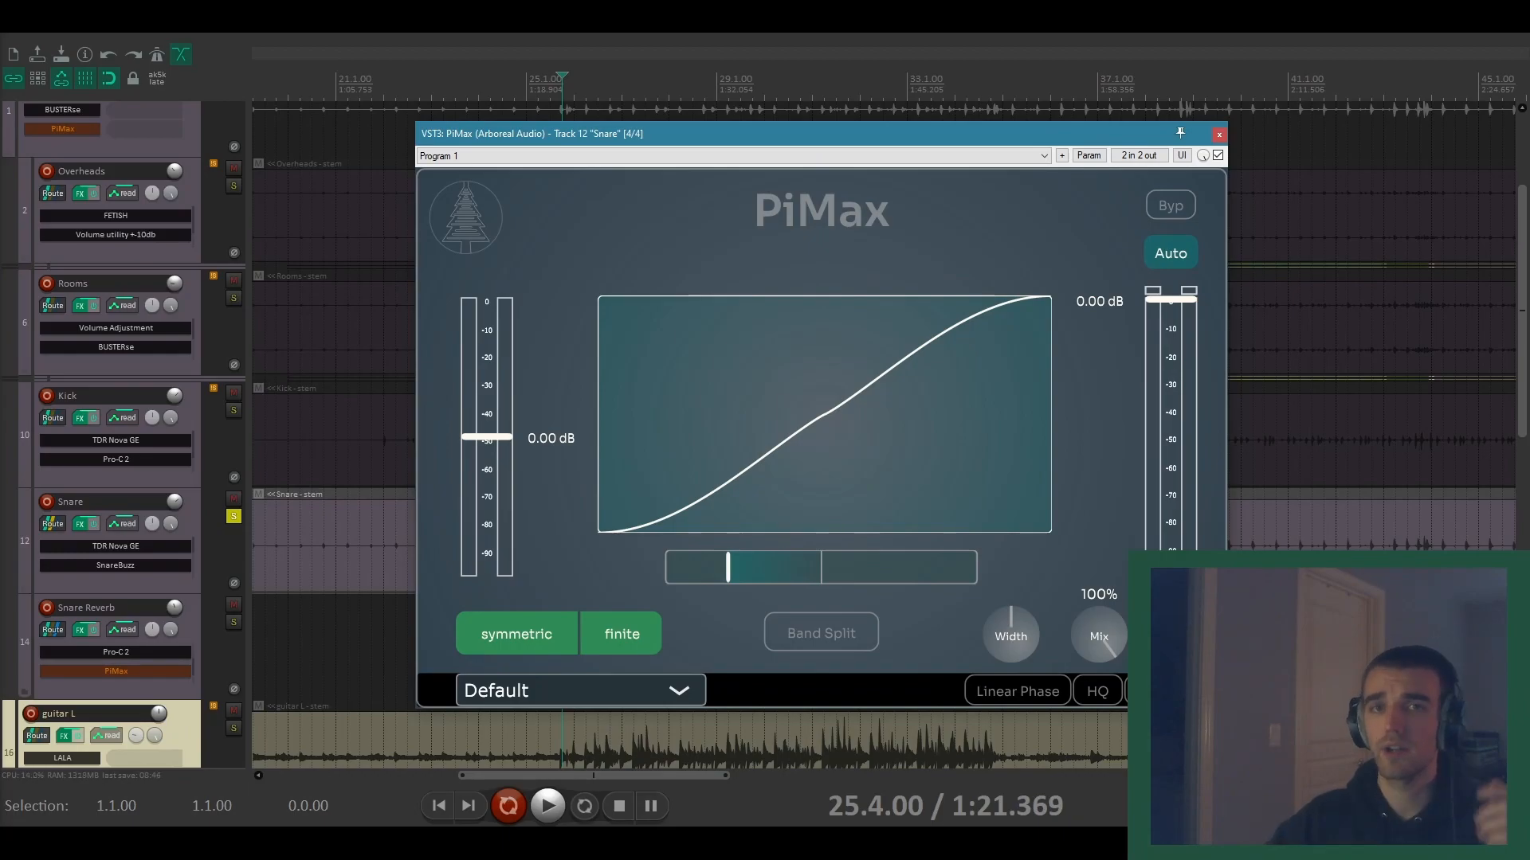
left_click_drag(727, 567, 808, 567)
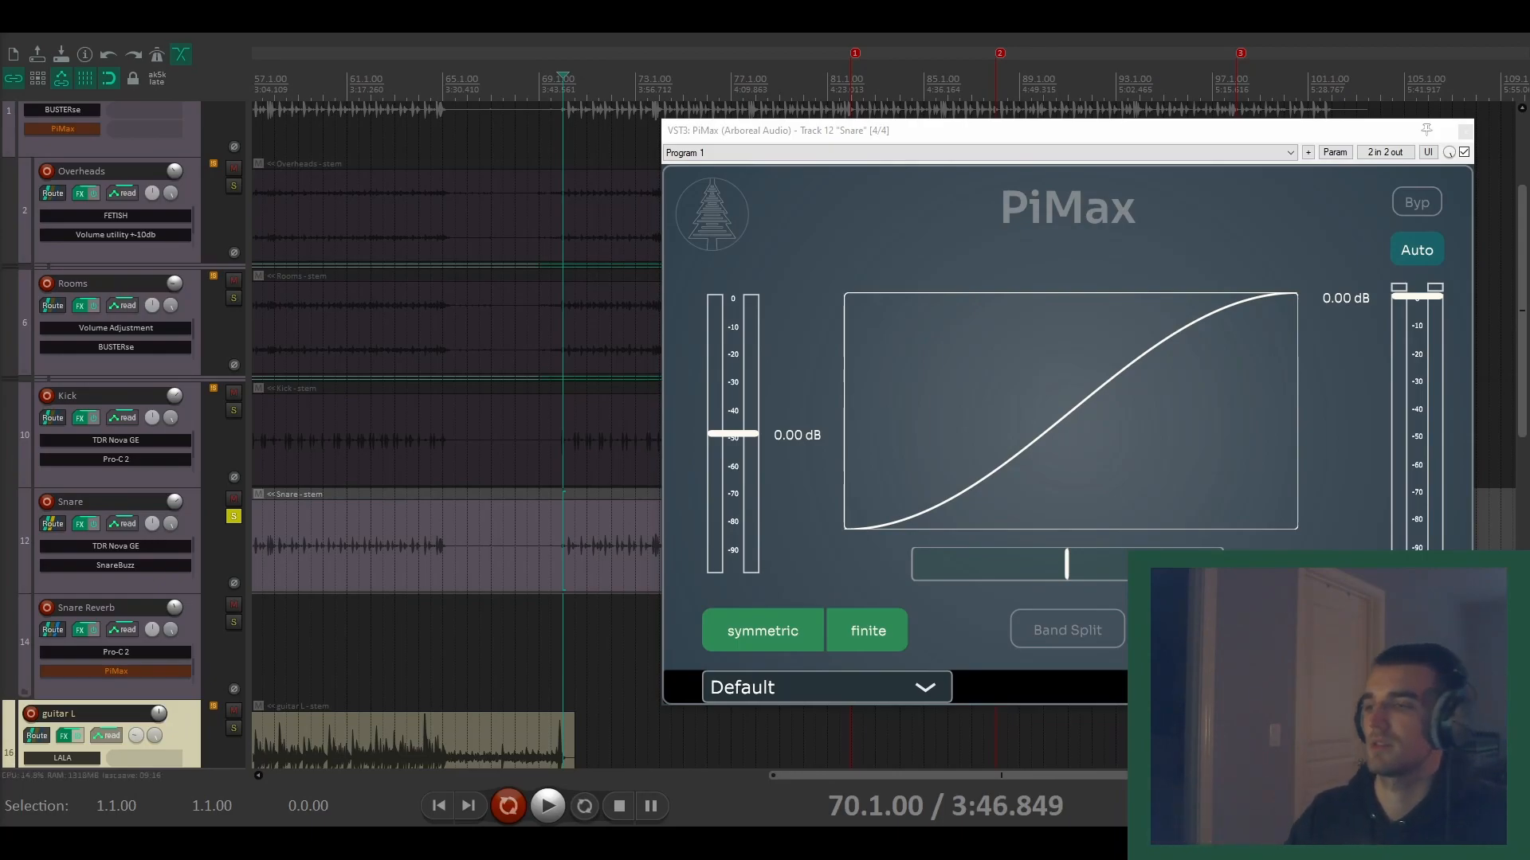
Step: While playing, sweep the curve shape through -79, -100, 52, -3.5, -72, 0.0, ending slightly negative
left_click(548, 828)
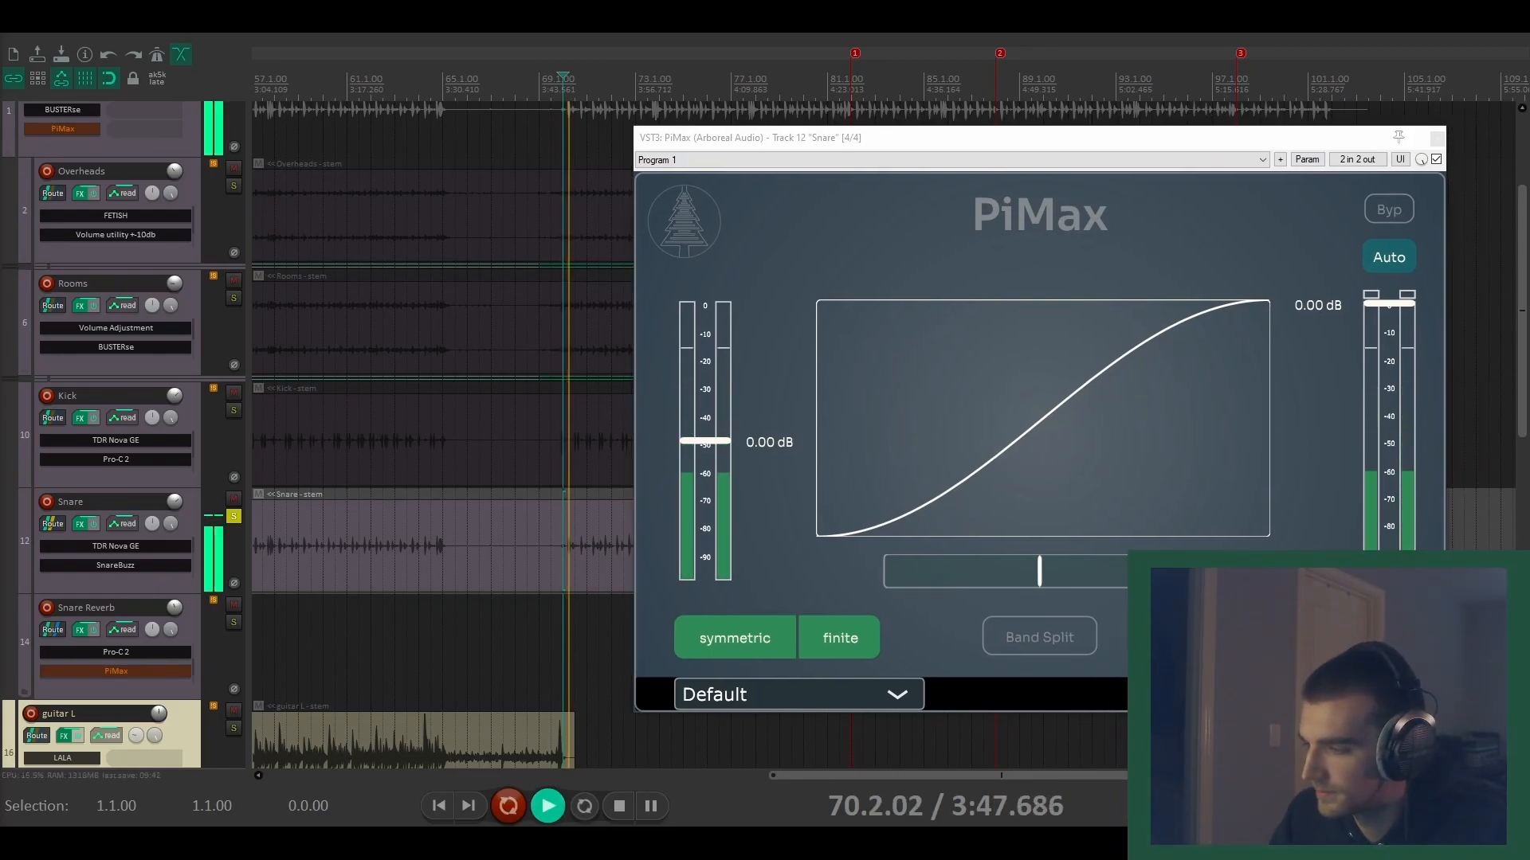
left_click_drag(1037, 570, 918, 571)
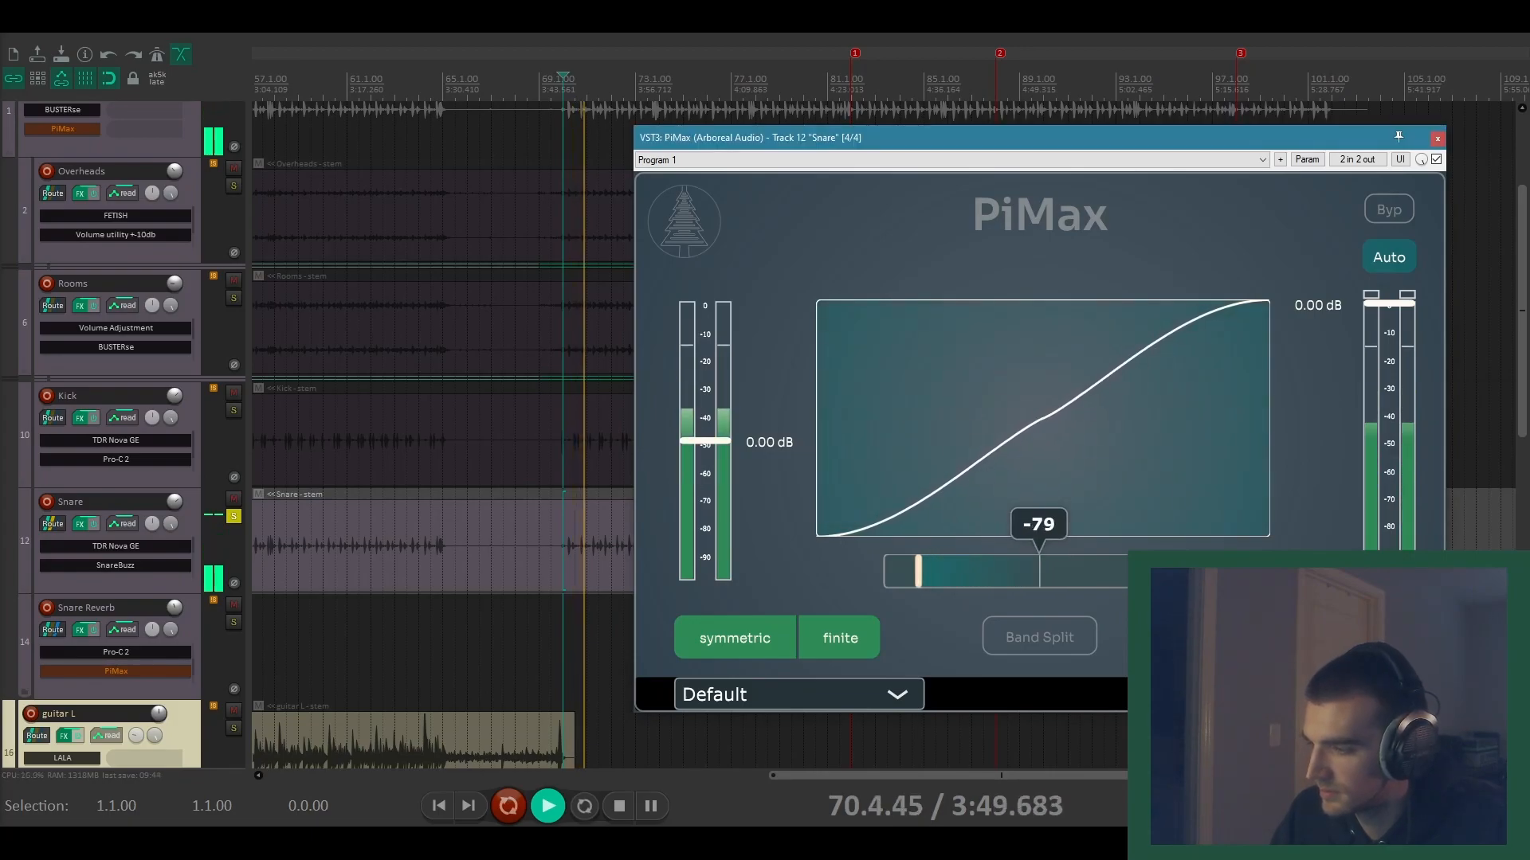
left_click_drag(918, 571, 886, 570)
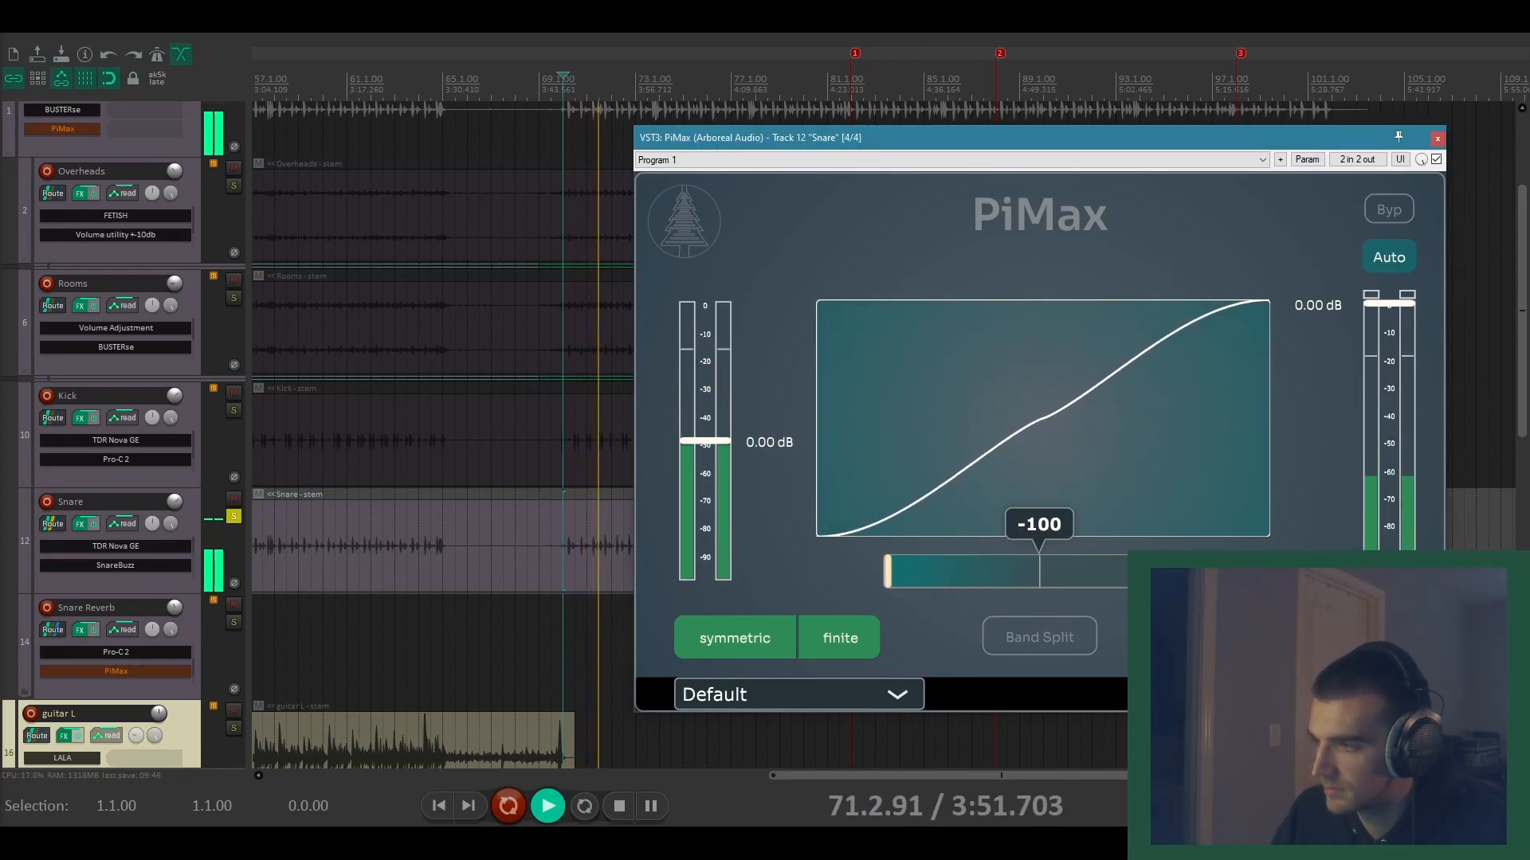
left_click_drag(886, 568, 1039, 569)
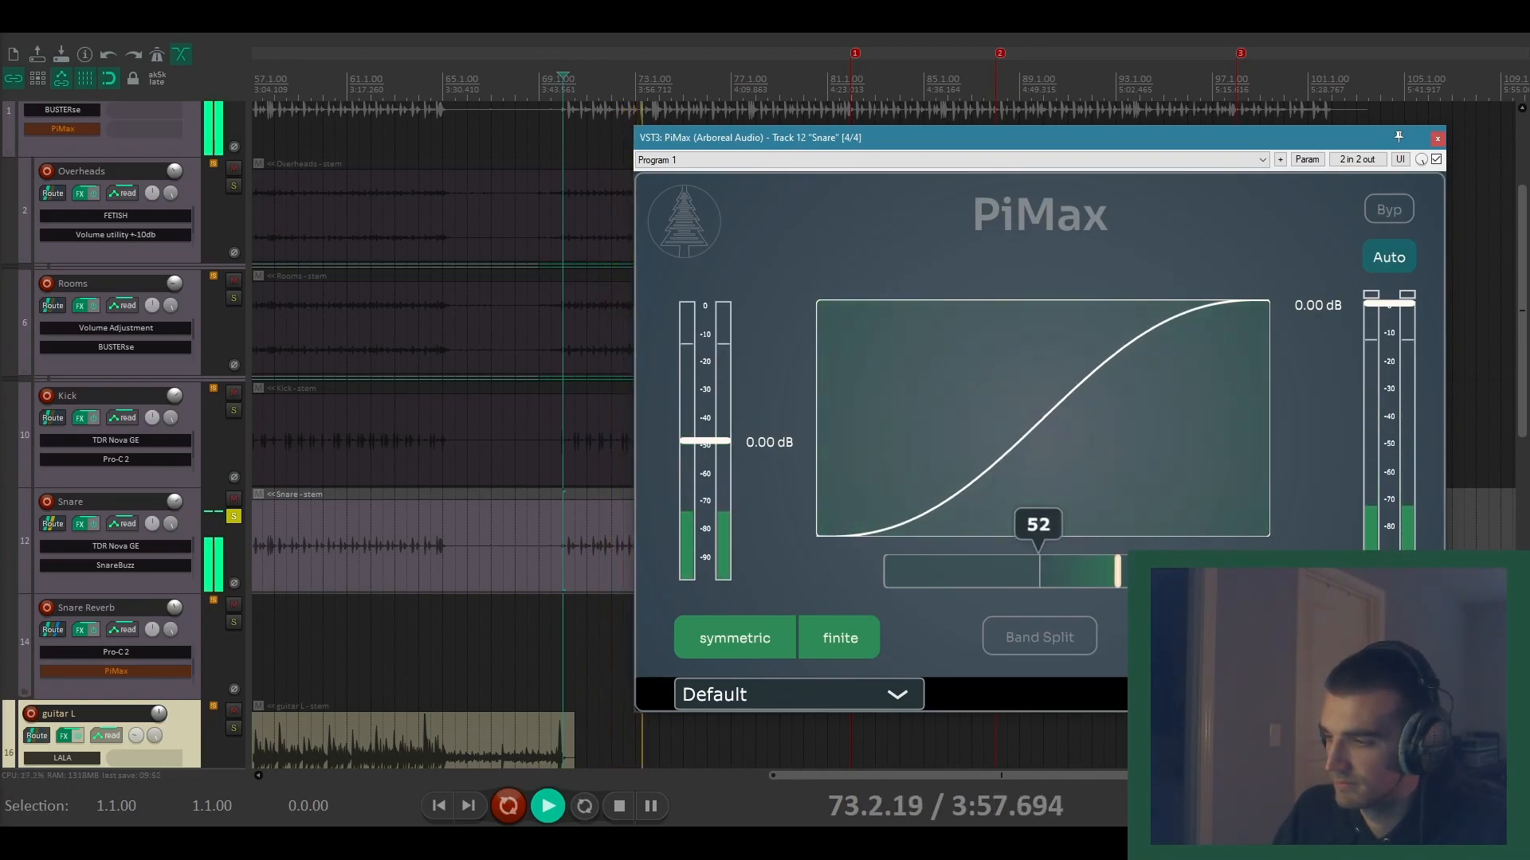
left_click_drag(1036, 570, 1035, 571)
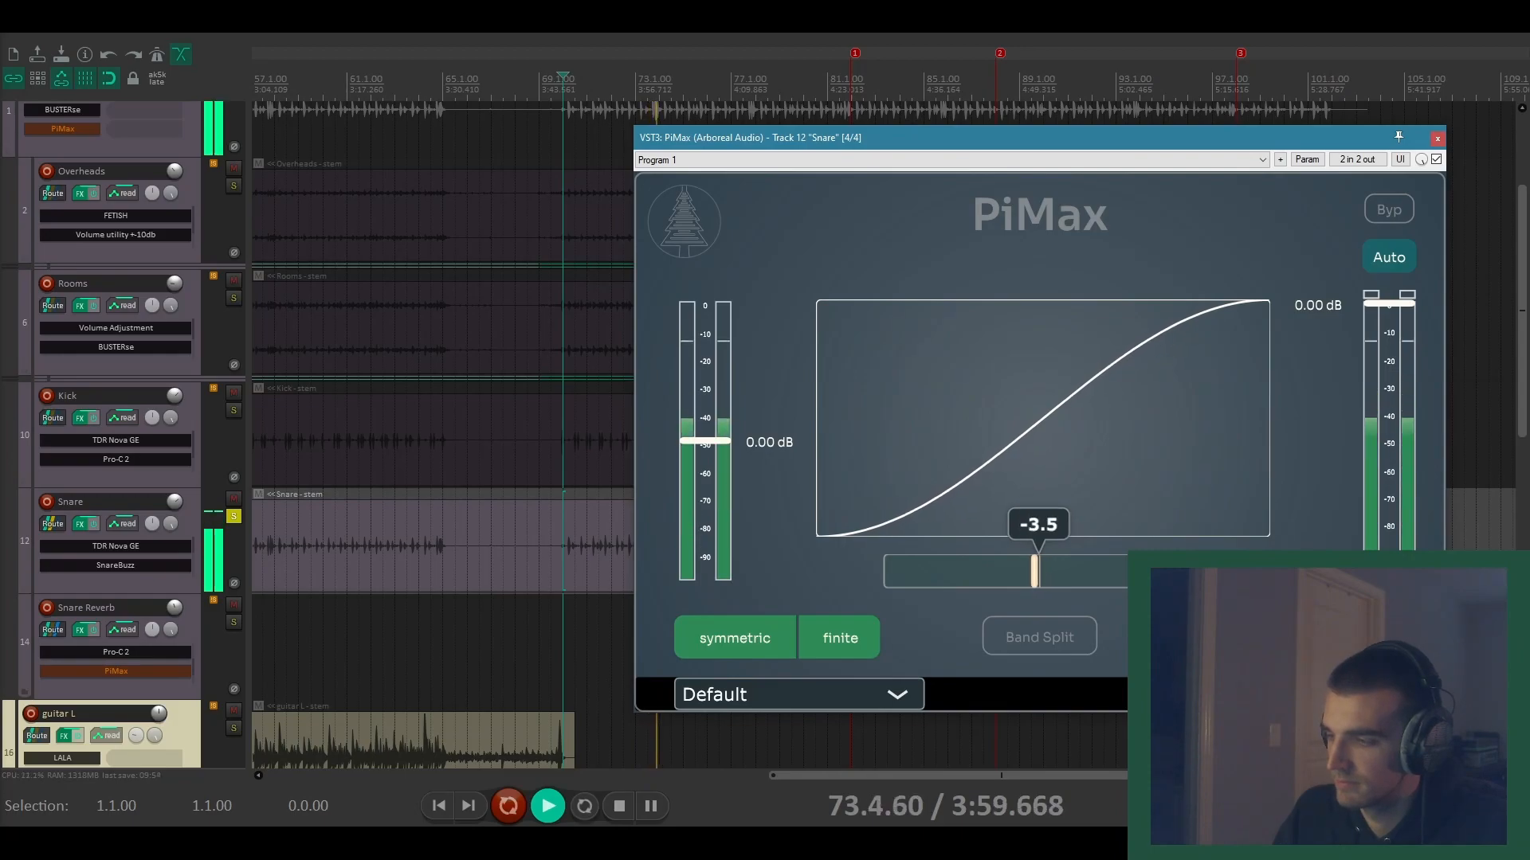
left_click_drag(1034, 572, 922, 572)
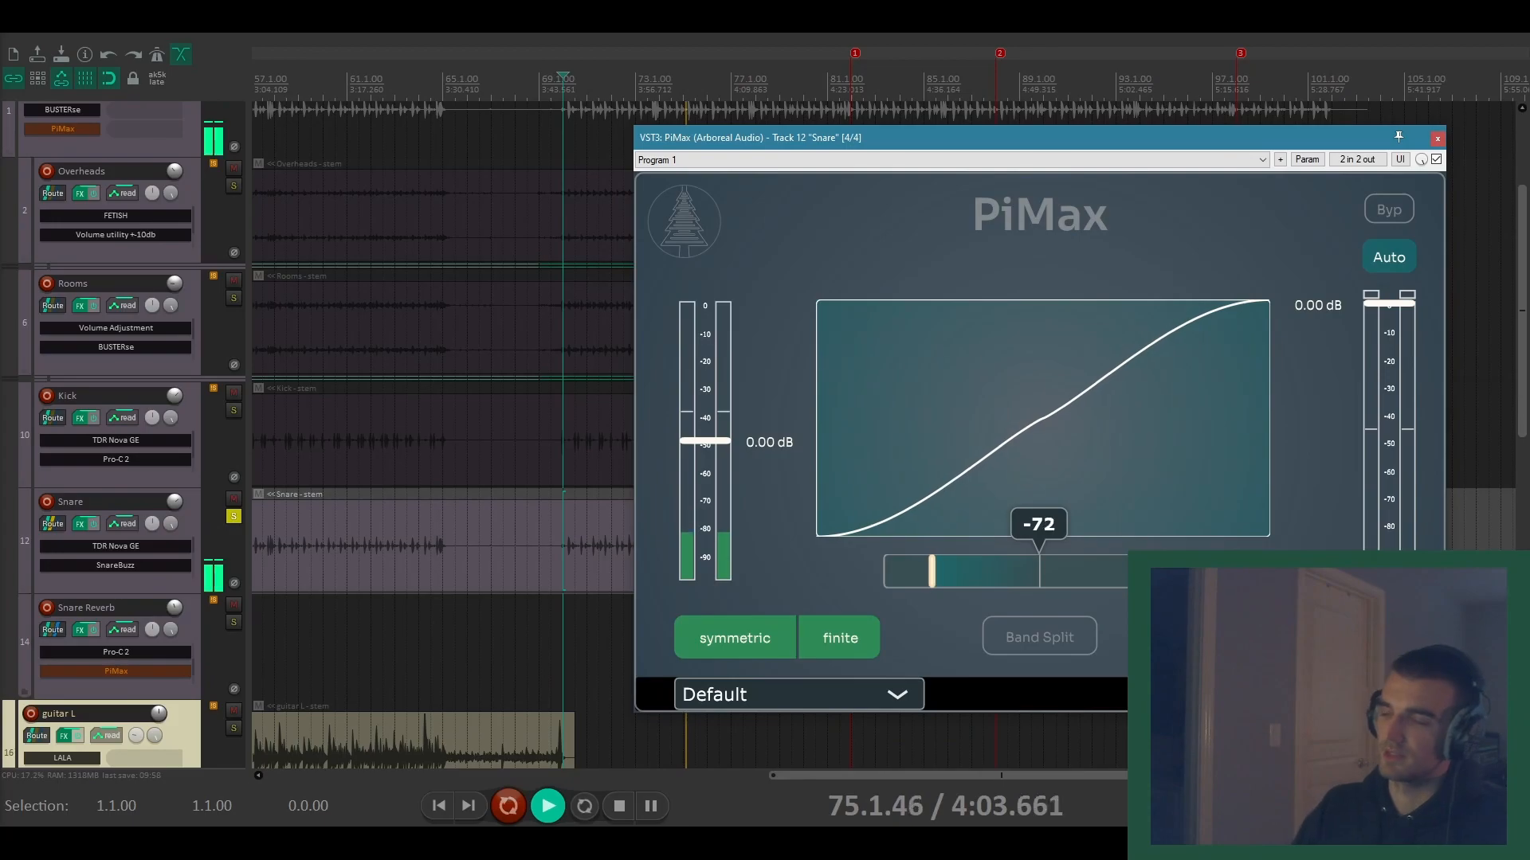
left_click_drag(932, 572, 1039, 572)
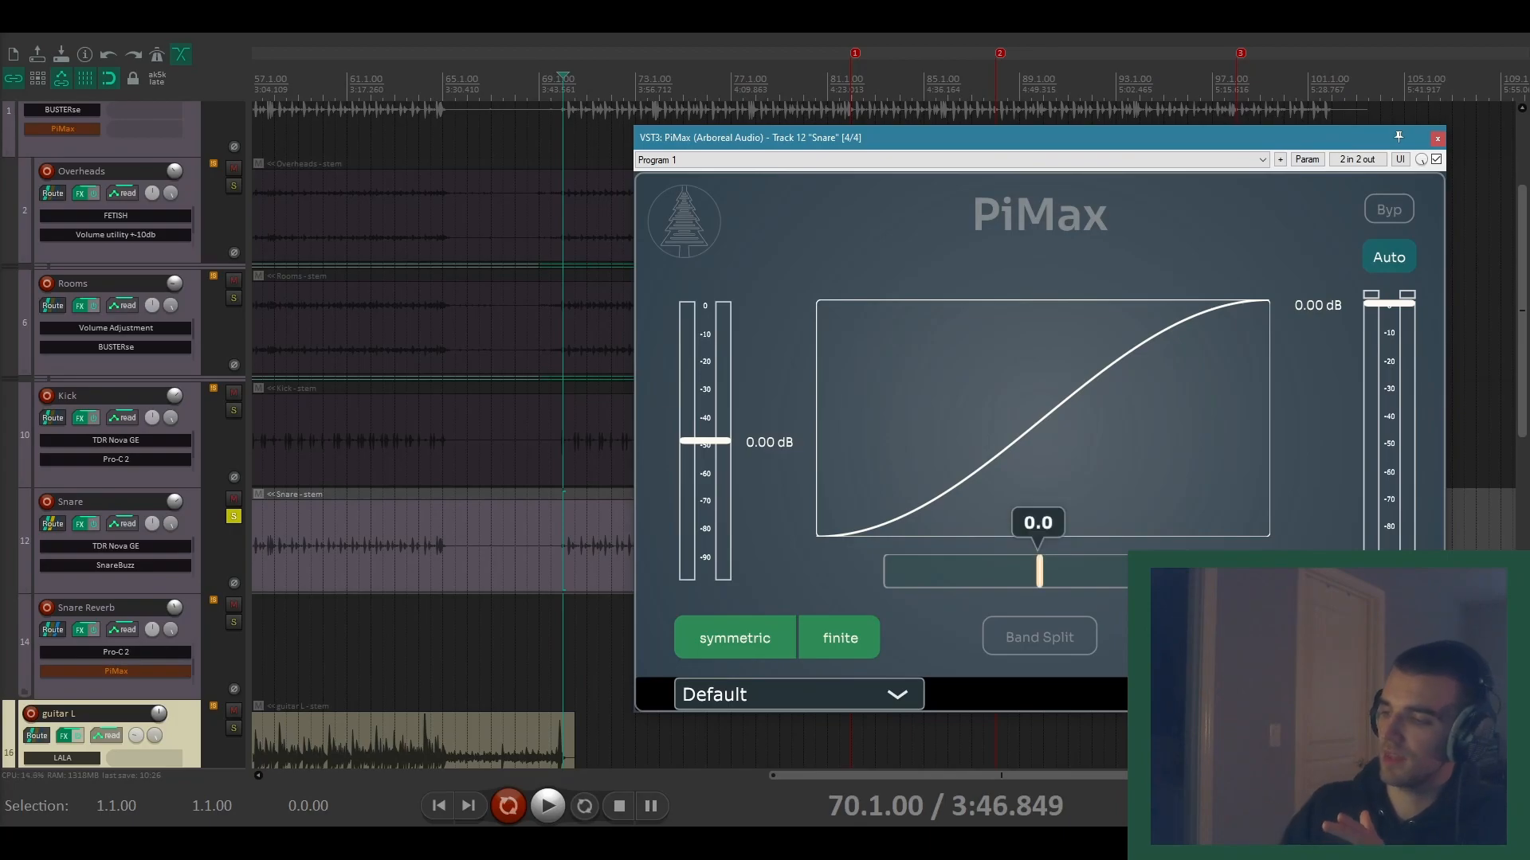
left_click_drag(1037, 570, 993, 571)
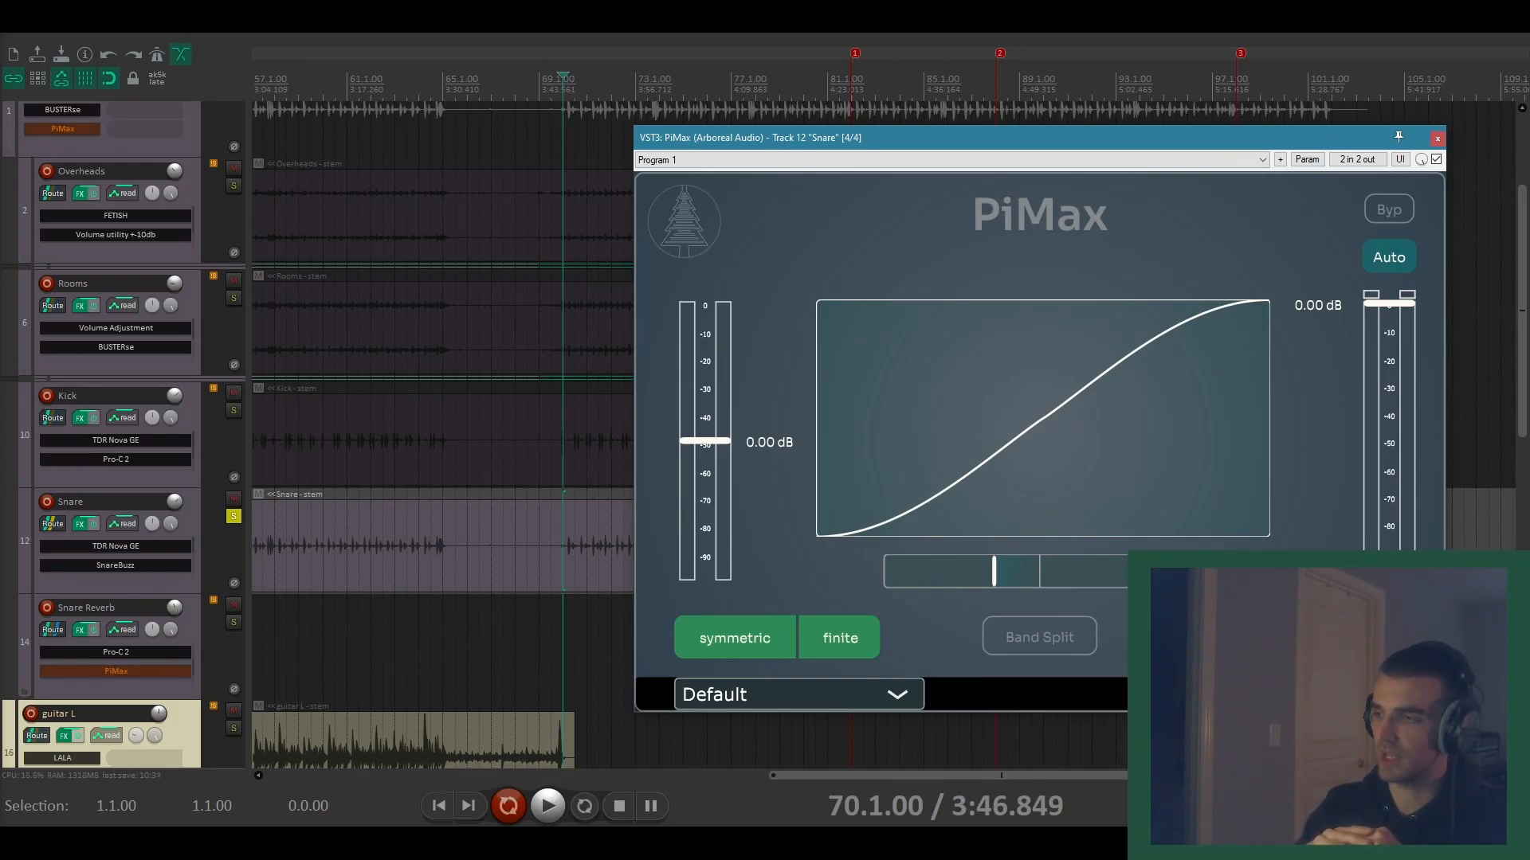
Step: Raise the snare's input gain to about 9 dB and set the saturation mode to clip
left_click(838, 637)
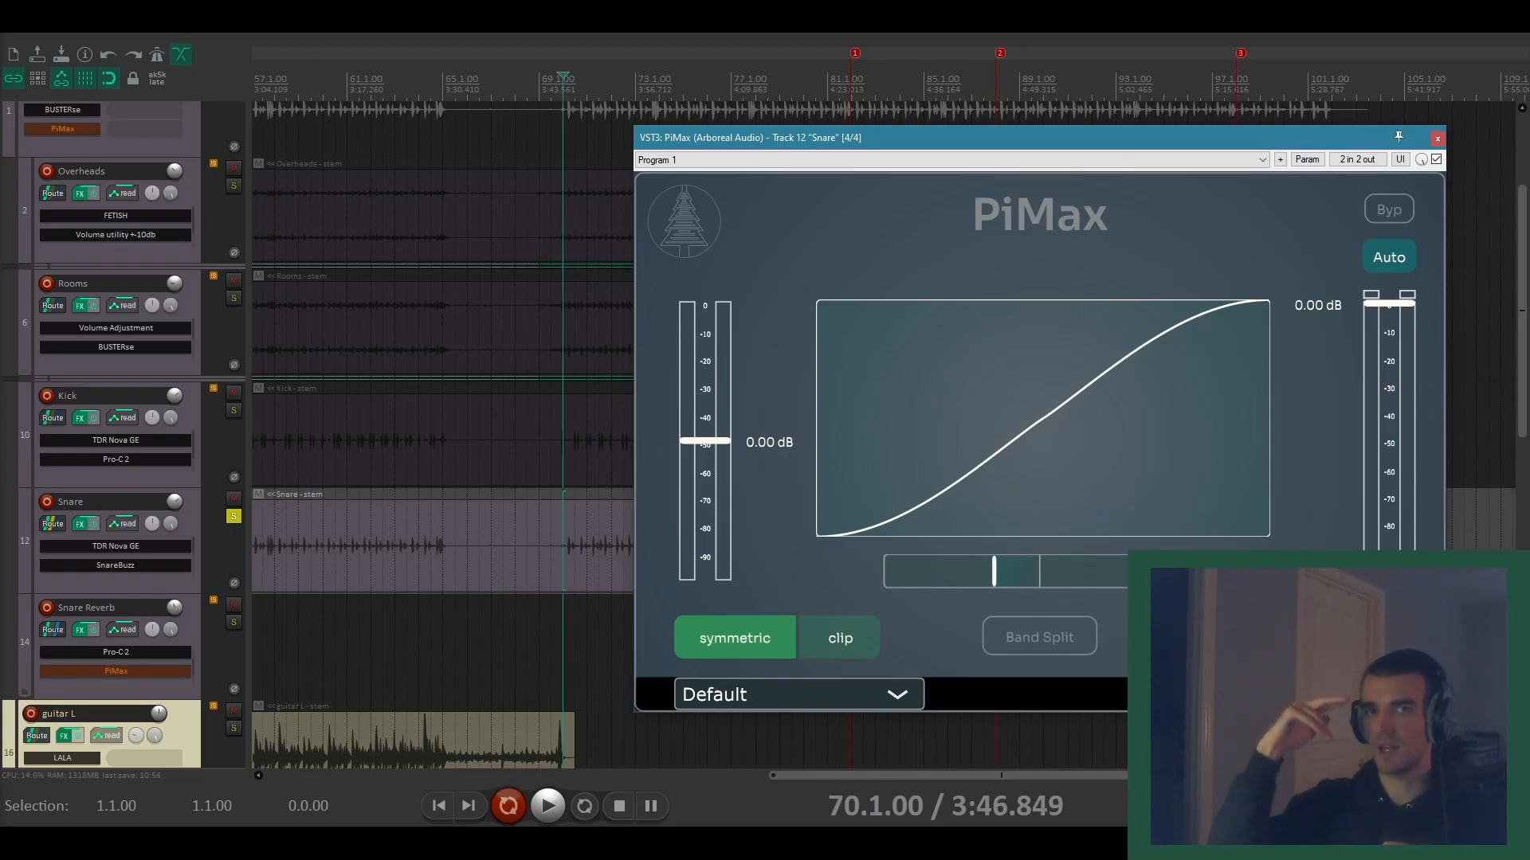
left_click(838, 637)
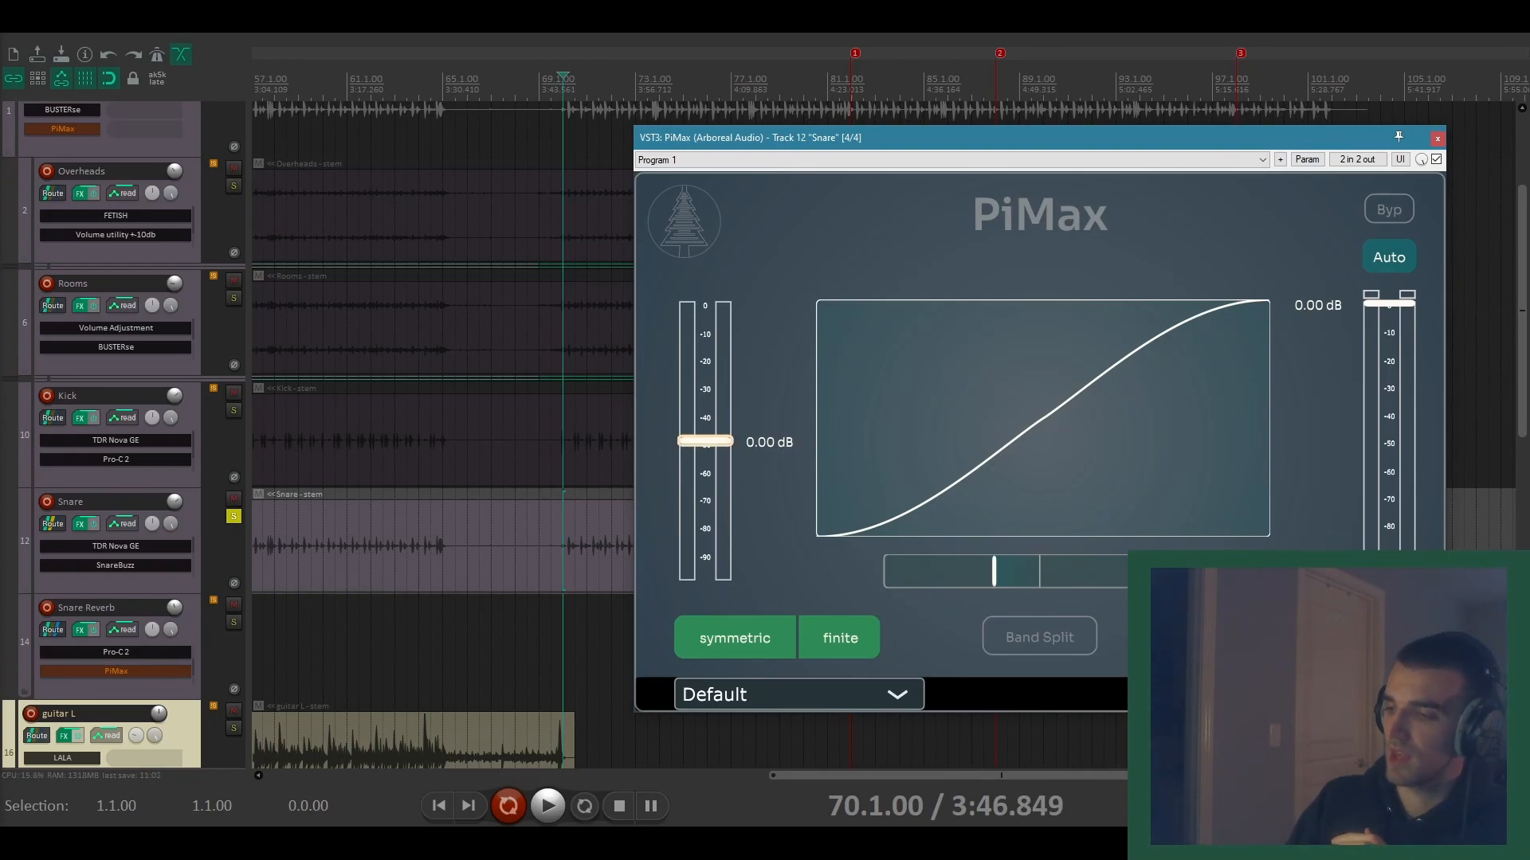
left_click_drag(704, 441, 705, 327)
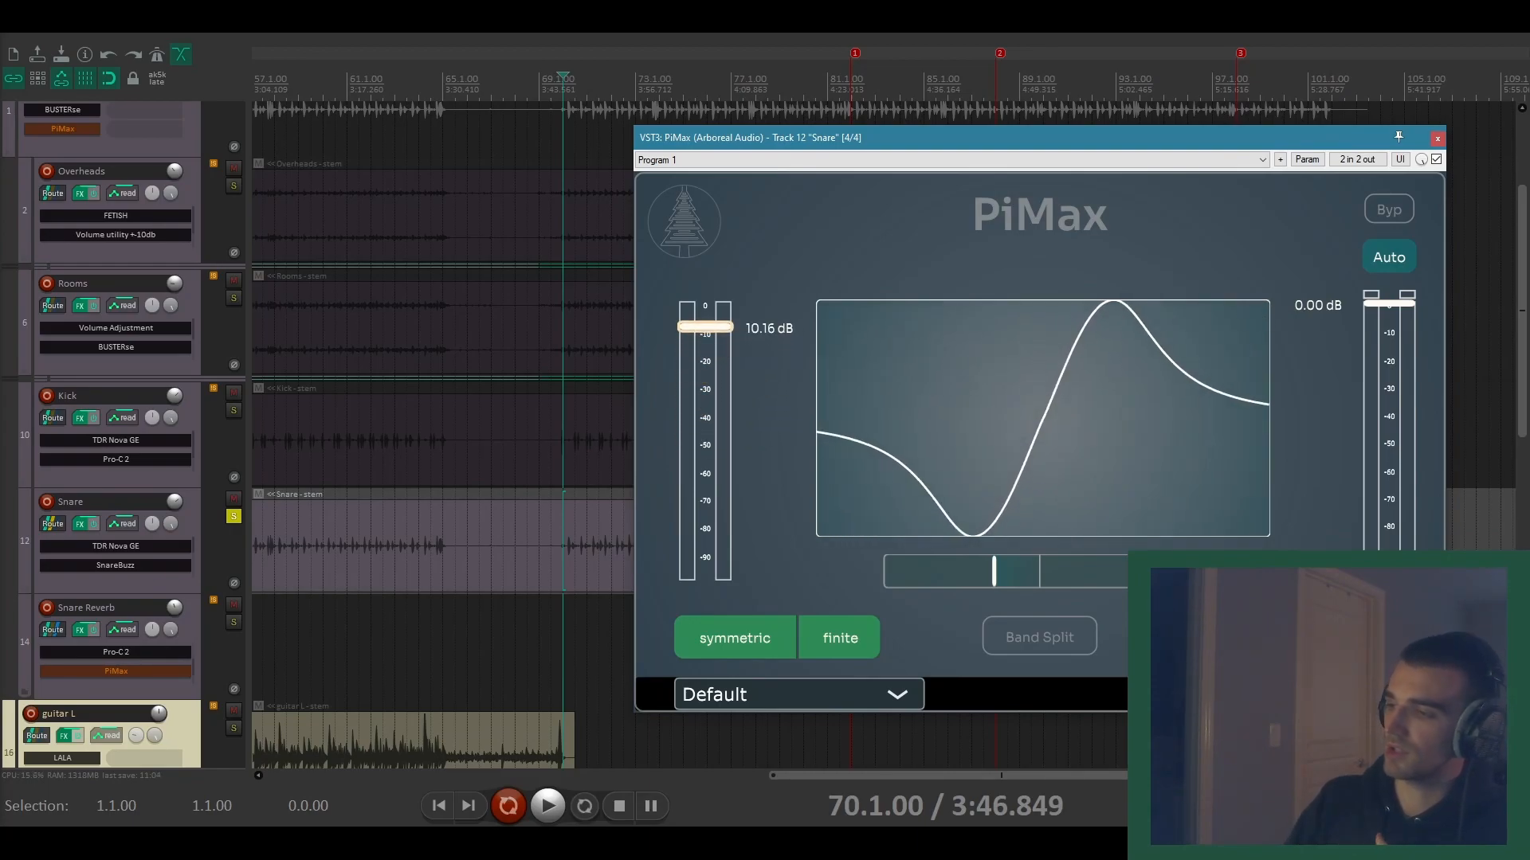
left_click_drag(704, 325, 704, 336)
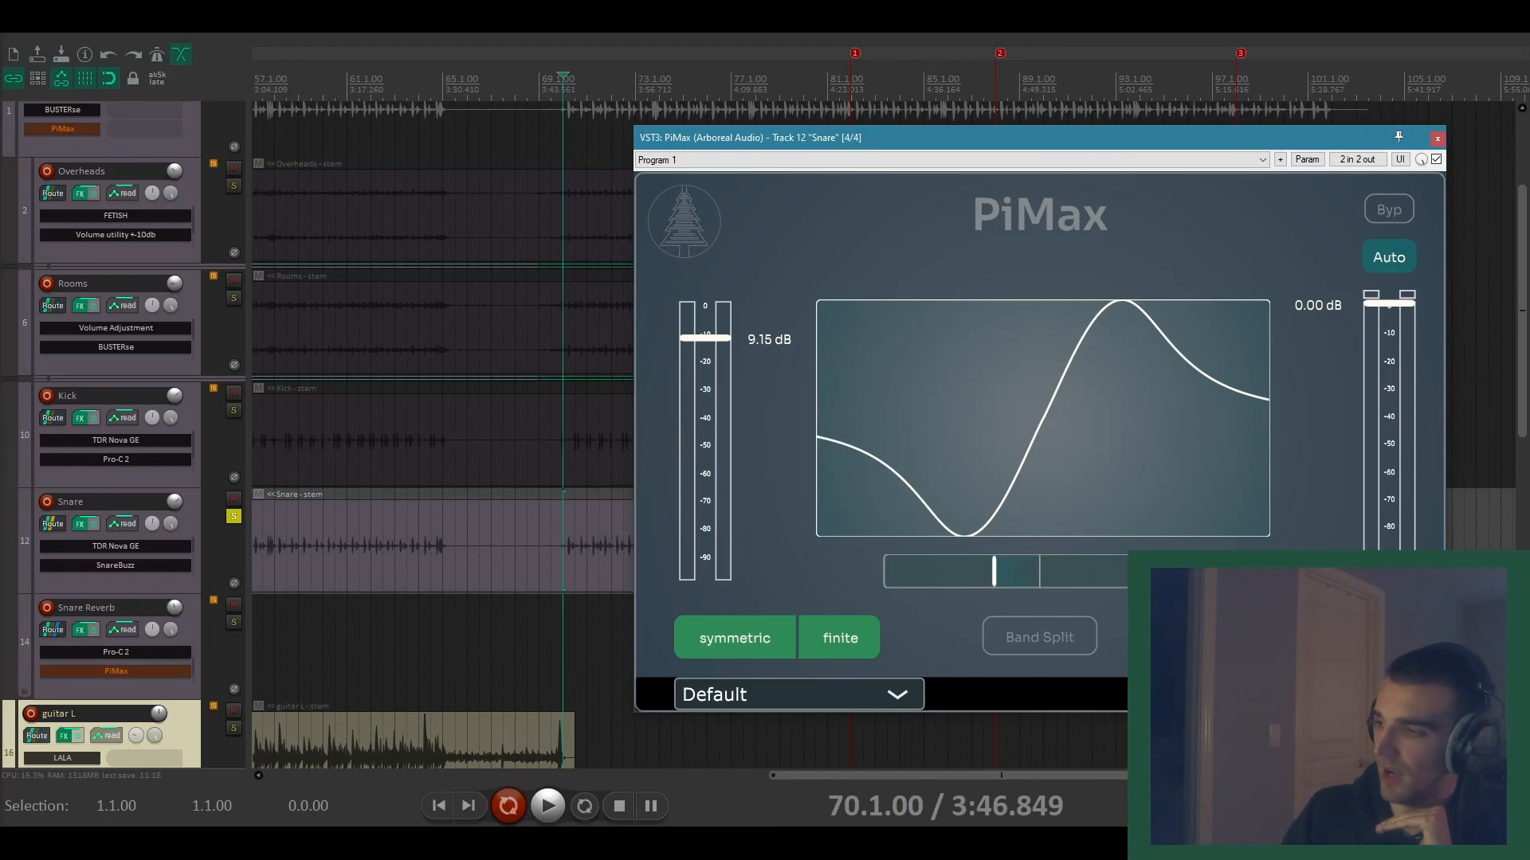
left_click(839, 638)
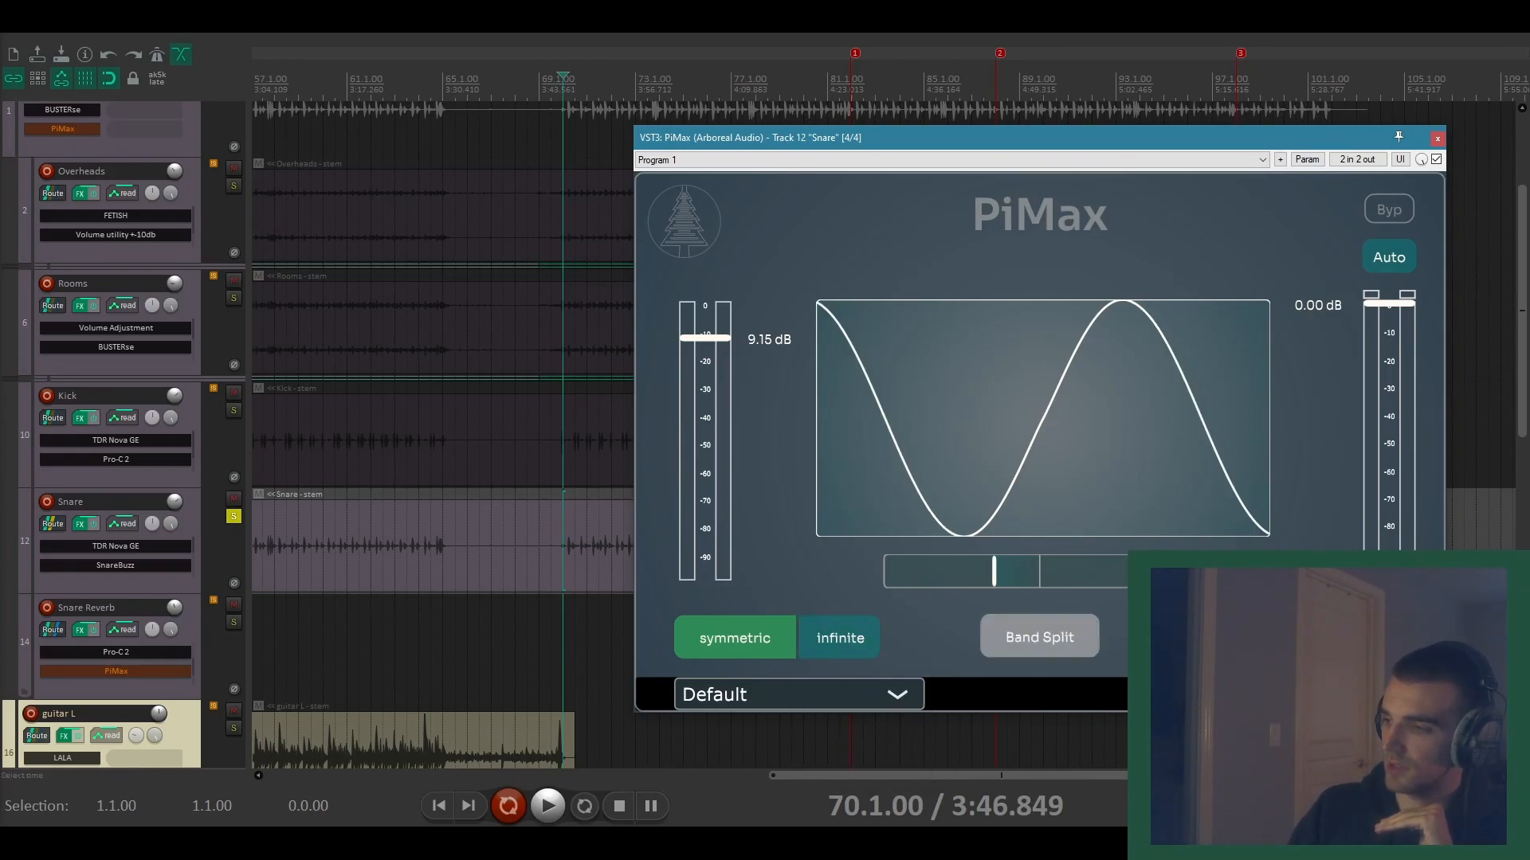
left_click(840, 637)
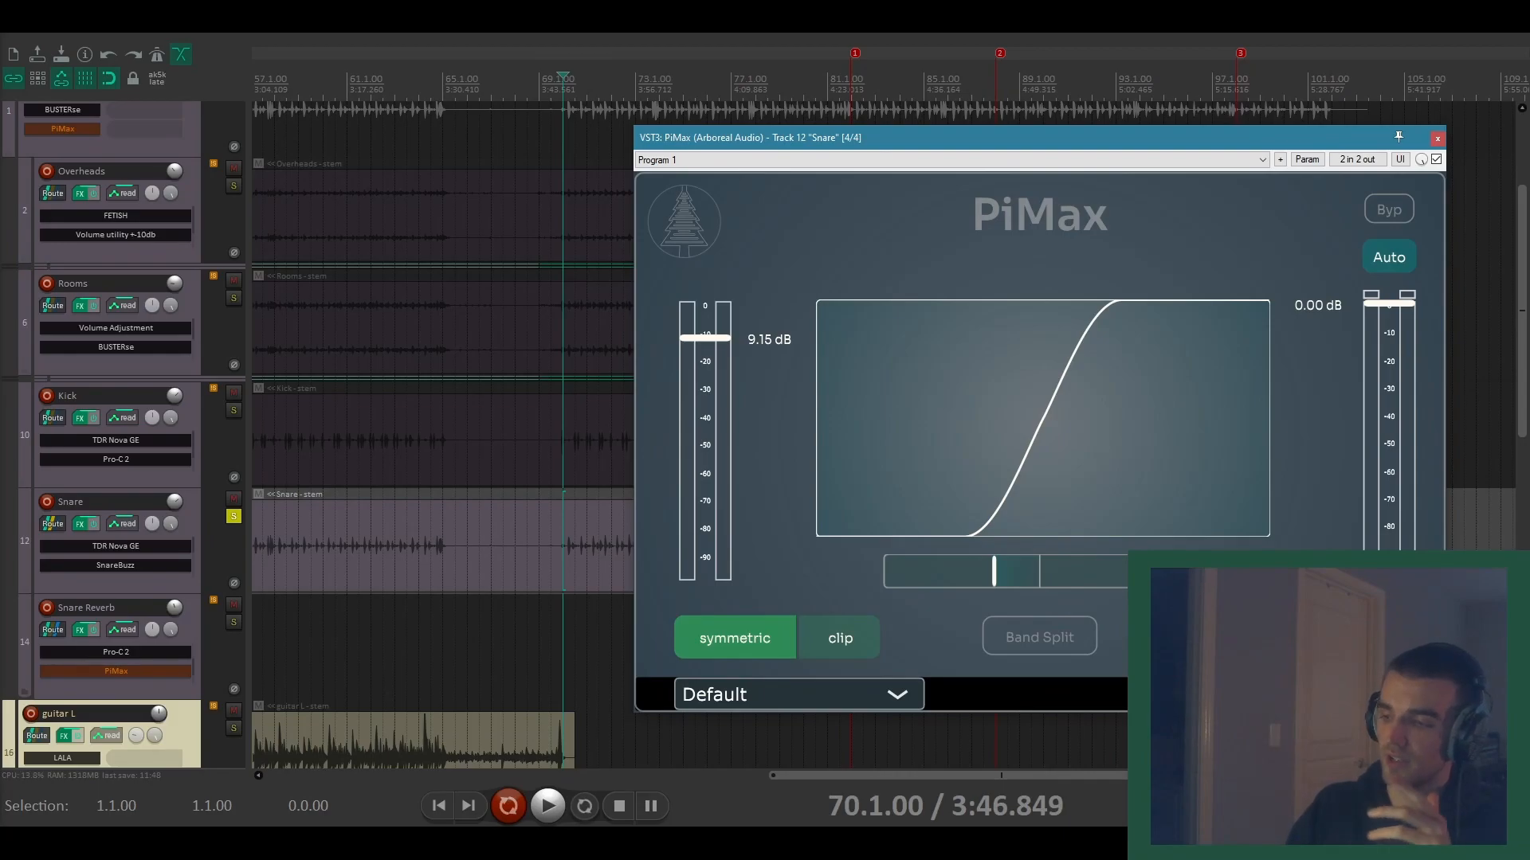
Step: Audition the clipped snare with input gain up to 12 dB, settling near 9.6 dB
left_click(548, 806)
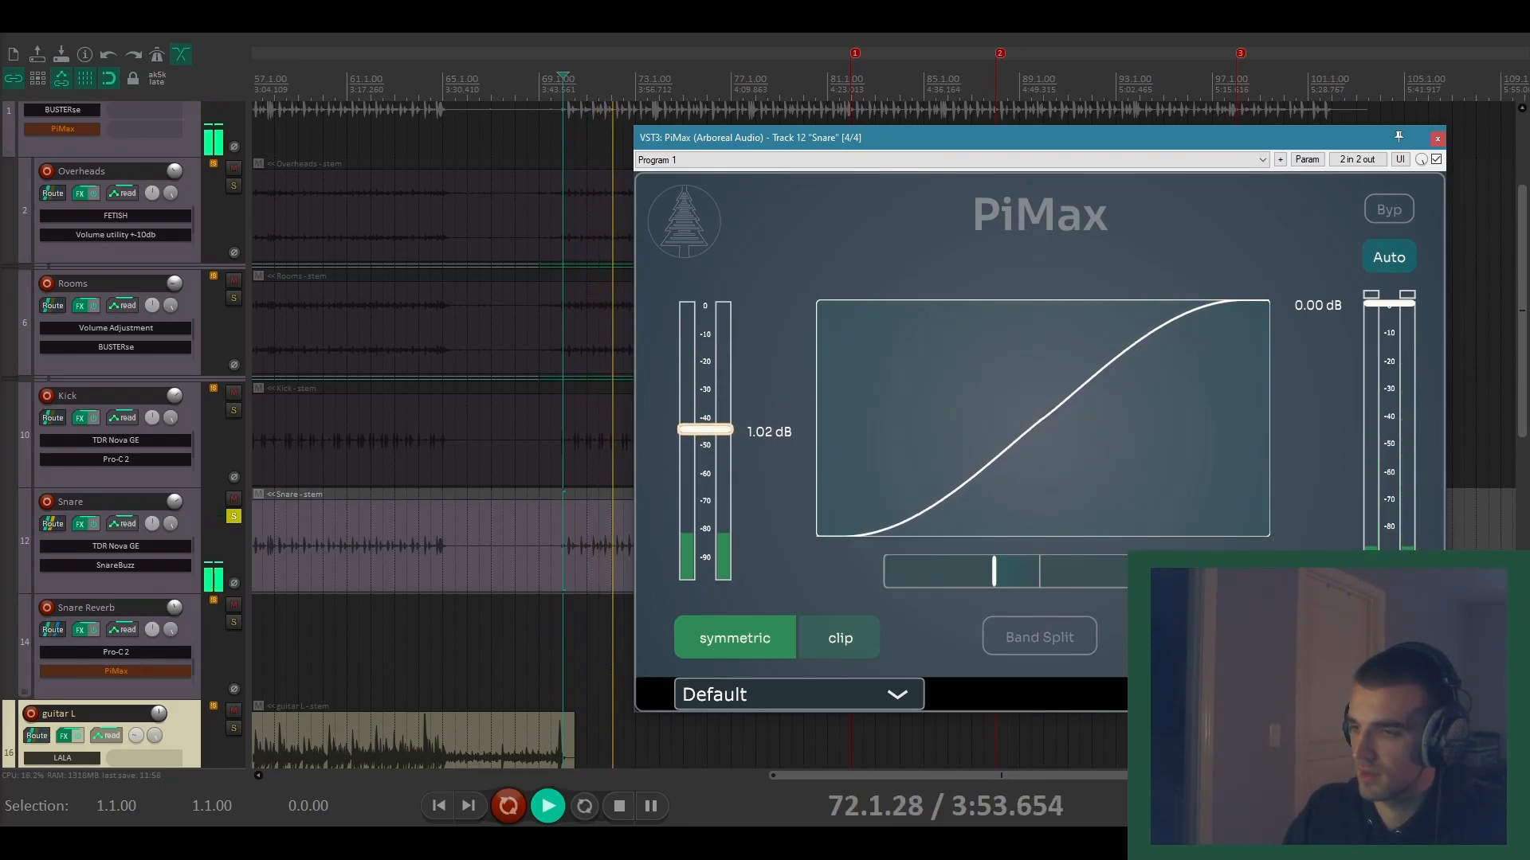
left_click_drag(704, 428, 705, 307)
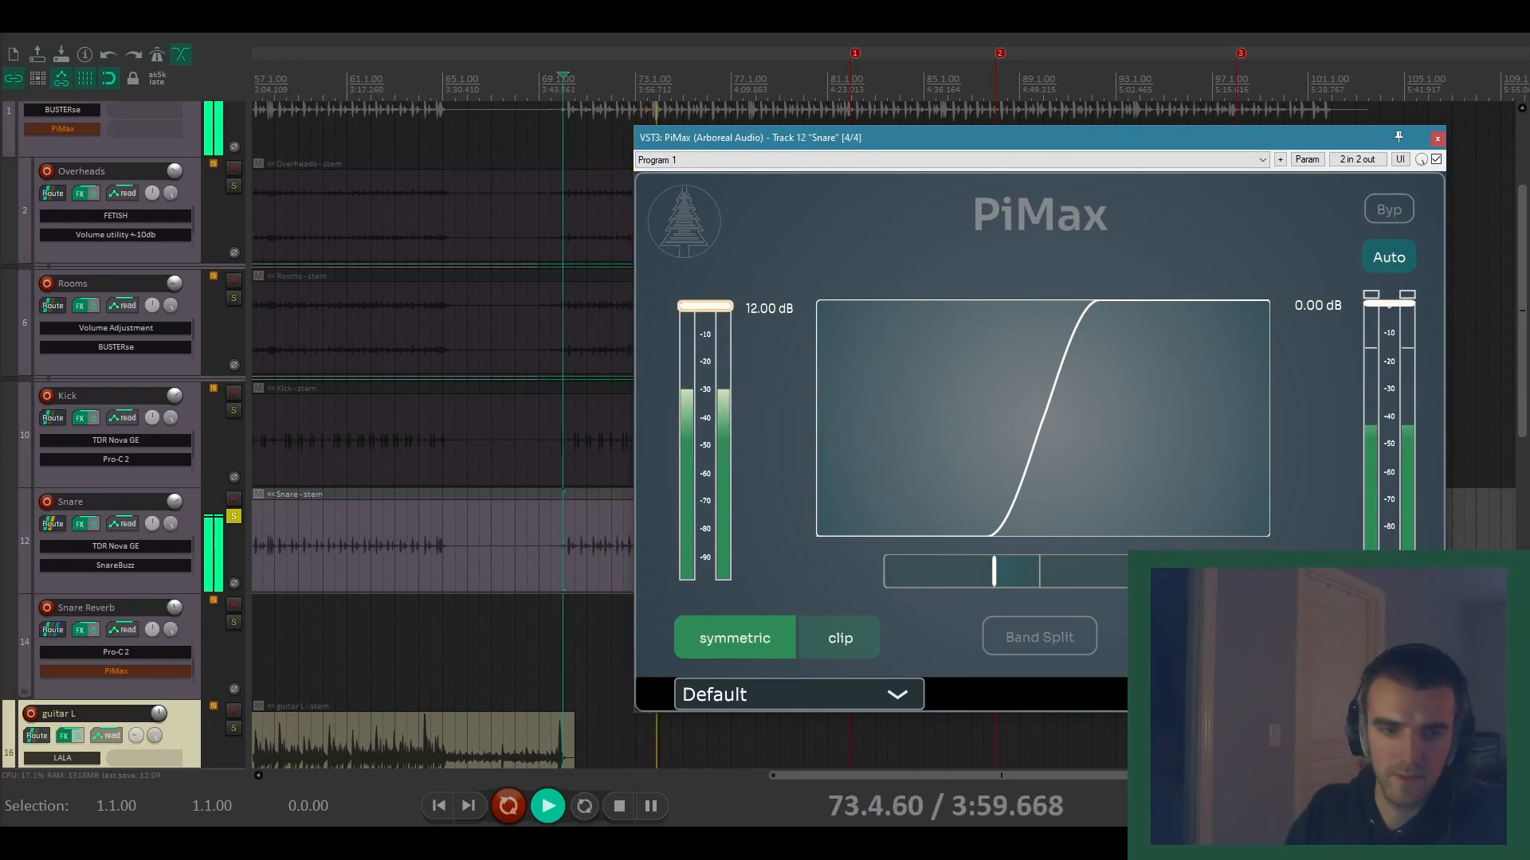
left_click_drag(704, 306, 705, 442)
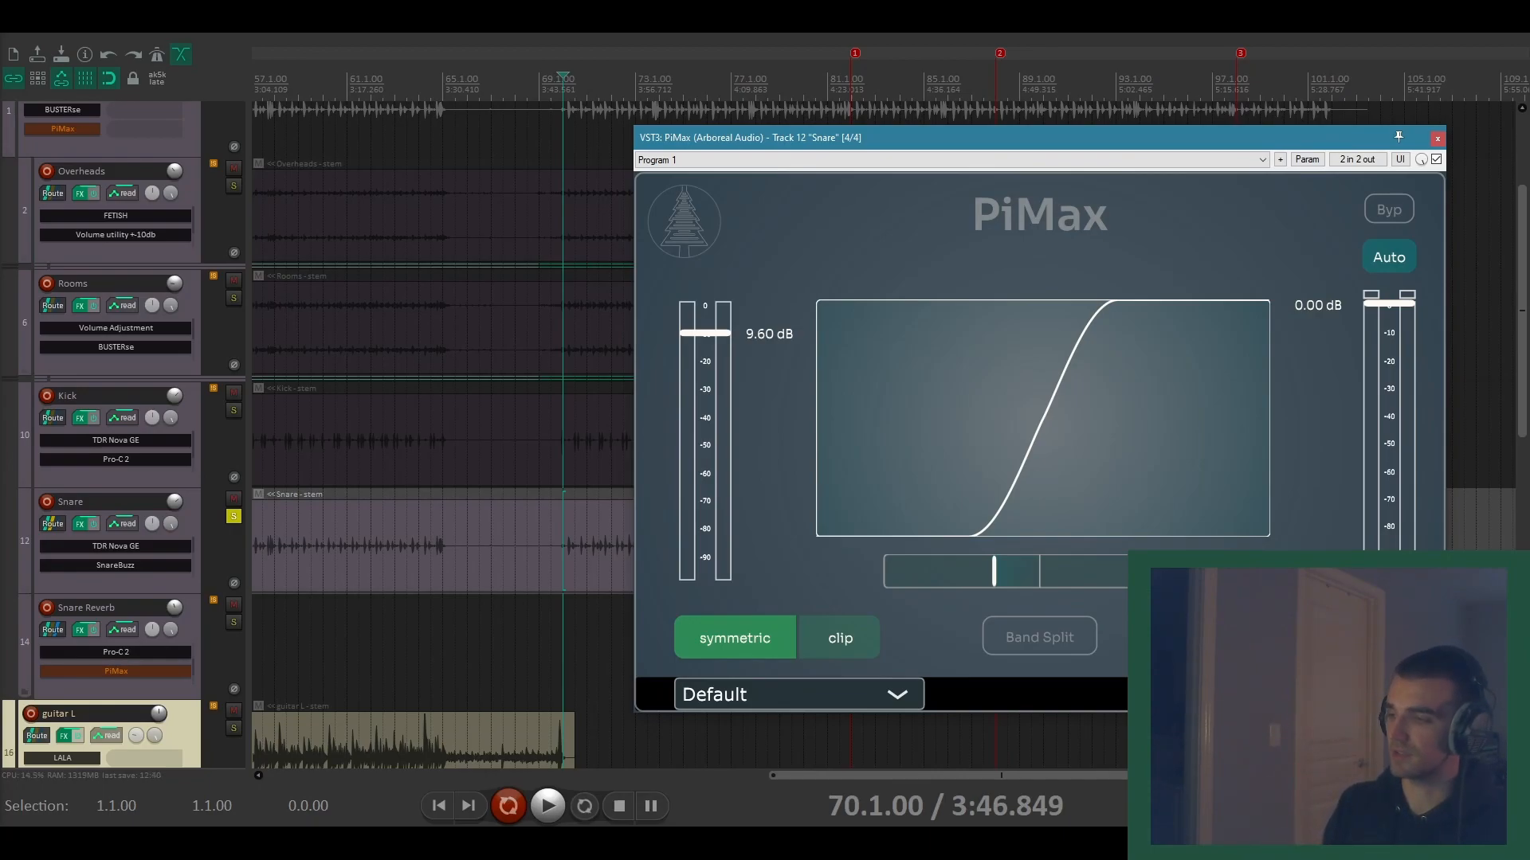
Step: Switch from the snare's PiMax to the kick's PiMax and audition its curve shape
left_click(1438, 137)
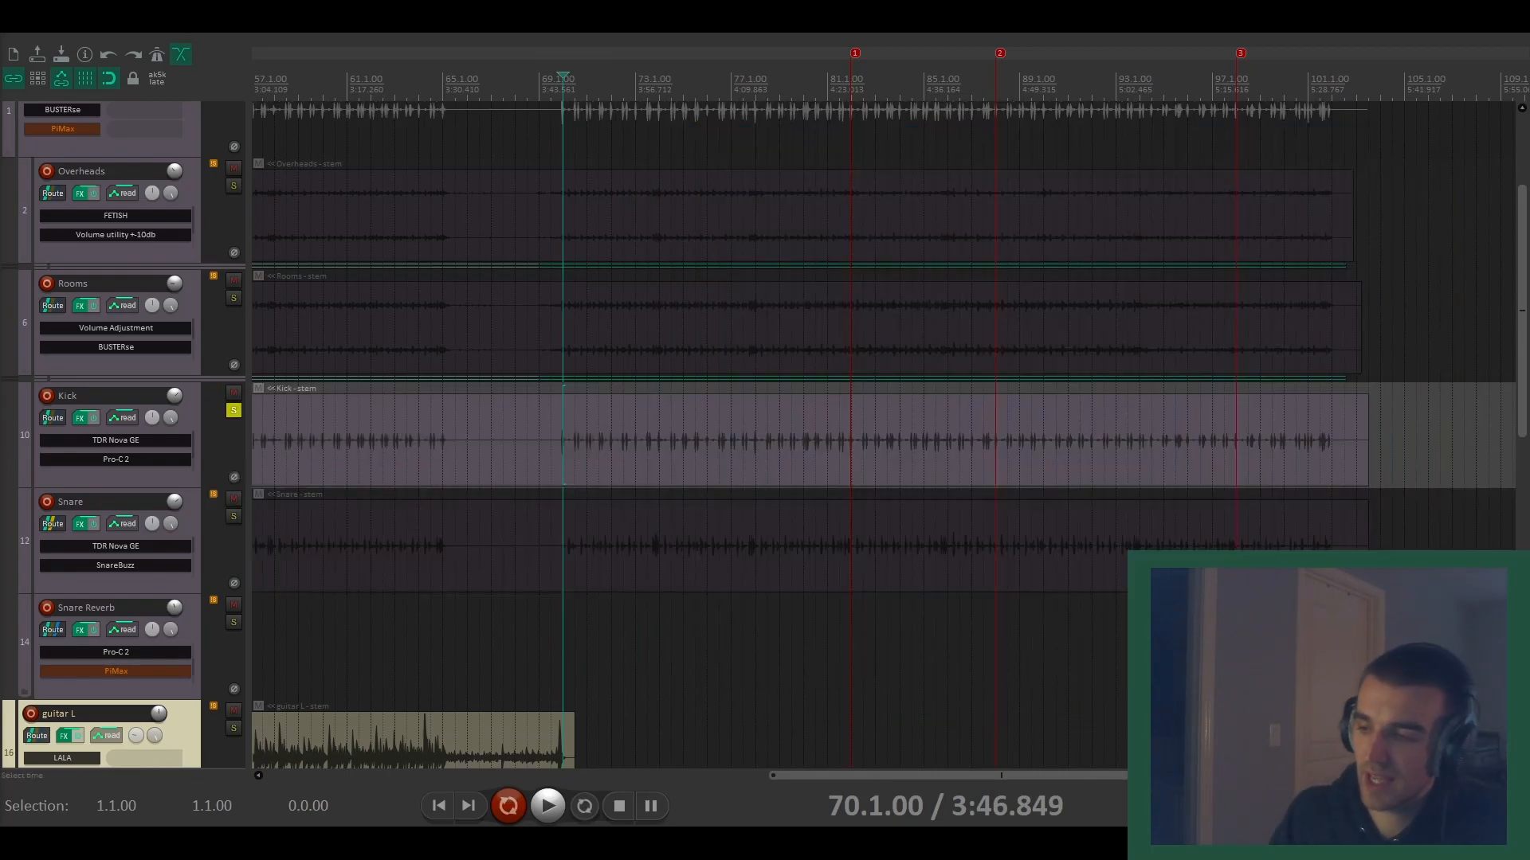
left_click(115, 440)
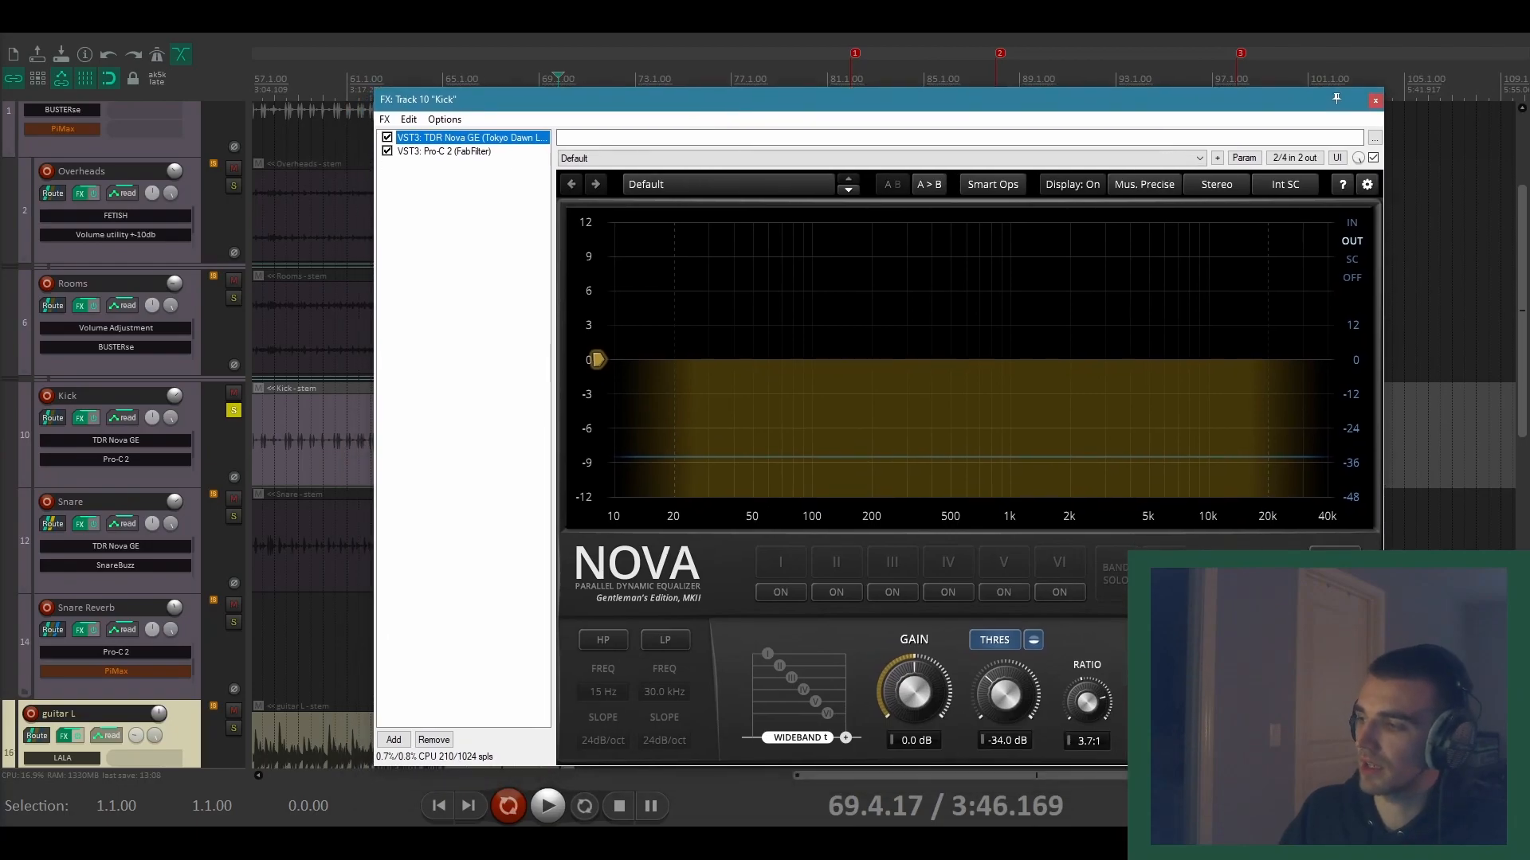
left_click(443, 150)
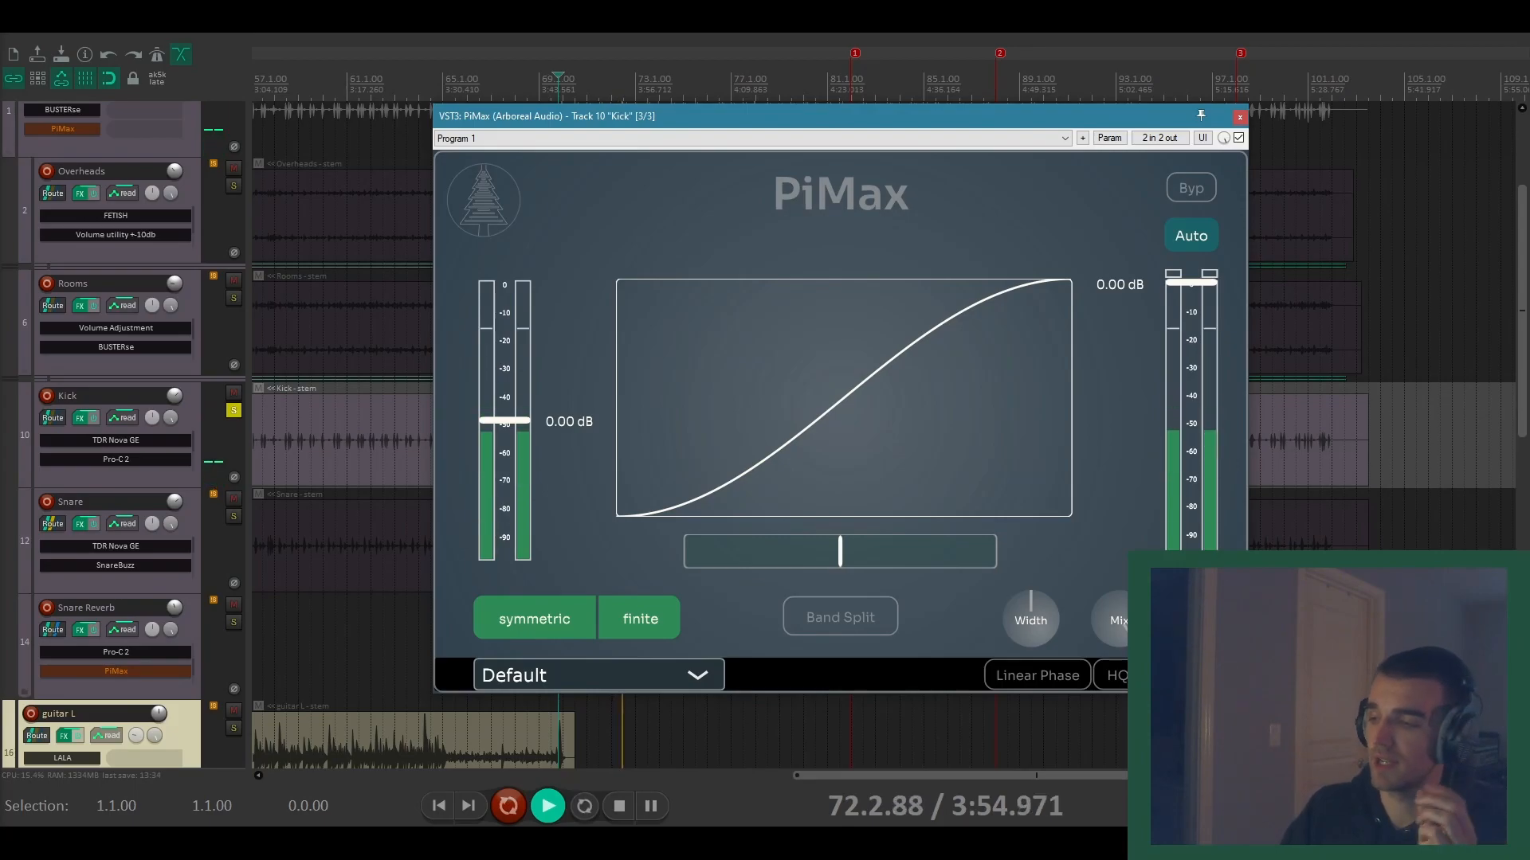
left_click_drag(836, 551, 702, 551)
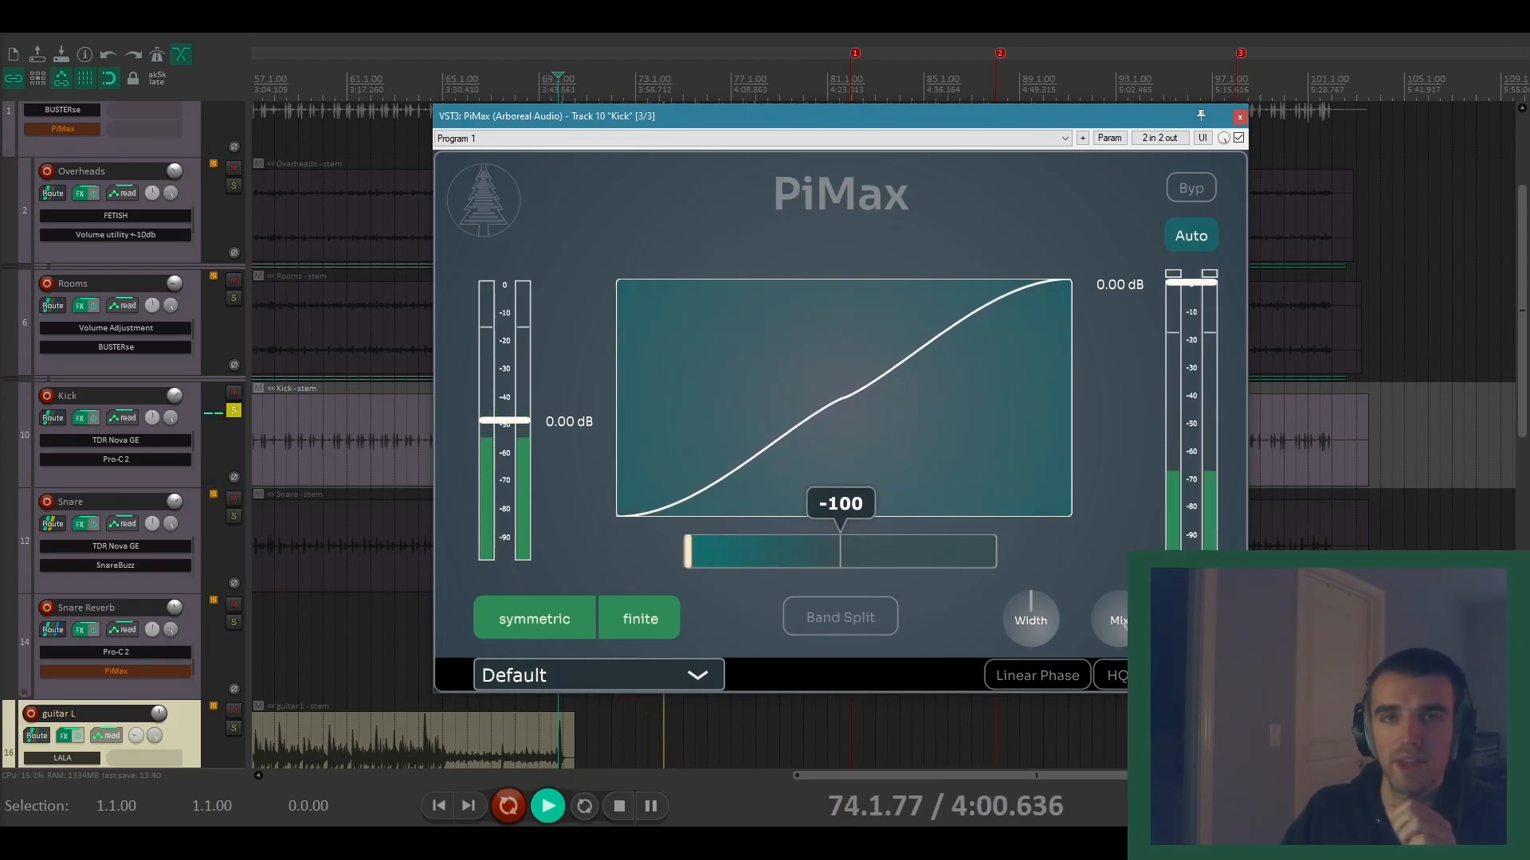
left_click_drag(688, 551, 722, 551)
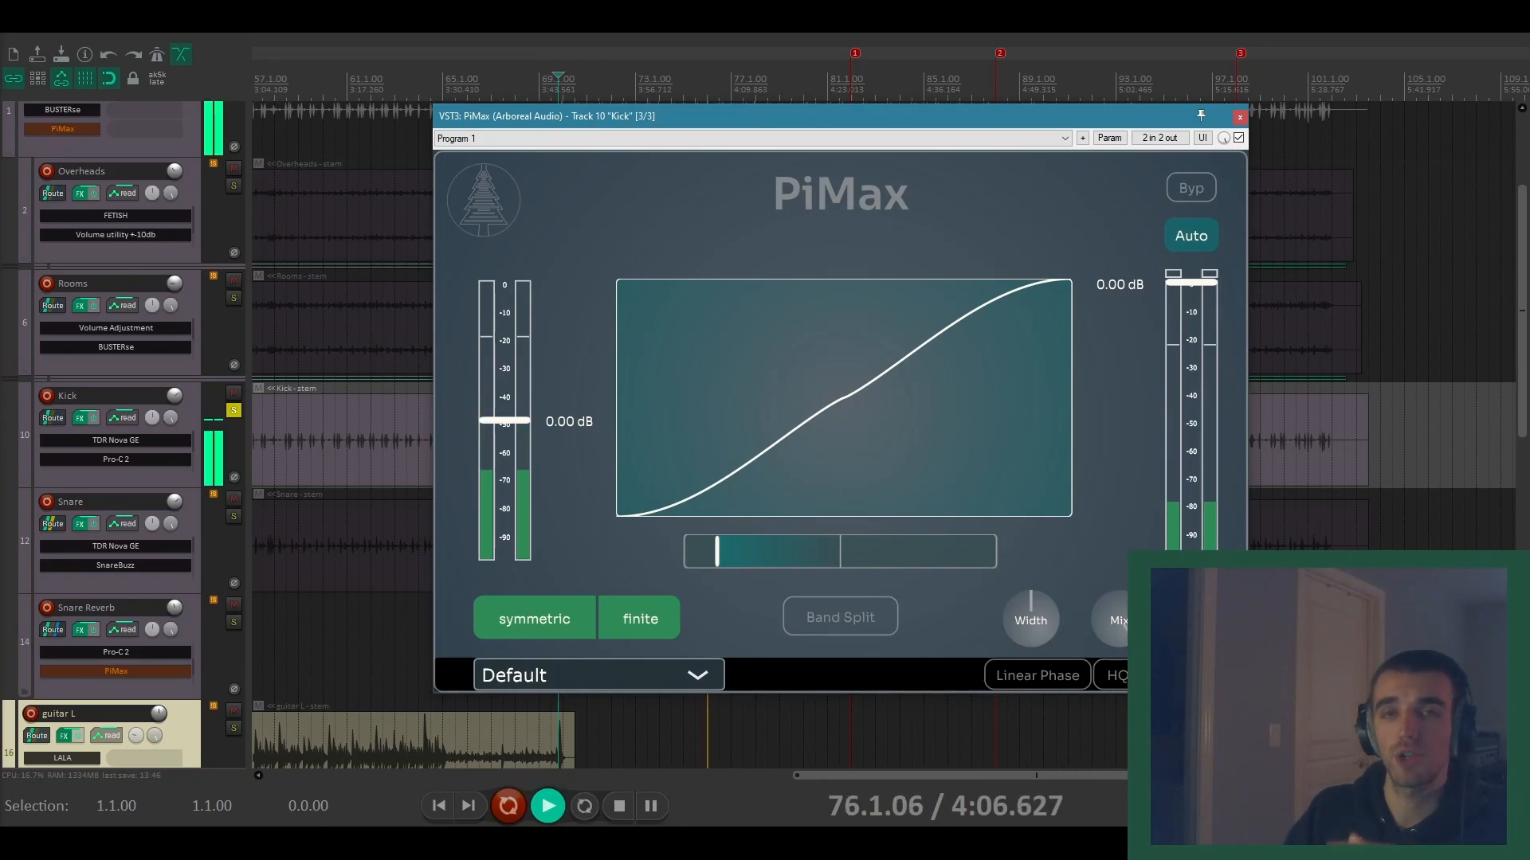
Step: Set the kick's curve to asymmetric clipping with a shape value around 4.0
left_click(534, 618)
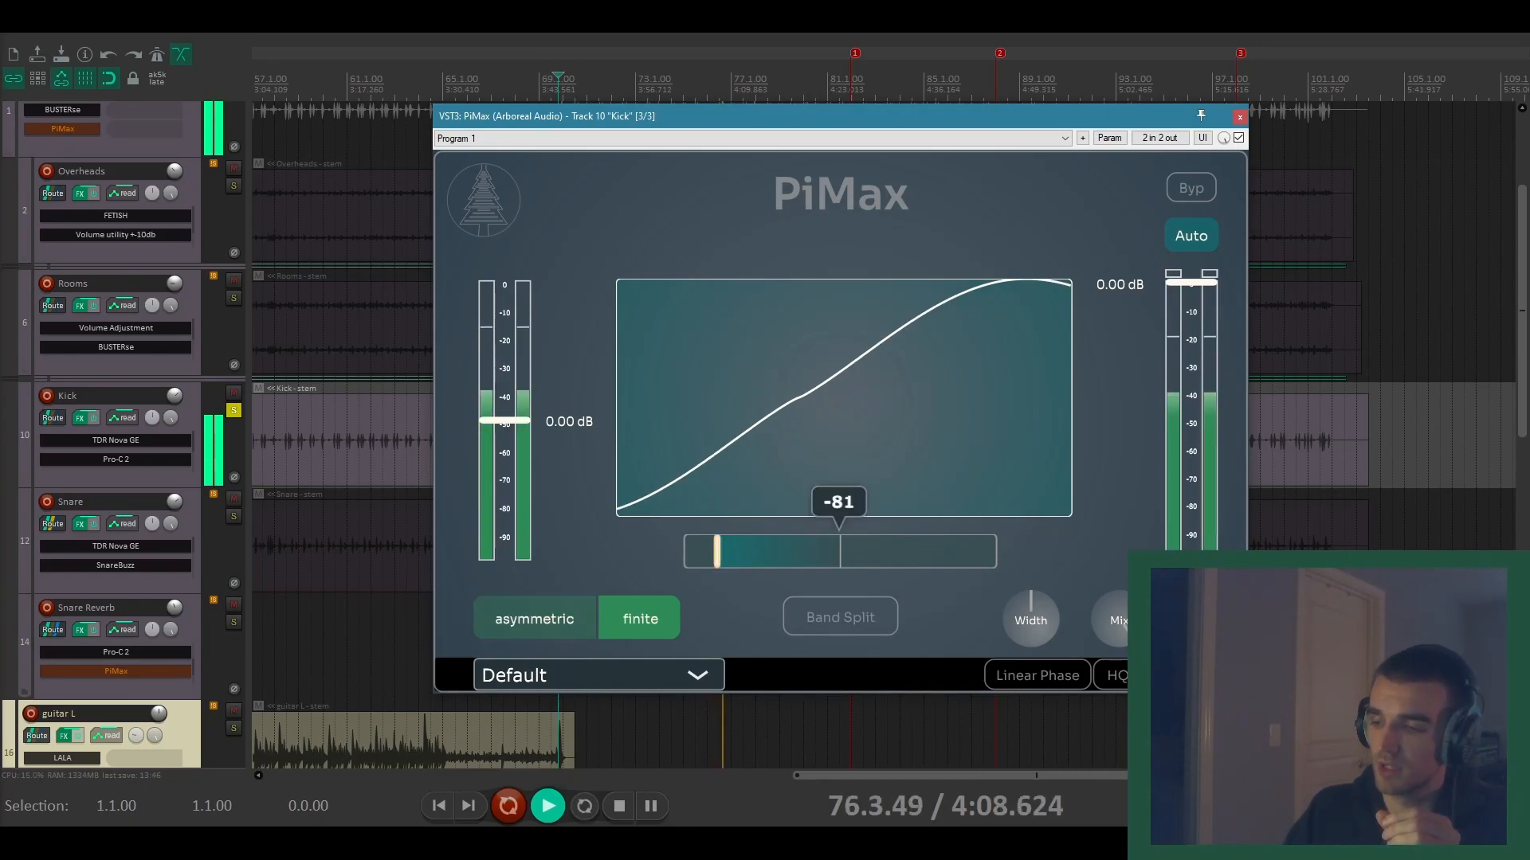
left_click(534, 619)
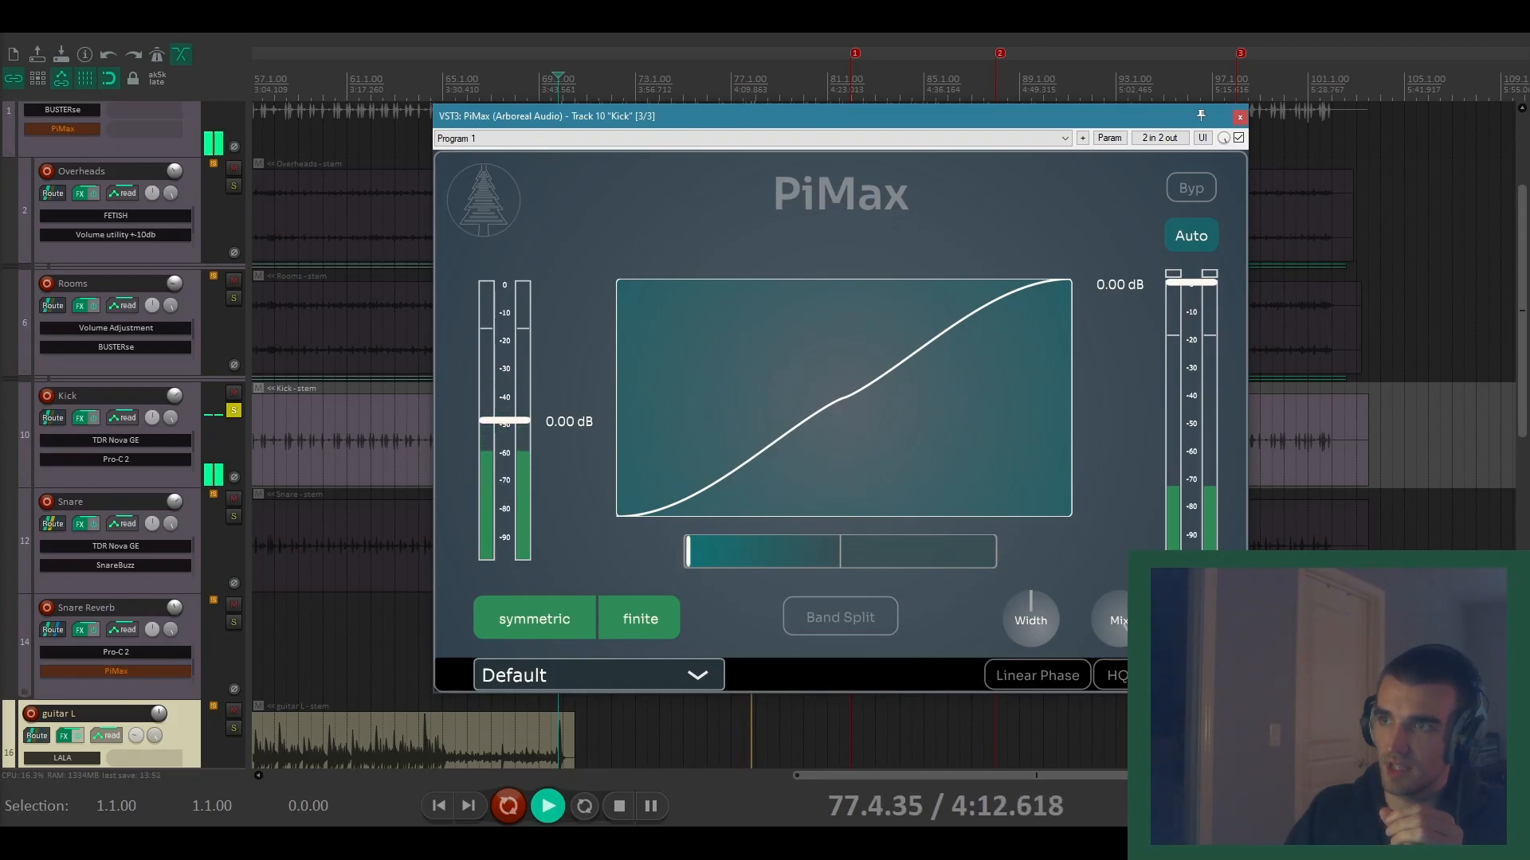
left_click(534, 618)
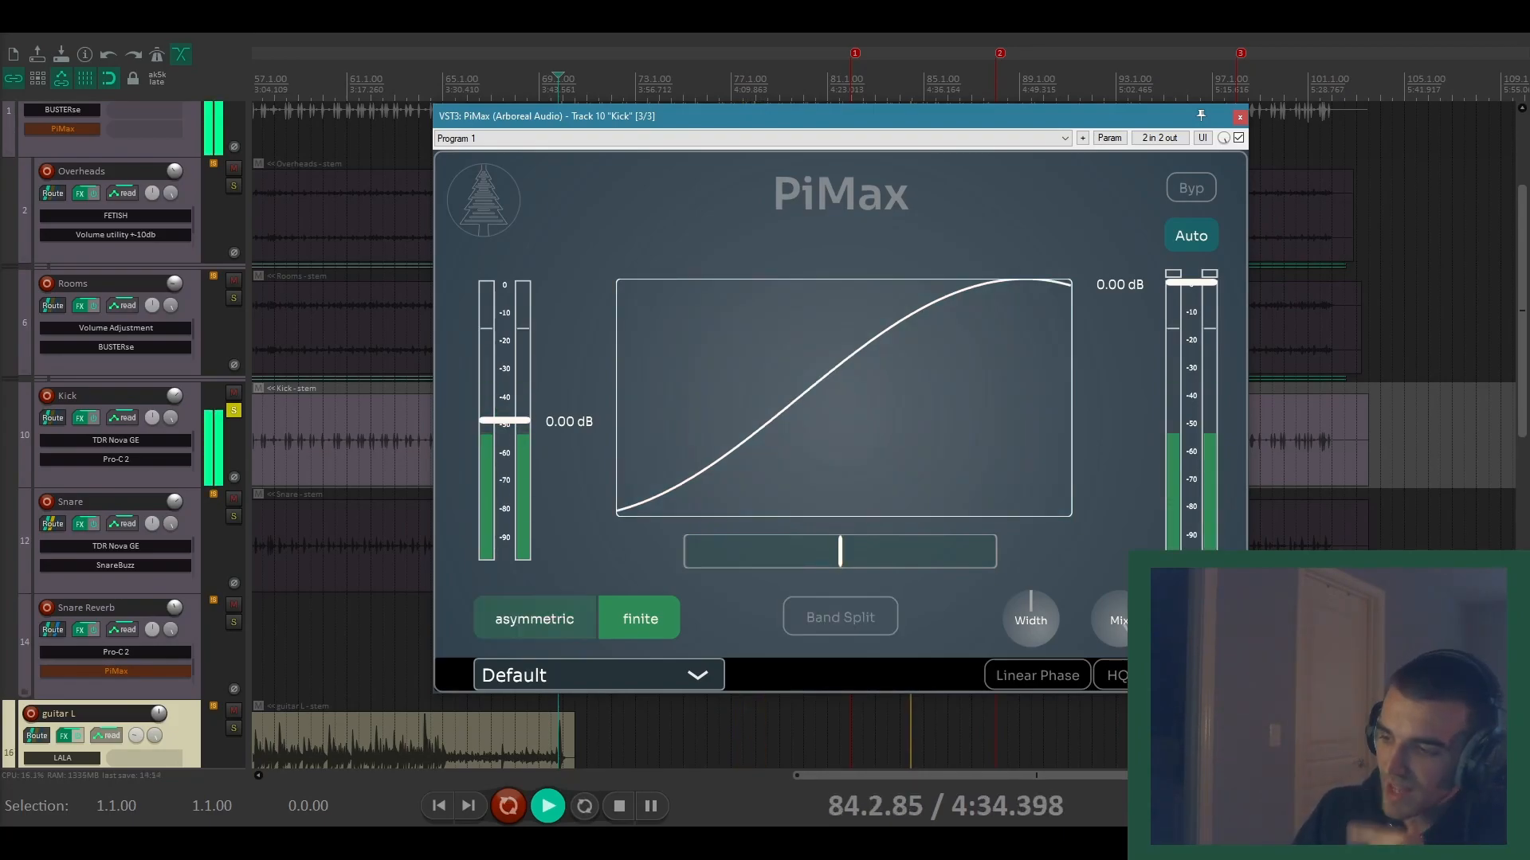
left_click_drag(838, 553, 844, 553)
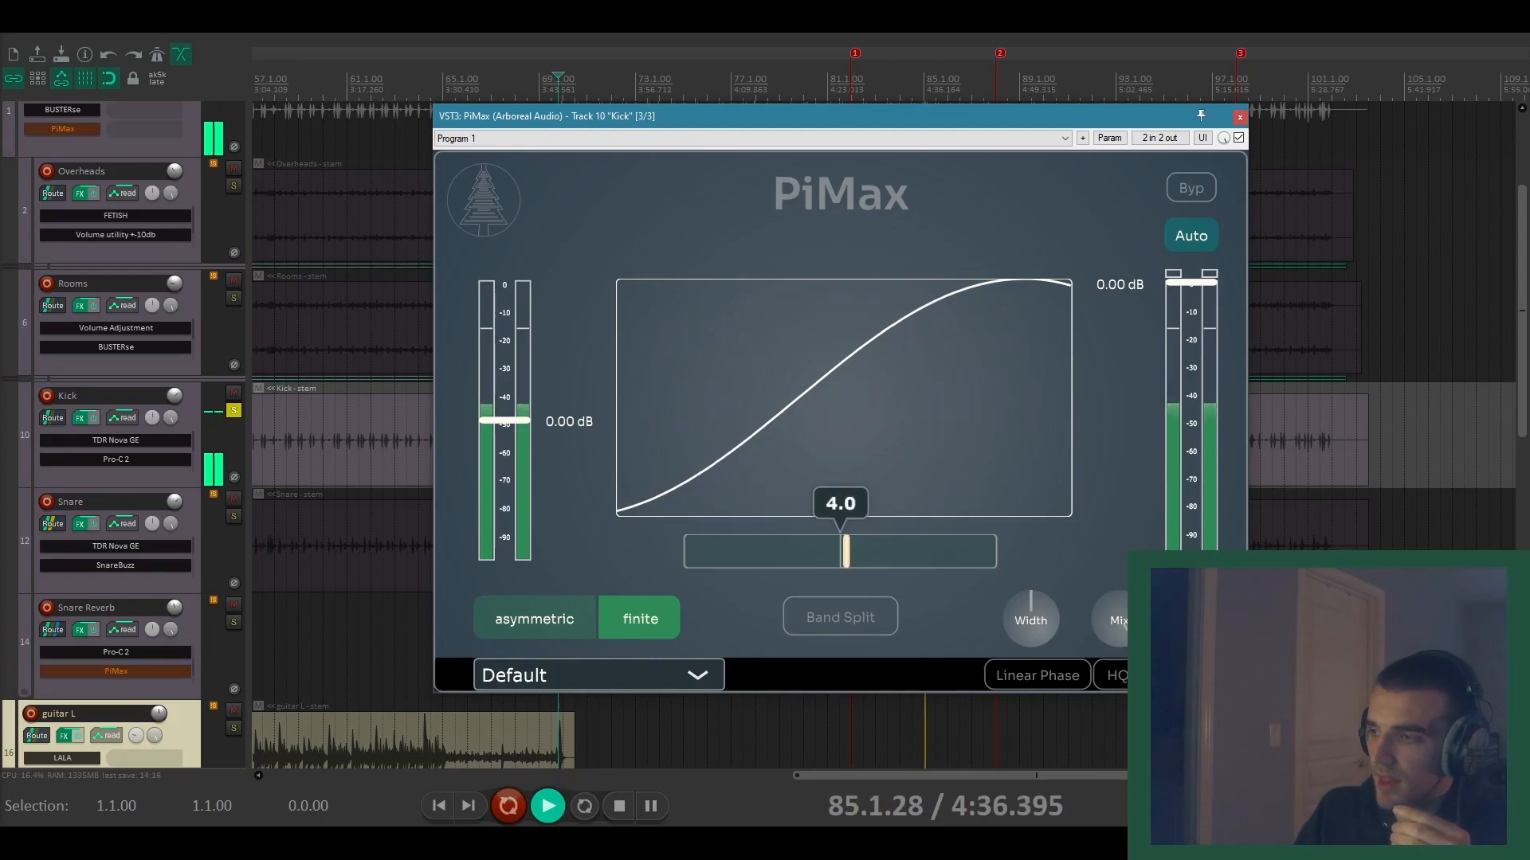
left_click_drag(845, 551, 985, 551)
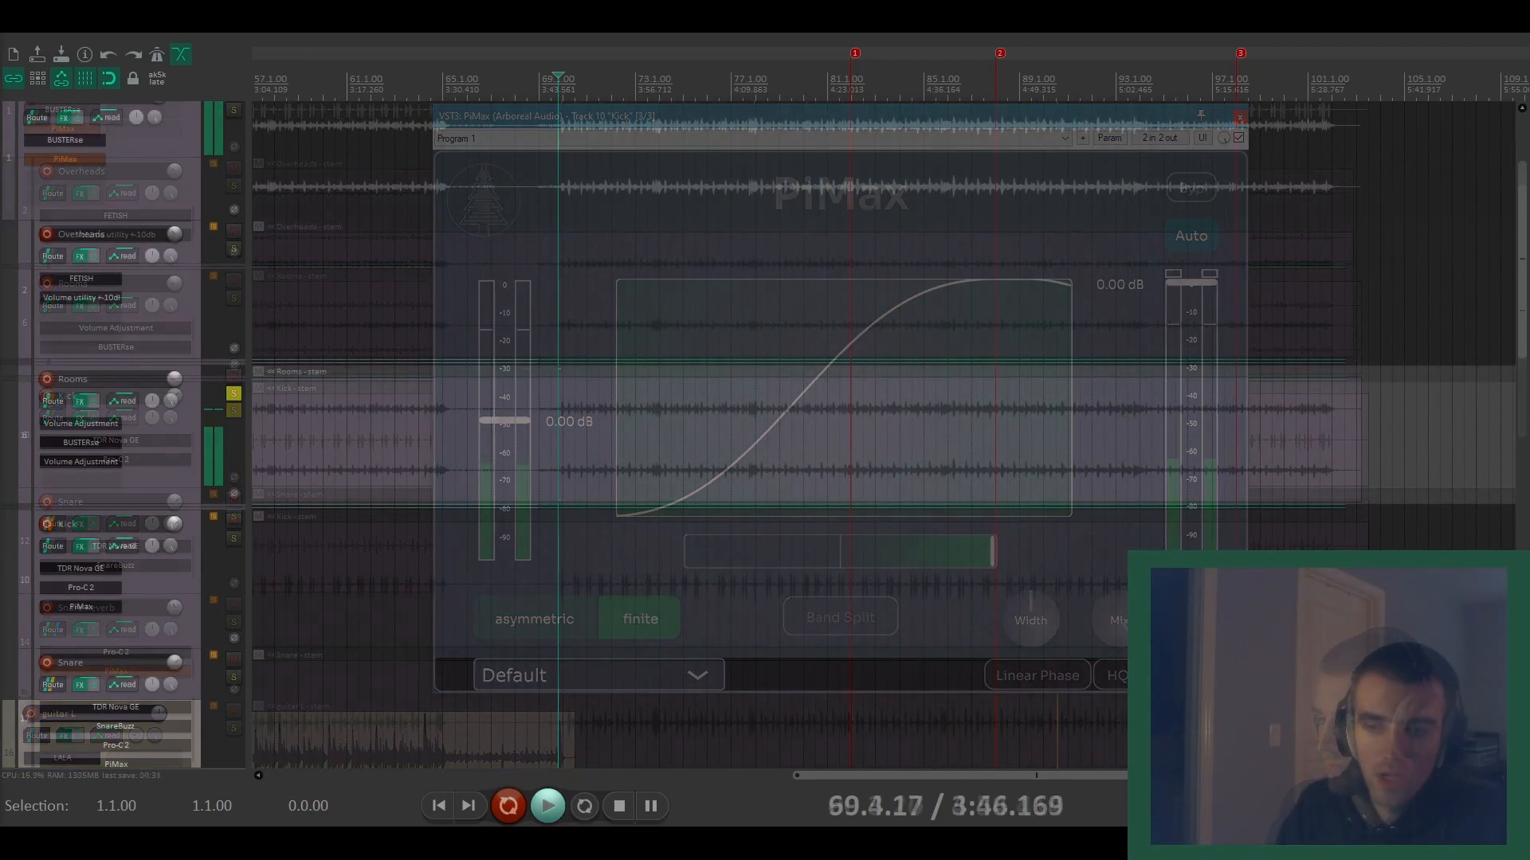
Step: Add PiMax last on the Rooms track's FX chain and close the volume adjustment window
left_click(1239, 118)
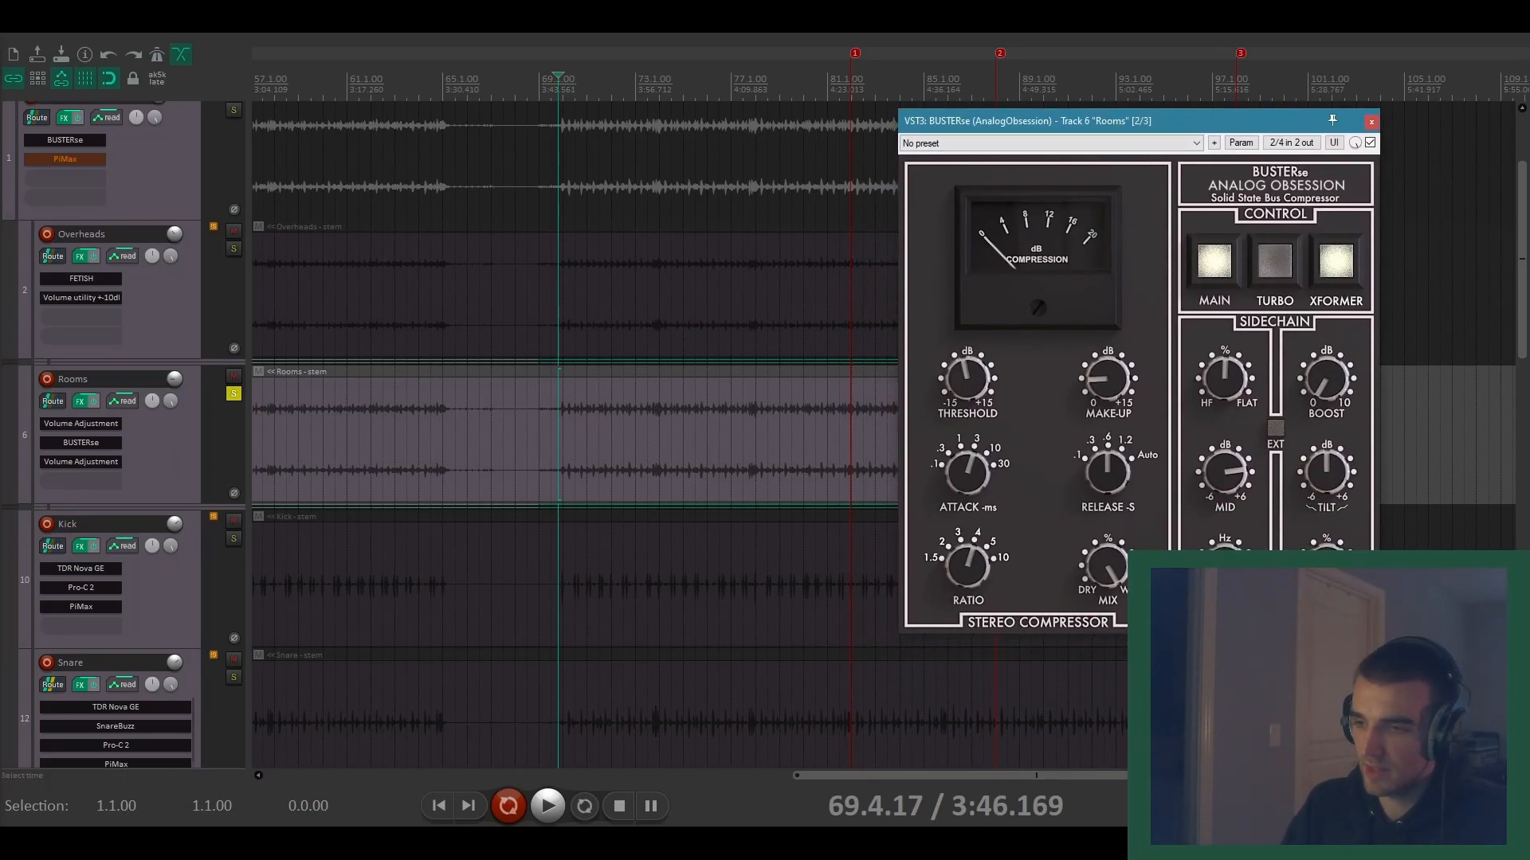
left_click(548, 807)
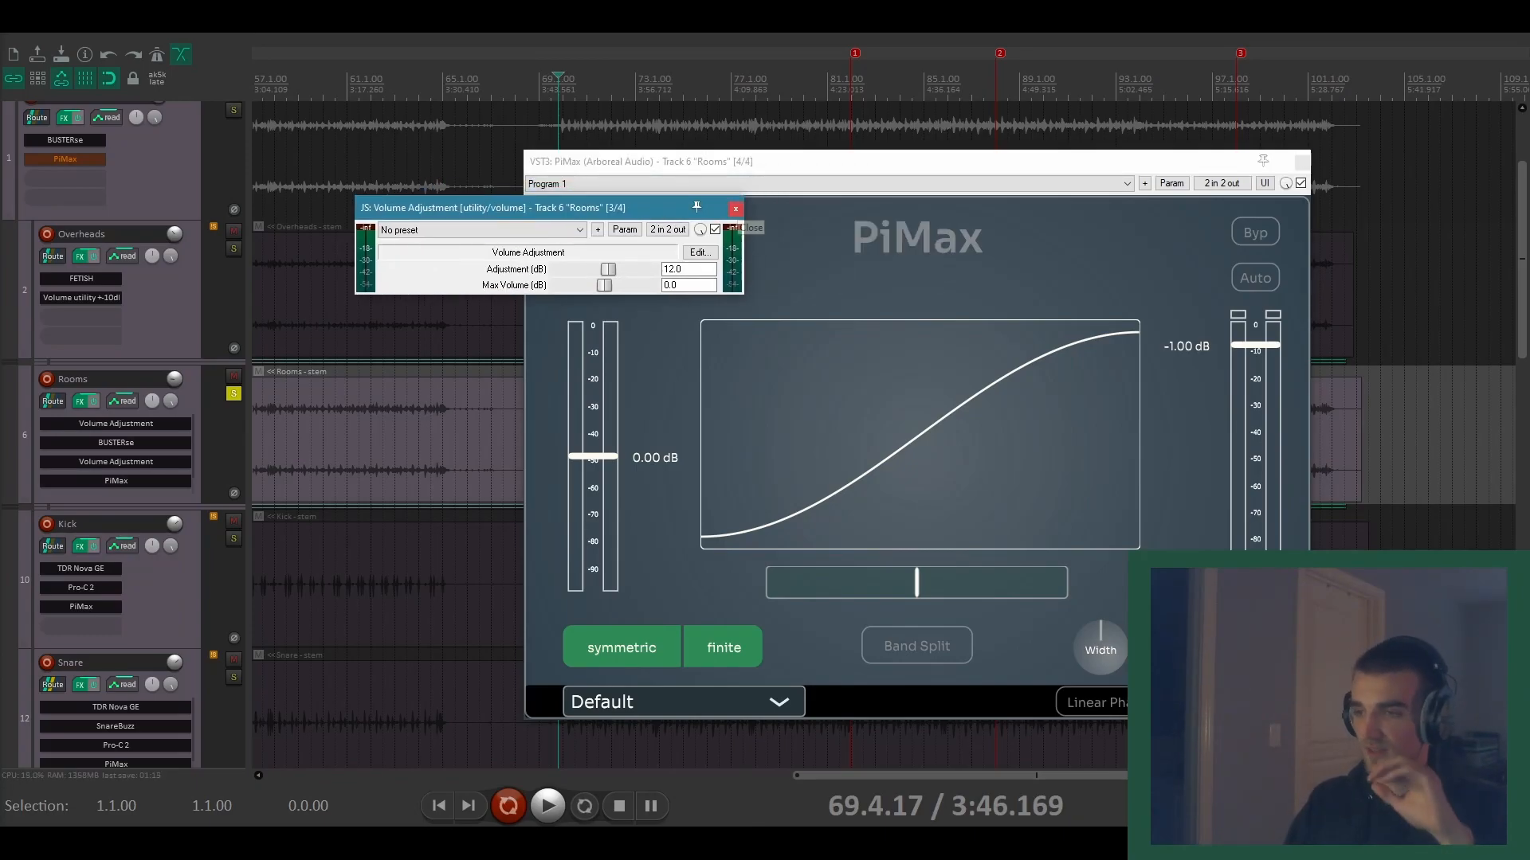
left_click(734, 207)
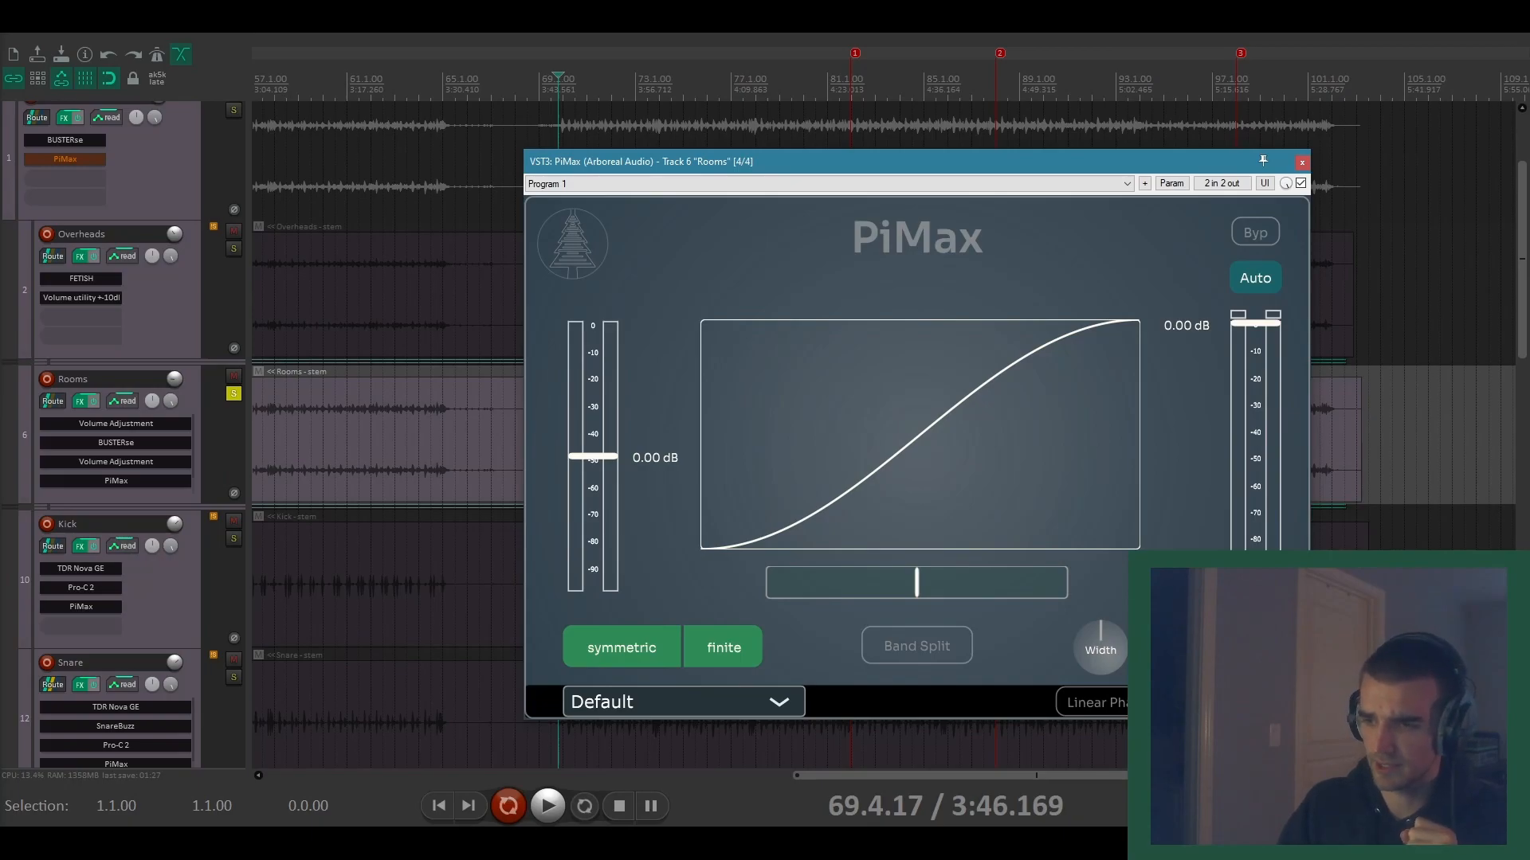
Step: Switch the Rooms PiMax to clip mode with the curve shape at maximum, bypassing it to compare
left_click(724, 646)
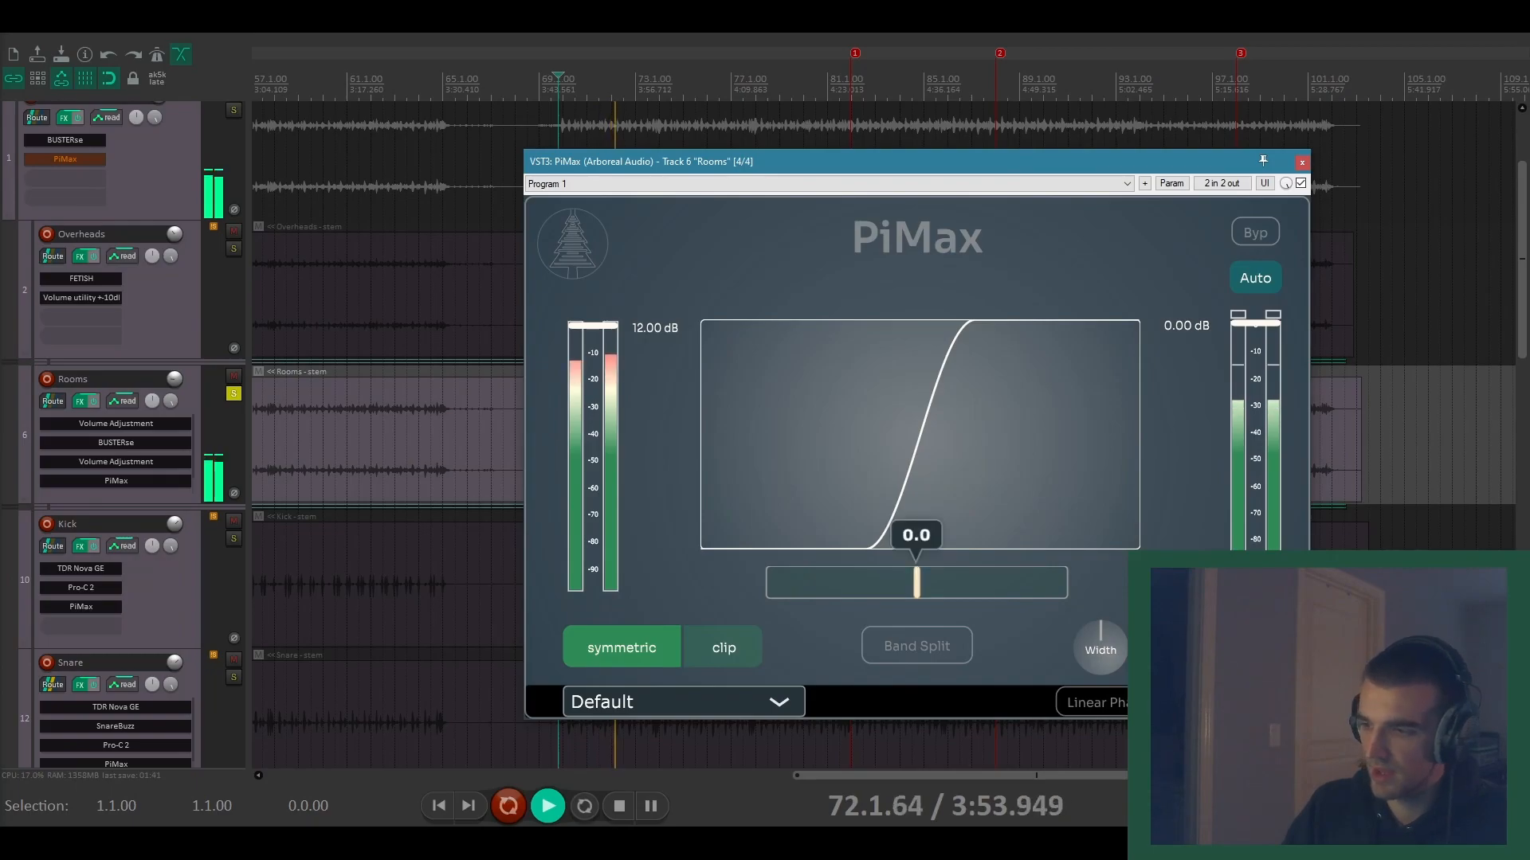
left_click_drag(915, 581, 1053, 582)
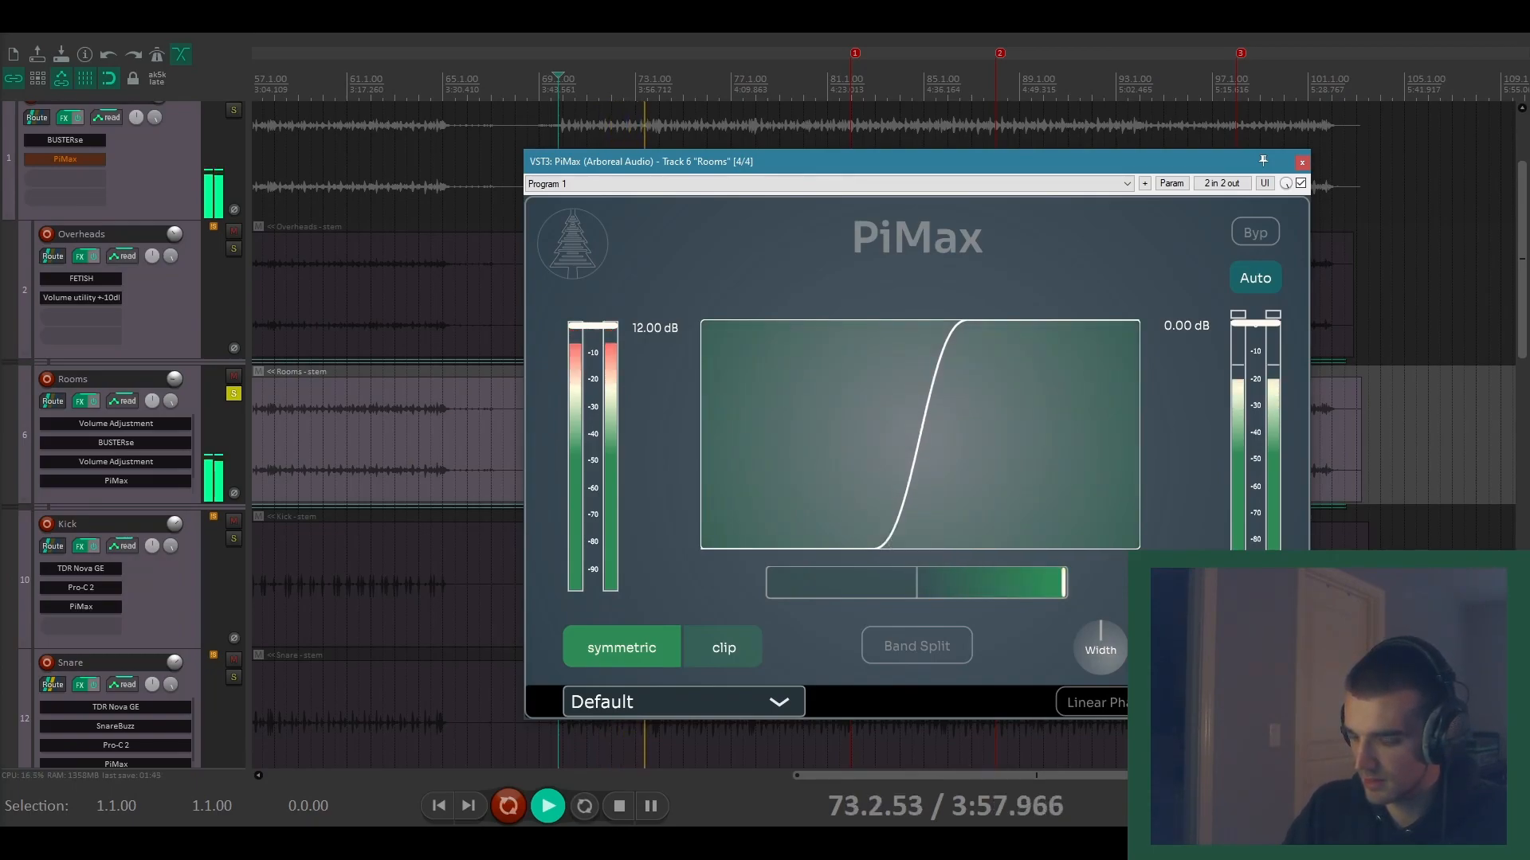
left_click(1255, 233)
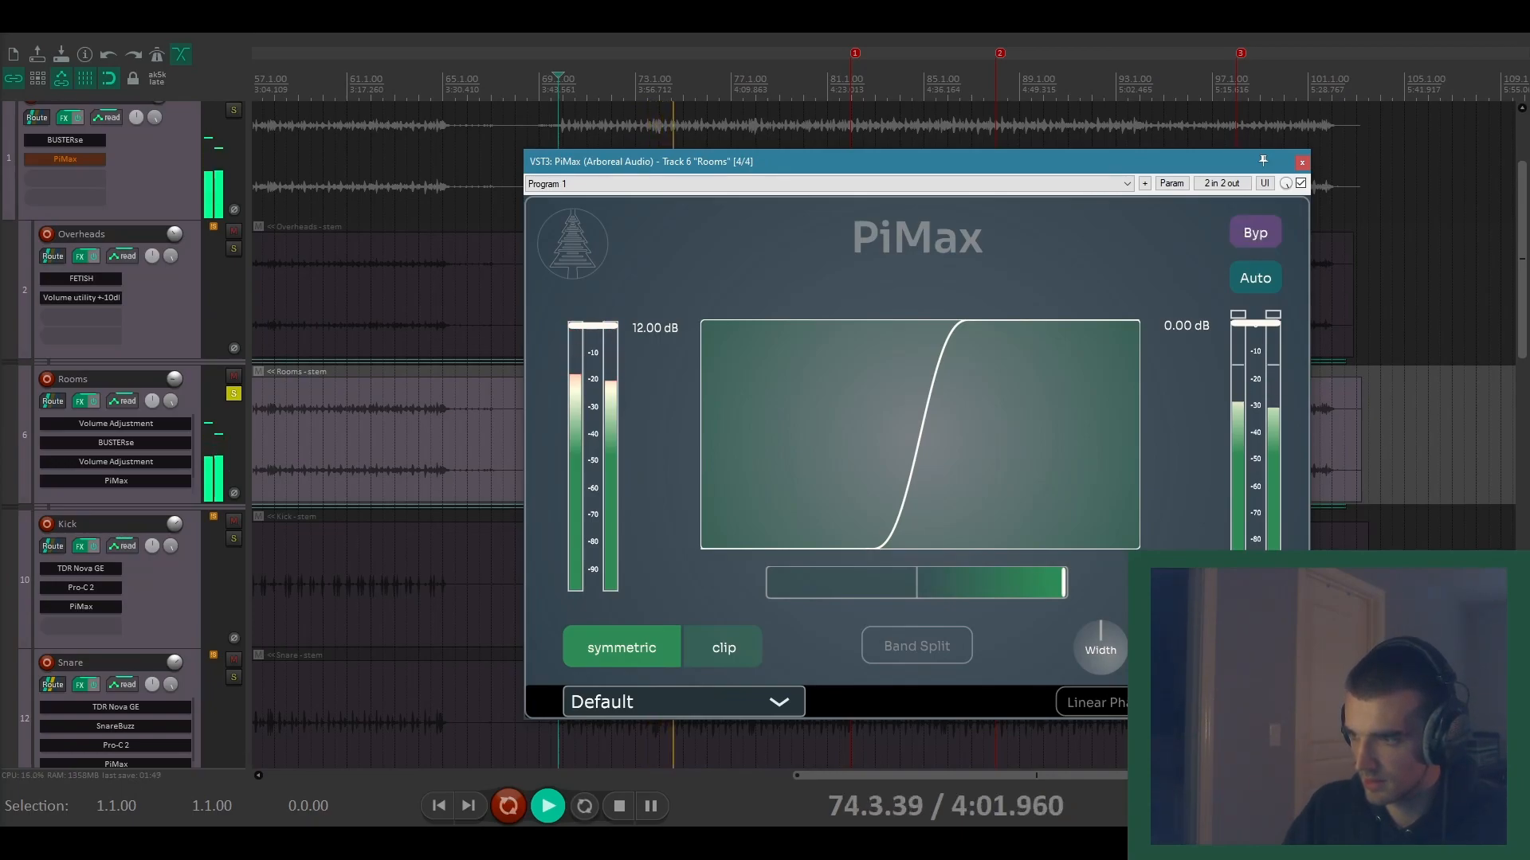
mouse_move(1255, 233)
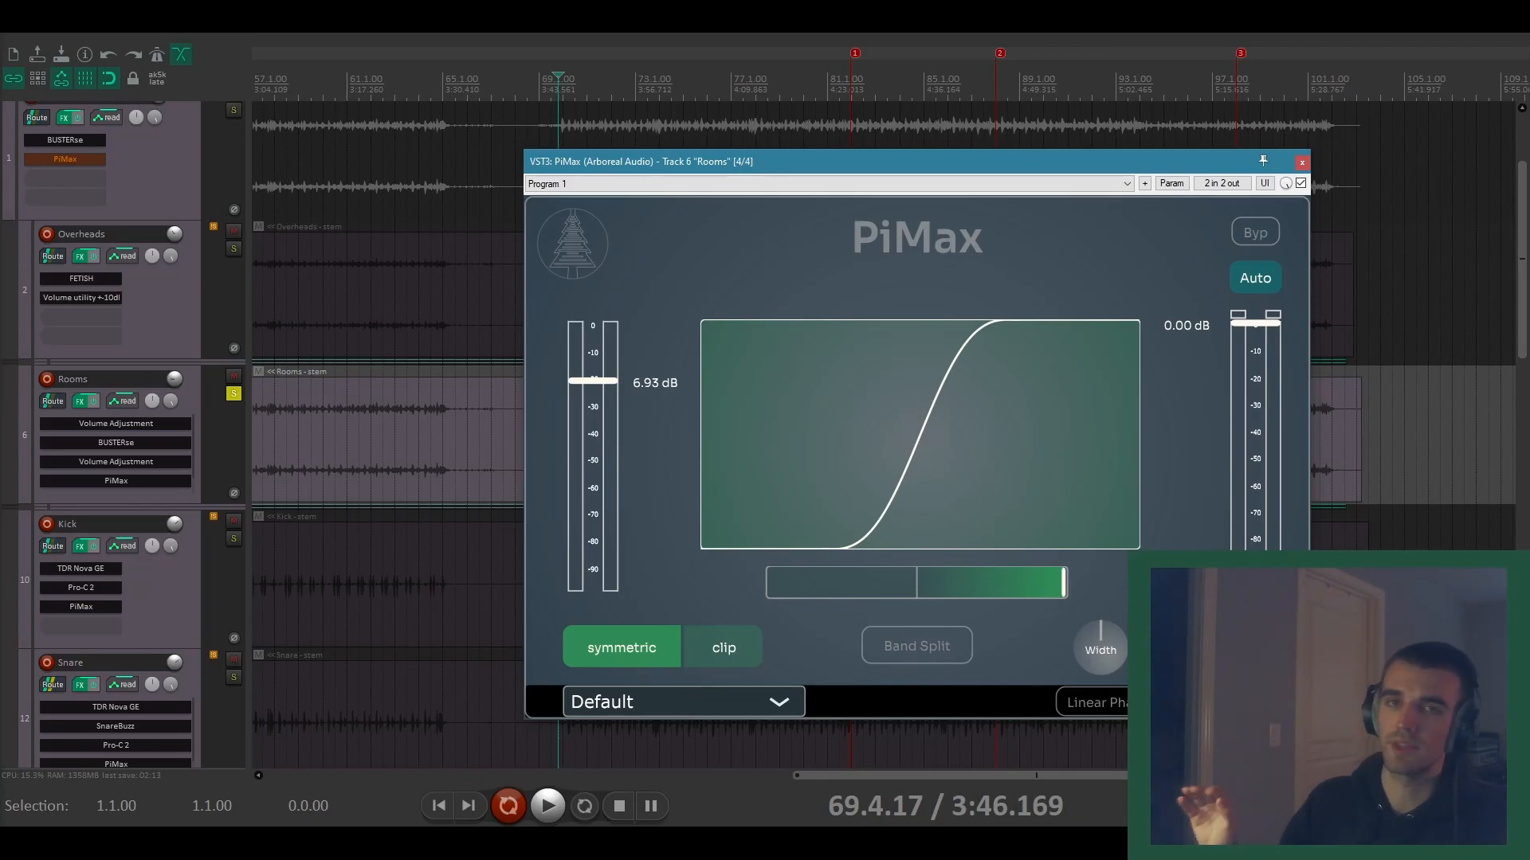
Step: Enable Band Split at 160 Hz and 2.50 kHz and raise the high band's input drive
left_click(916, 646)
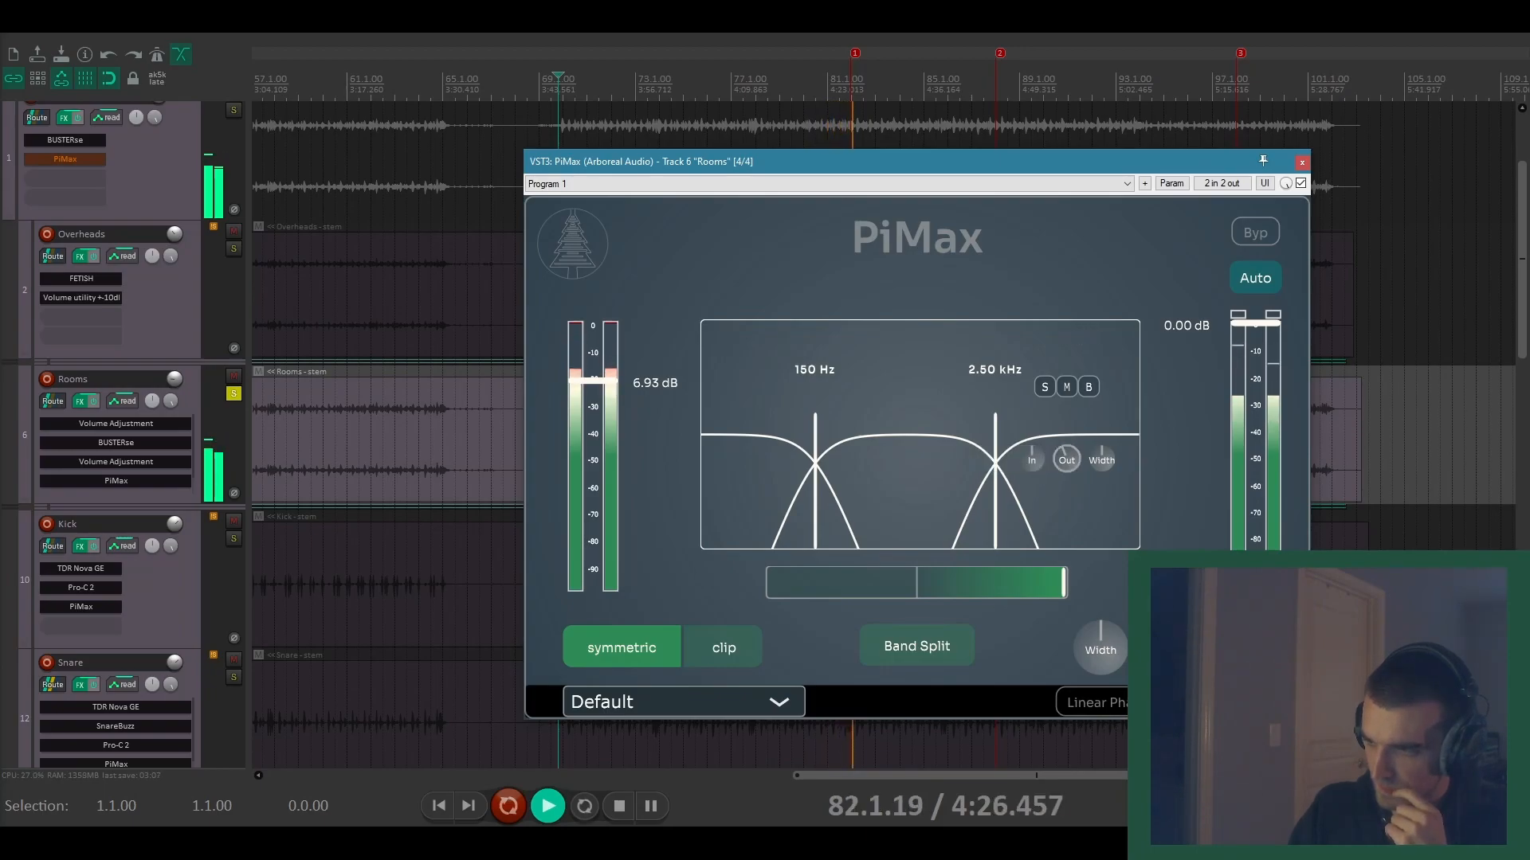
left_click_drag(1033, 459, 1007, 458)
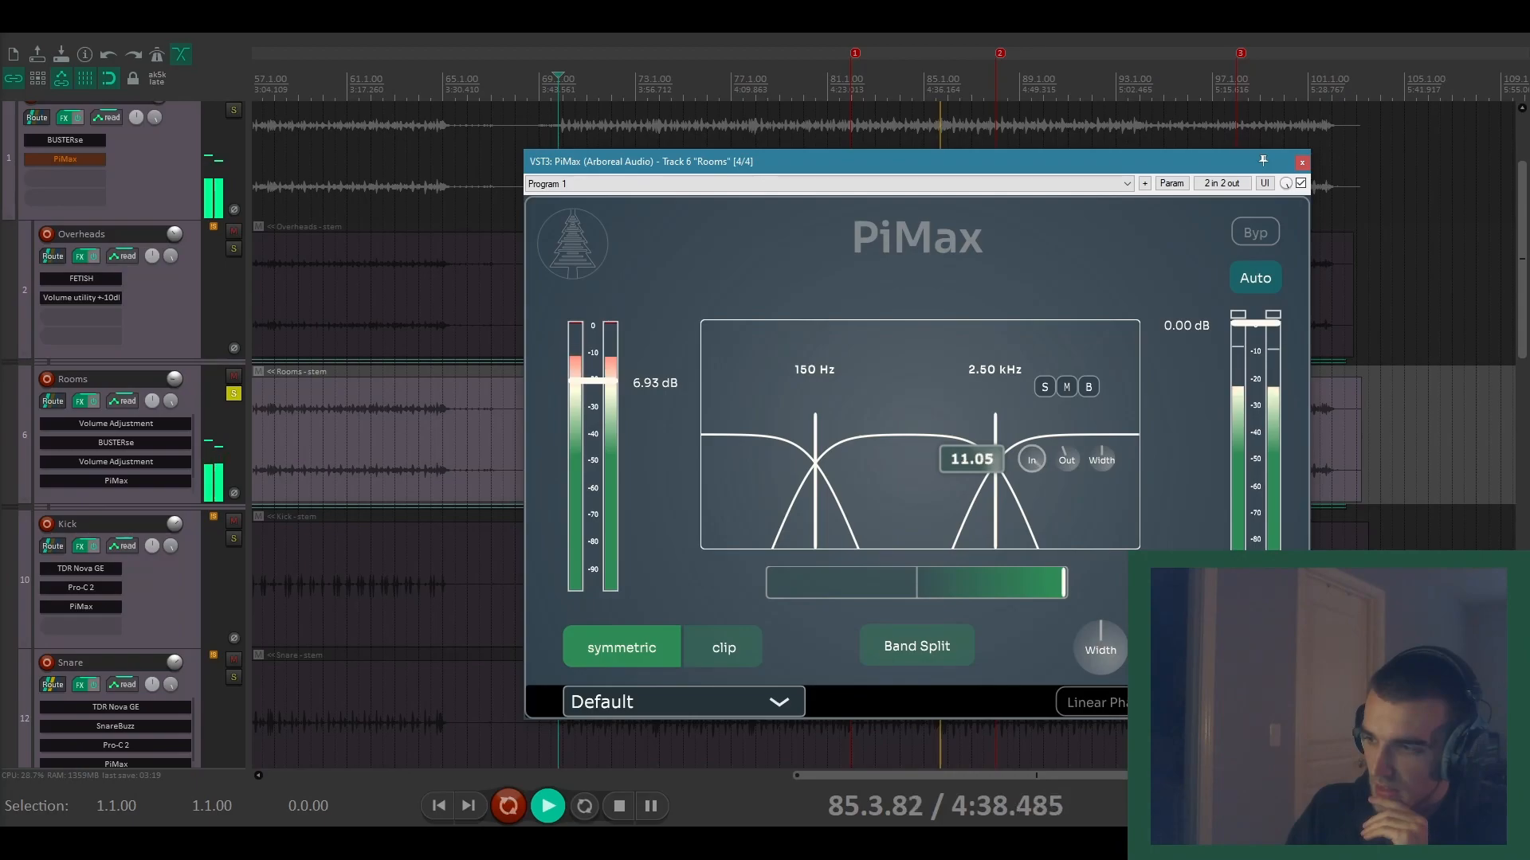
left_click_drag(971, 459, 970, 478)
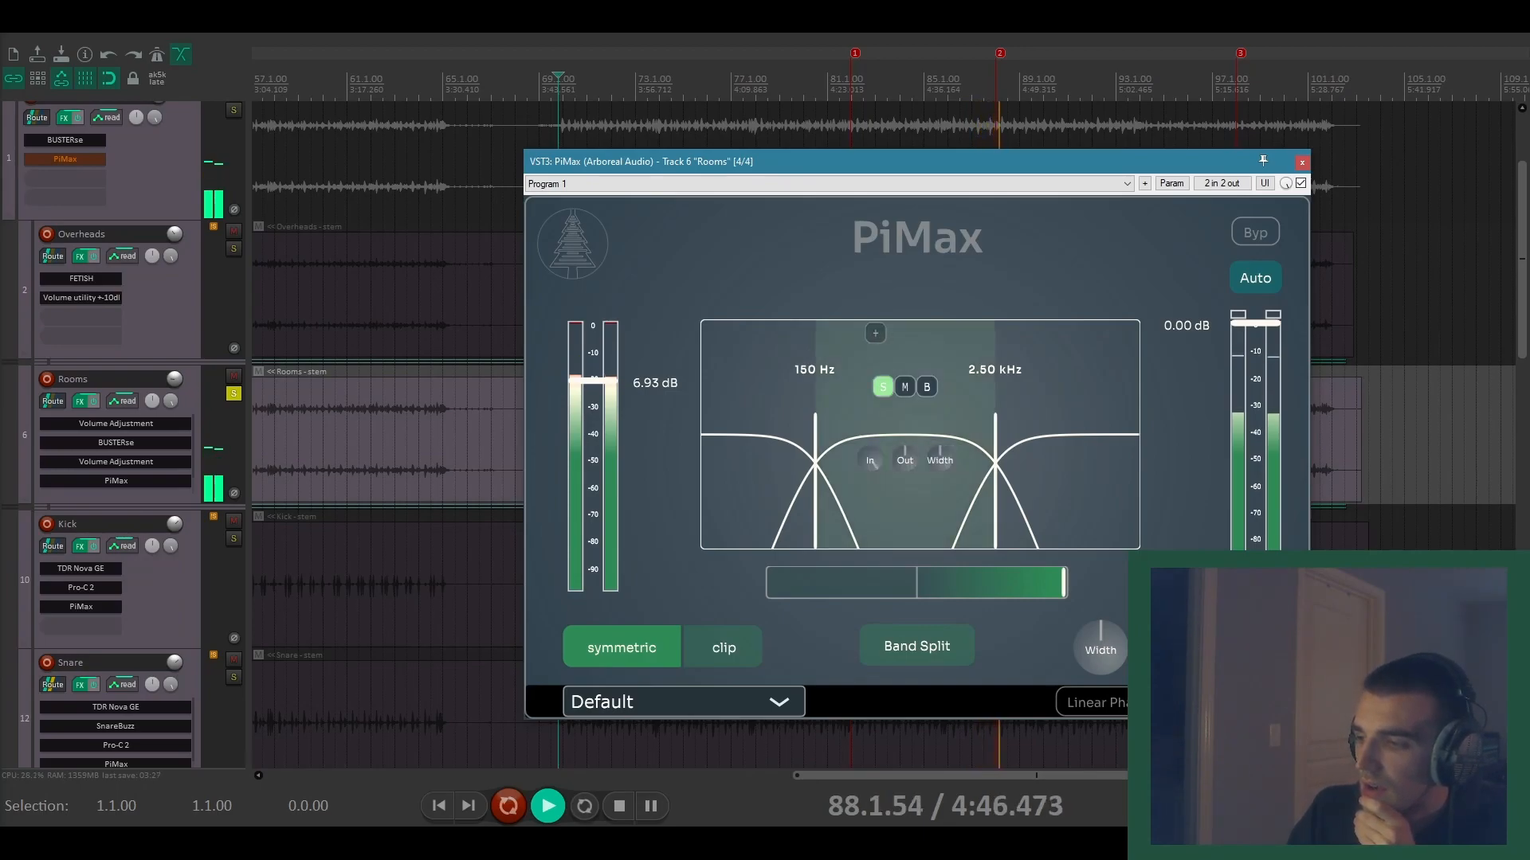
Step: Solo the middle band and set its input drive to about 10.5
left_click(870, 458)
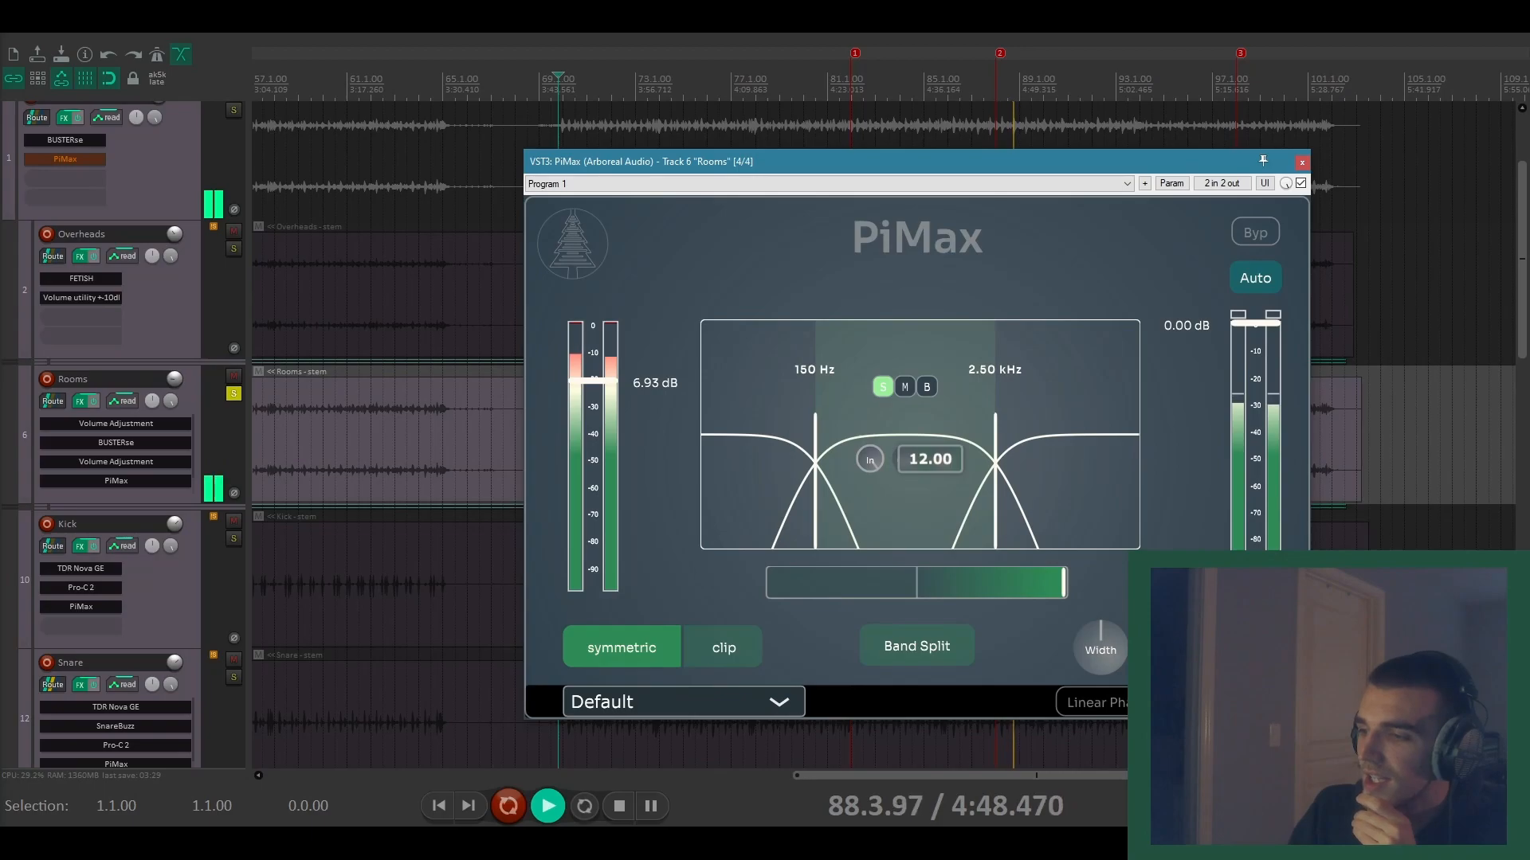
left_click_drag(929, 459, 929, 488)
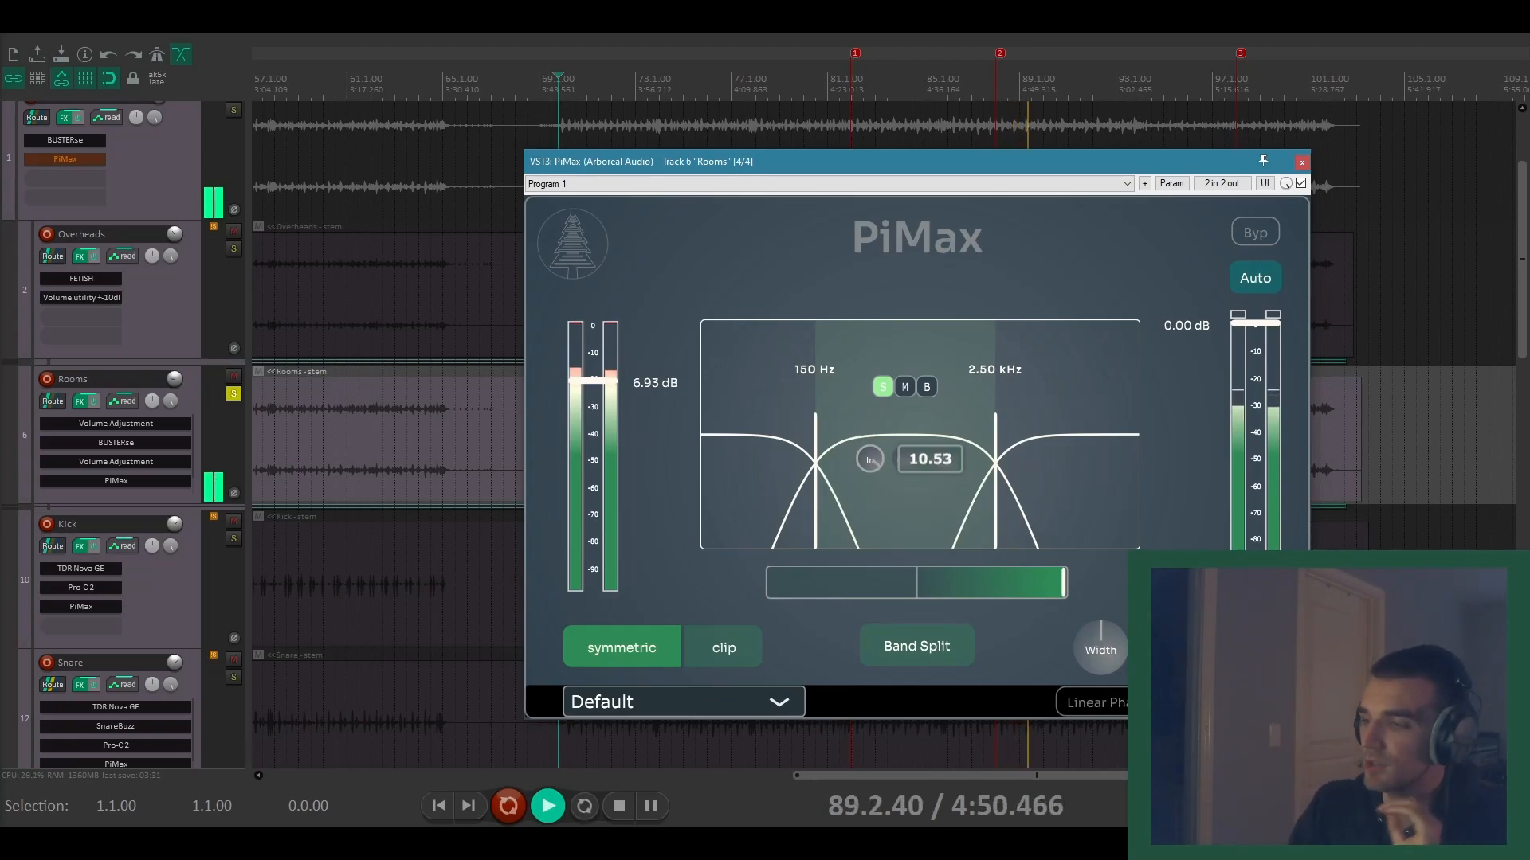
left_click_drag(929, 459, 929, 478)
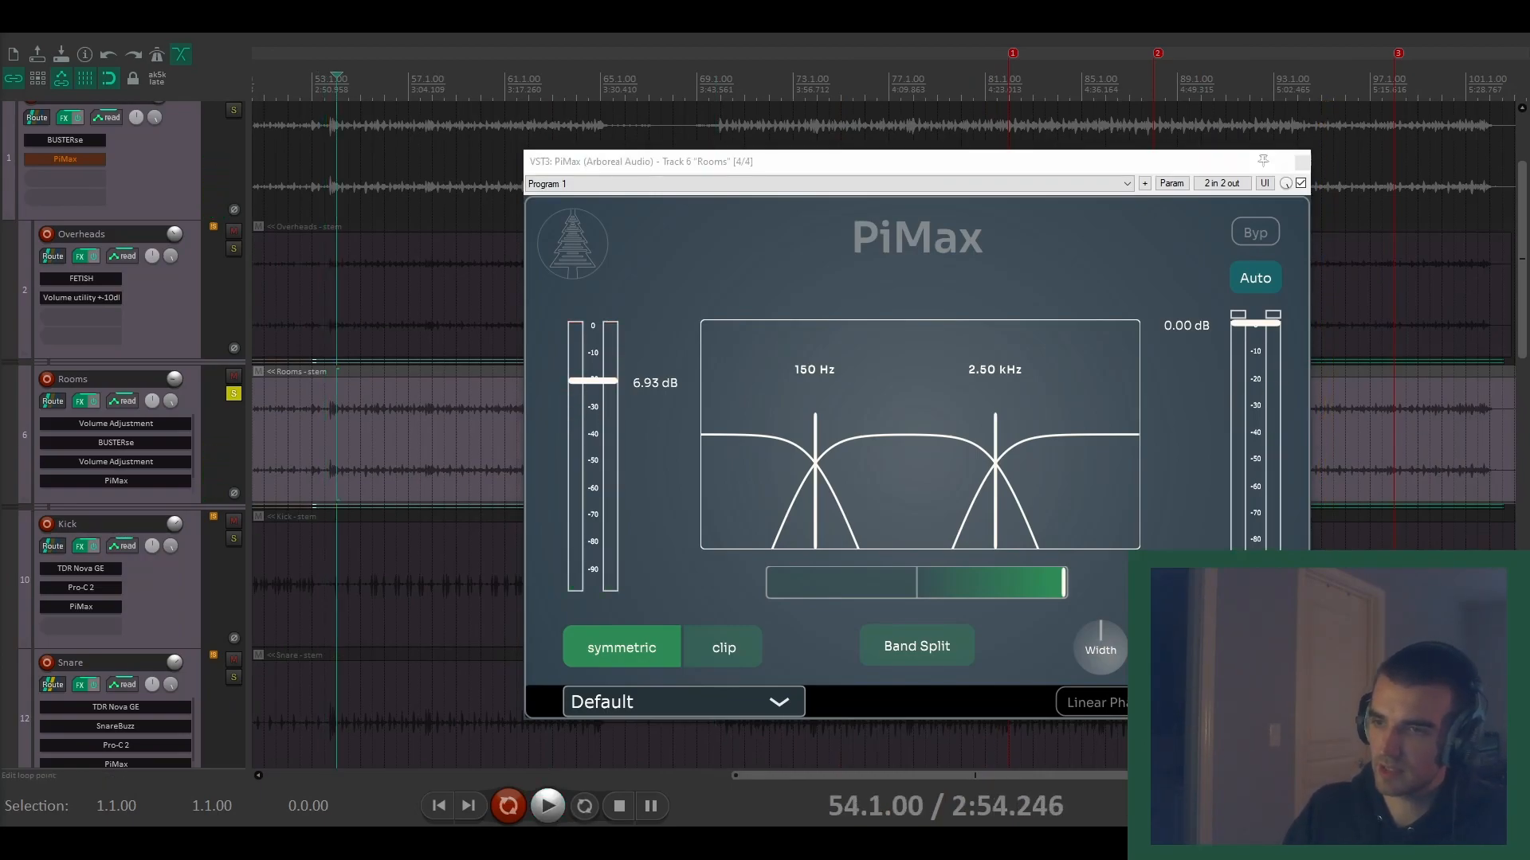
Step: Solo the low band below 160 Hz during playback and adjust its stereo width
left_click(548, 807)
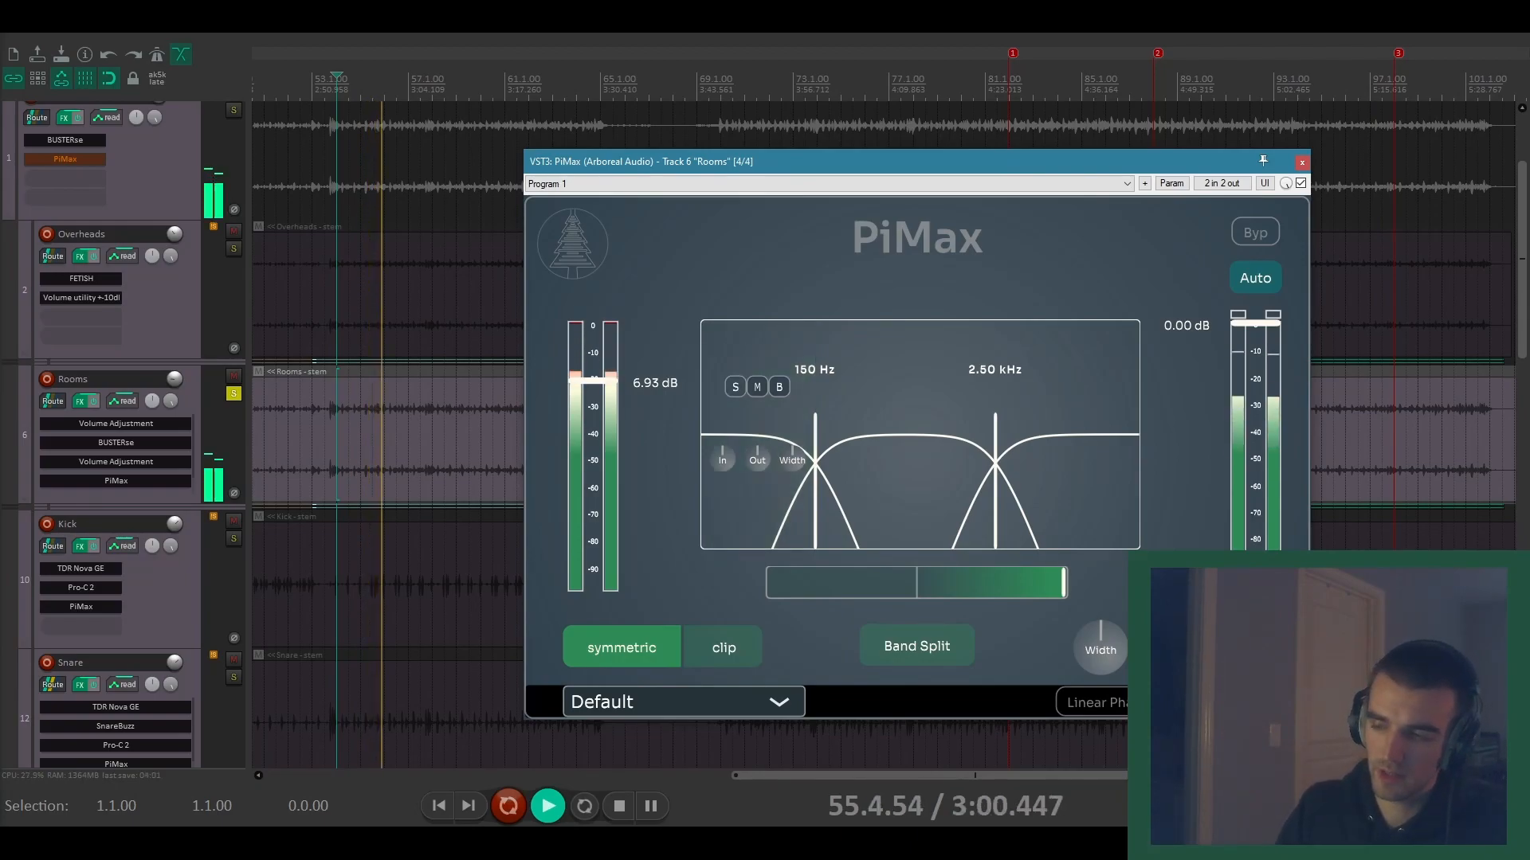
left_click(735, 386)
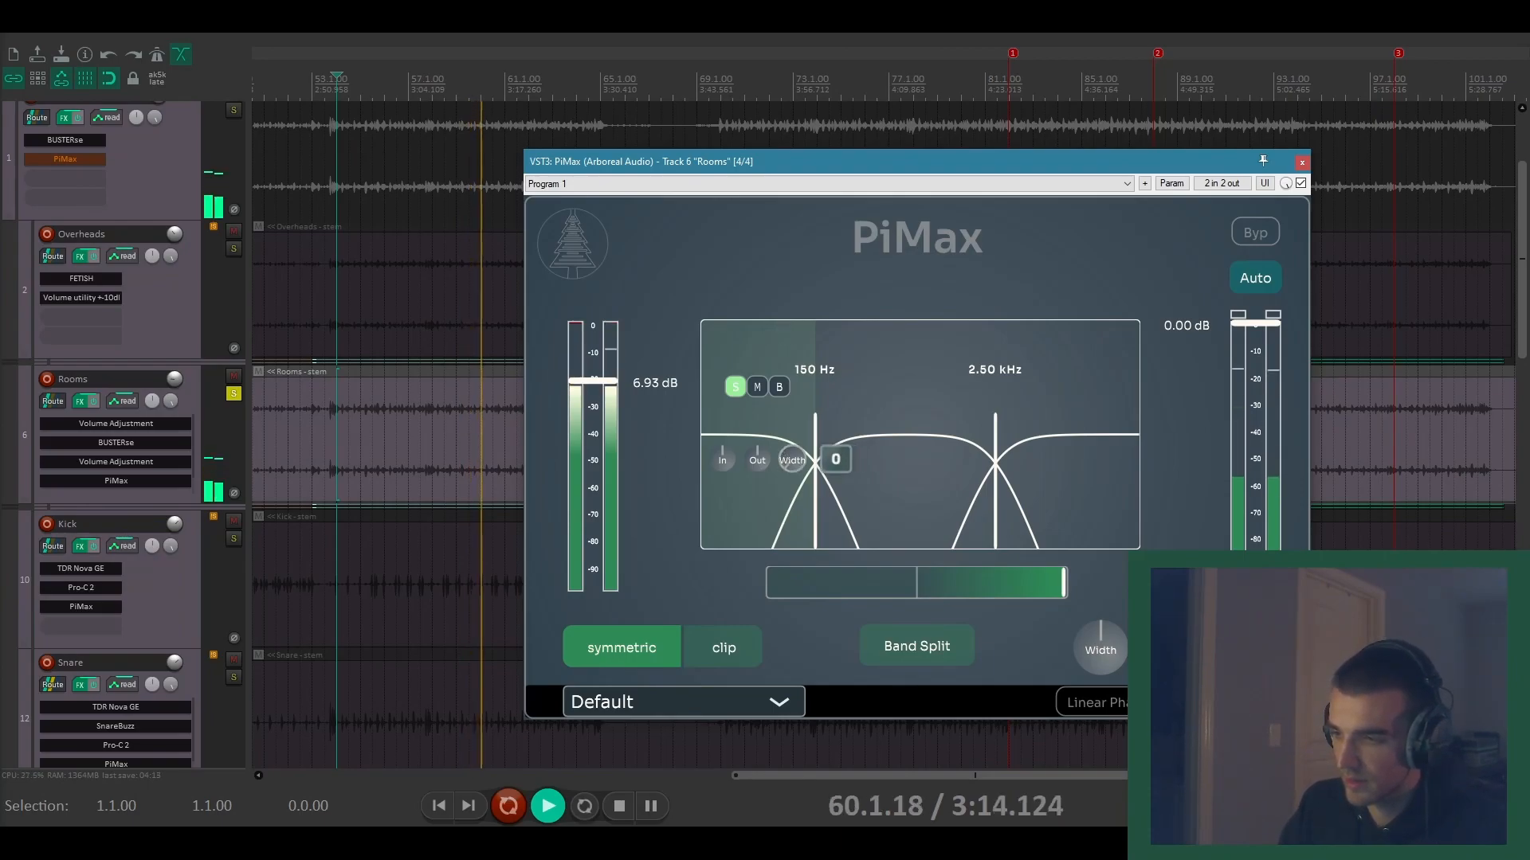
left_click_drag(835, 459, 835, 419)
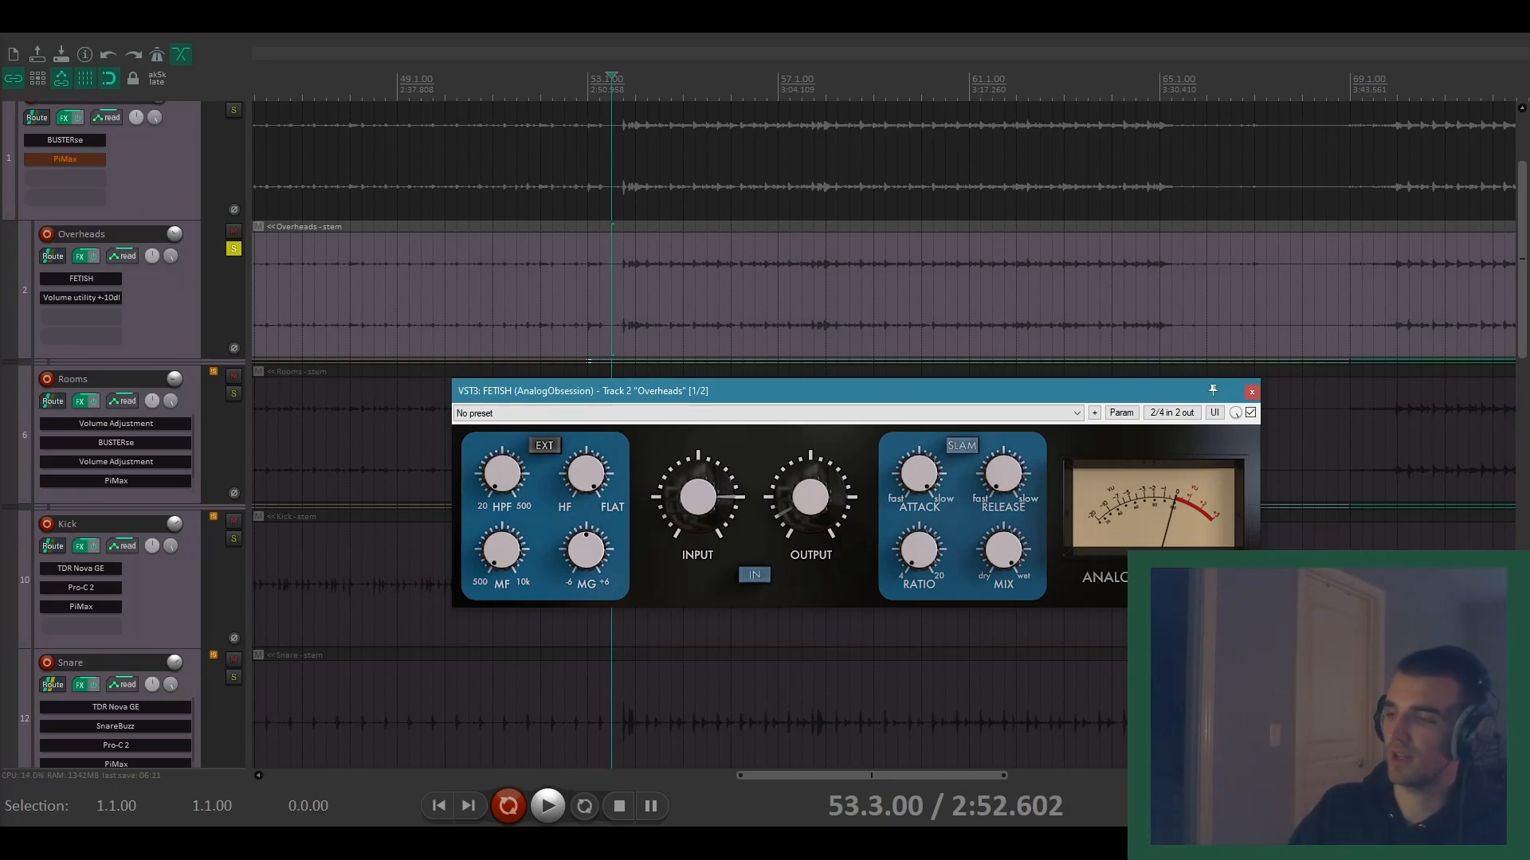
Step: Add PiMax to the Overheads FX chain after FETISH and the Volume utility
left_click(549, 806)
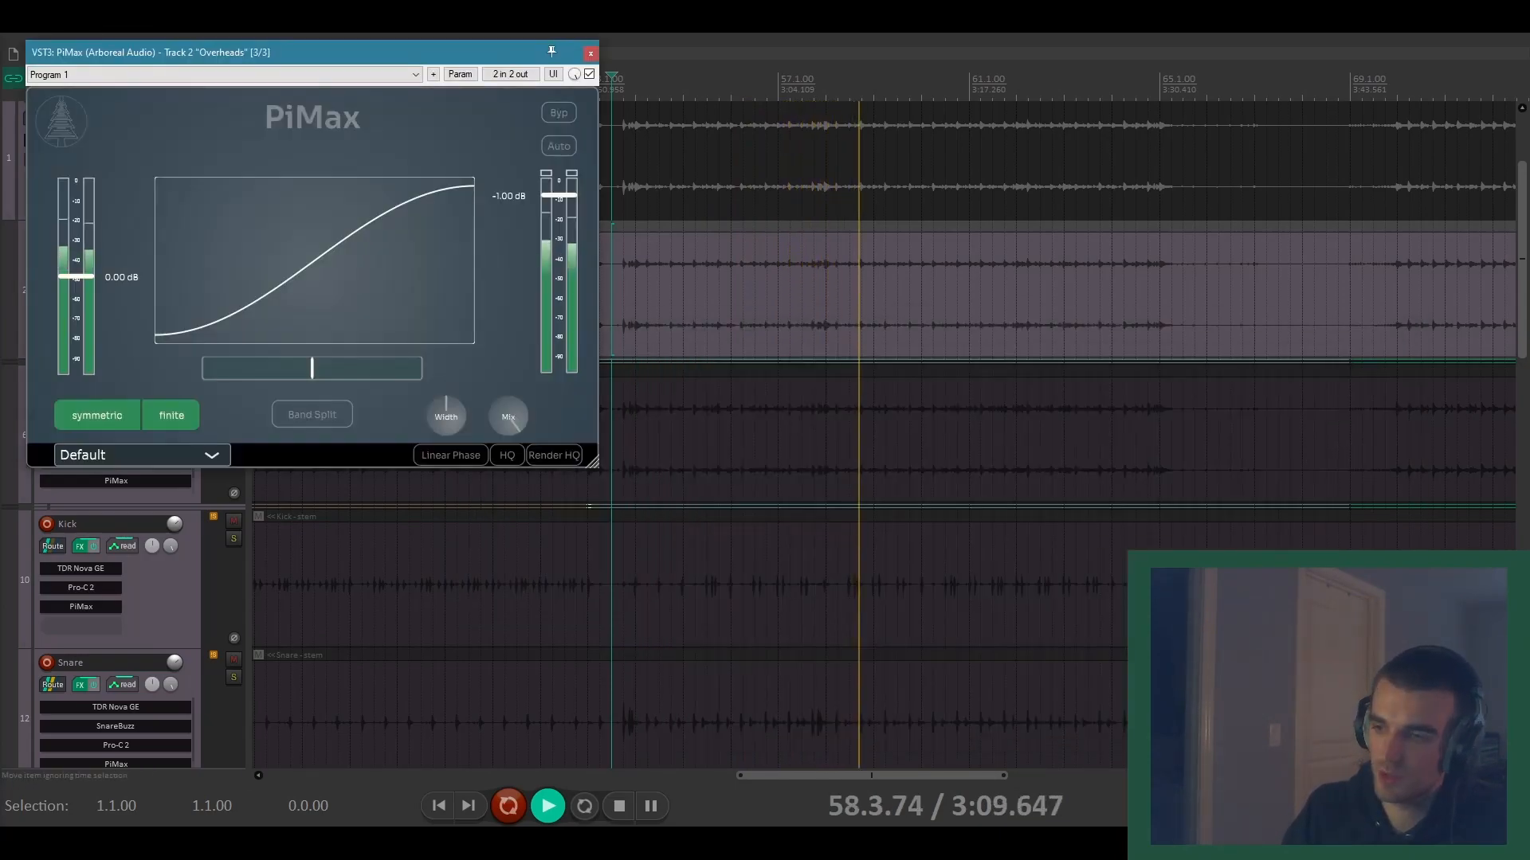
Step: Set the Overheads PiMax to auto gain with about 8 dB input and the curve shape maxed
left_click_drag(312, 51, 516, 222)
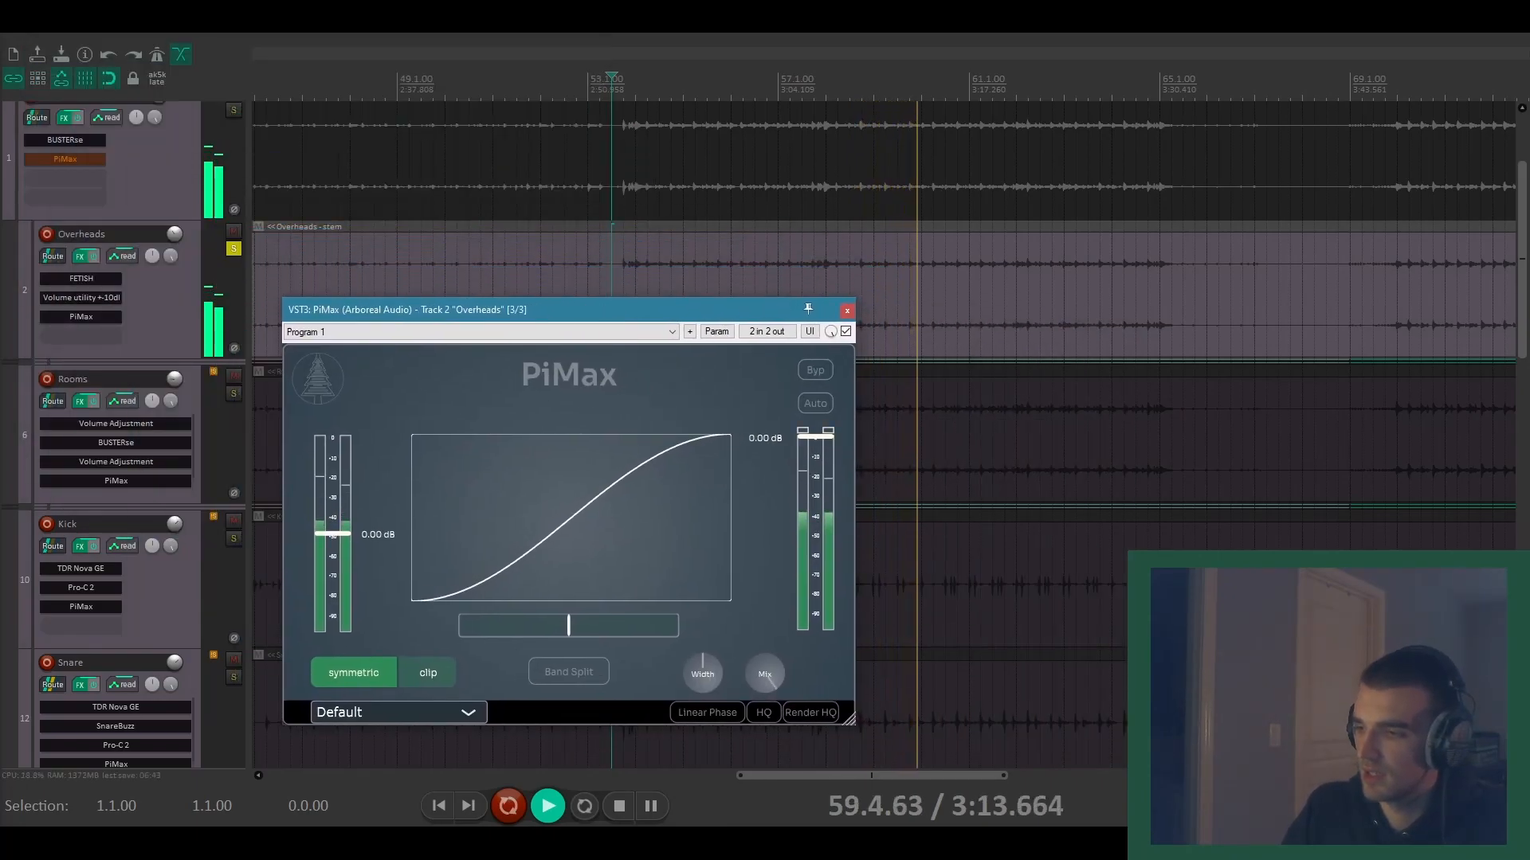
left_click(814, 404)
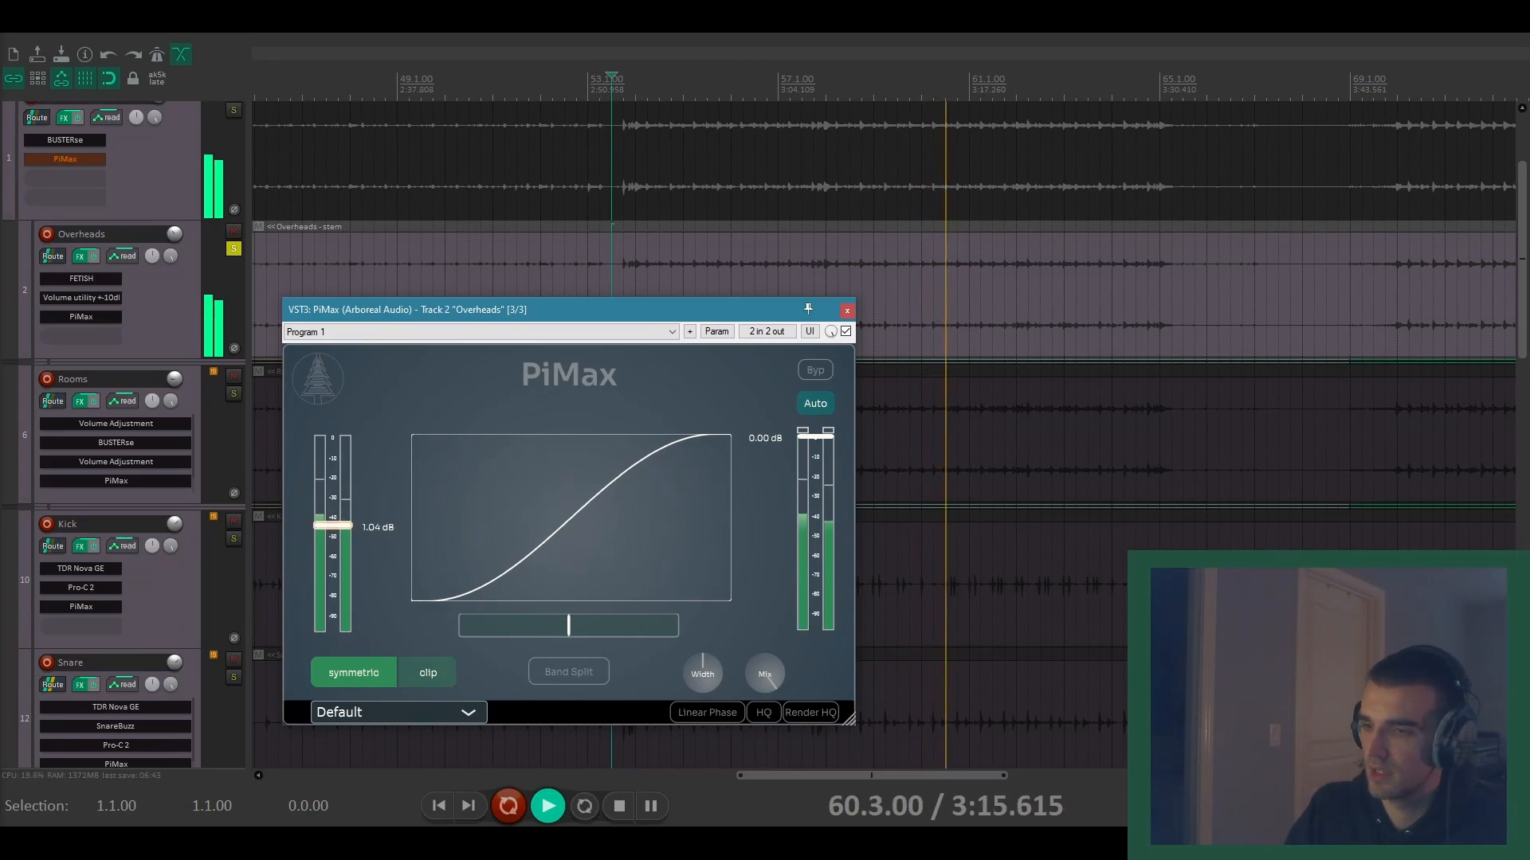
left_click_drag(331, 527, 331, 472)
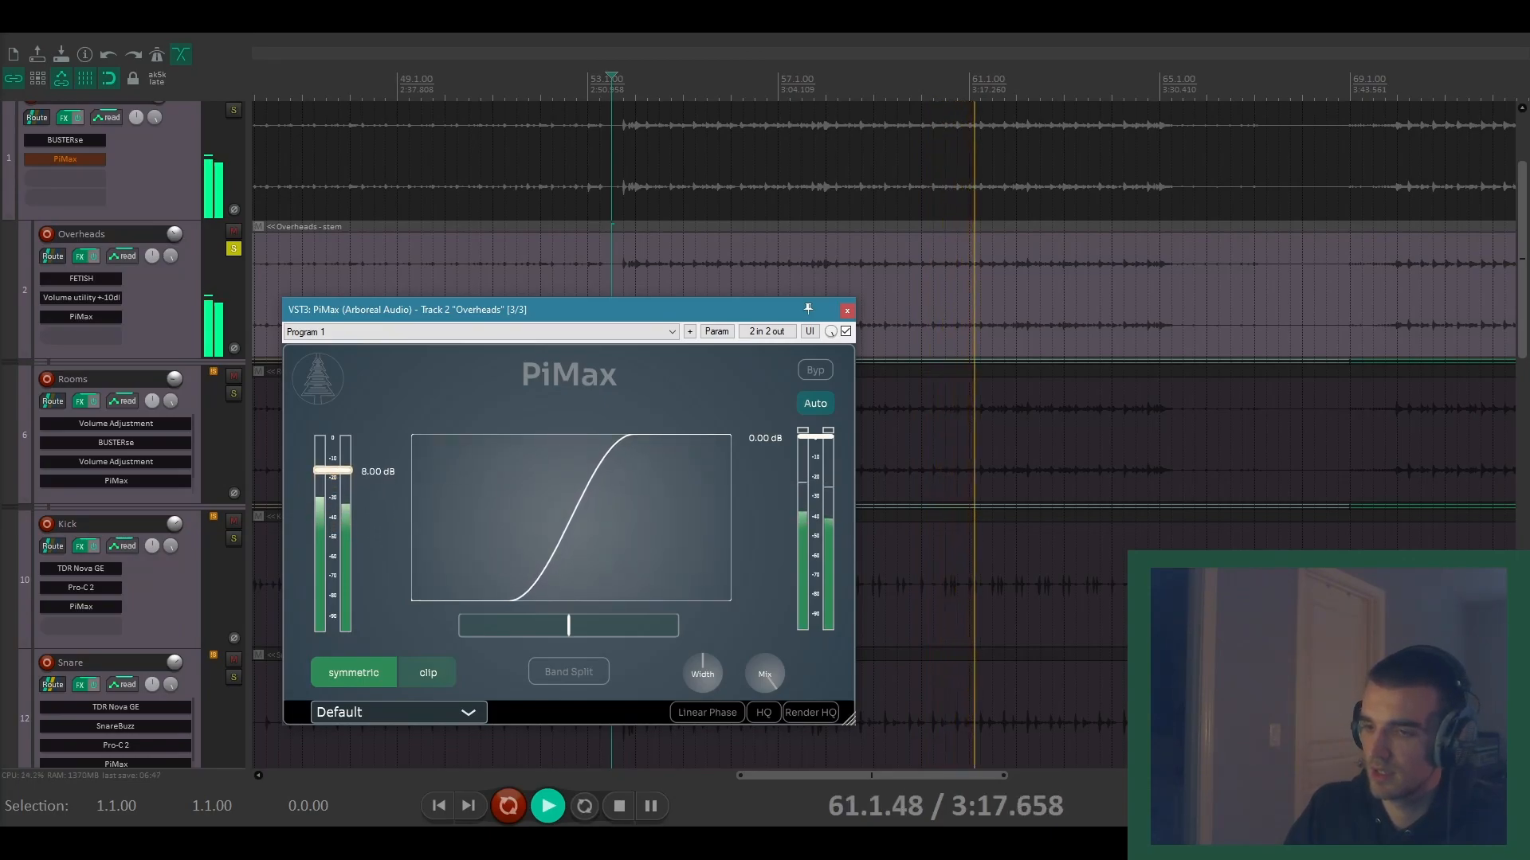
left_click_drag(569, 624, 673, 625)
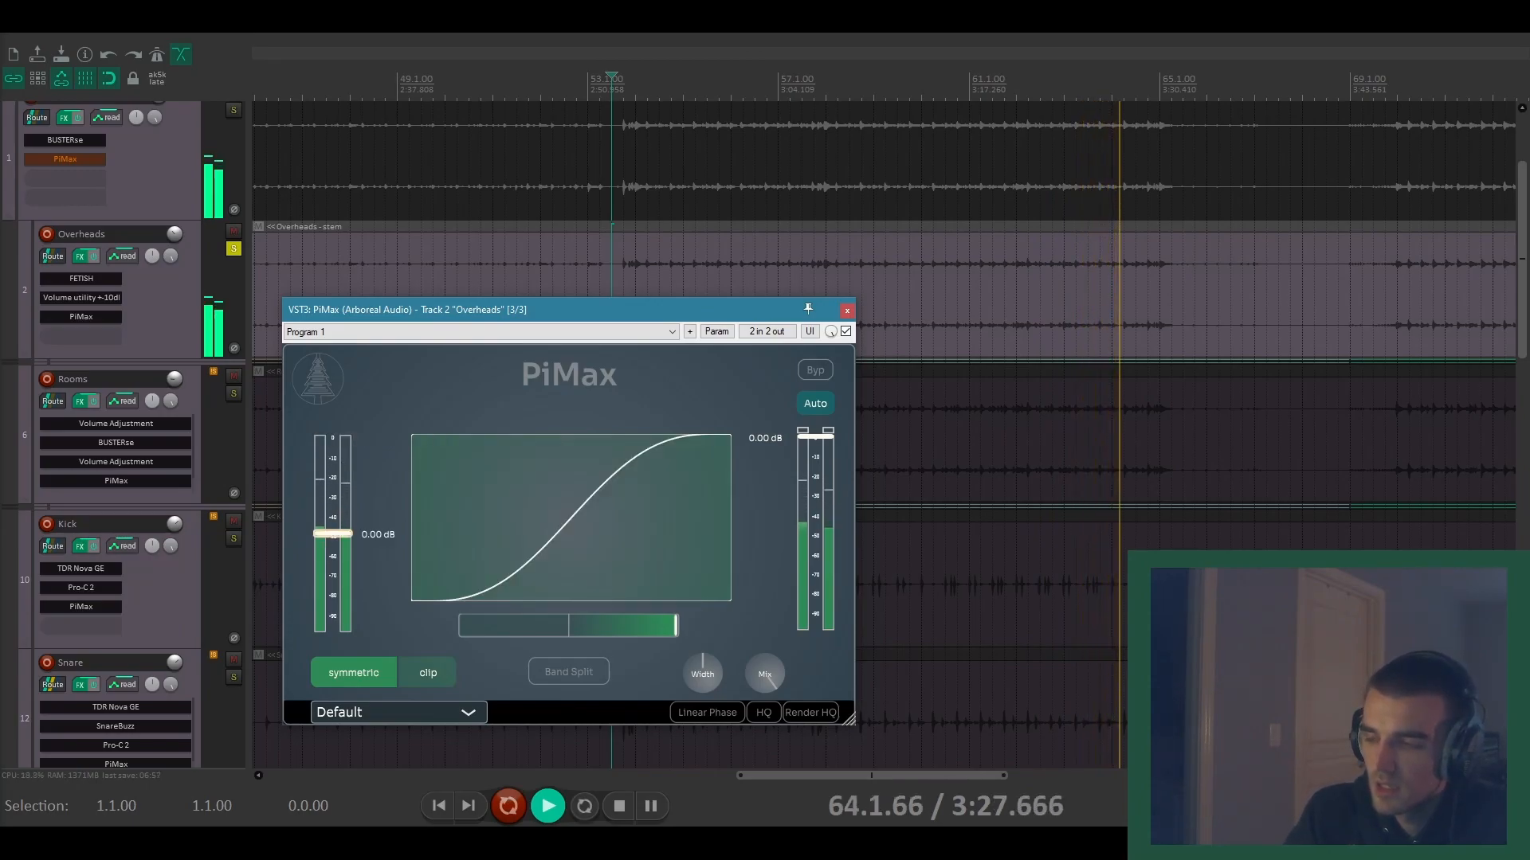
left_click_drag(332, 534, 332, 446)
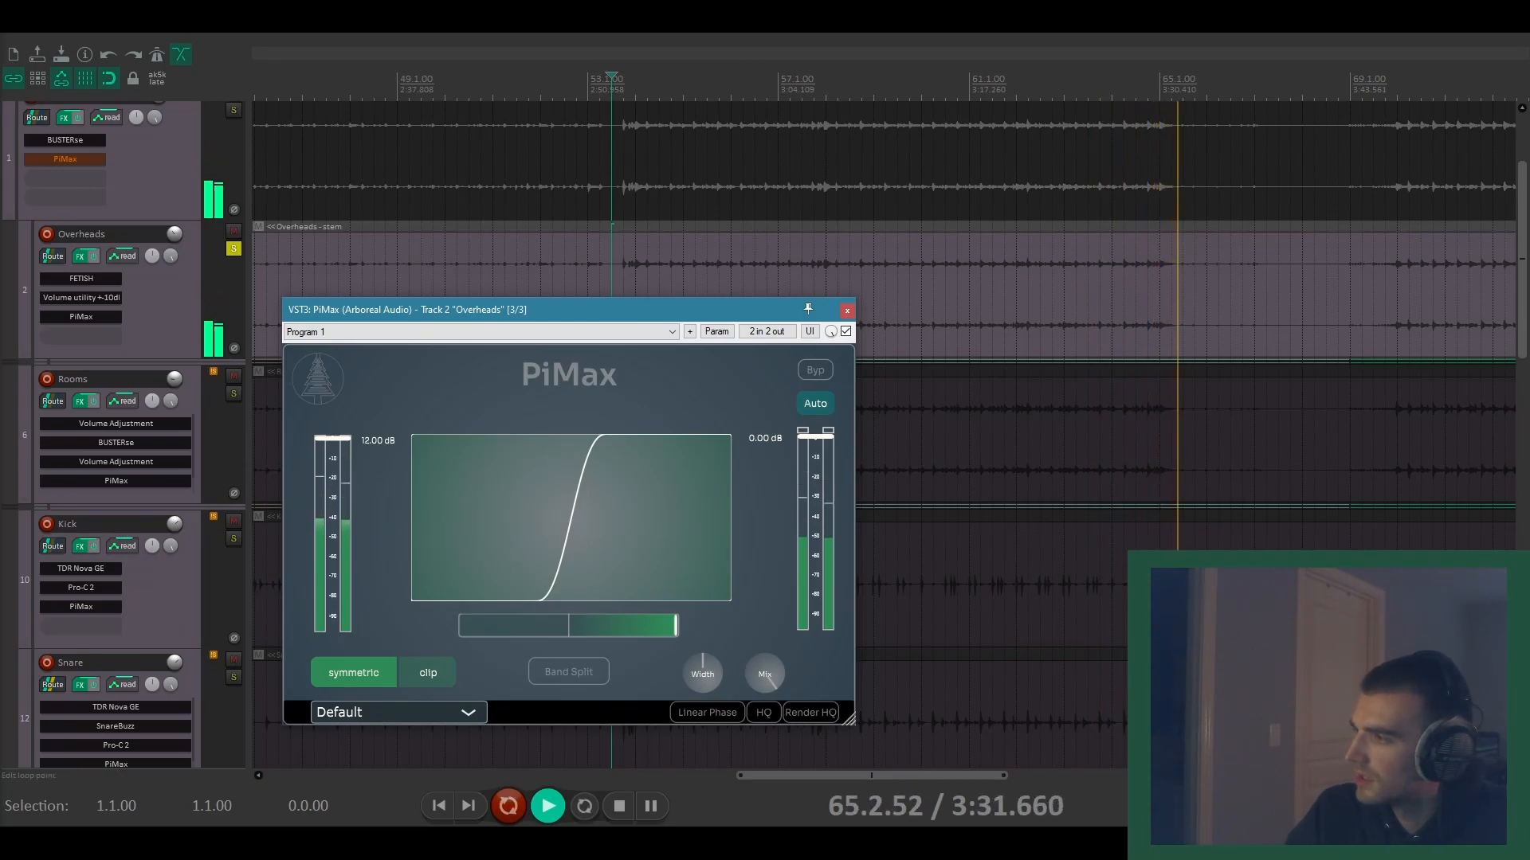
Step: Close the Overheads PiMax and play the Snare Reverb PiMax's symmetric clip at 12 dB input
left_click(846, 309)
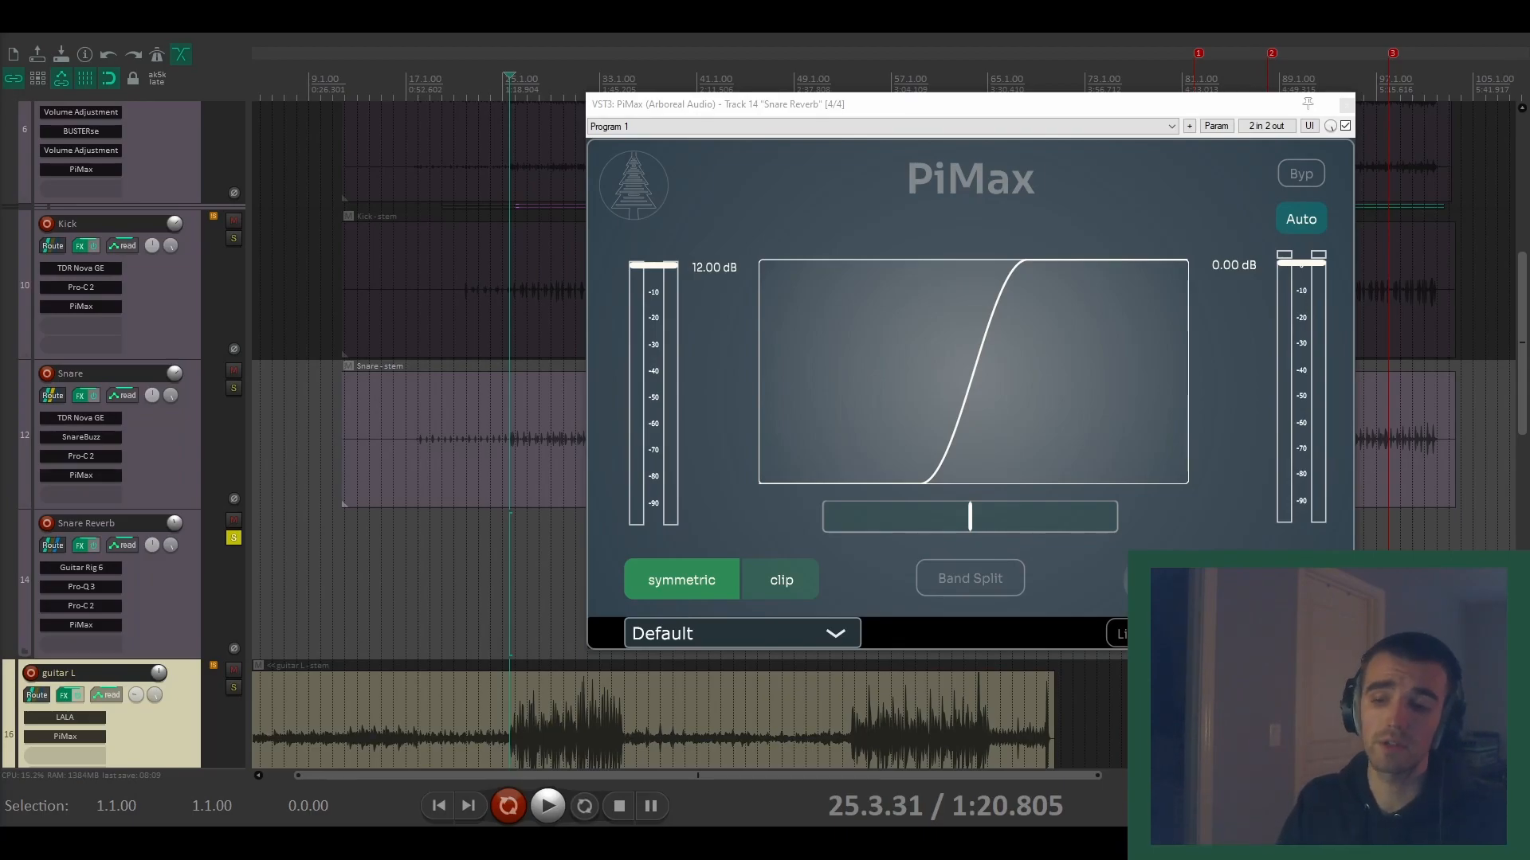
left_click(549, 806)
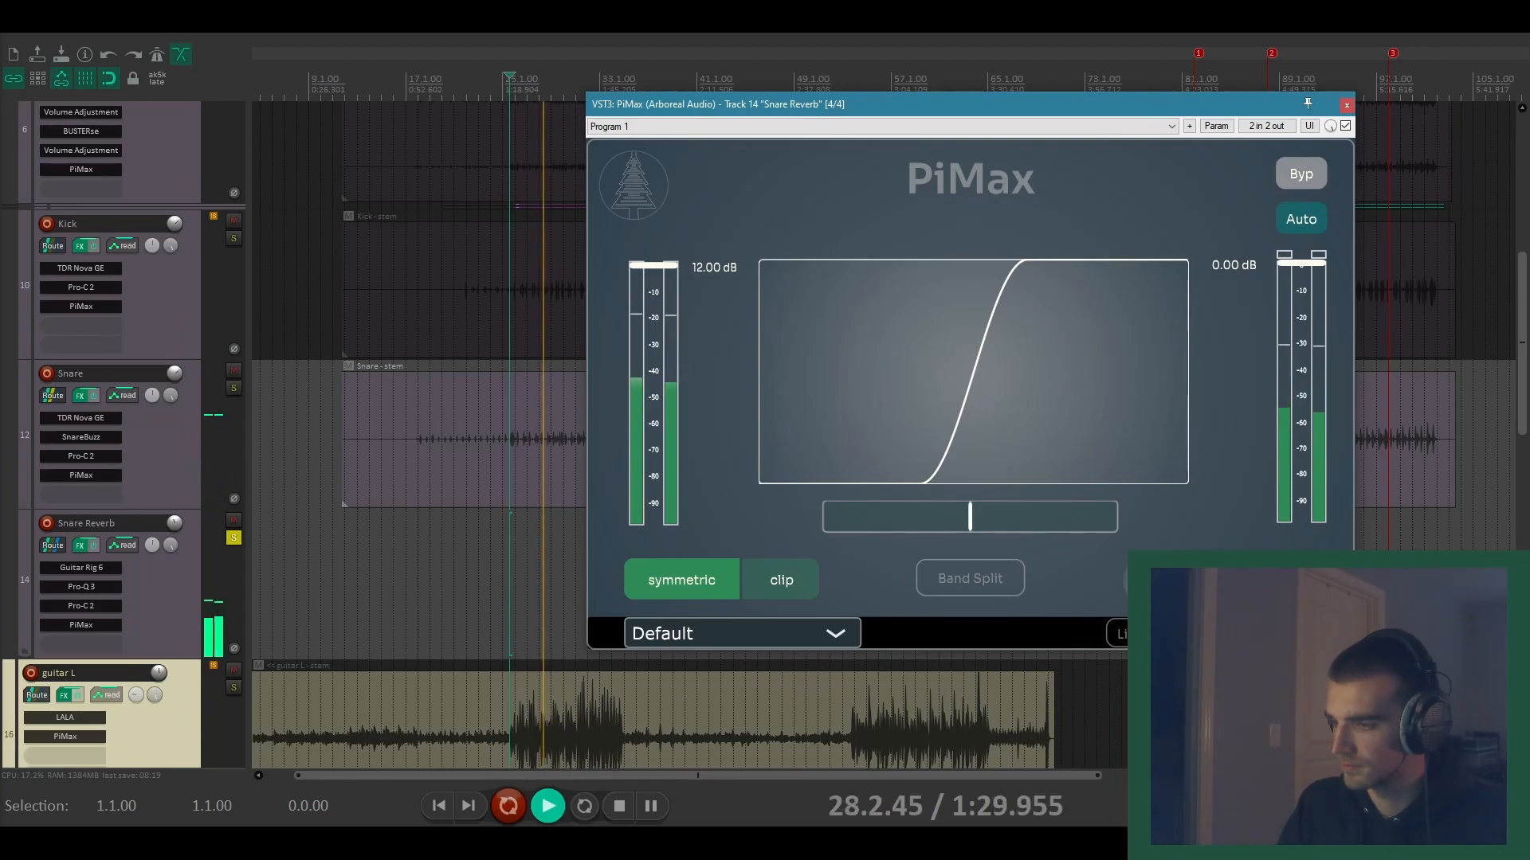
Step: Close the Snare Reverb PiMax, set the cursor near bar 69 and open PiMax on dist guitar R
left_click(1347, 105)
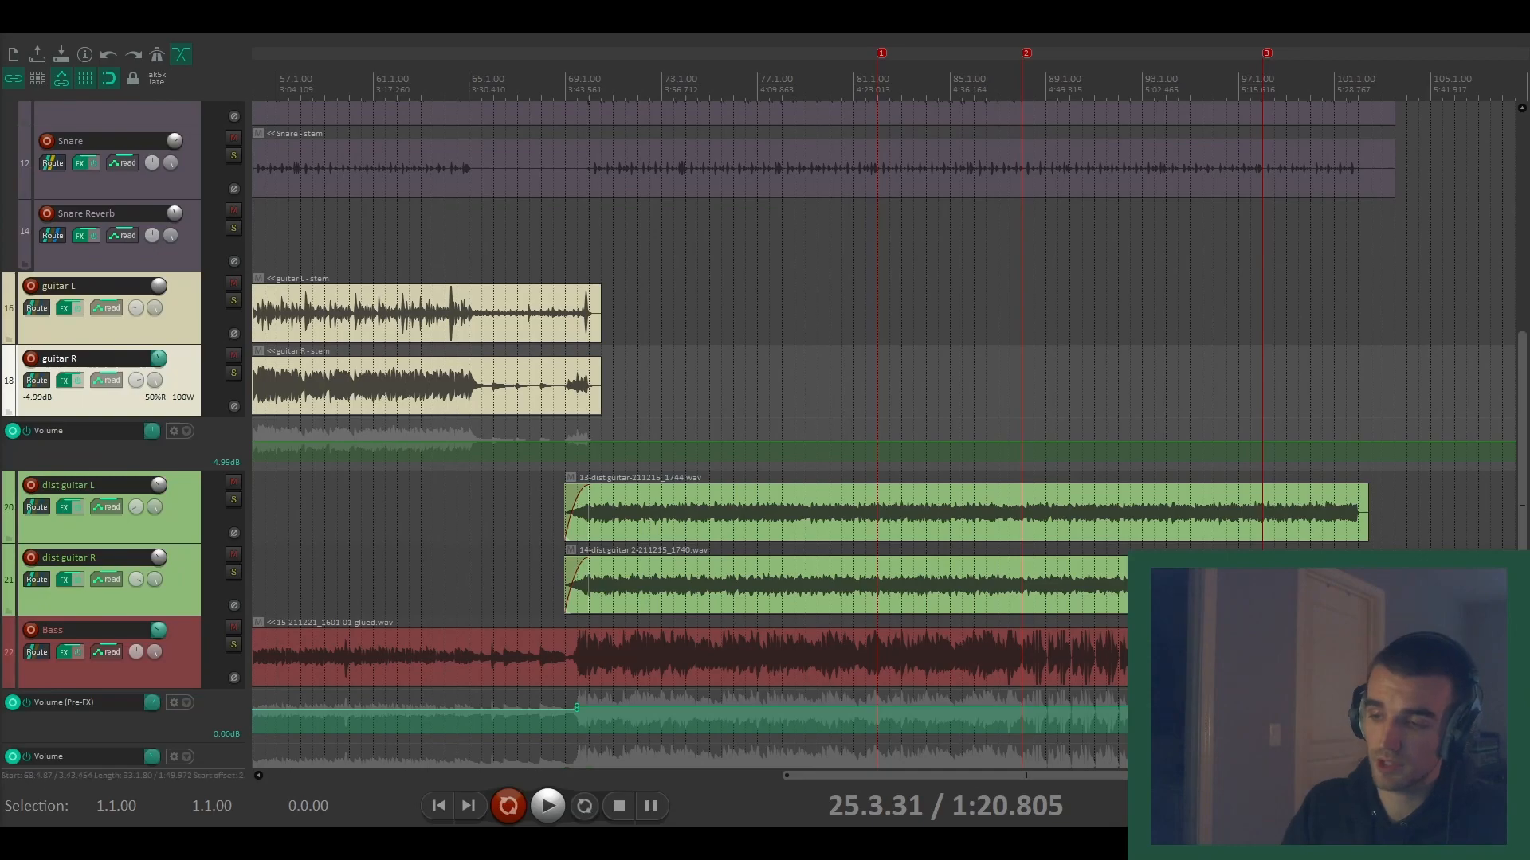
left_click(551, 75)
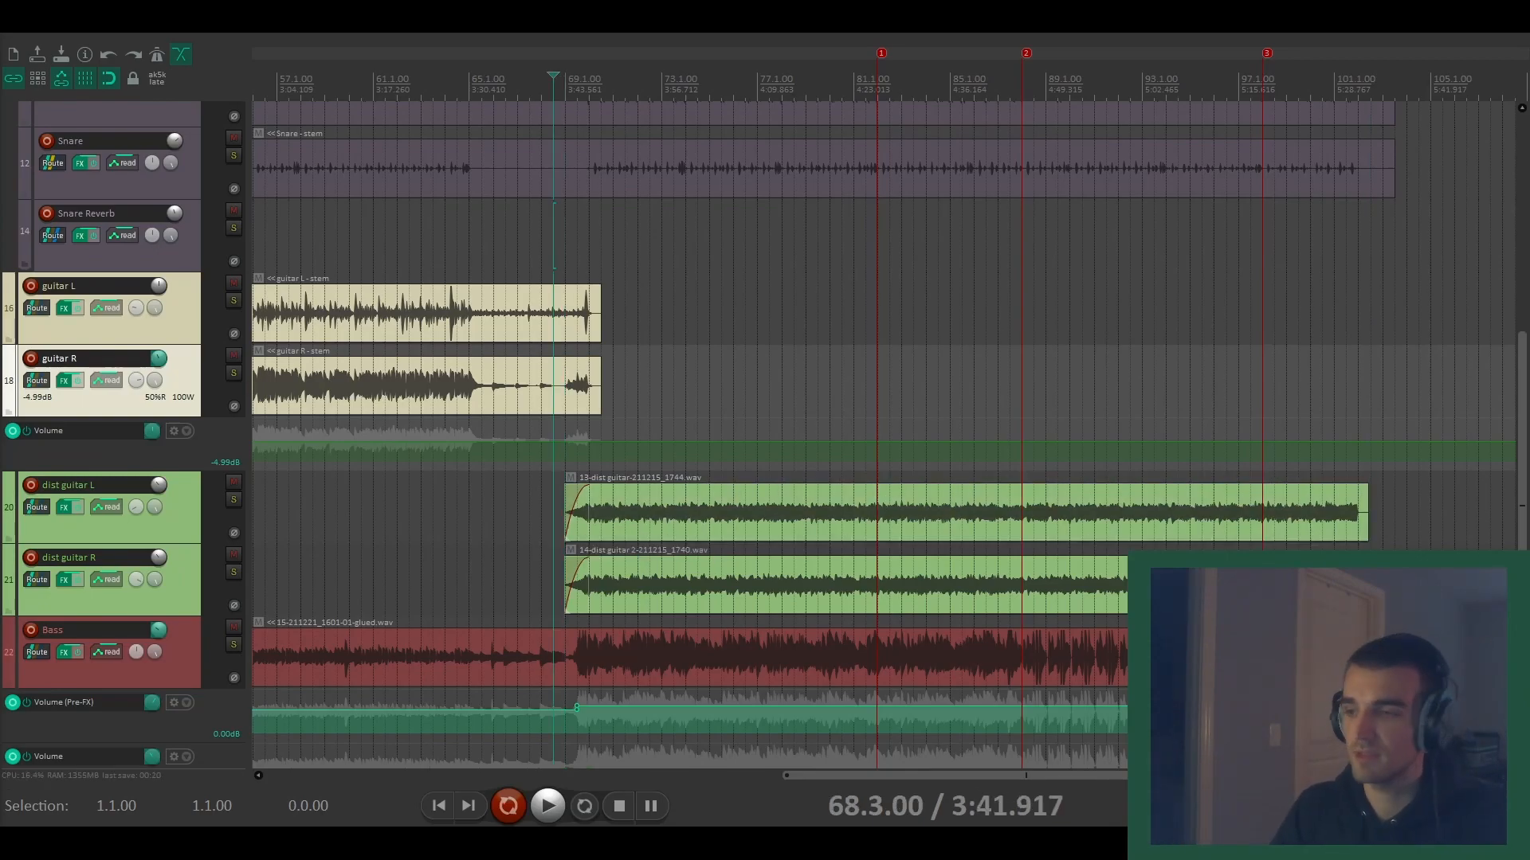
left_click(67, 580)
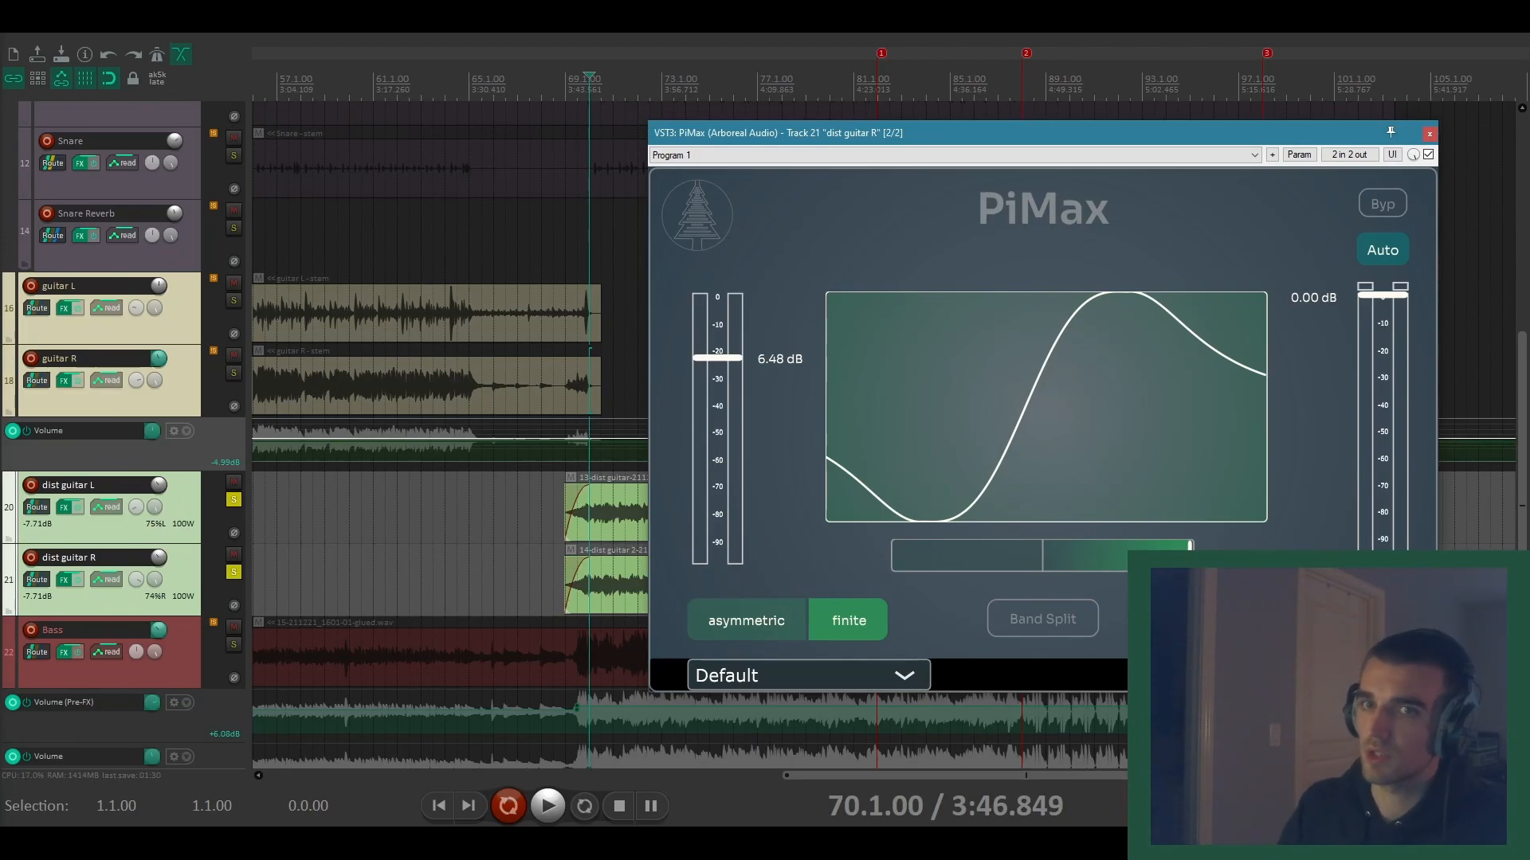
left_click(547, 805)
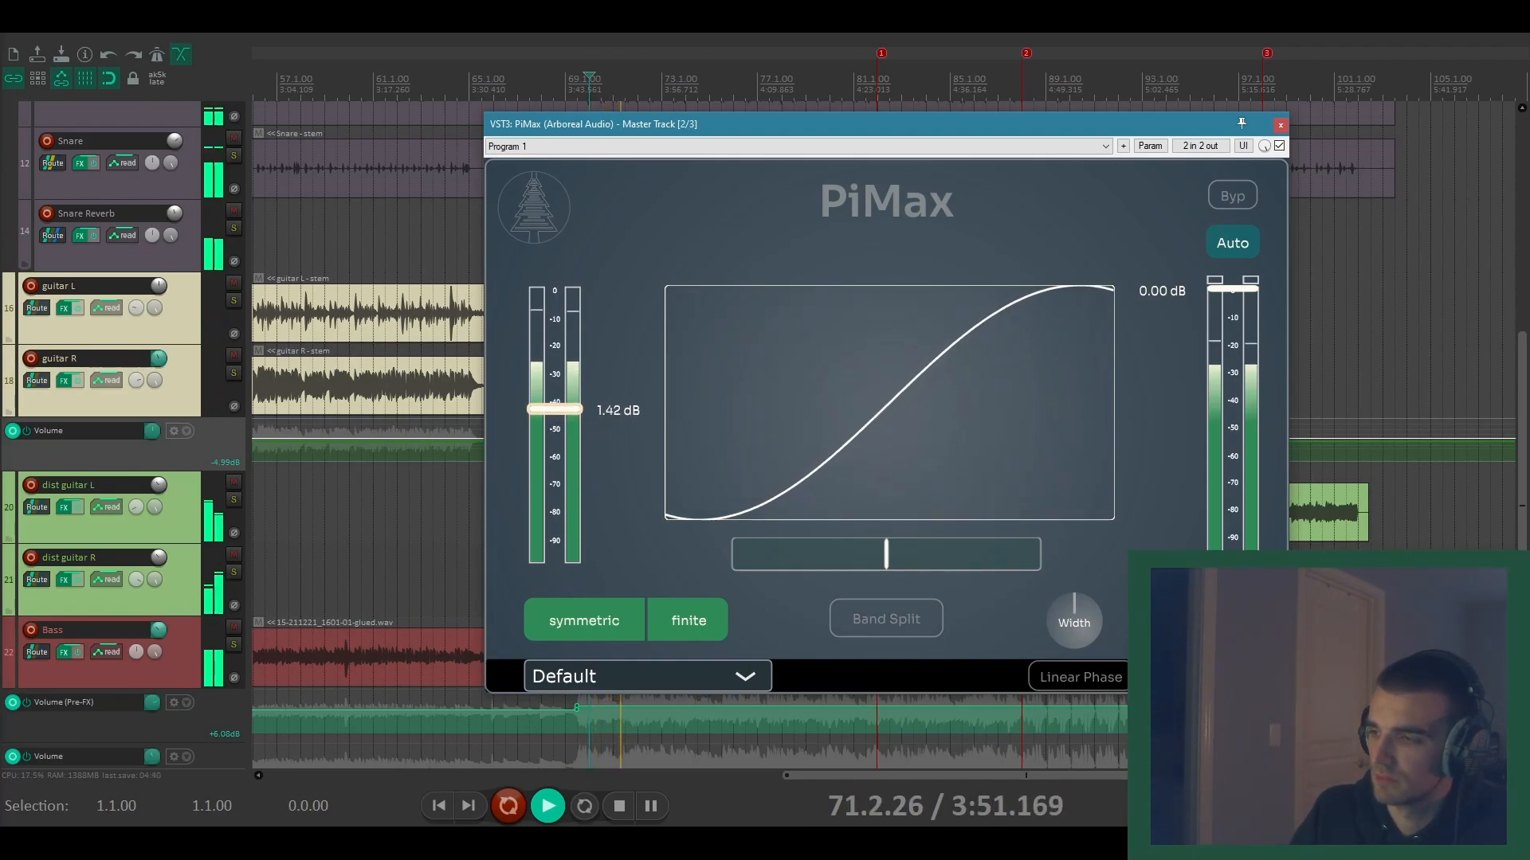
Step: Sweep the master PiMax drive between 0 and 12 dB, settling at 5.11 dB
left_click_drag(554, 409, 554, 376)
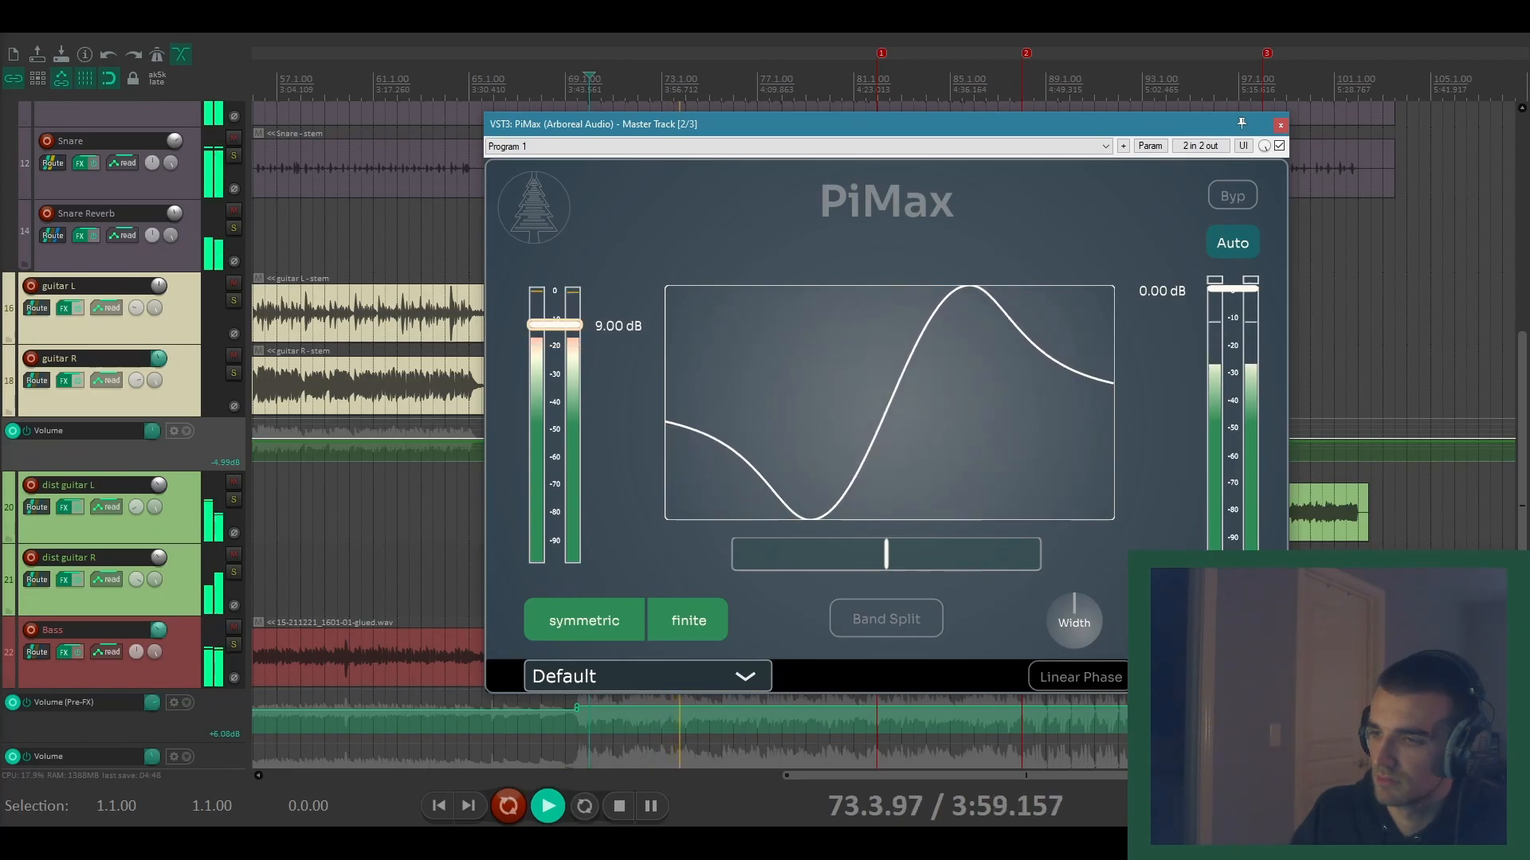
left_click_drag(554, 326, 554, 293)
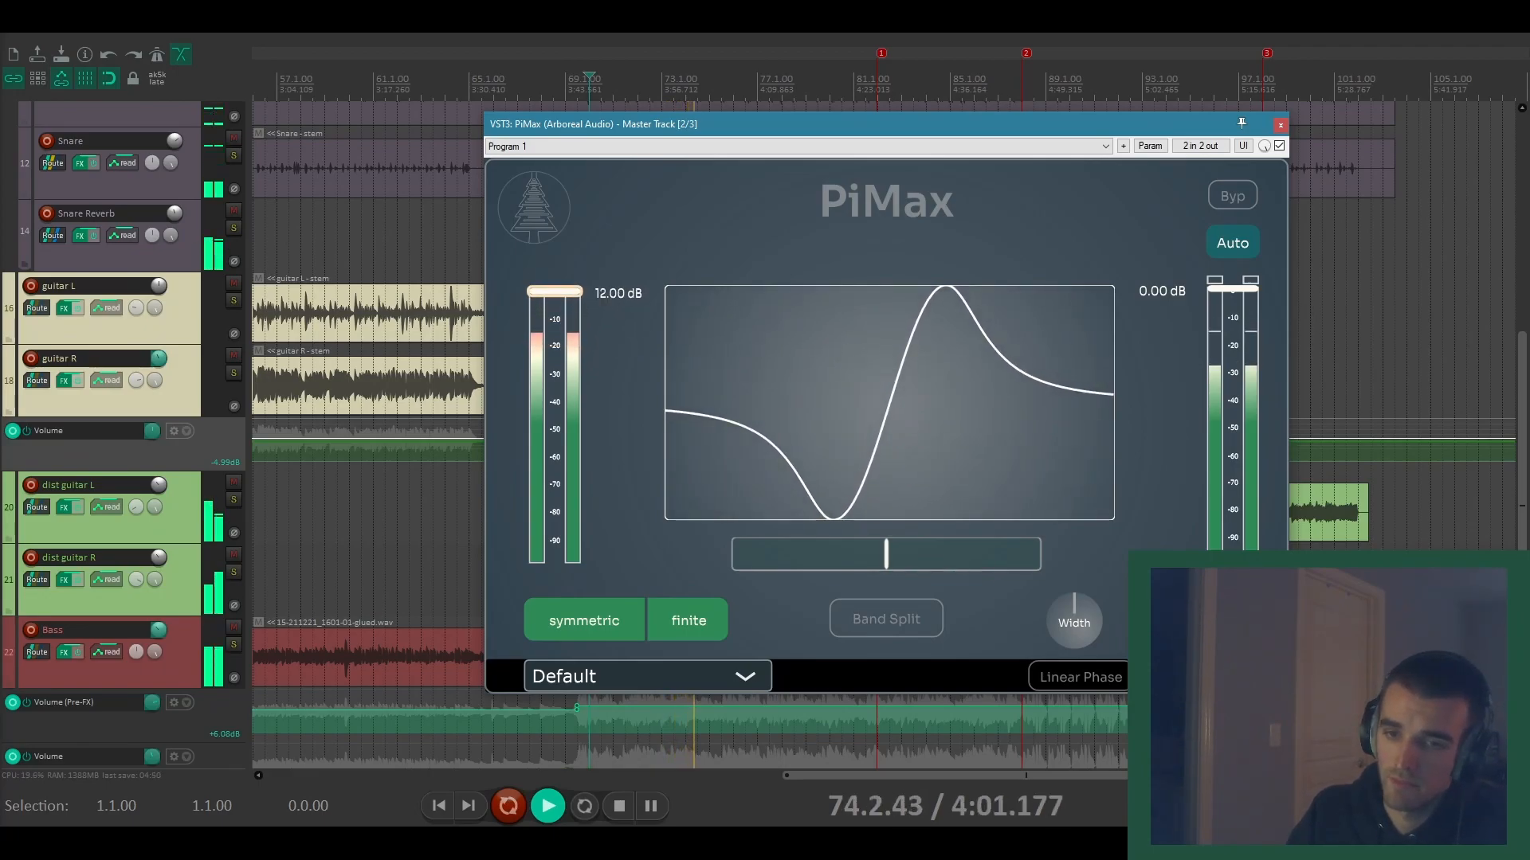
left_click_drag(556, 294, 556, 327)
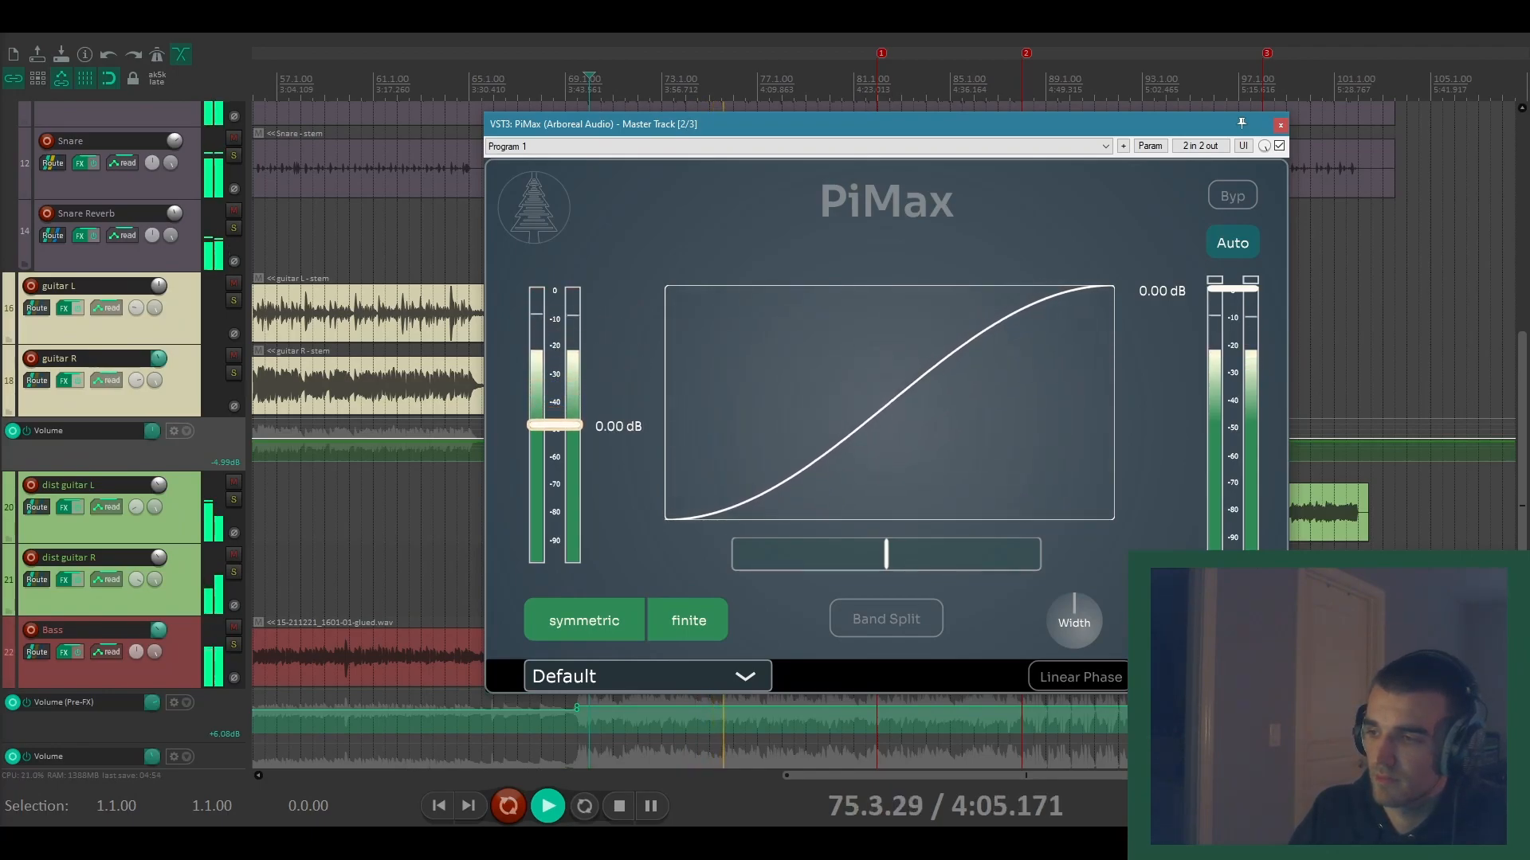
left_click_drag(554, 425, 554, 294)
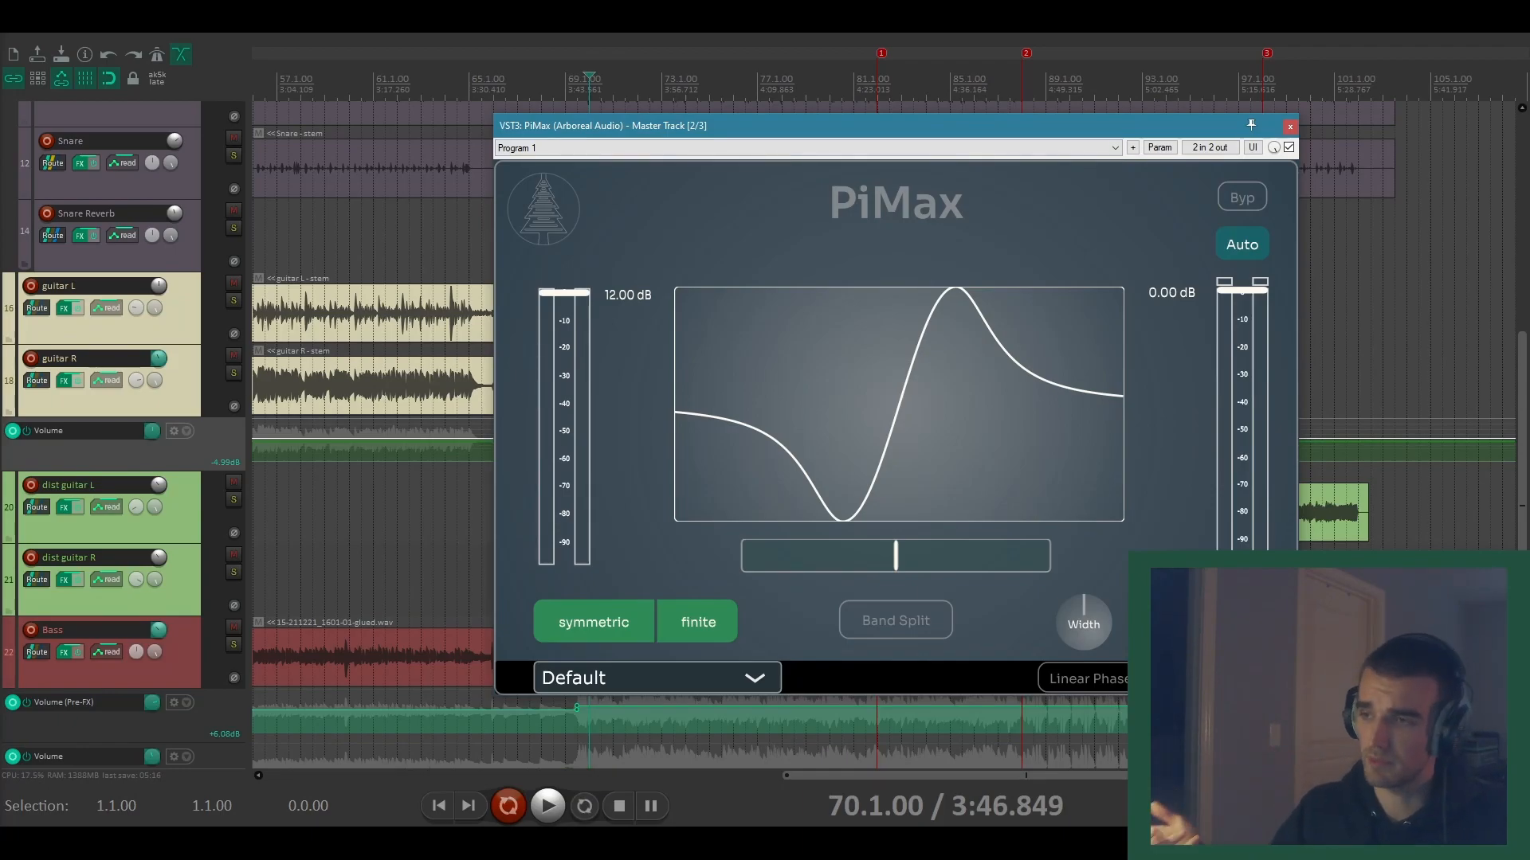
left_click(549, 806)
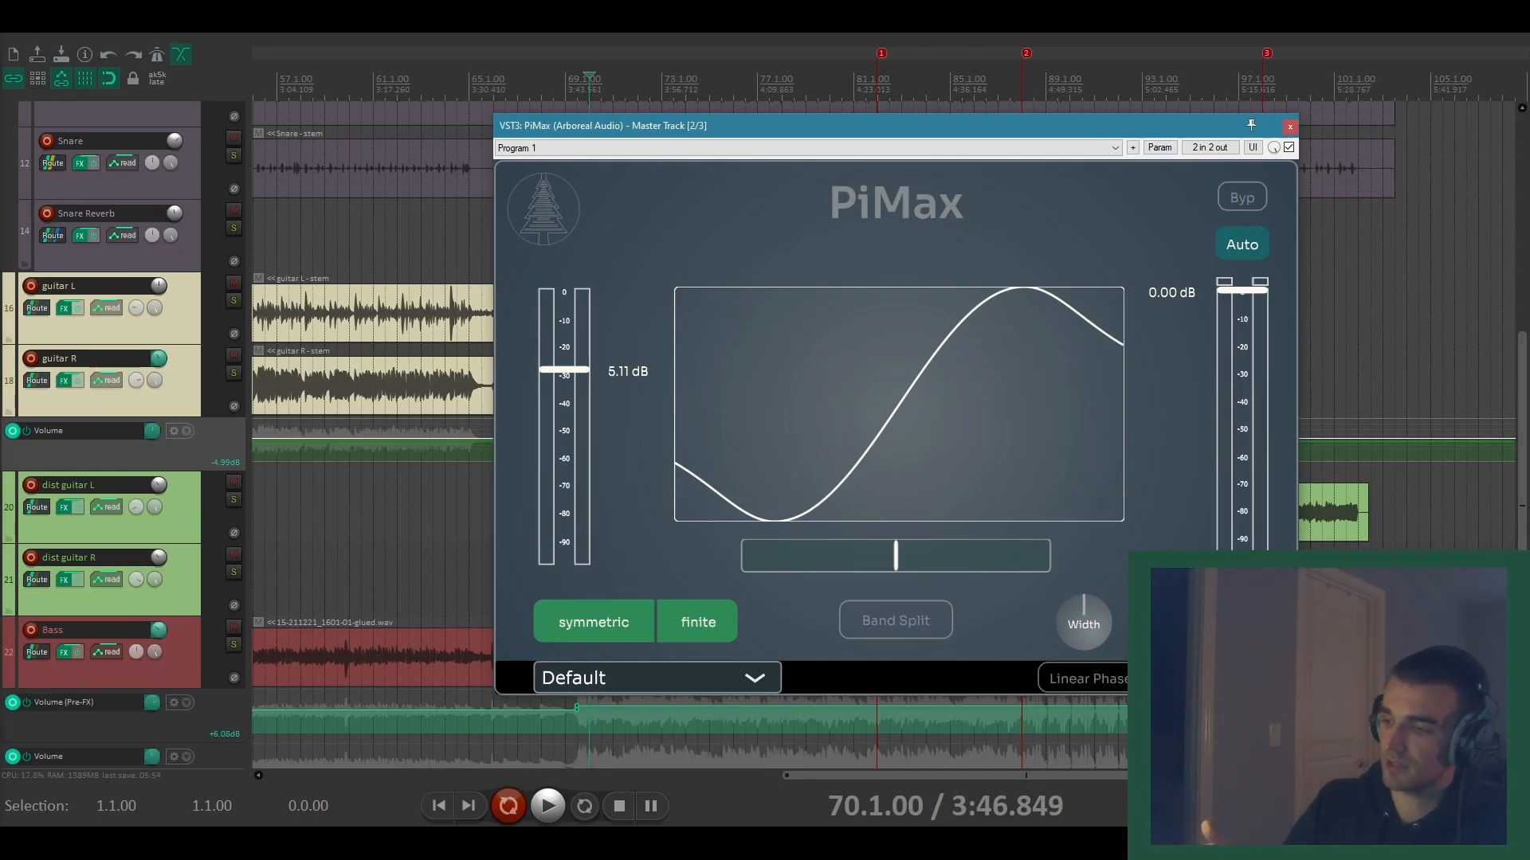
Step: Audition master PiMax widths of 162%, 131%, 106%, 114% and 126% during playback
left_click(548, 806)
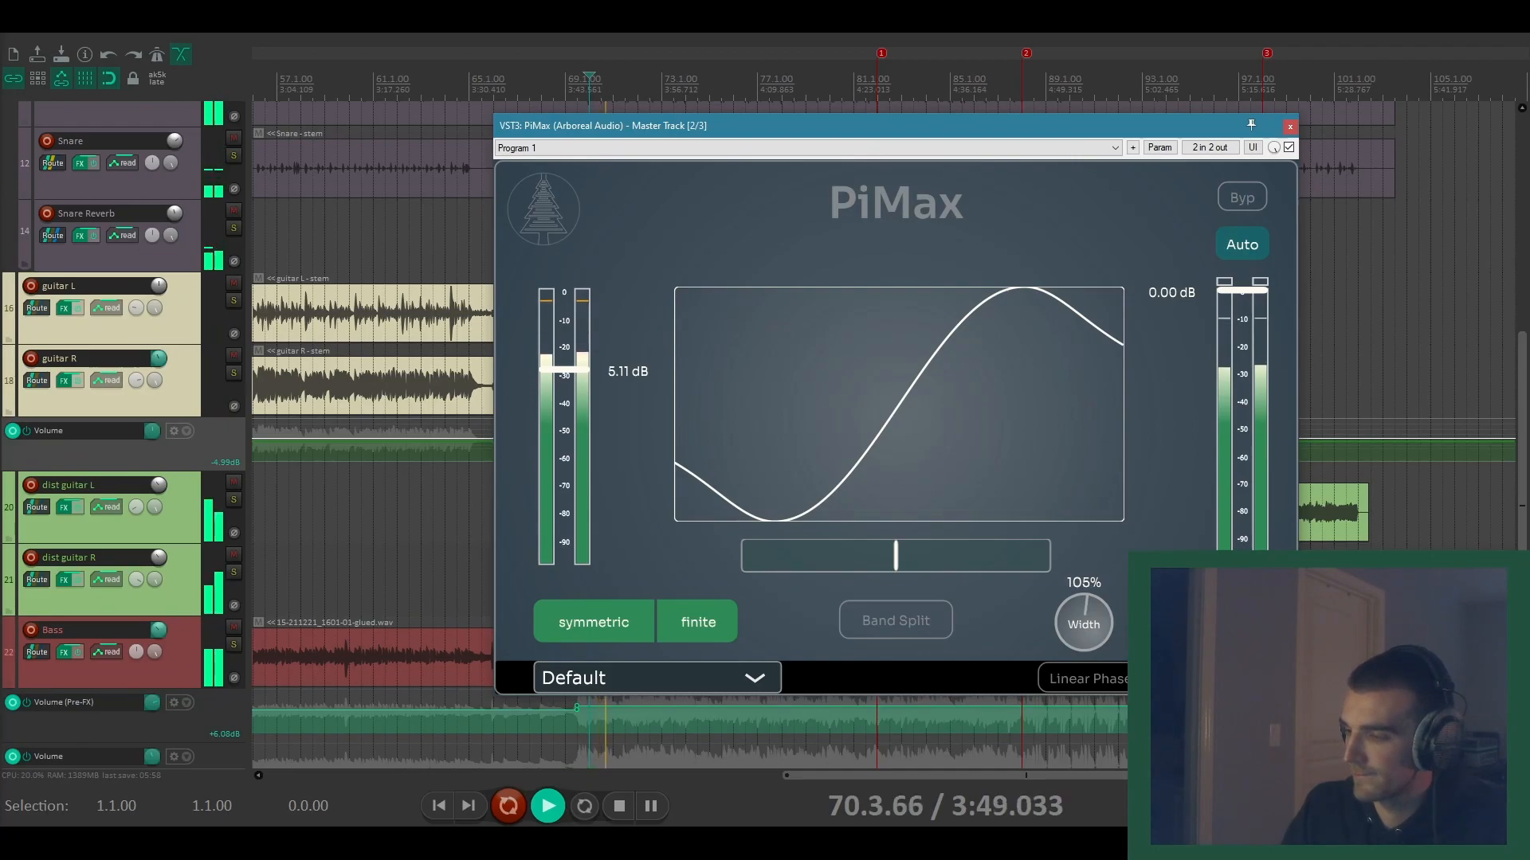
left_click_drag(1084, 625, 1084, 575)
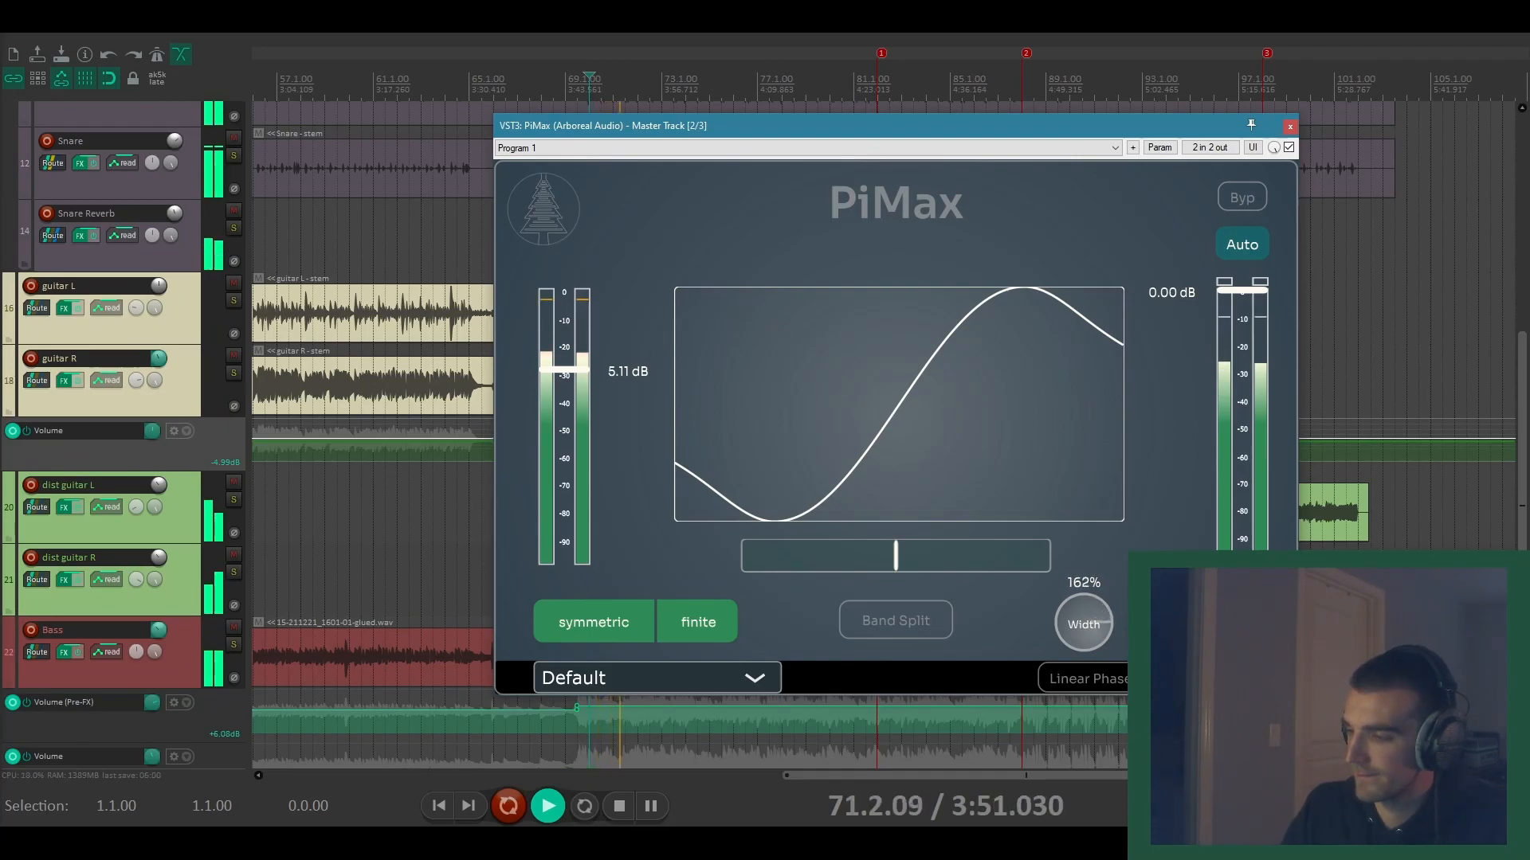
left_click_drag(1084, 625, 1083, 643)
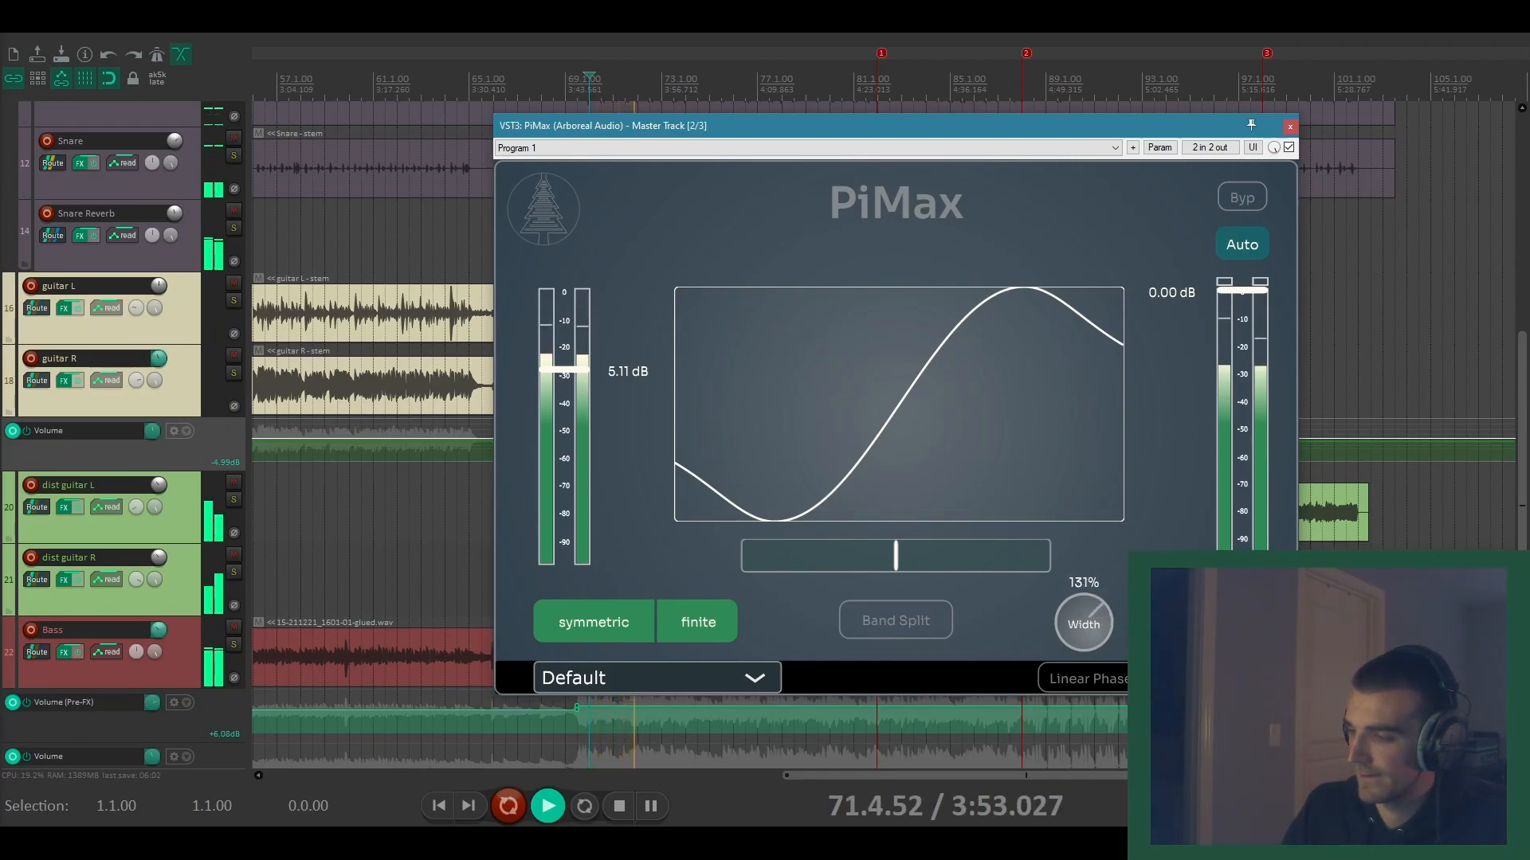
left_click_drag(1083, 623, 1083, 644)
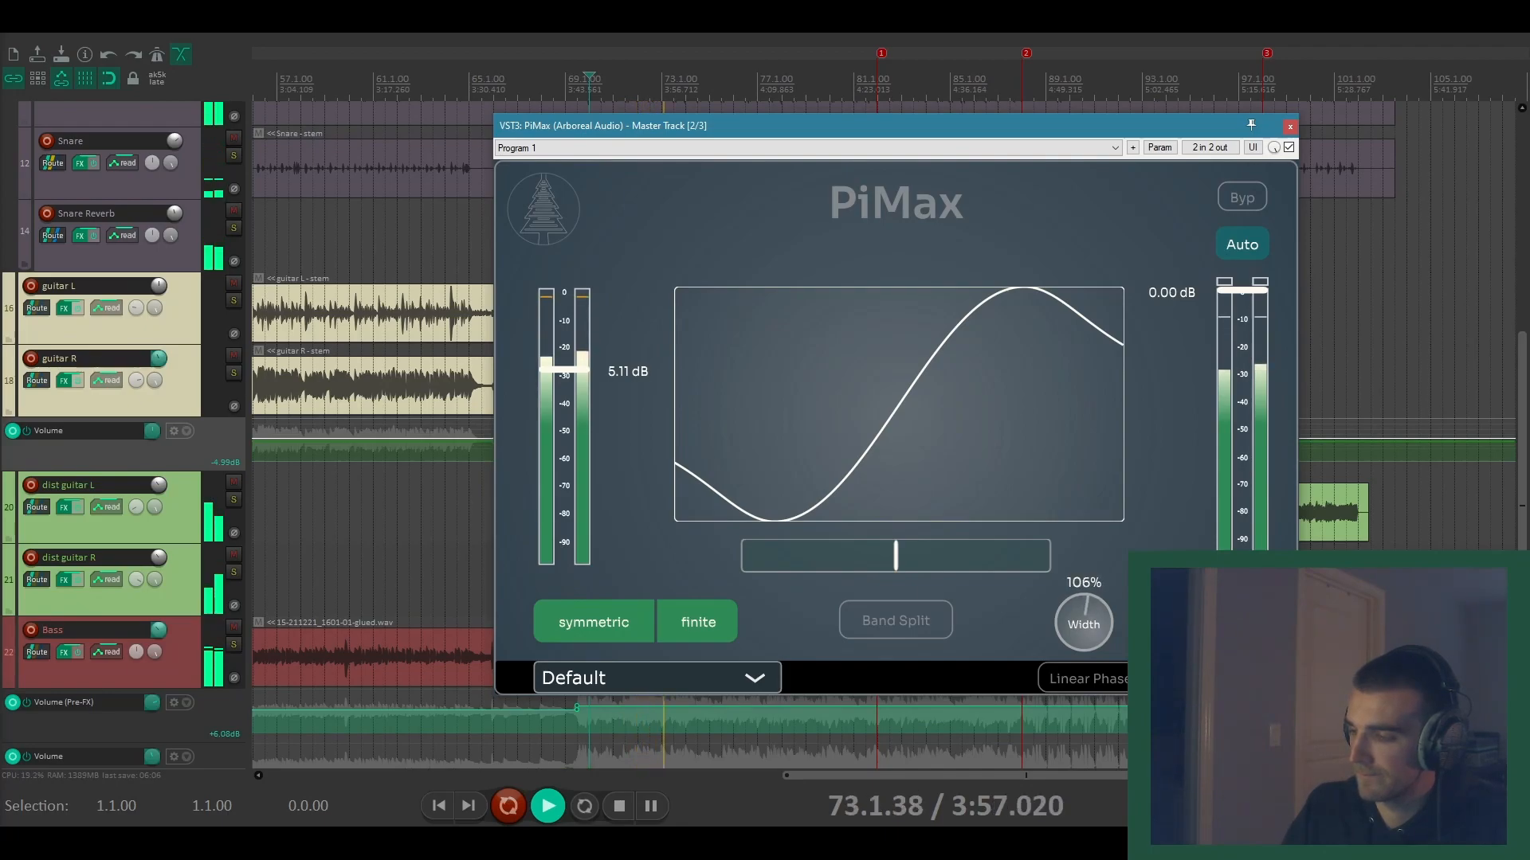
left_click_drag(1083, 625, 1093, 601)
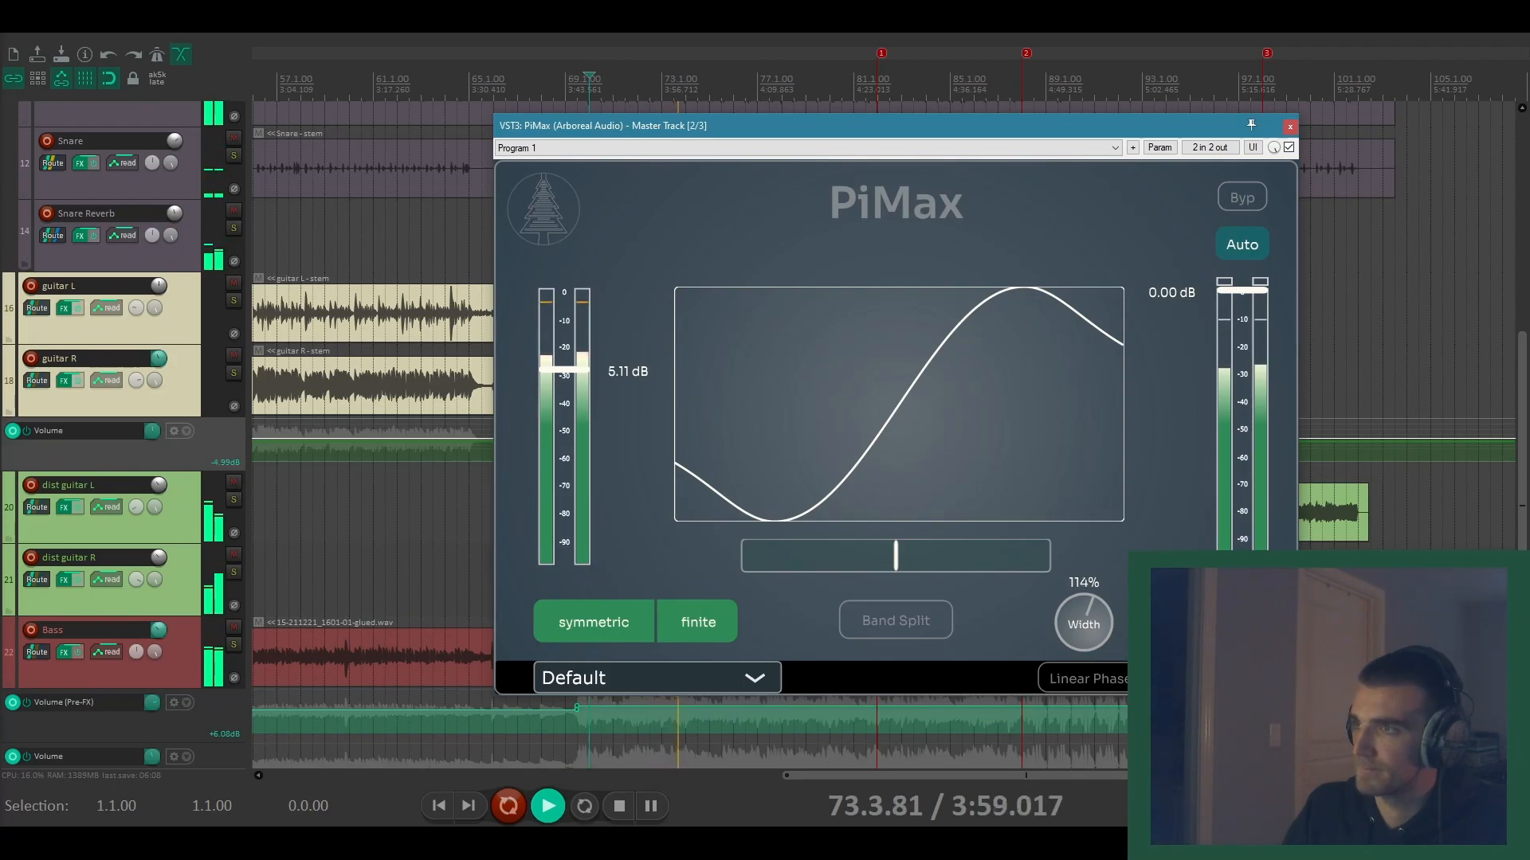
left_click_drag(1083, 623, 1083, 595)
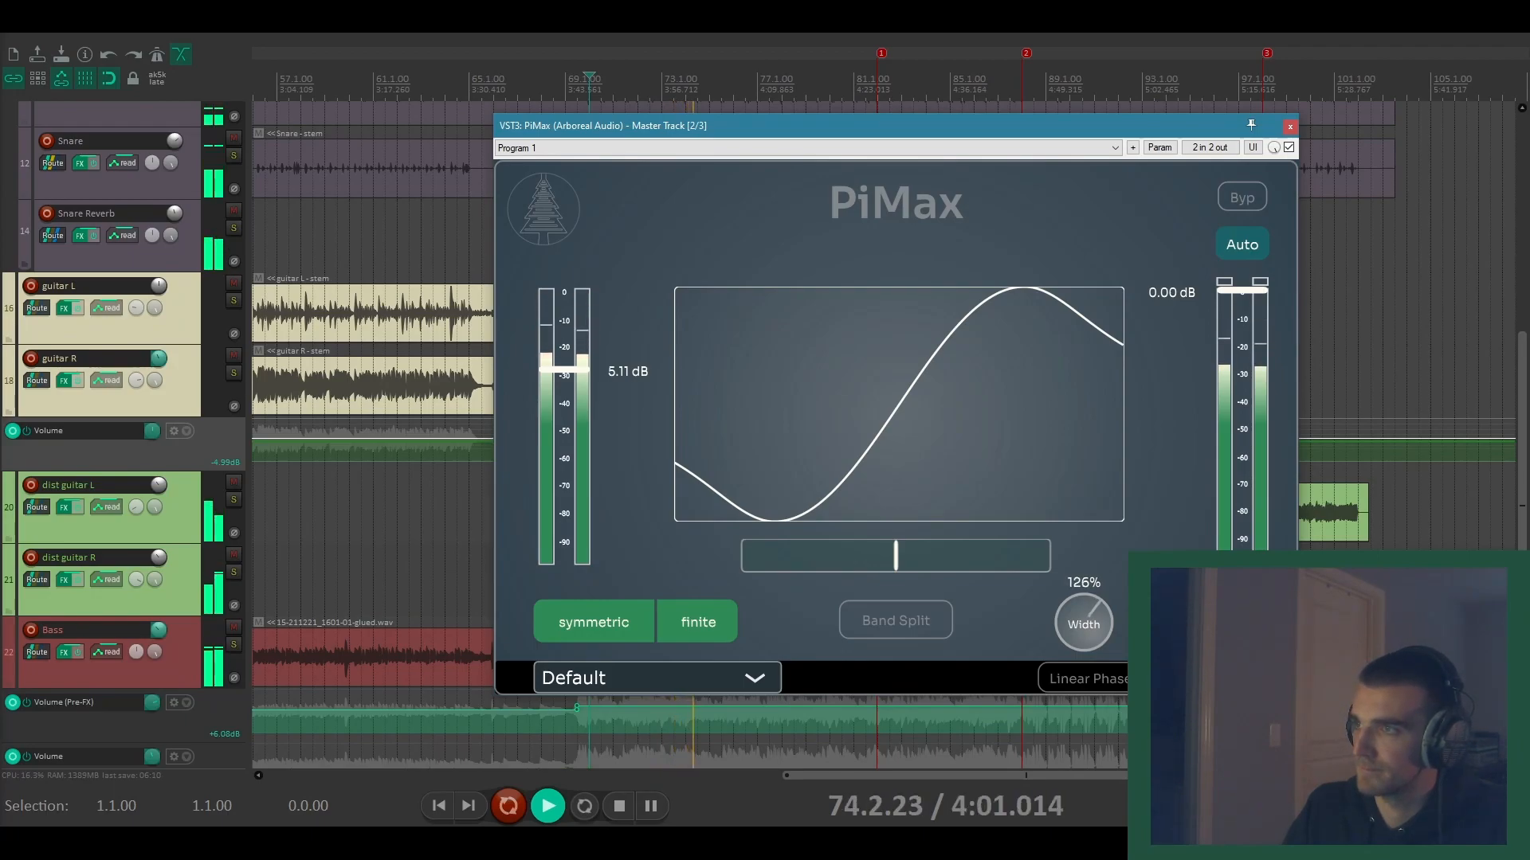
left_click_drag(1083, 623, 1083, 644)
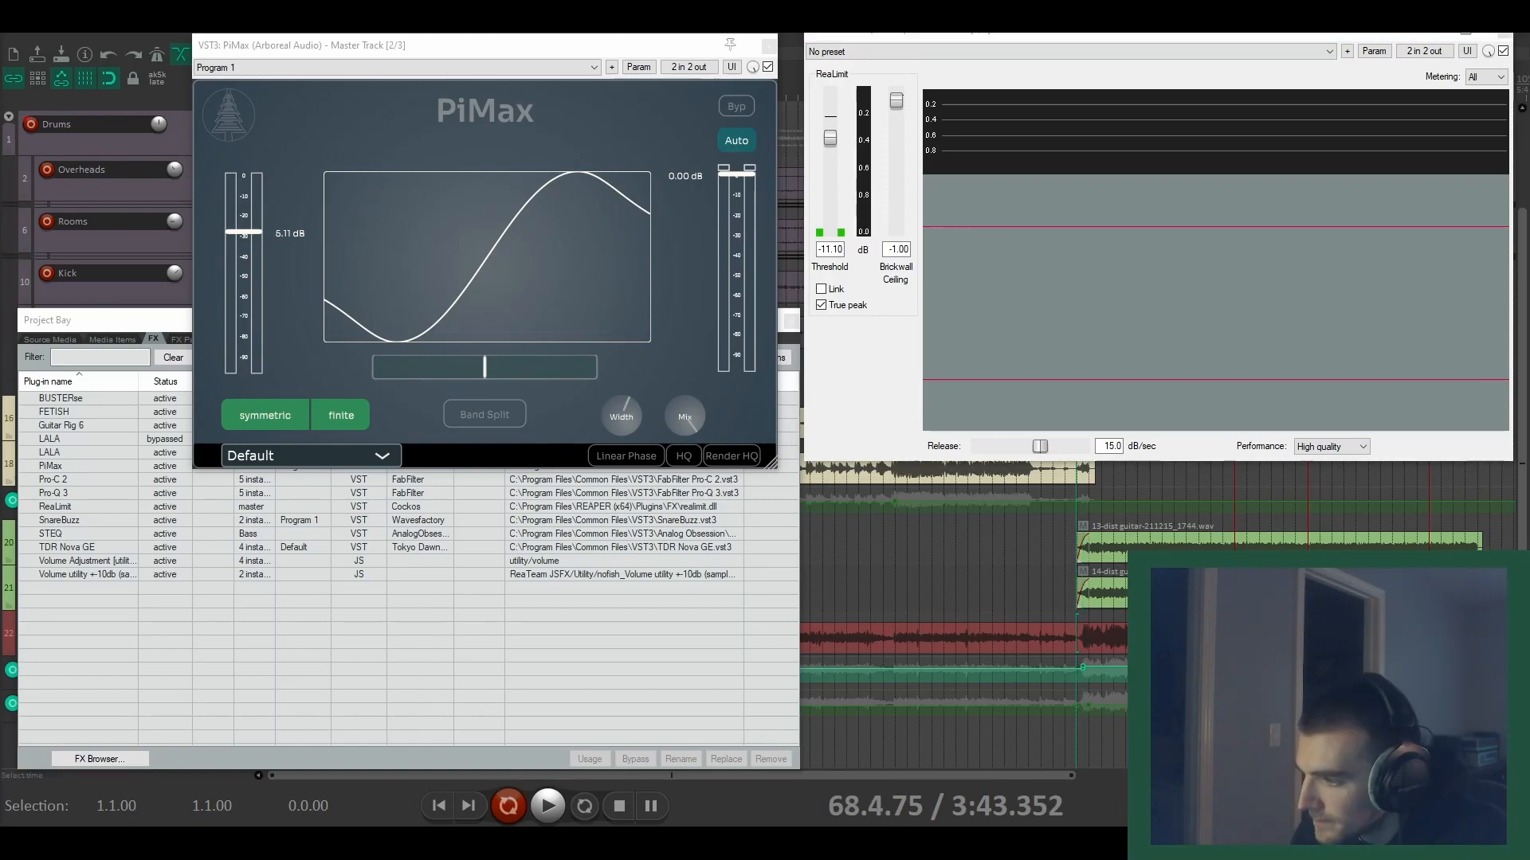
Step: Toggle Bypass on every PiMax instance via Project Bay to compare ReaLimit's reaction, ending active
left_click(548, 806)
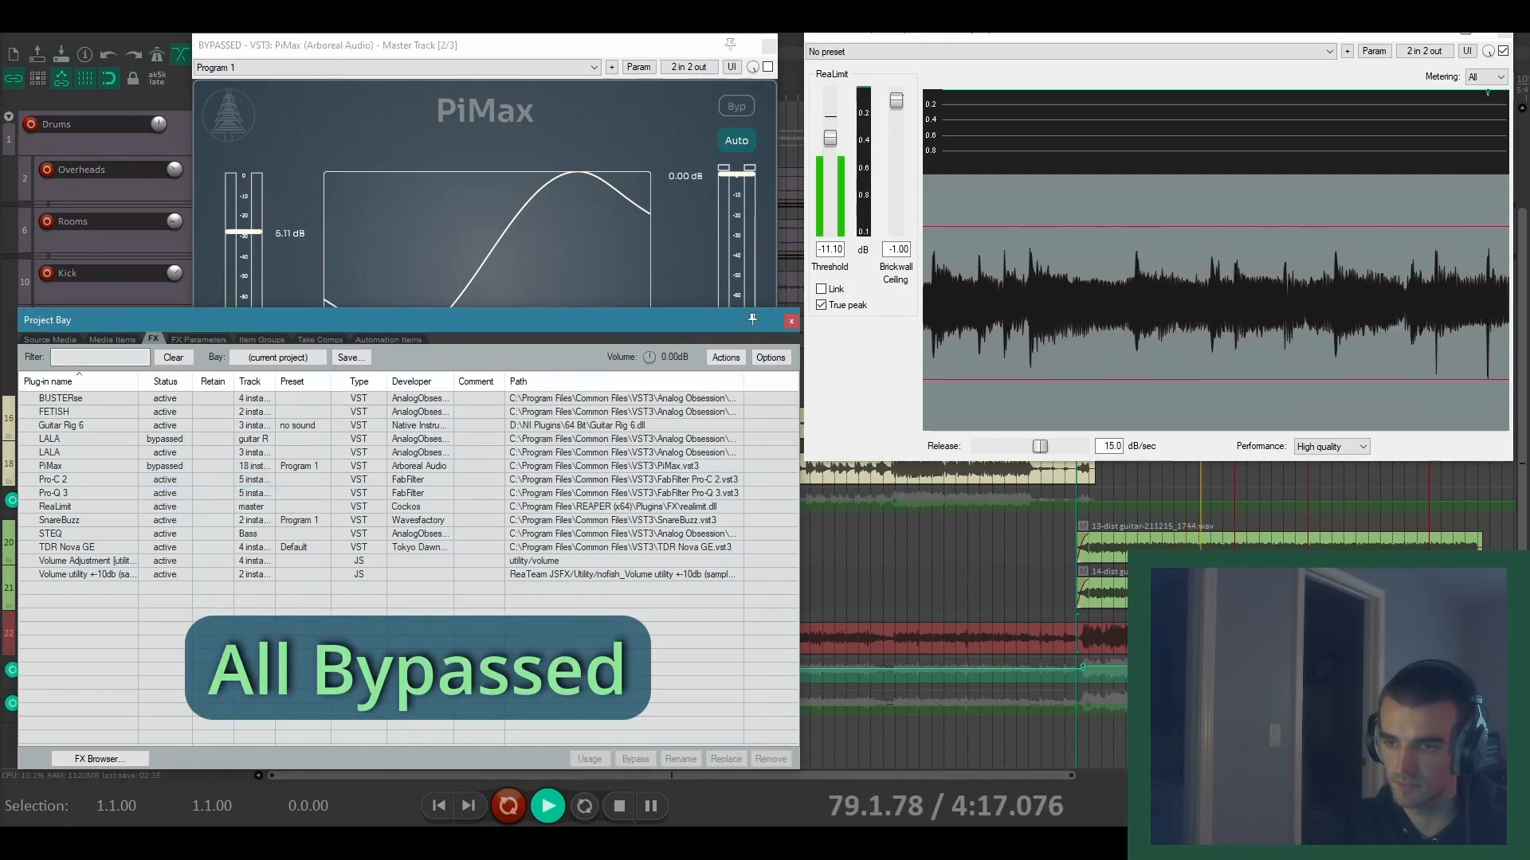
right_click(49, 465)
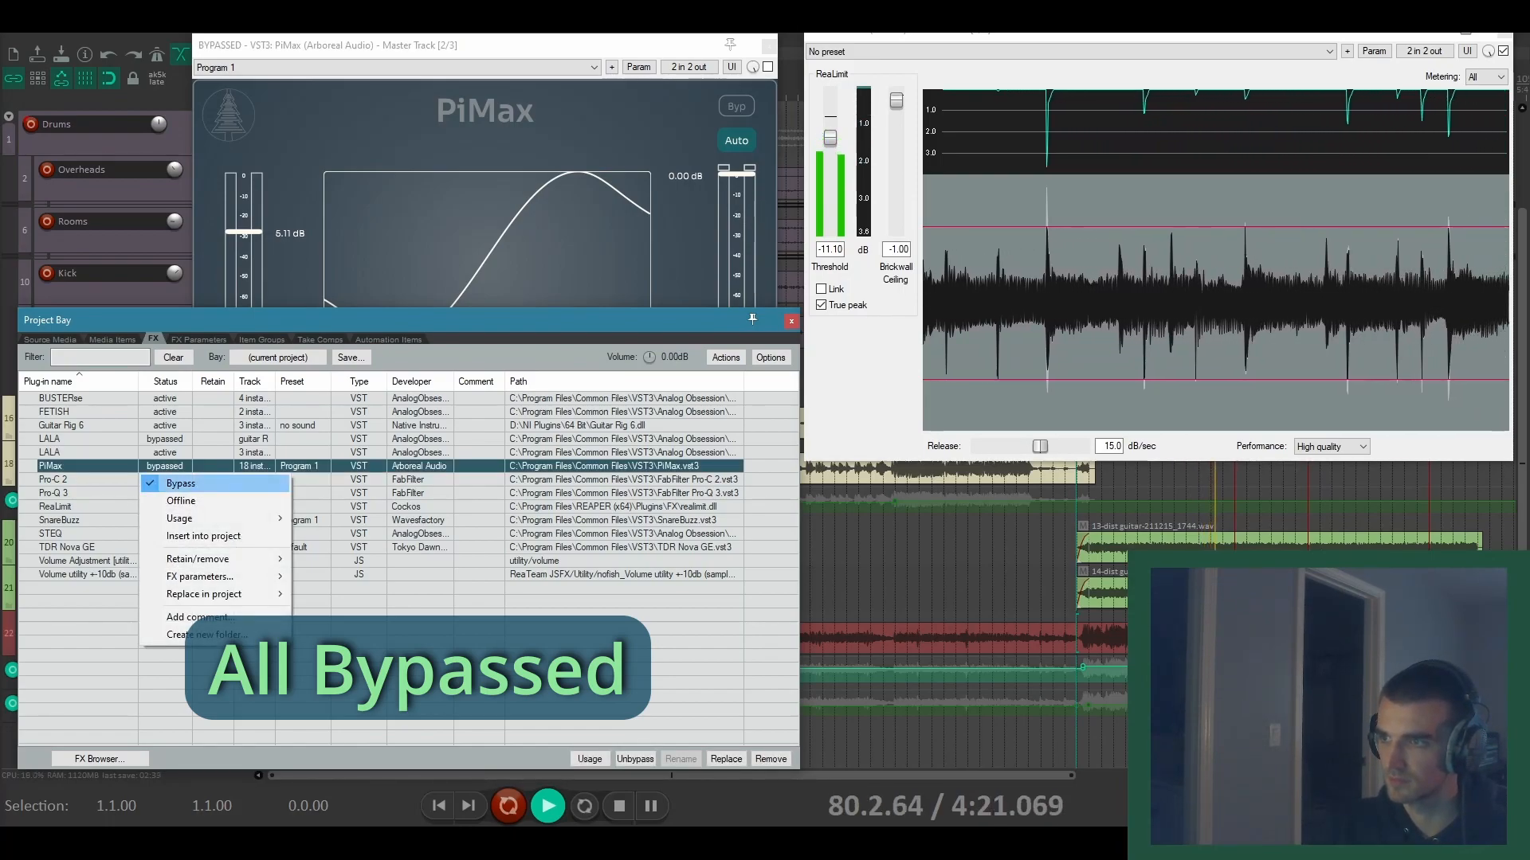
left_click(182, 482)
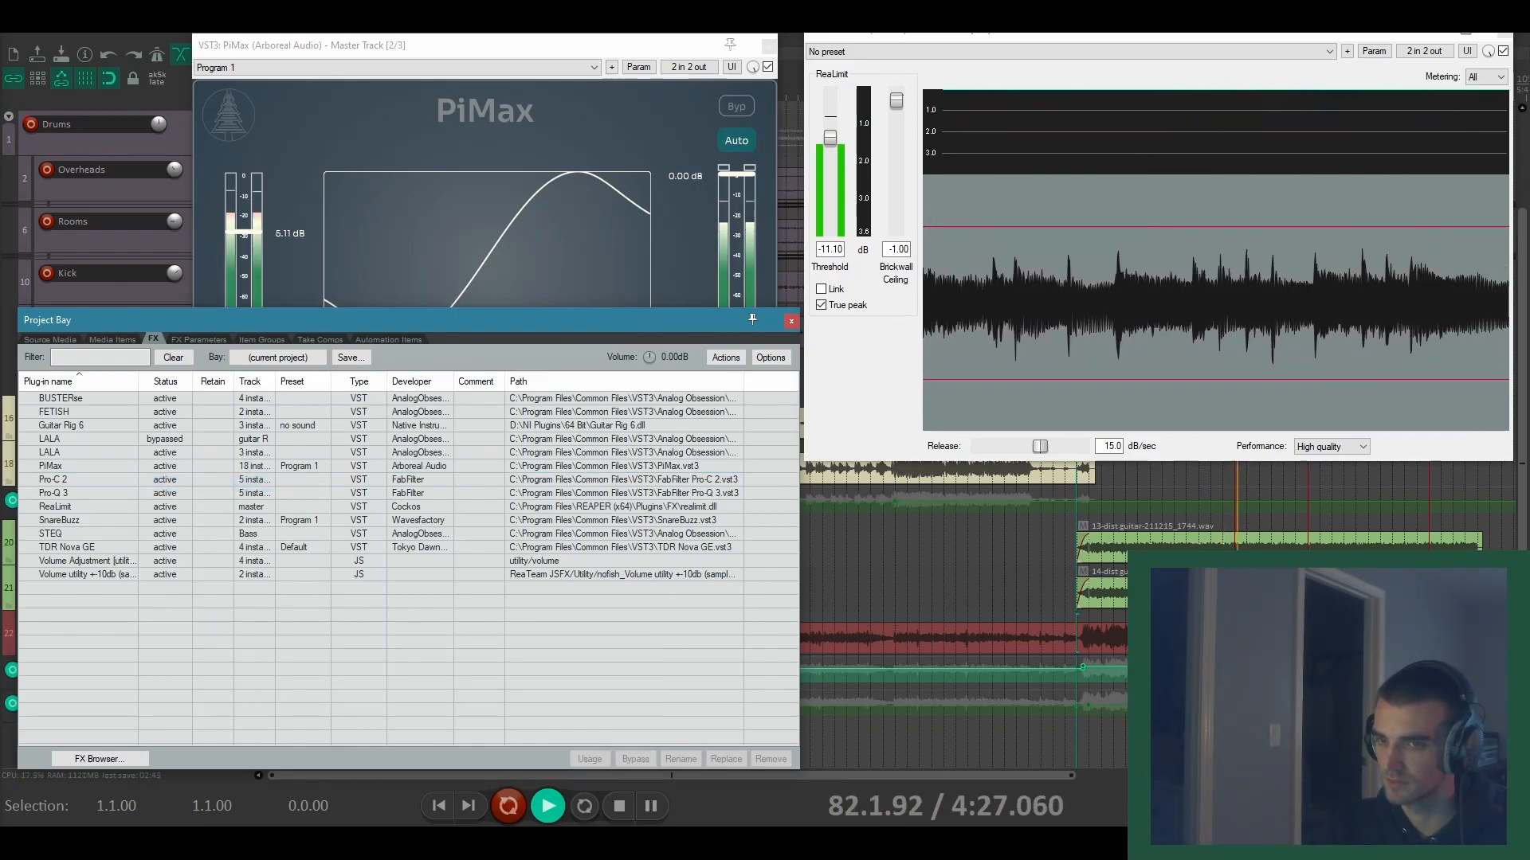
right_click(49, 466)
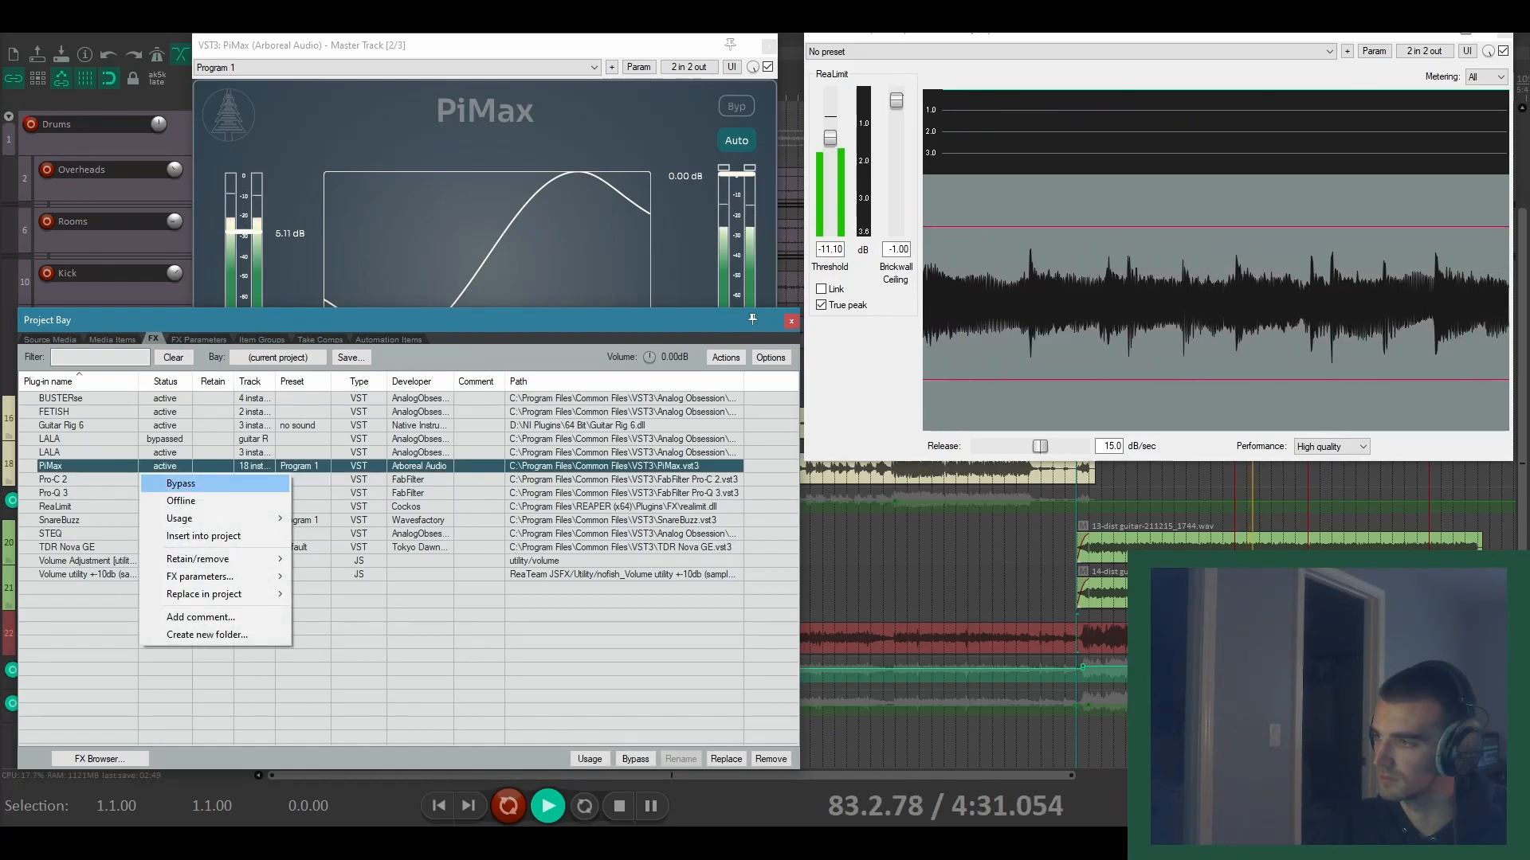
left_click(182, 483)
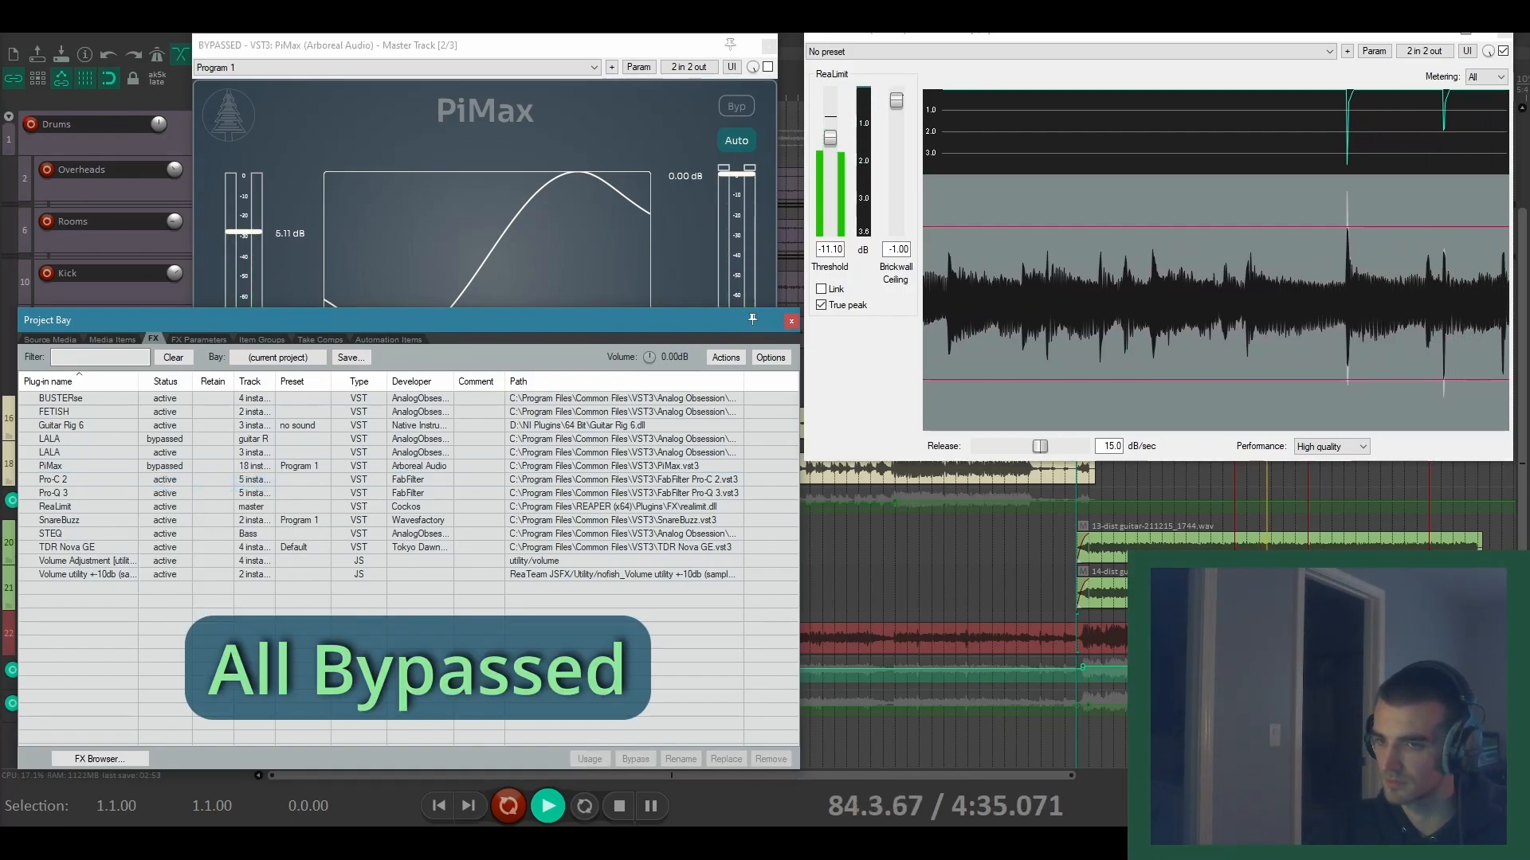
right_click(49, 465)
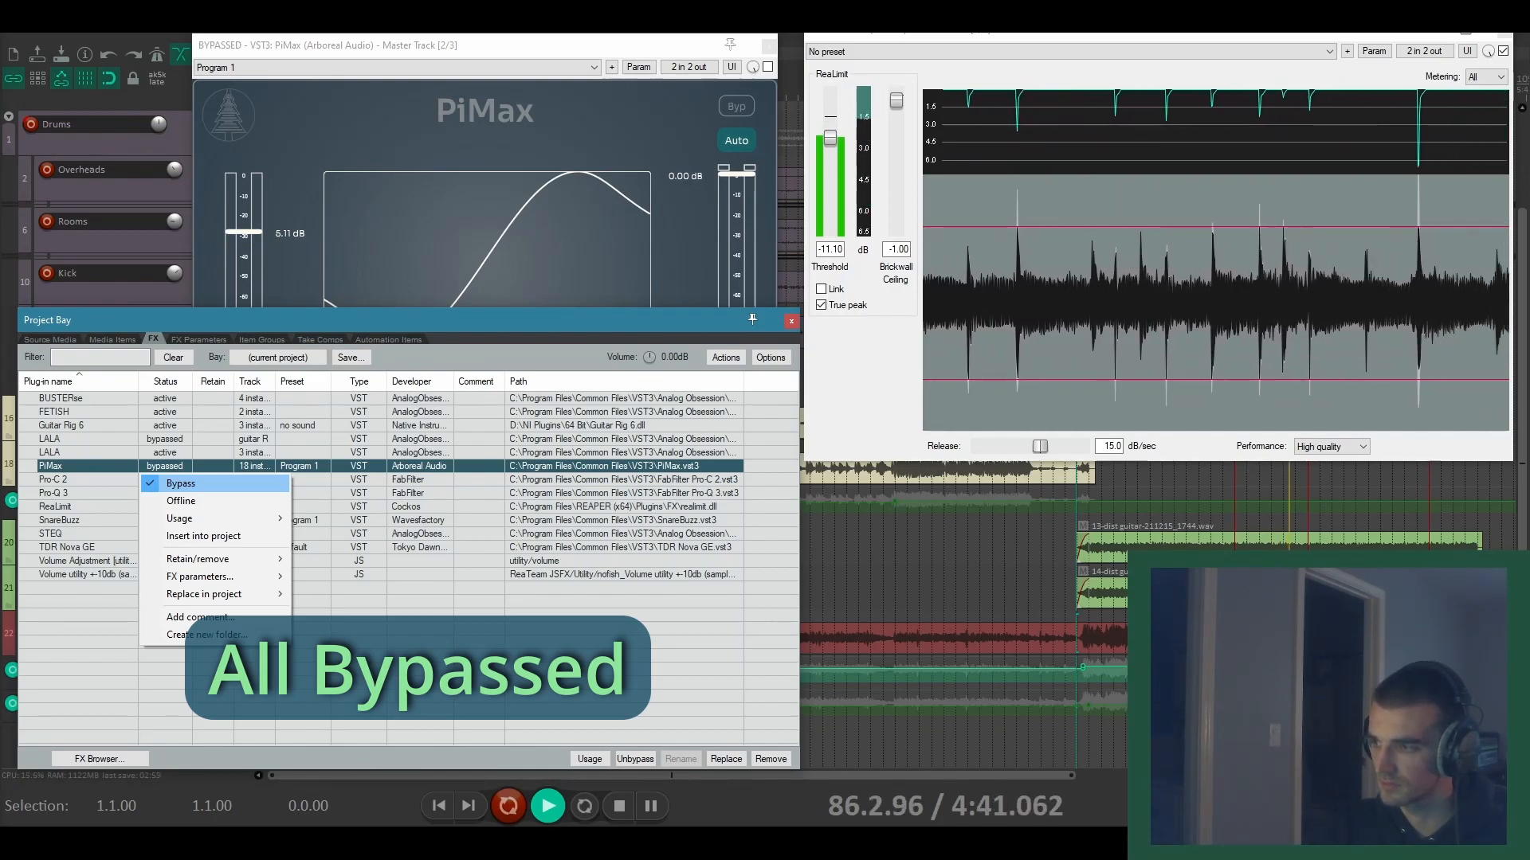
left_click(182, 483)
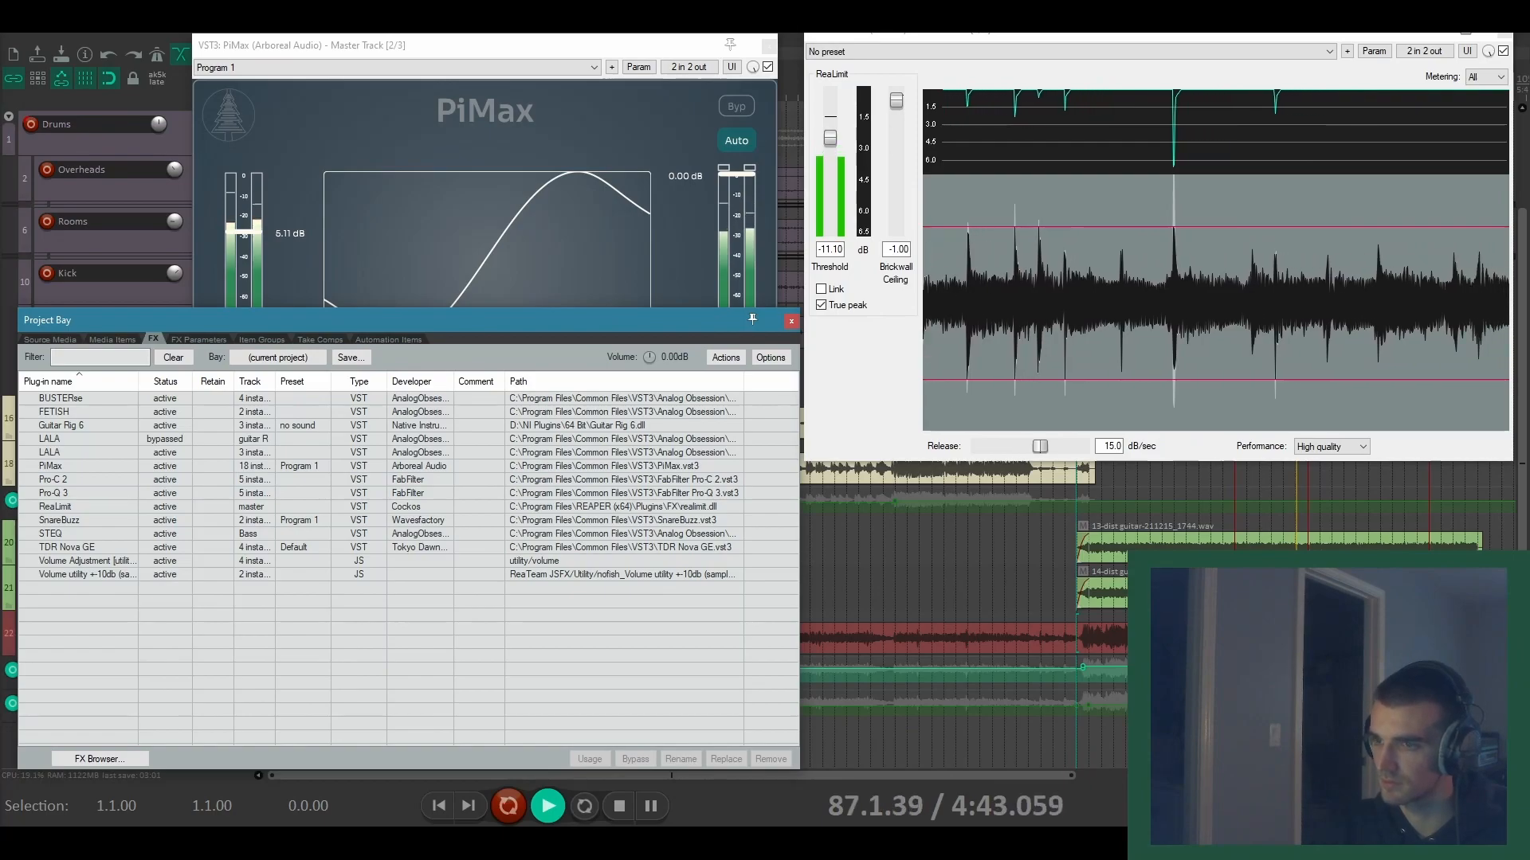